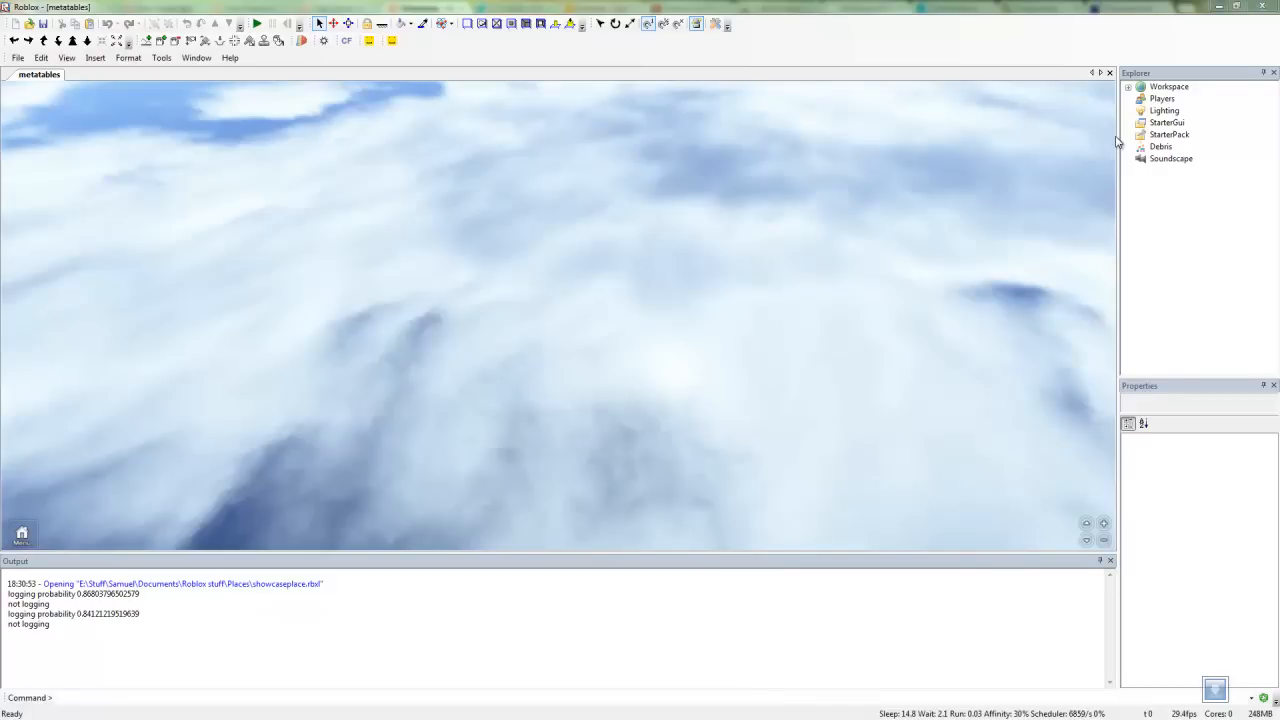
# Step: Select Workspace and insert a new Script into it
pyautogui.click(1168, 86)
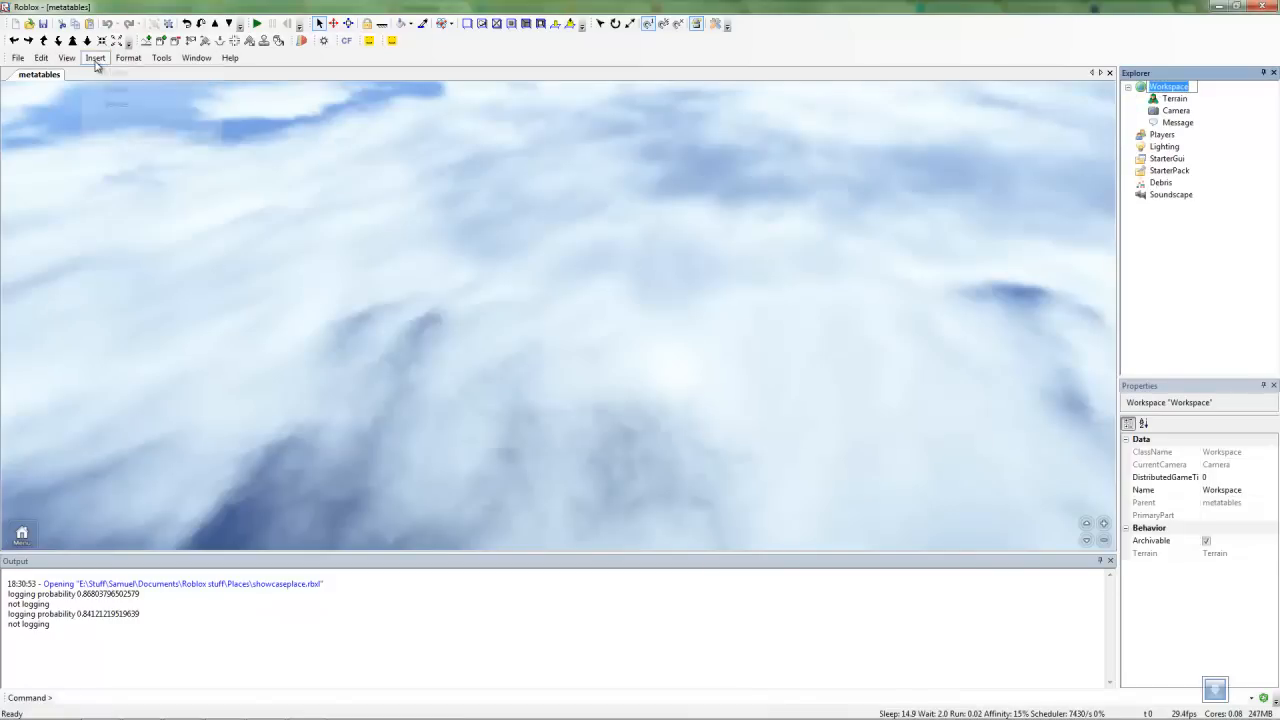
pyautogui.click(95, 57)
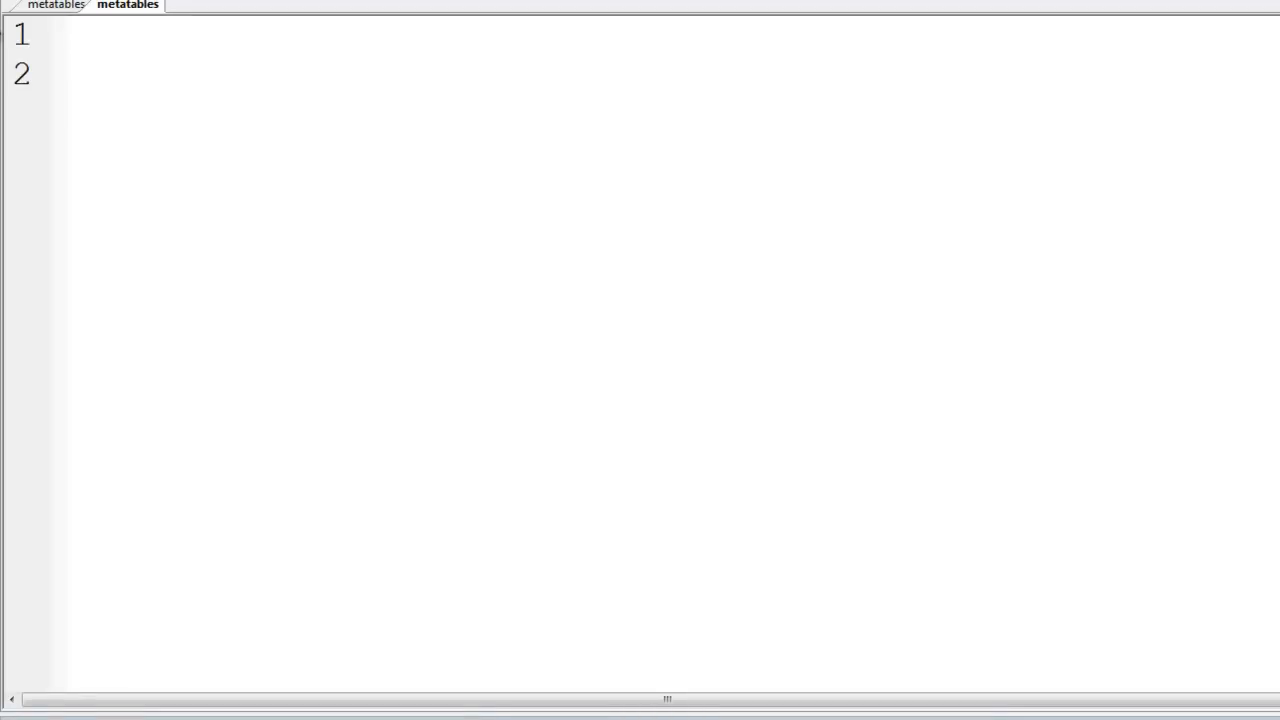
# Step: Write local t = {hi=1, lol=2} on line 1 and print(t.hi) on line 3
pyautogui.click(70, 75)
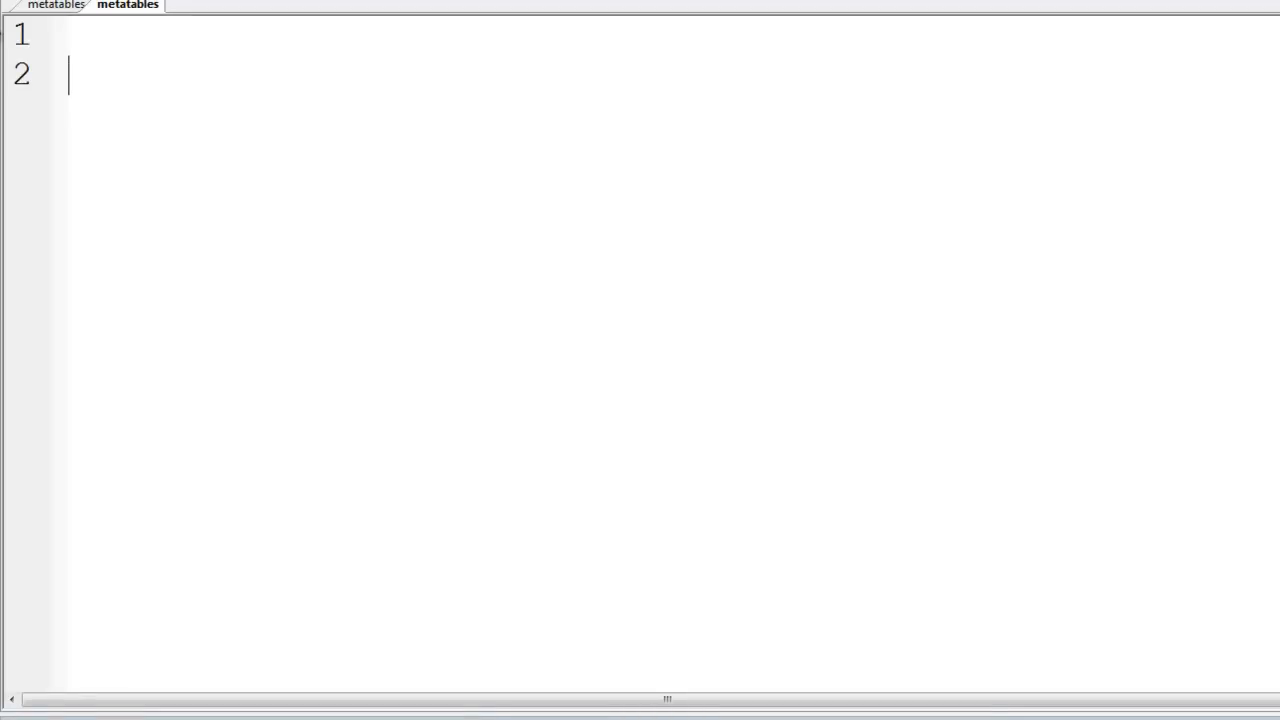
pyautogui.write('loca')
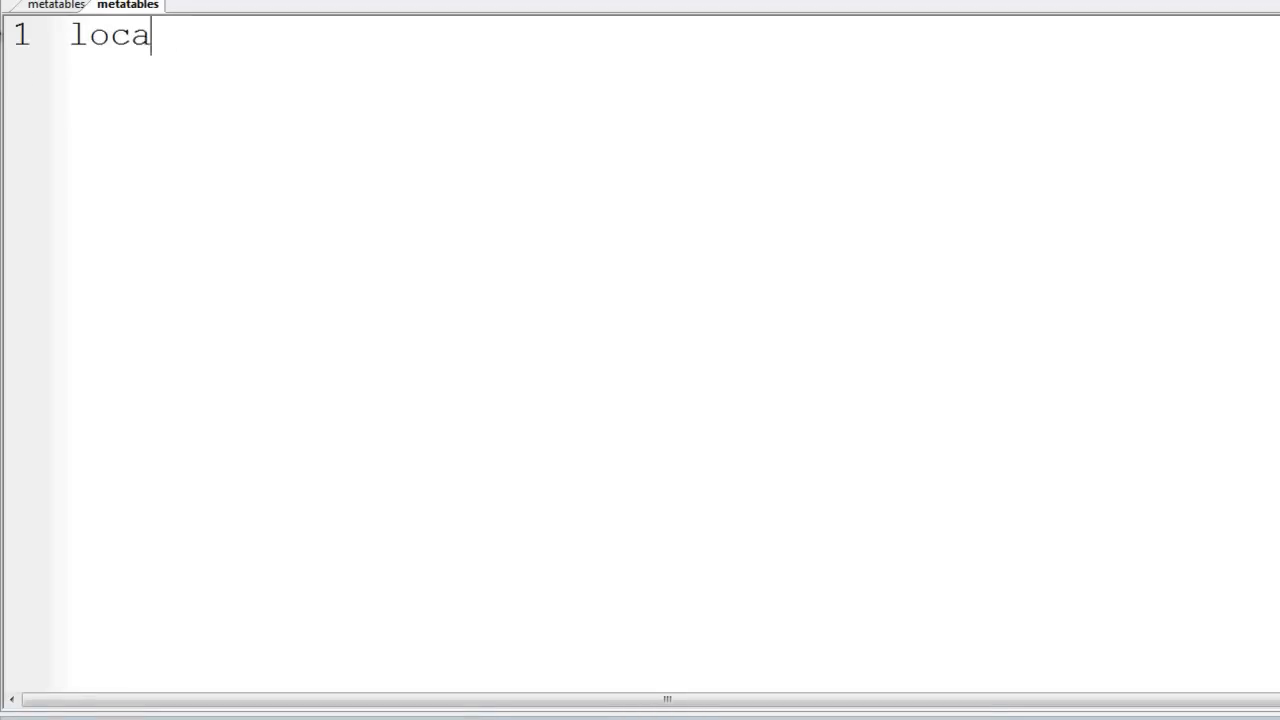
pyautogui.write('l t =')
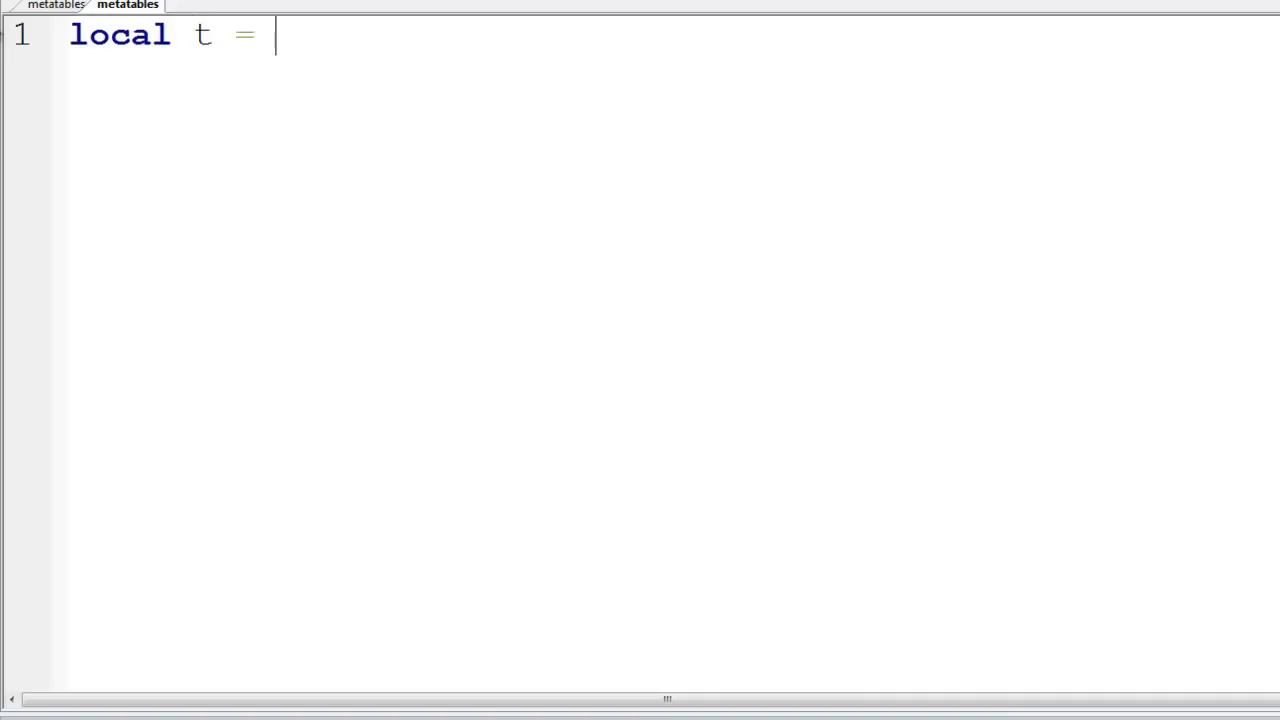
pyautogui.write('{}')
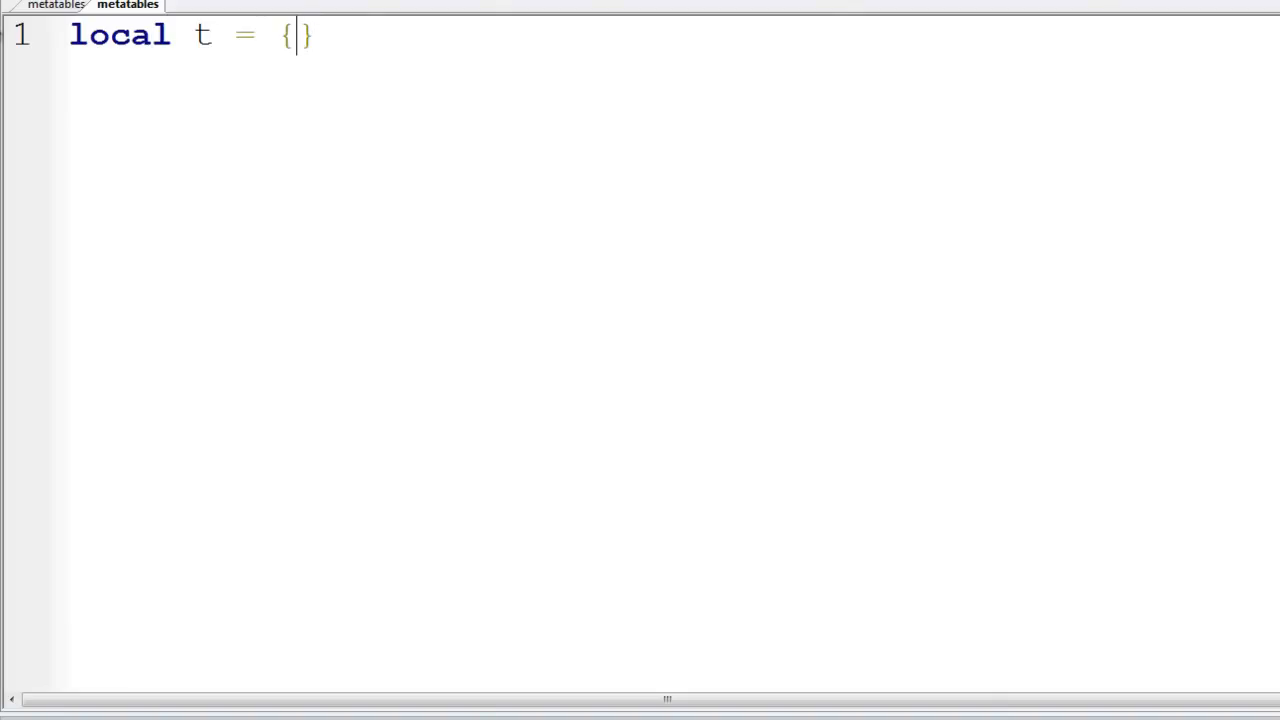
pyautogui.write('hi="')
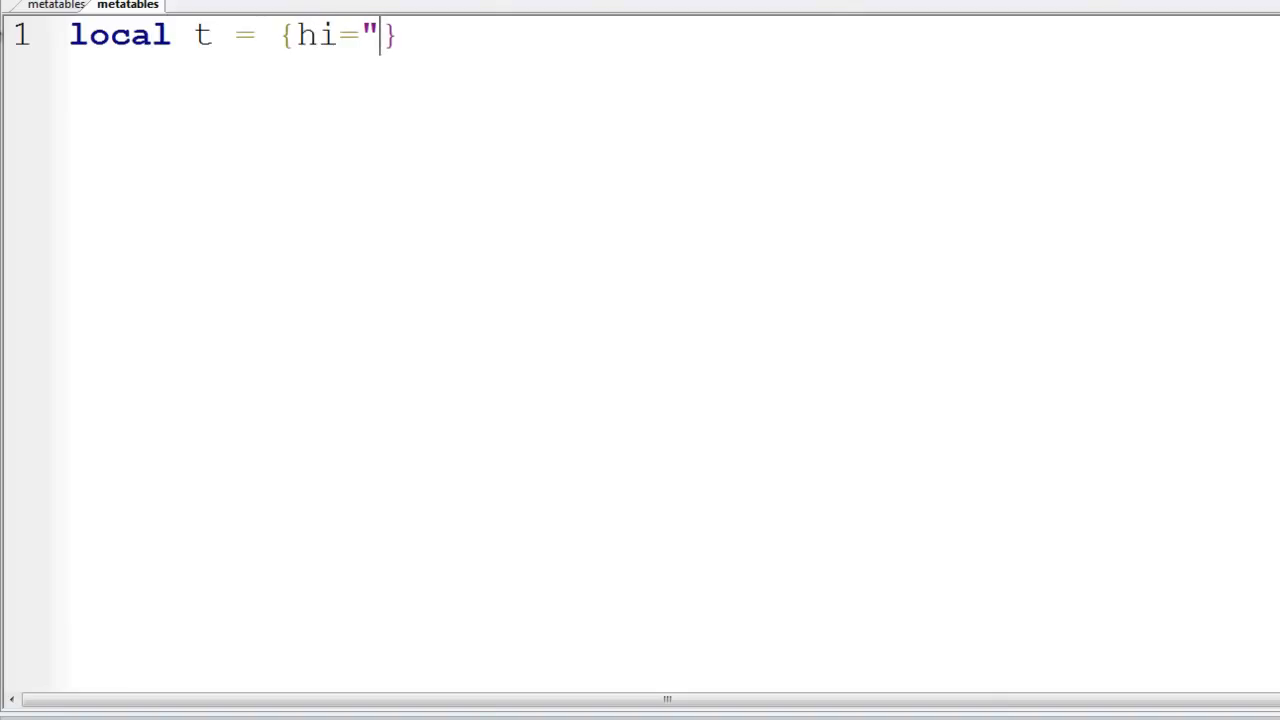
pyautogui.write('1,')
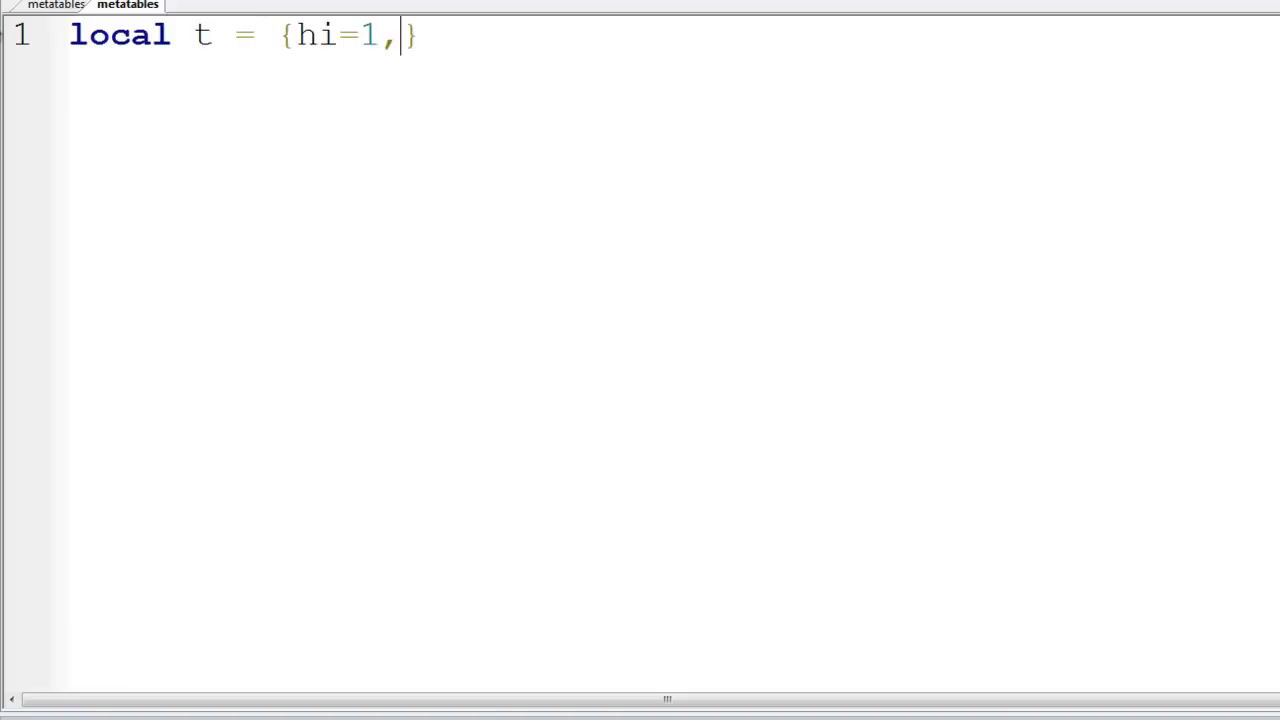
pyautogui.write('lol=2')
pyautogui.write('print(t.')
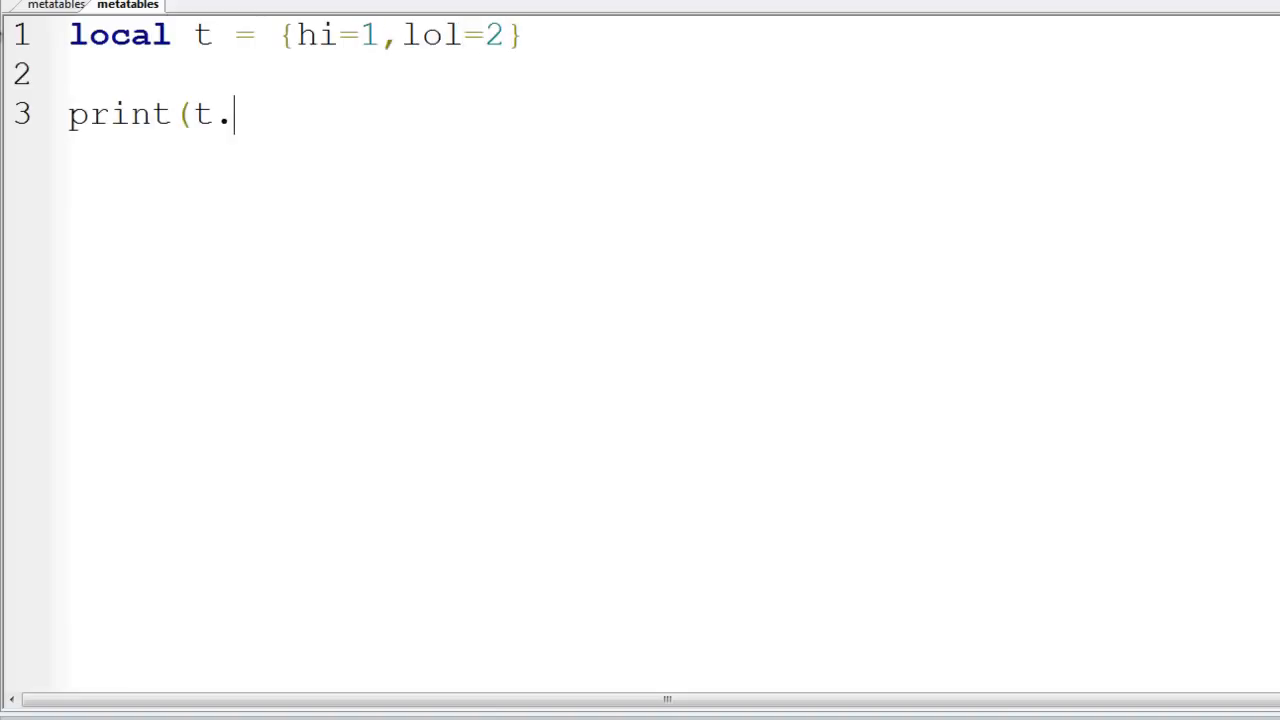
pyautogui.write('hi)')
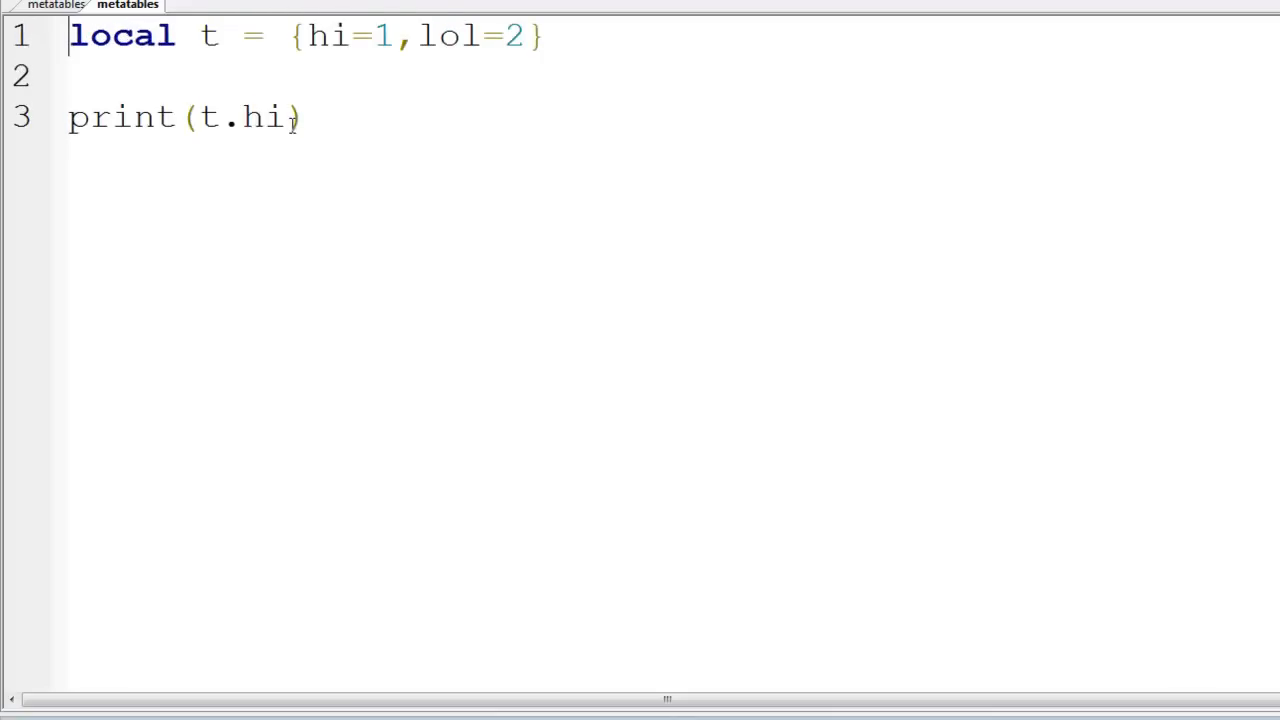
# Step: Change the print argument from t.hi to t.eat
pyautogui.press('BackSpace')
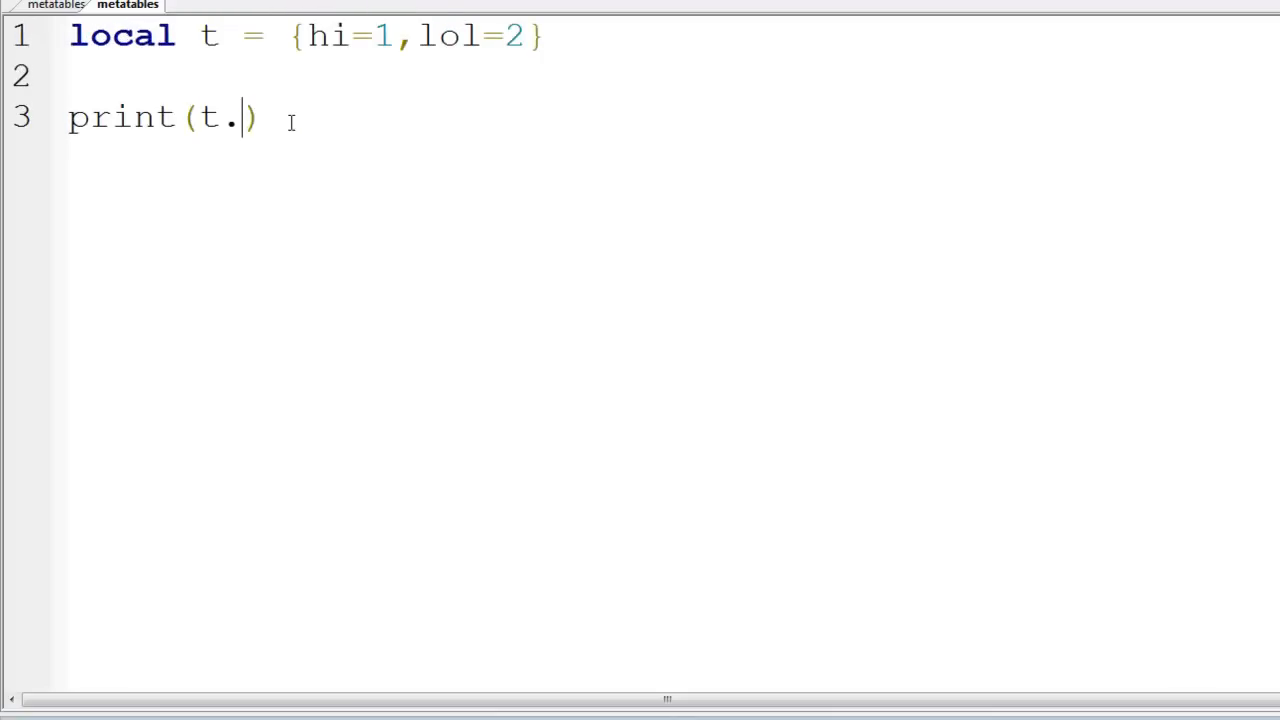
pyautogui.write('eat')
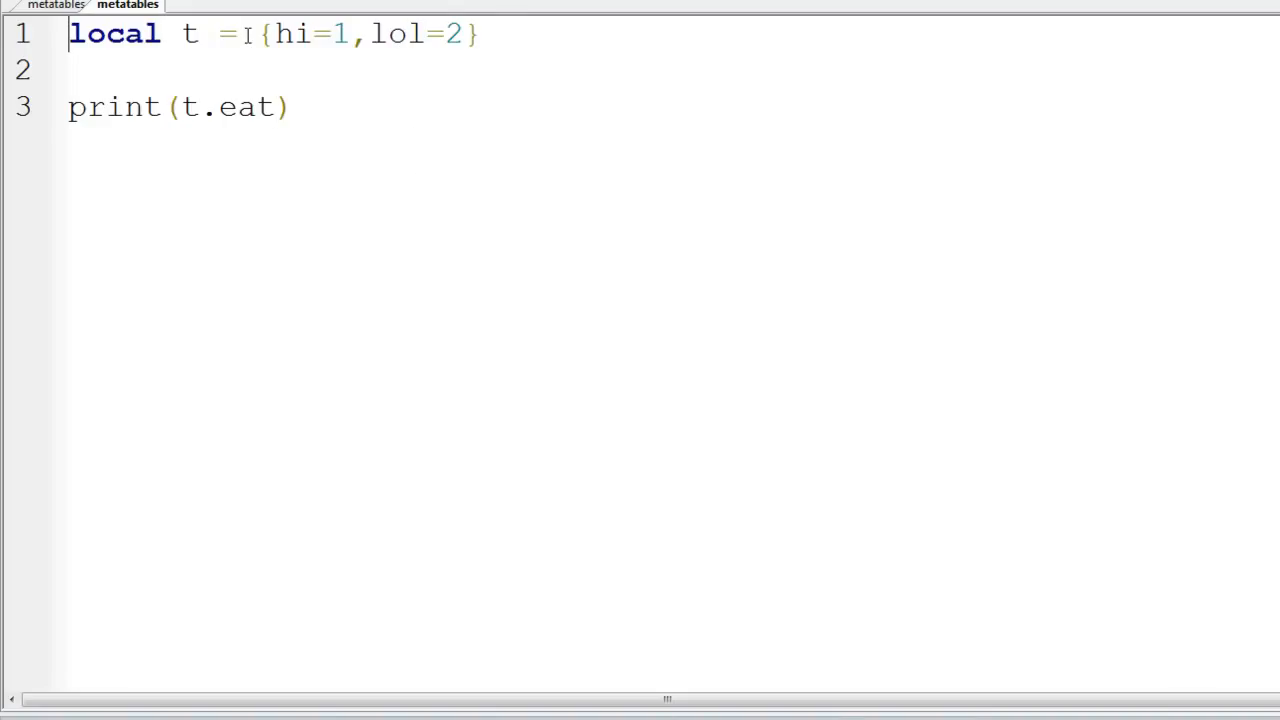
# Step: Highlight the hi and lol entries of table t
pyautogui.doubleClick(290, 33)
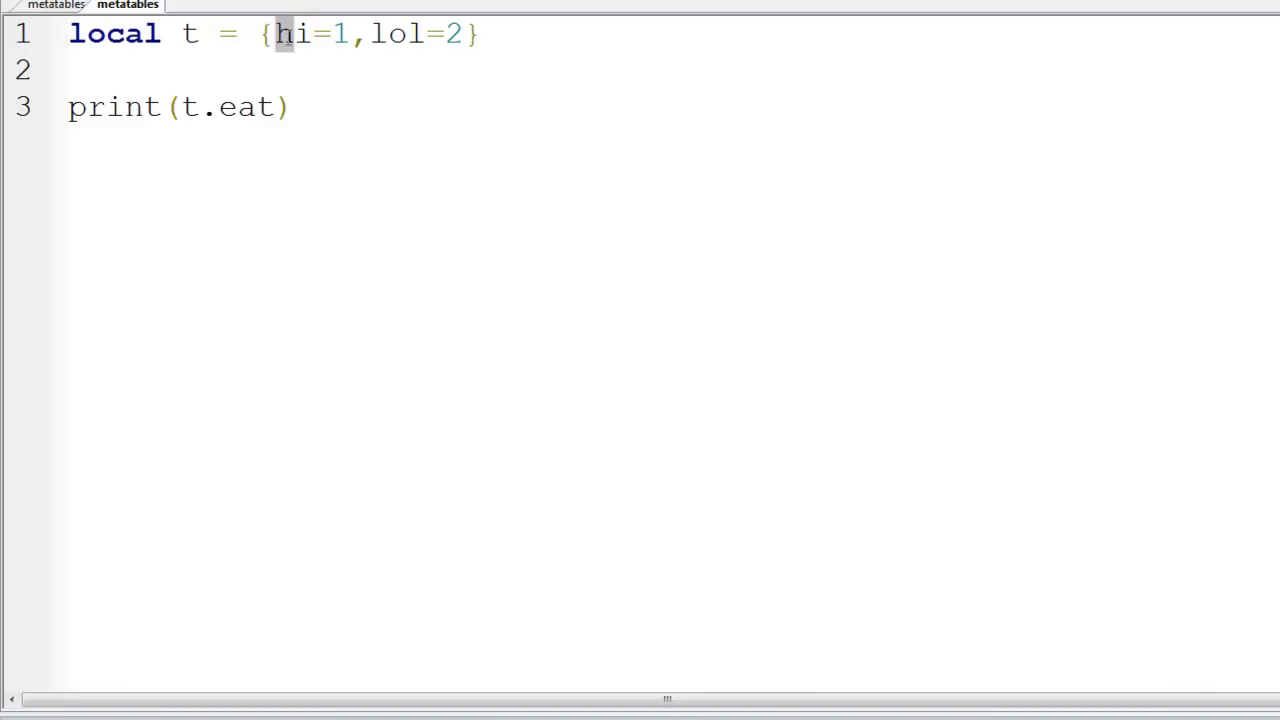
pyautogui.moveTo(278, 34); pyautogui.dragTo(462, 34)
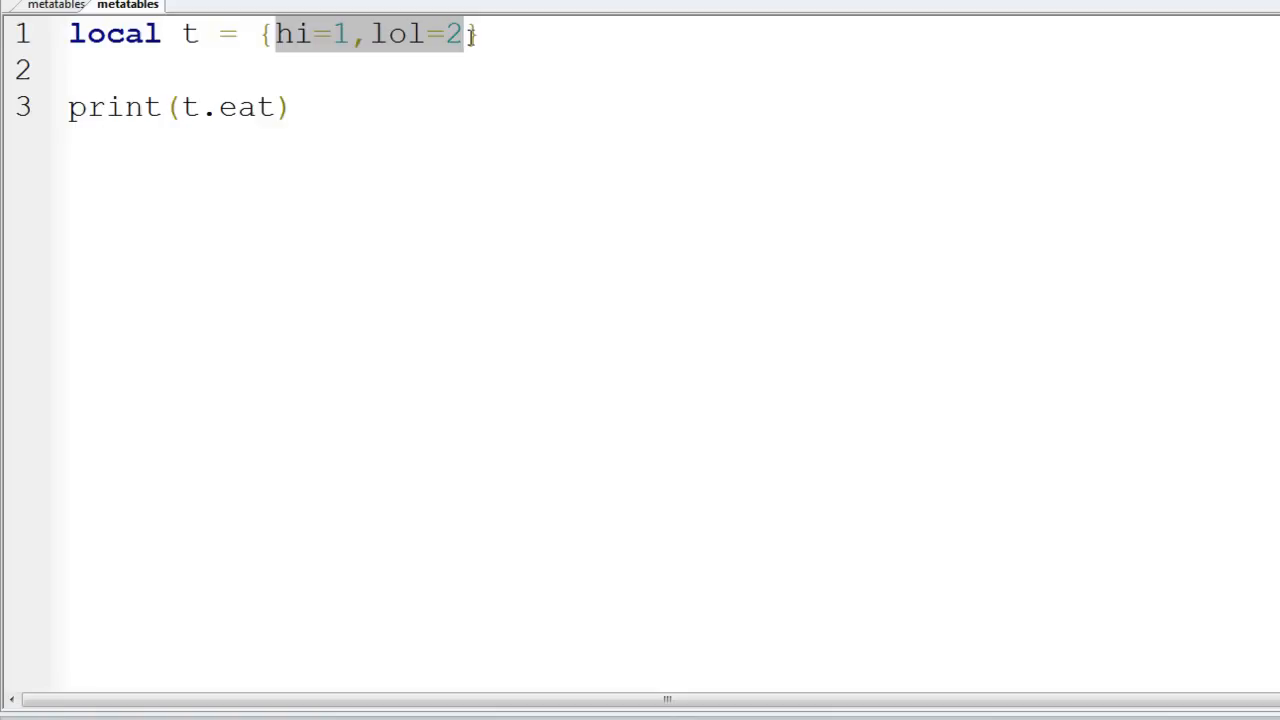
pyautogui.moveTo(511, 93)
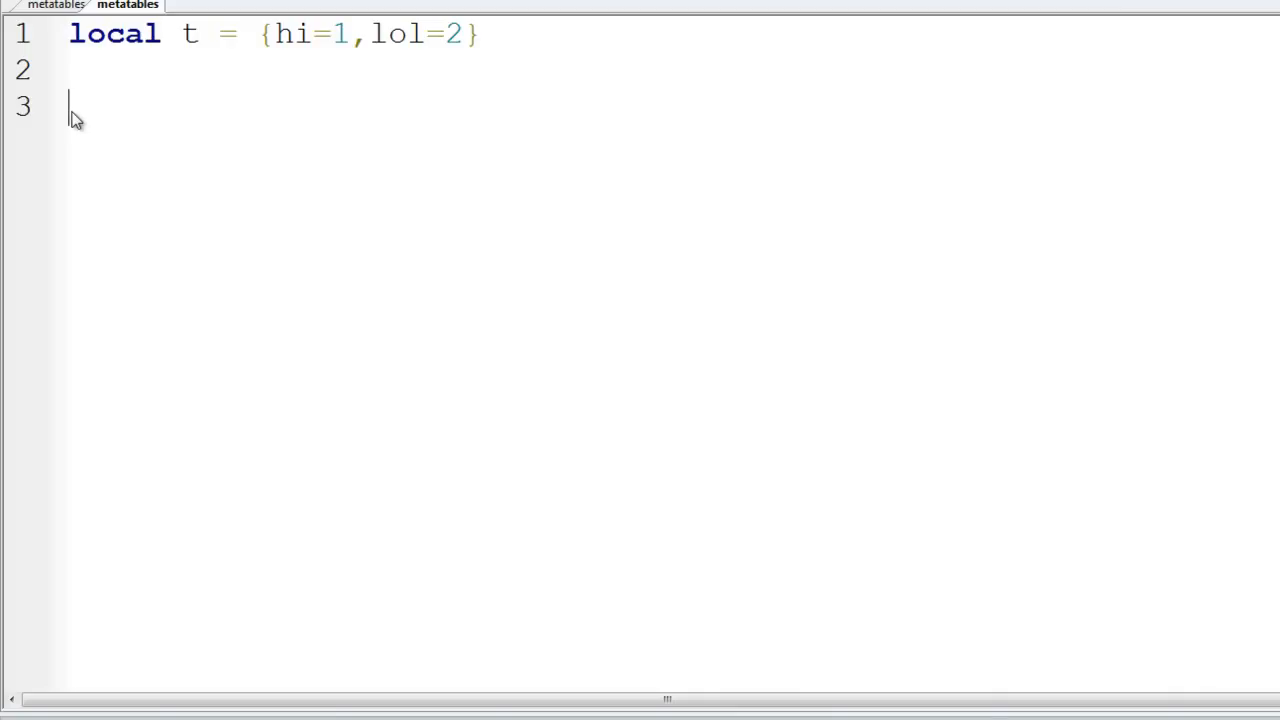
# Step: Remove the print test line and declare local mt = {} on line 2
pyautogui.write('t.')
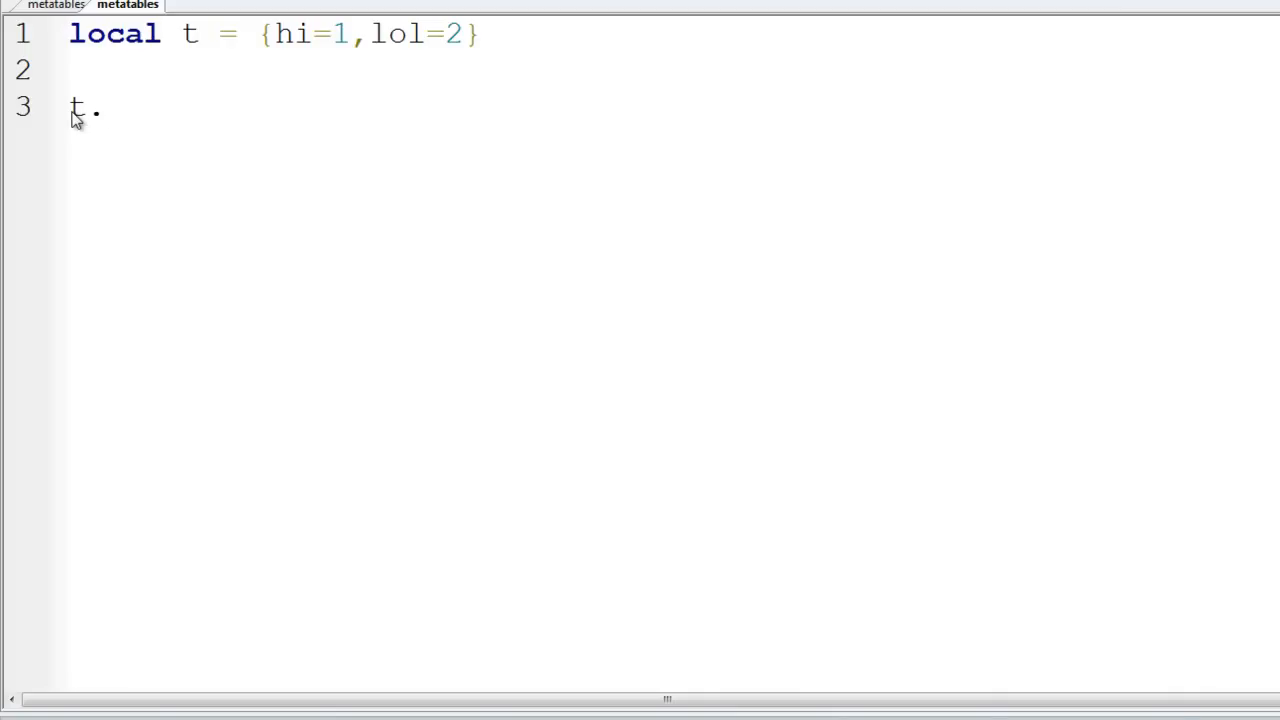
pyautogui.write('guresygh')
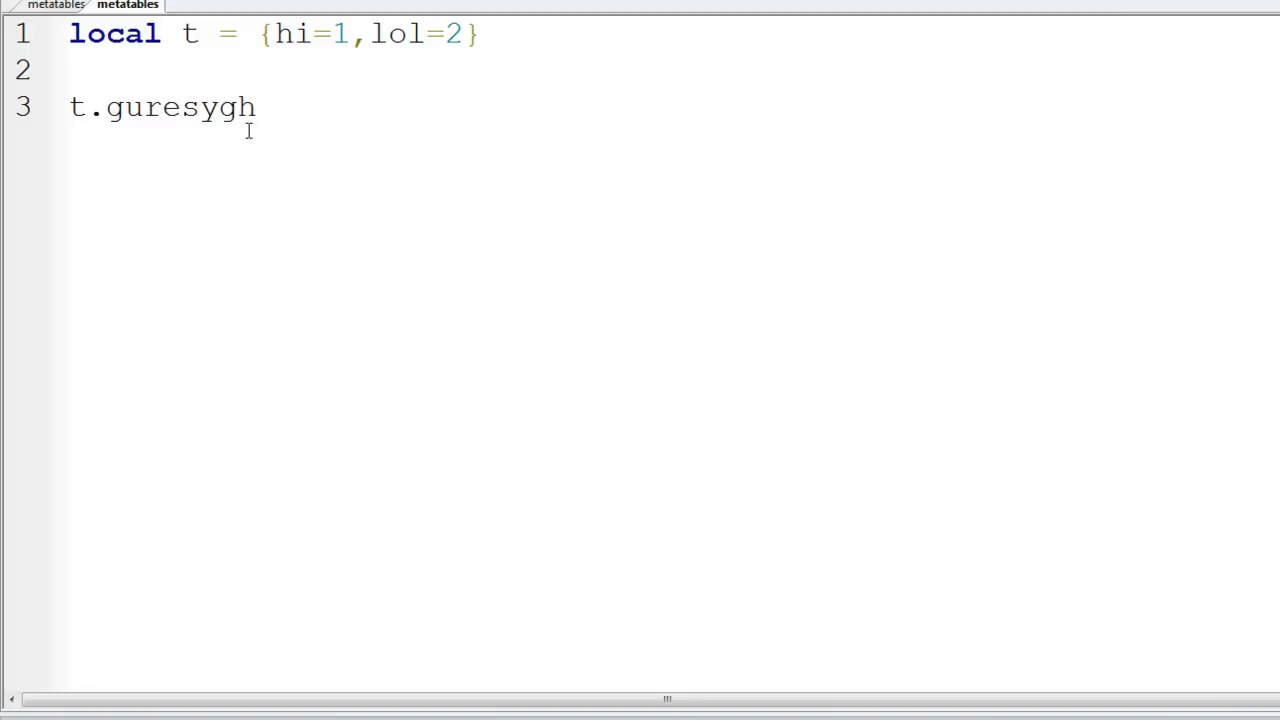
pyautogui.moveTo(270, 120)
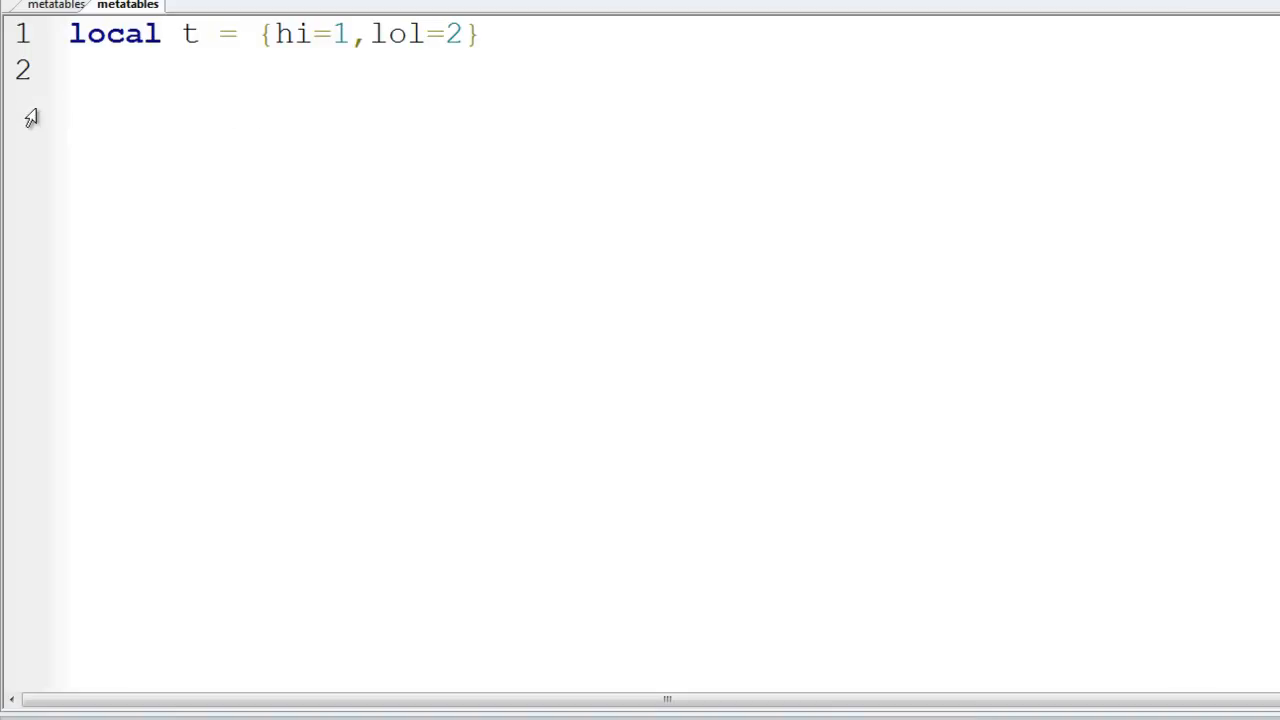
pyautogui.click(70, 70)
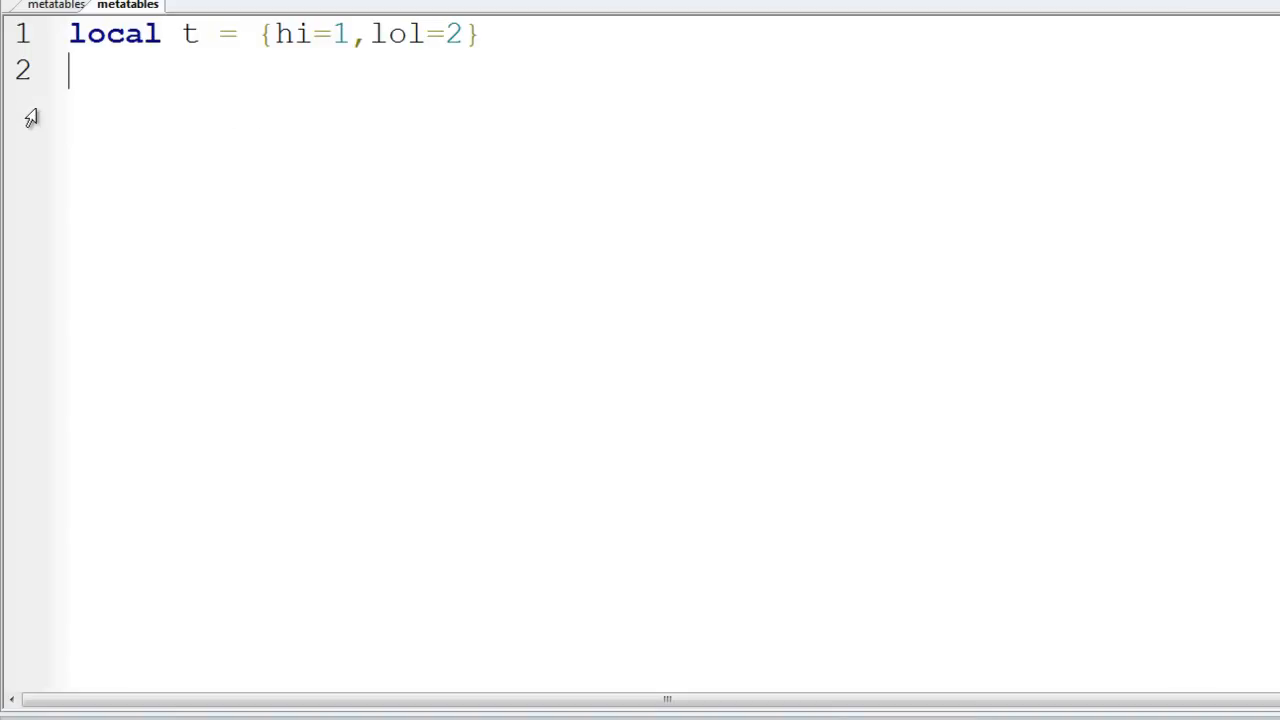
pyautogui.write('local')
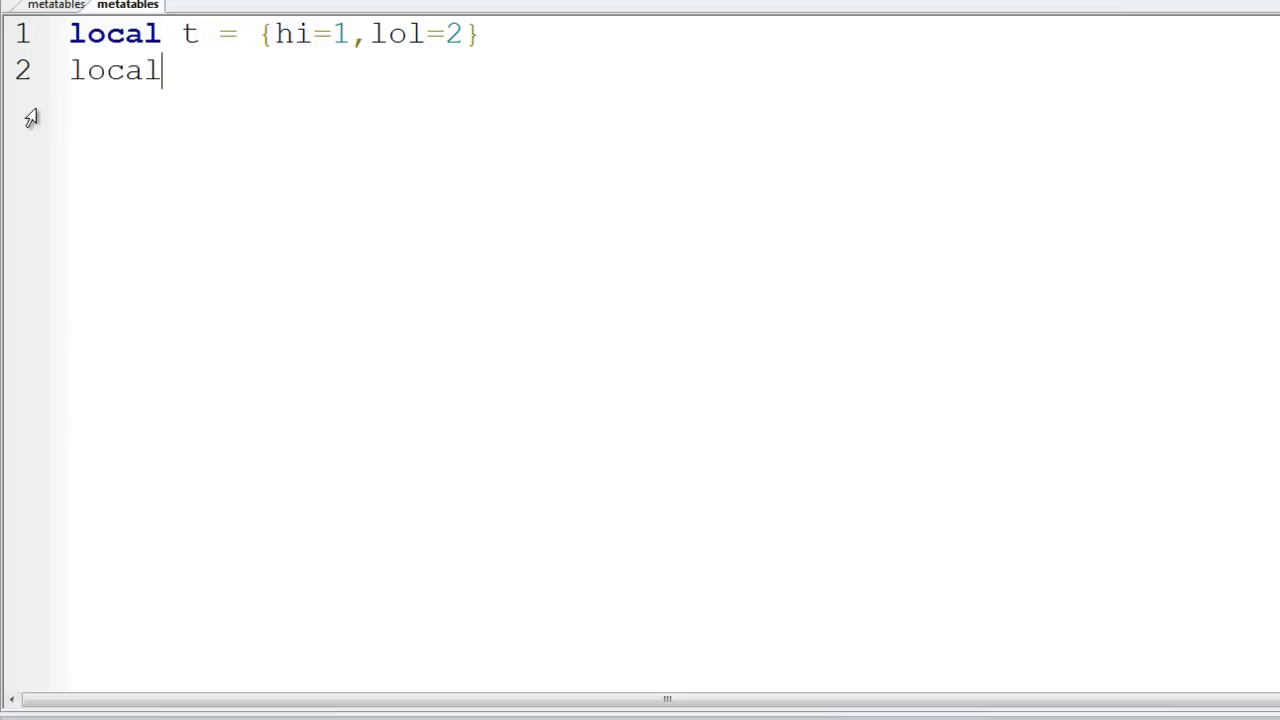
pyautogui.write('mt')
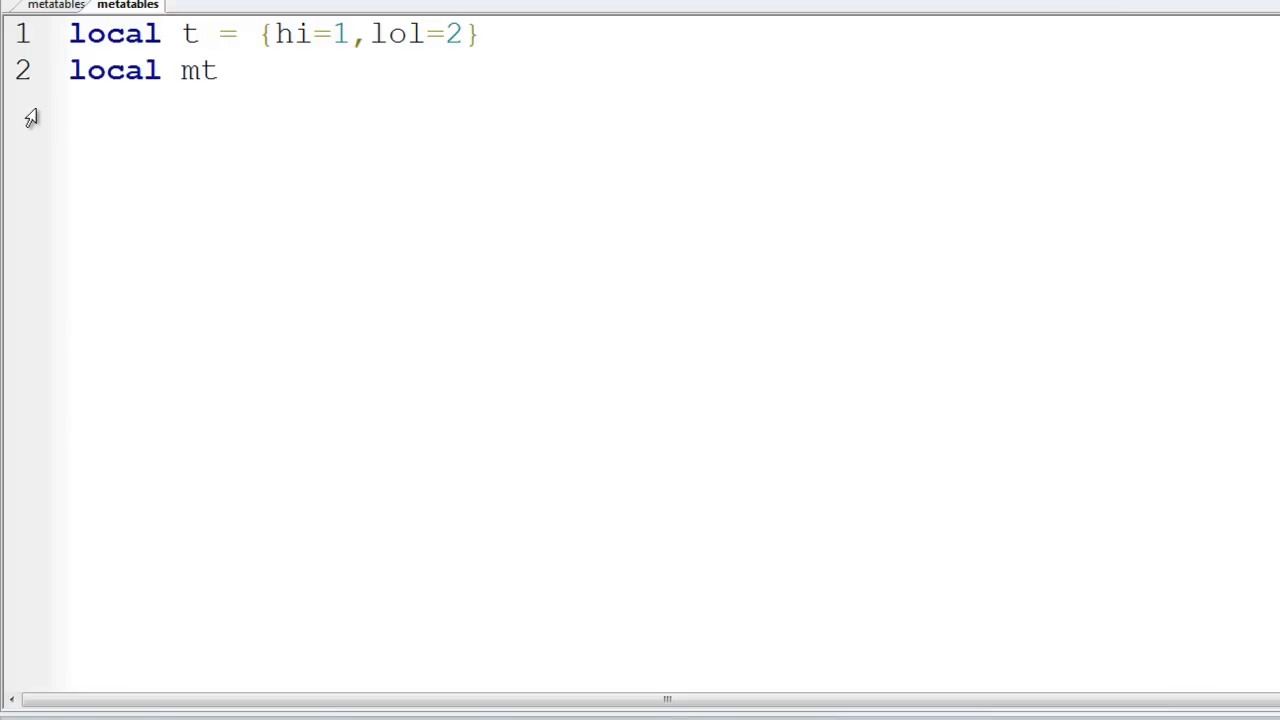
pyautogui.write('=')
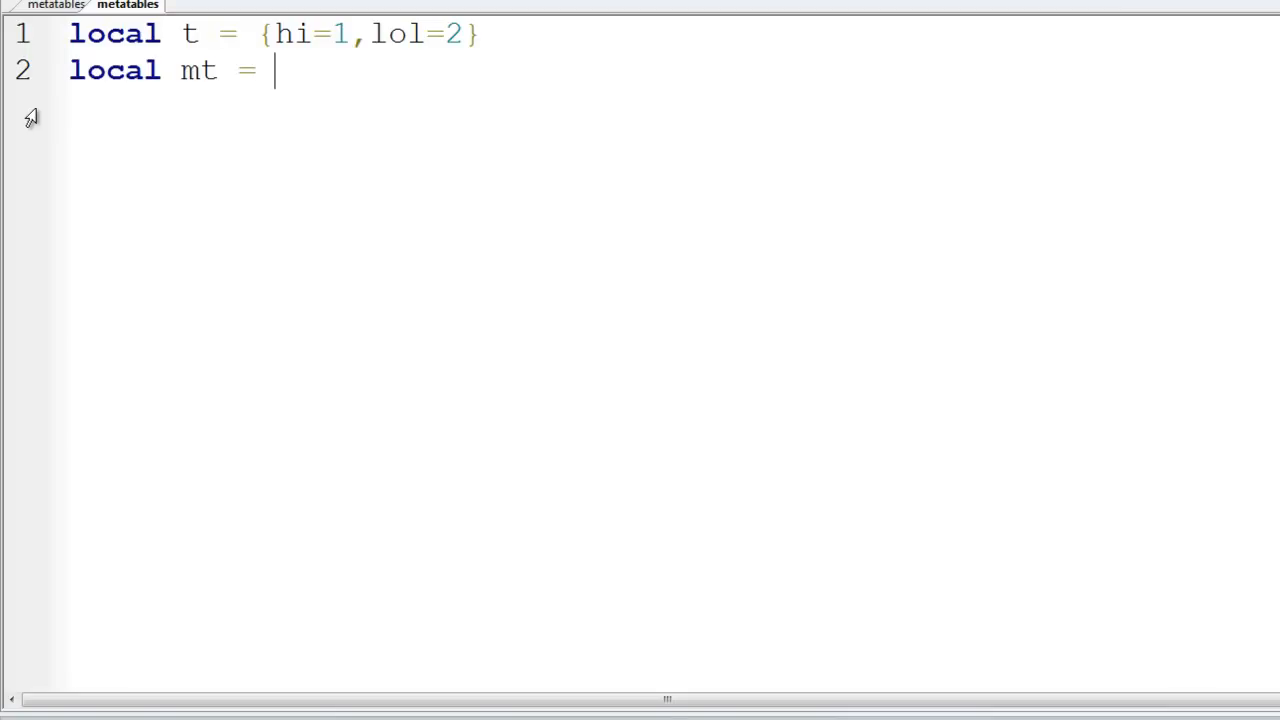
pyautogui.write('{}')
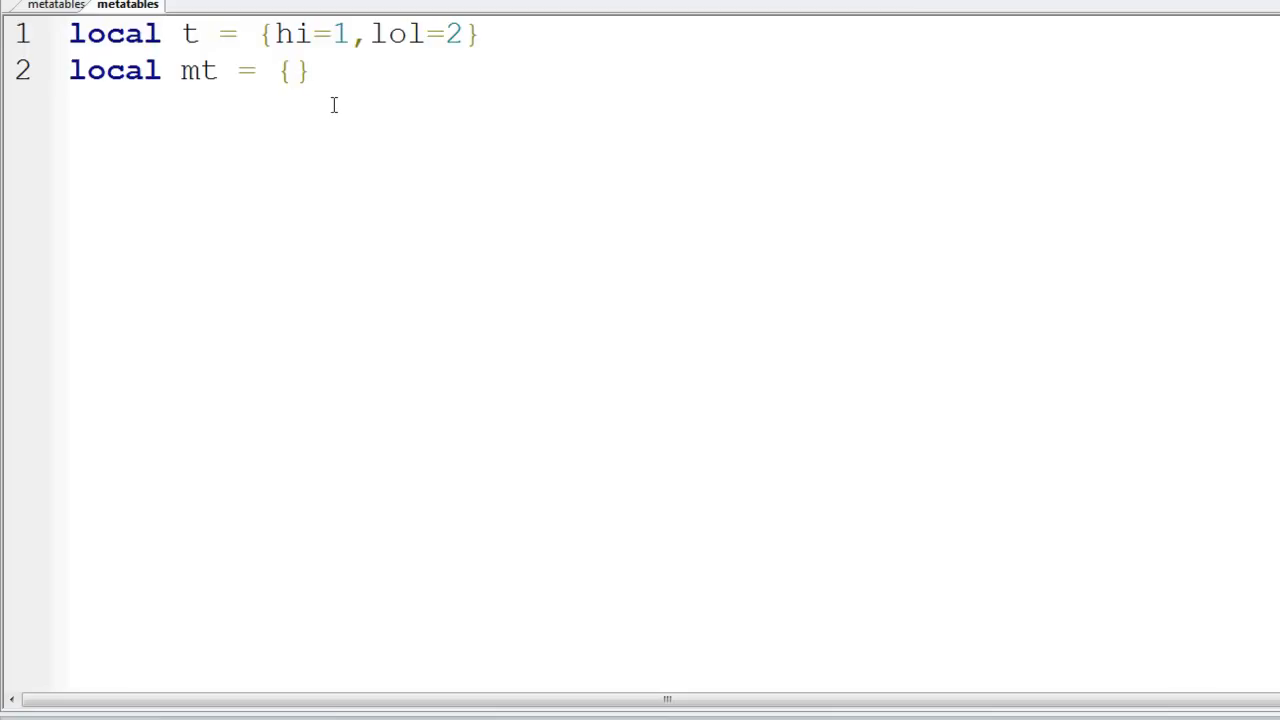
pyautogui.moveTo(349, 72)
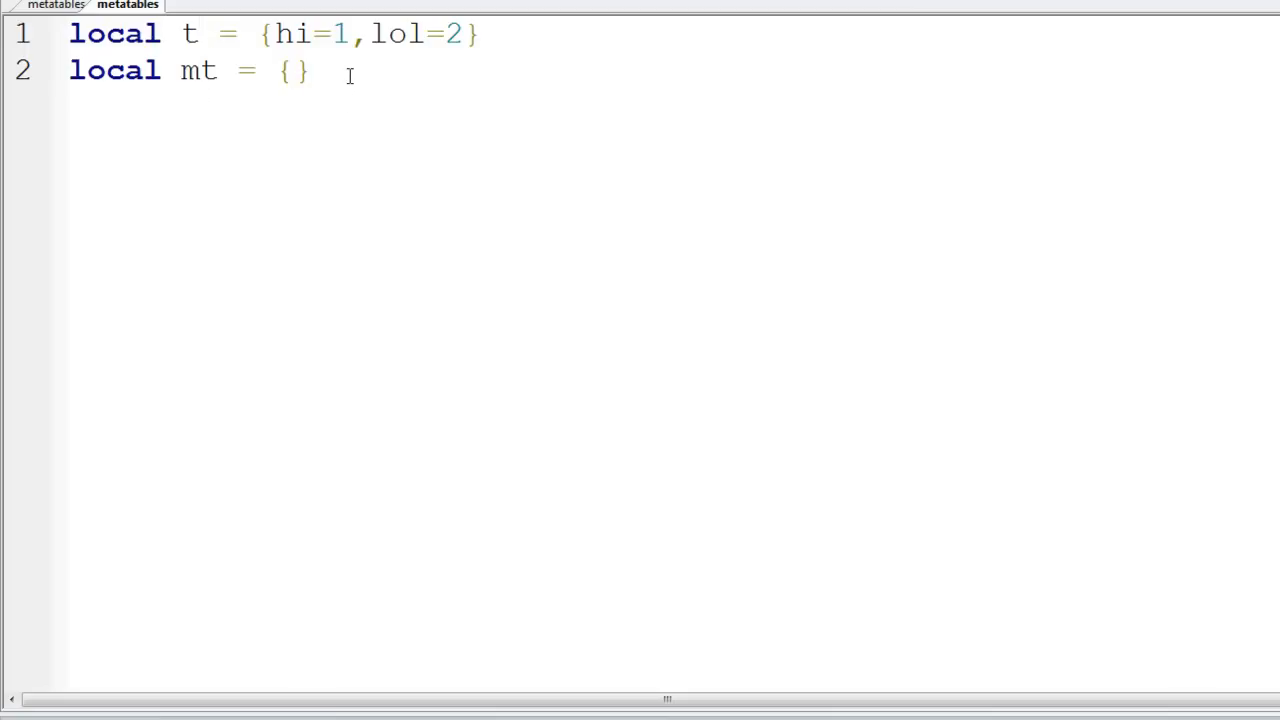
# Step: Add setmetatable(t, mt) on line 4
pyautogui.write('se')
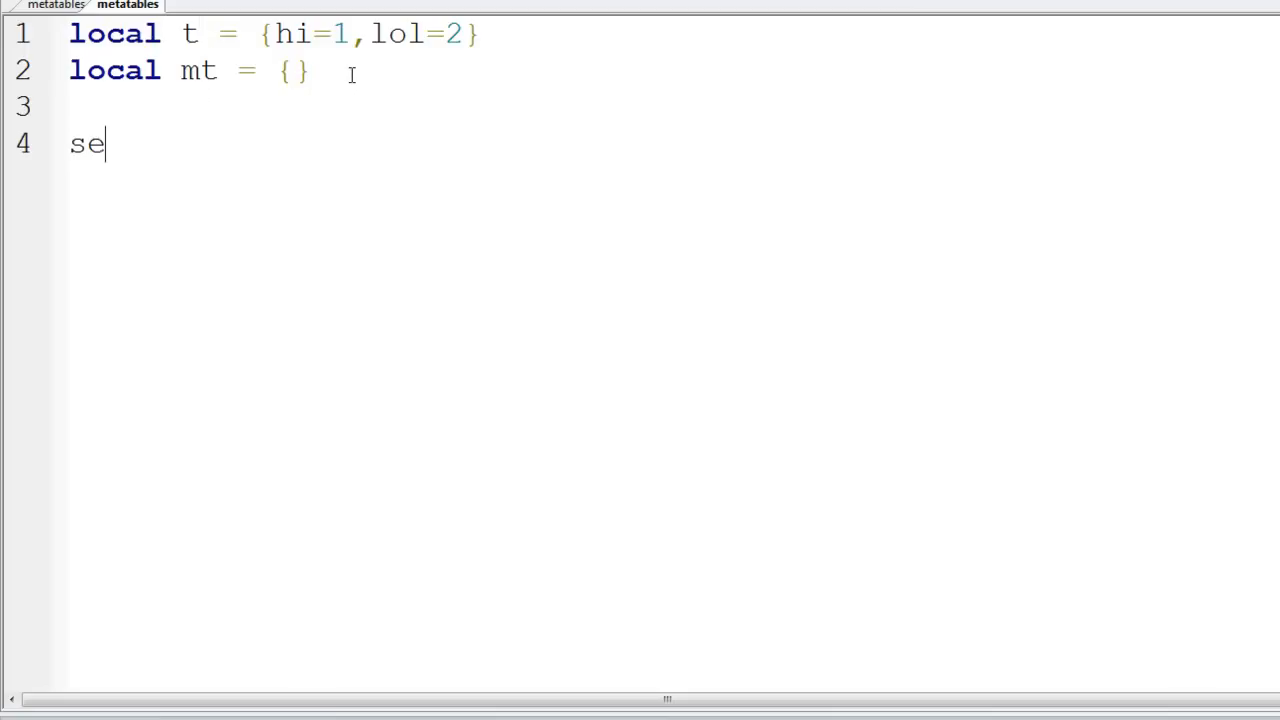
pyautogui.write('tmetata')
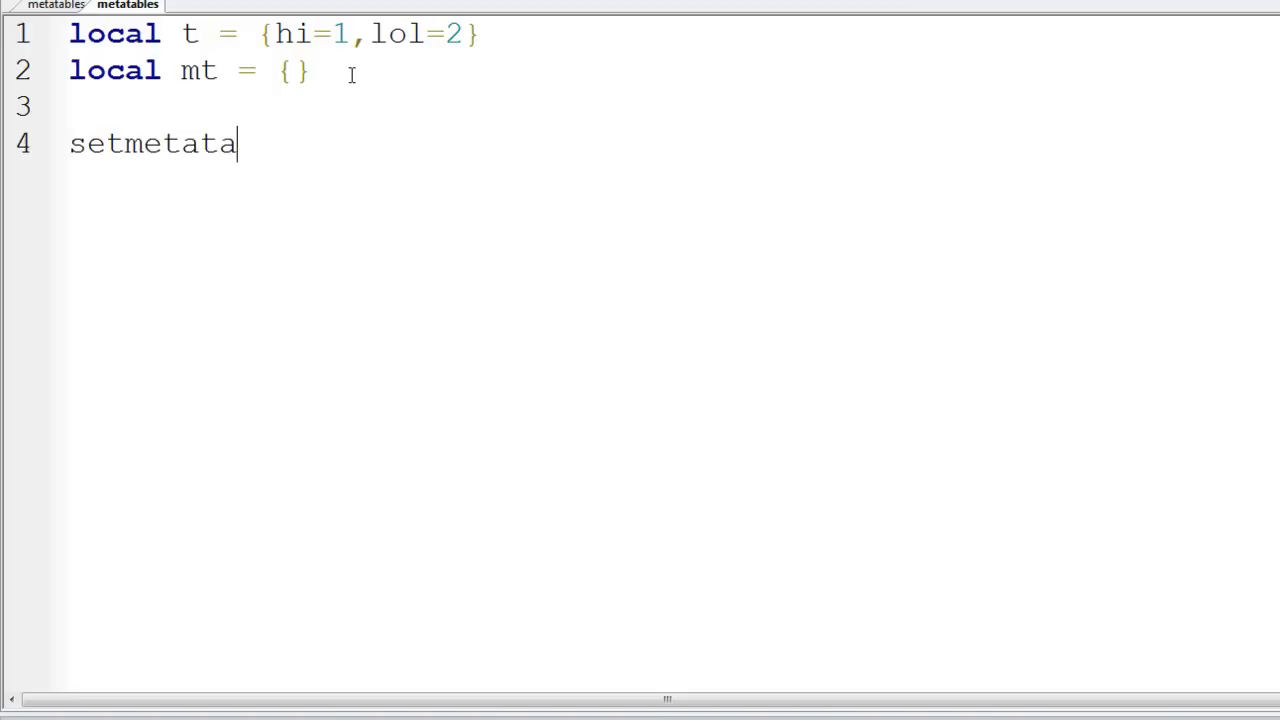
pyautogui.write('ble(')
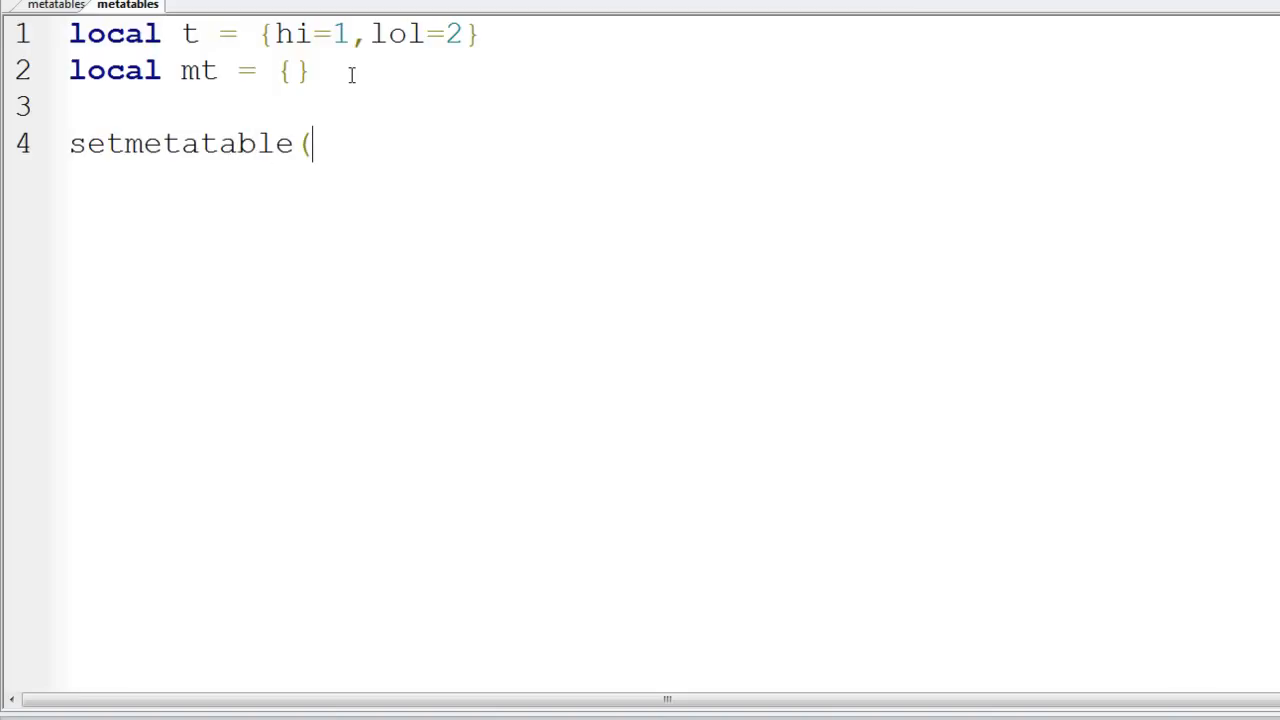
pyautogui.write('t,mt)')
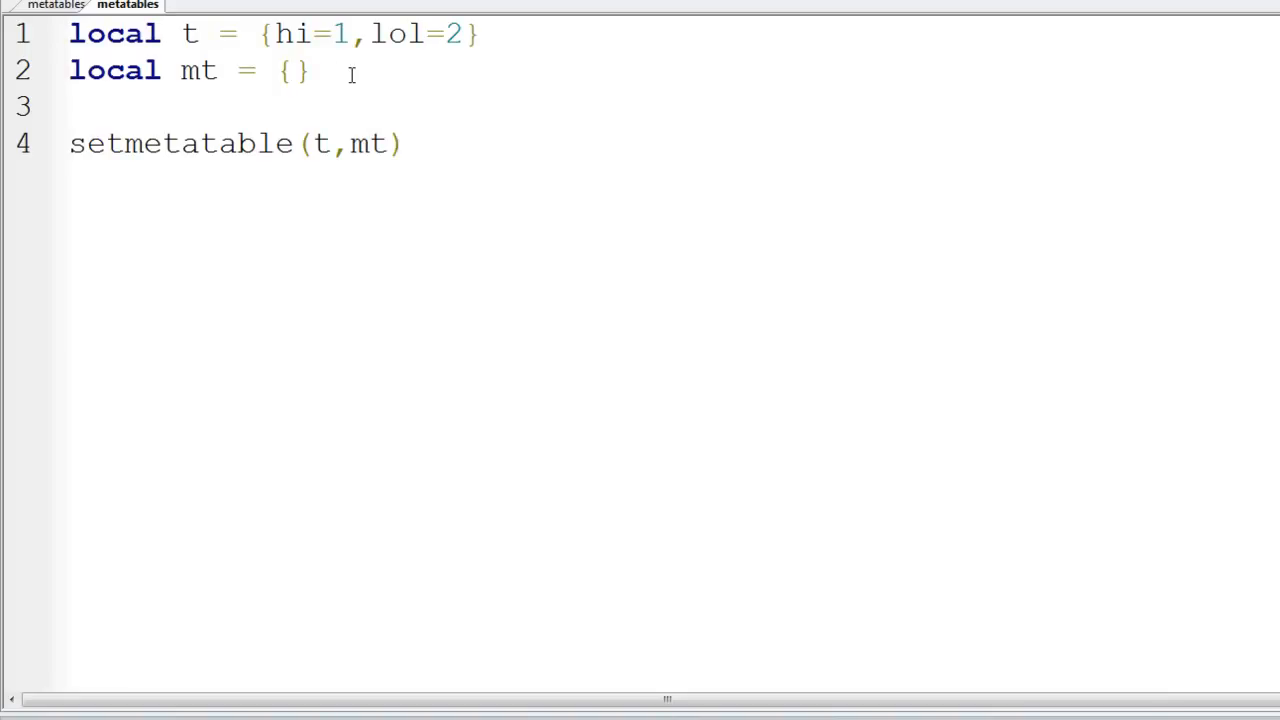
# Step: Fill the mt table with hi=100
pyautogui.click(297, 72)
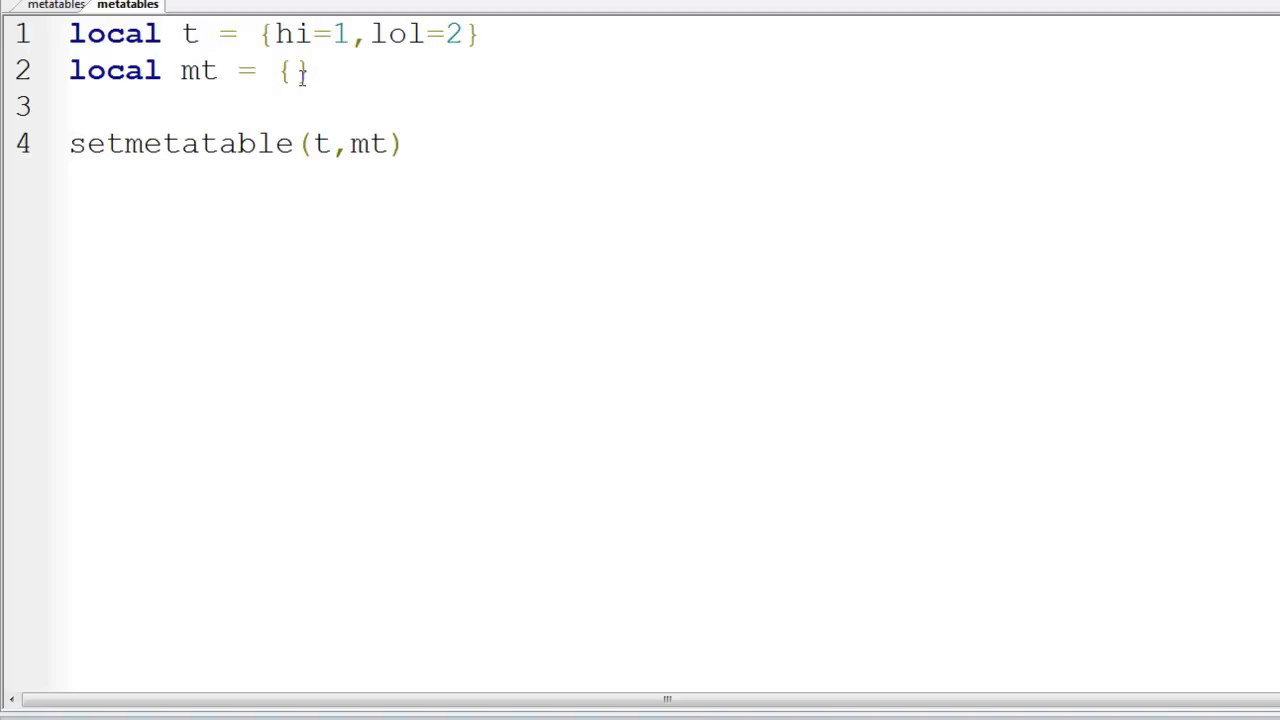
pyautogui.write('hi')
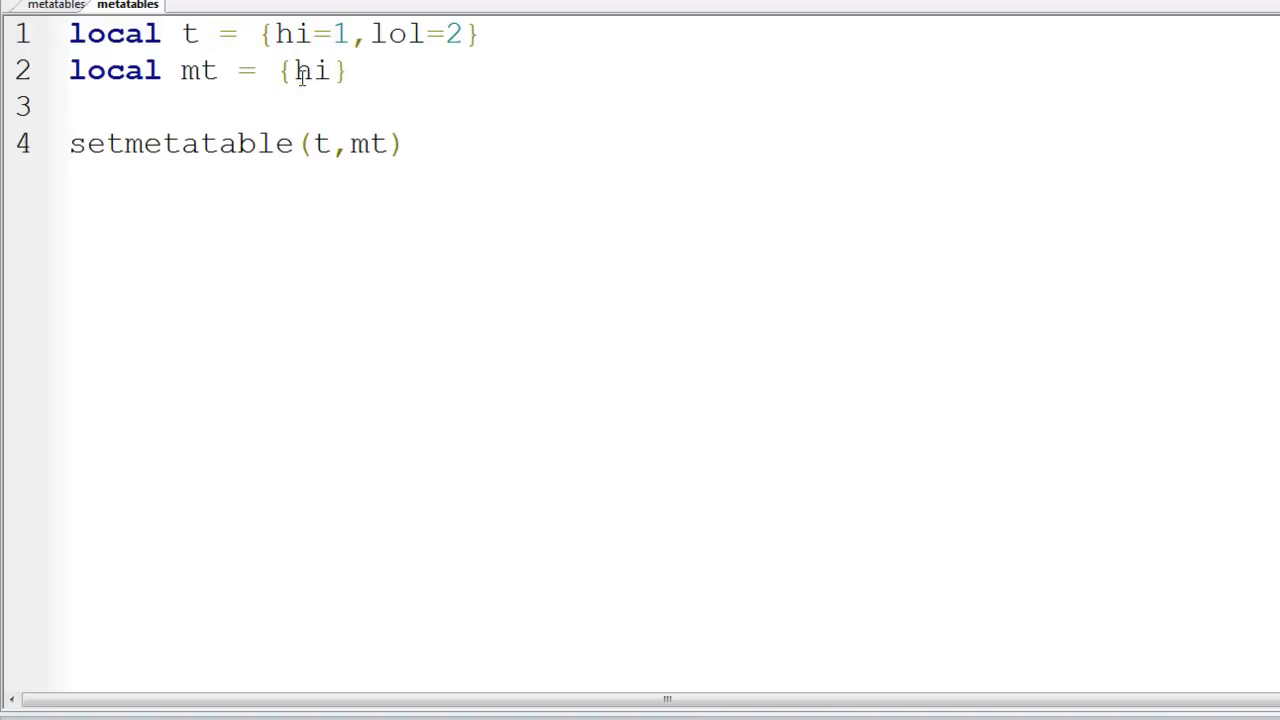
pyautogui.write('=100')
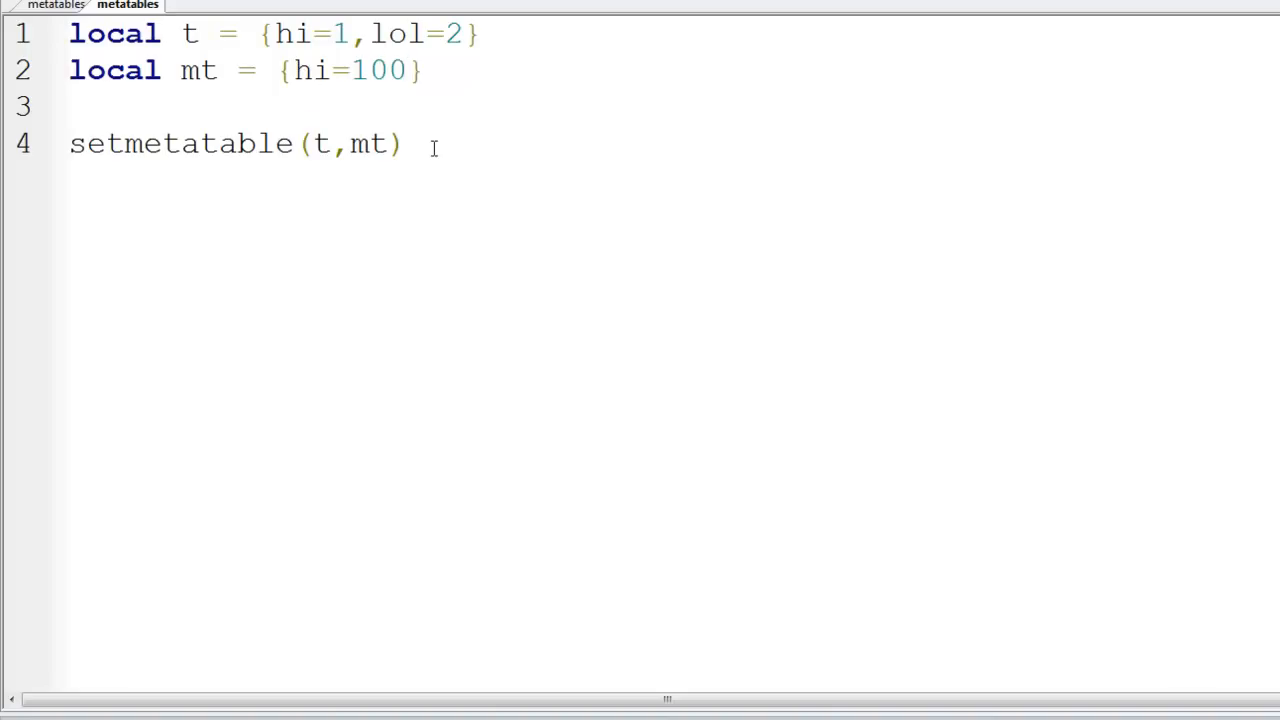
pyautogui.press('enter')
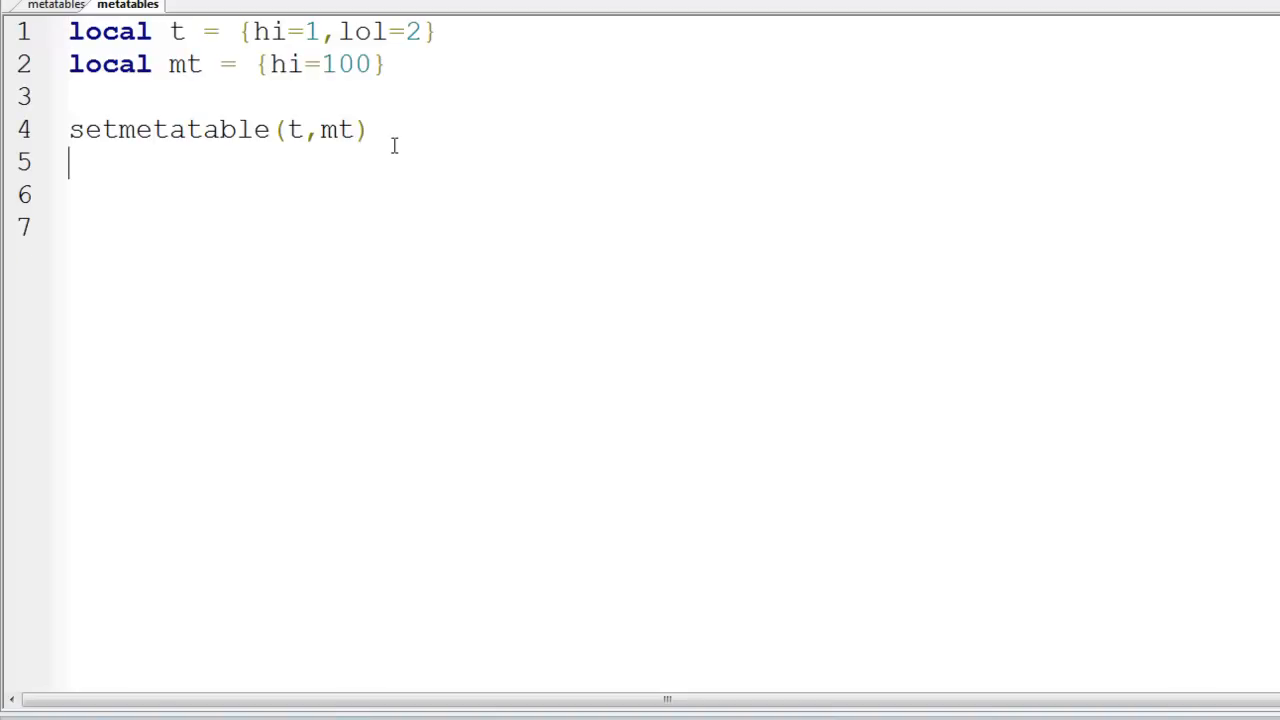
# Step: Add print(getmetatable(t).hi) on line 6 and select mt on line 2
pyautogui.write('print')
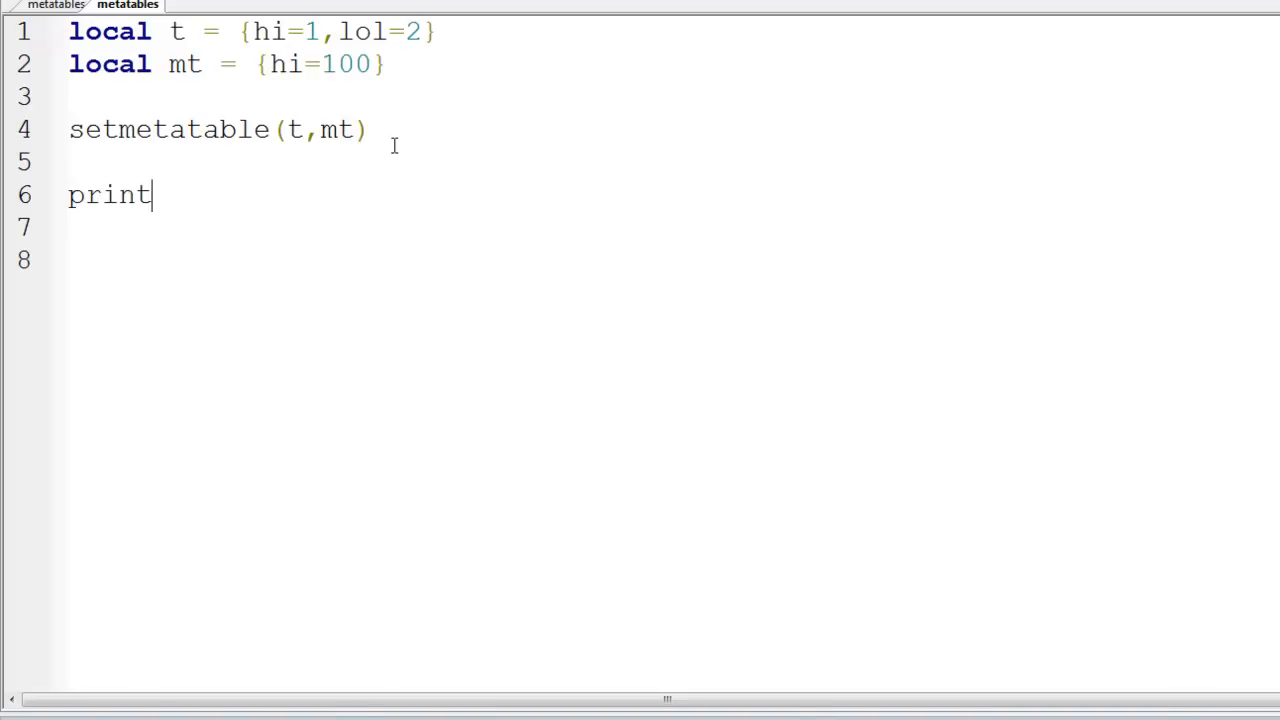
pyautogui.write('(')
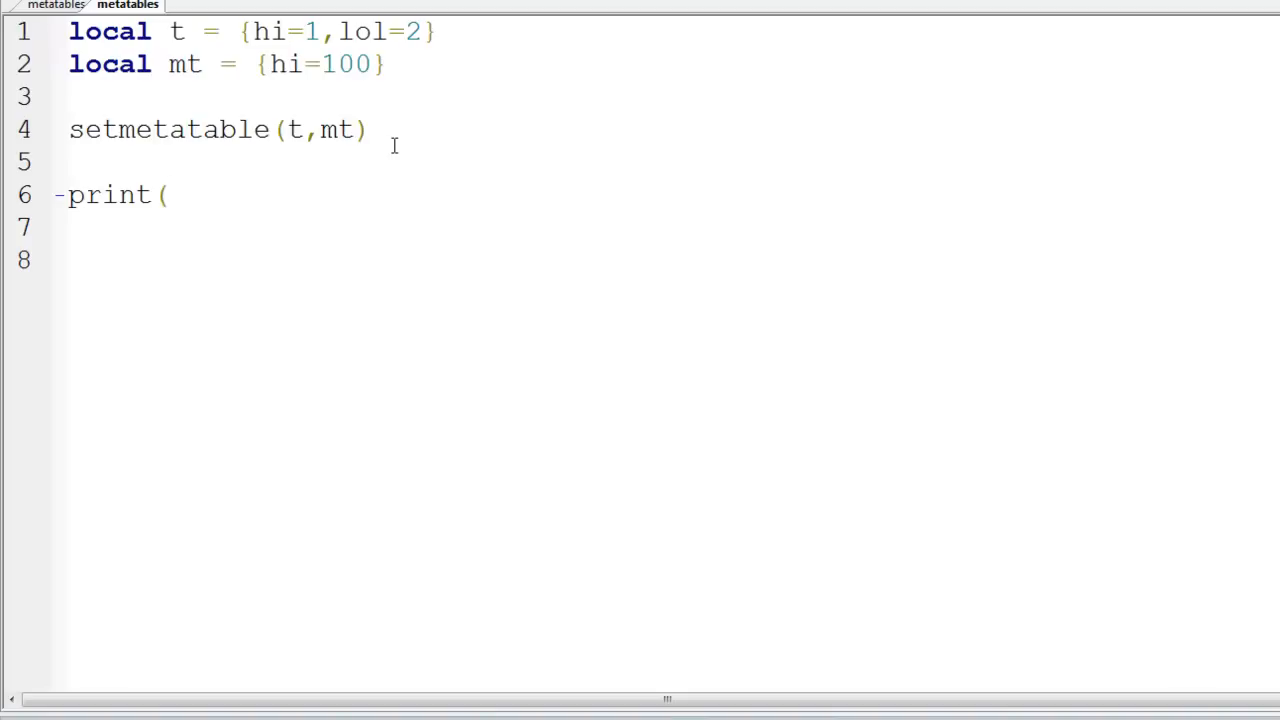
pyautogui.write('g')
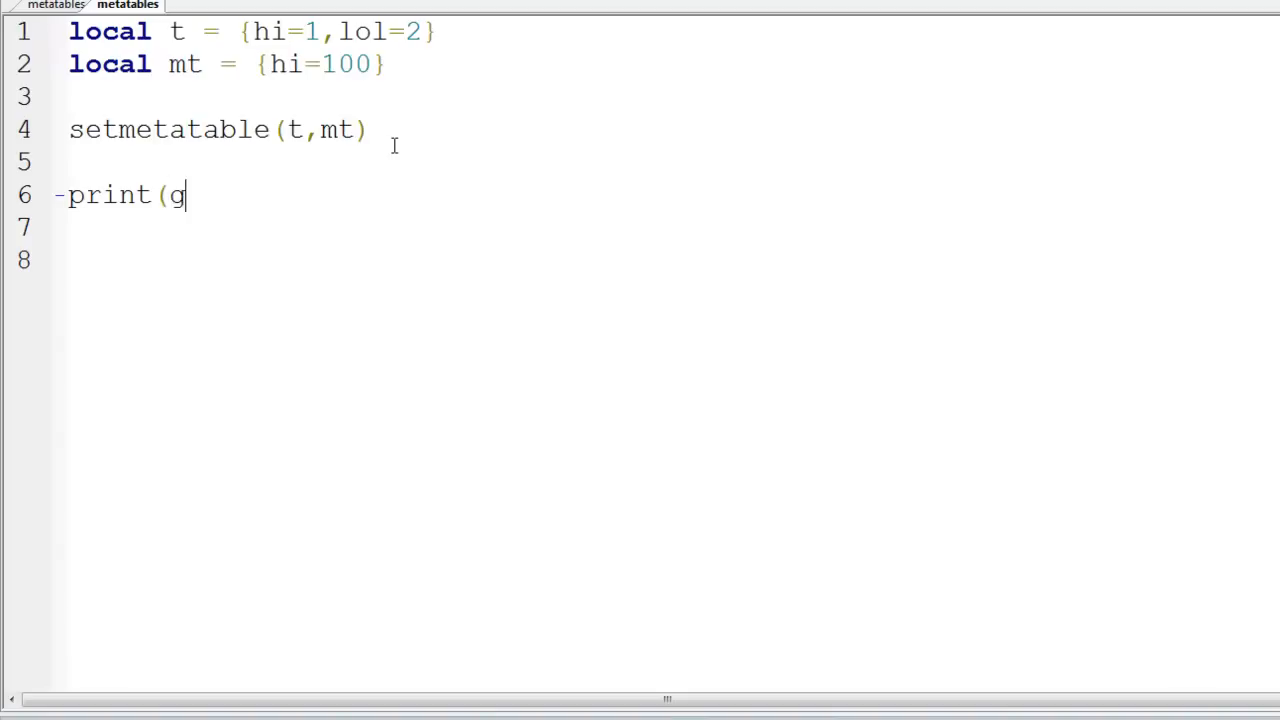
pyautogui.write('etmet')
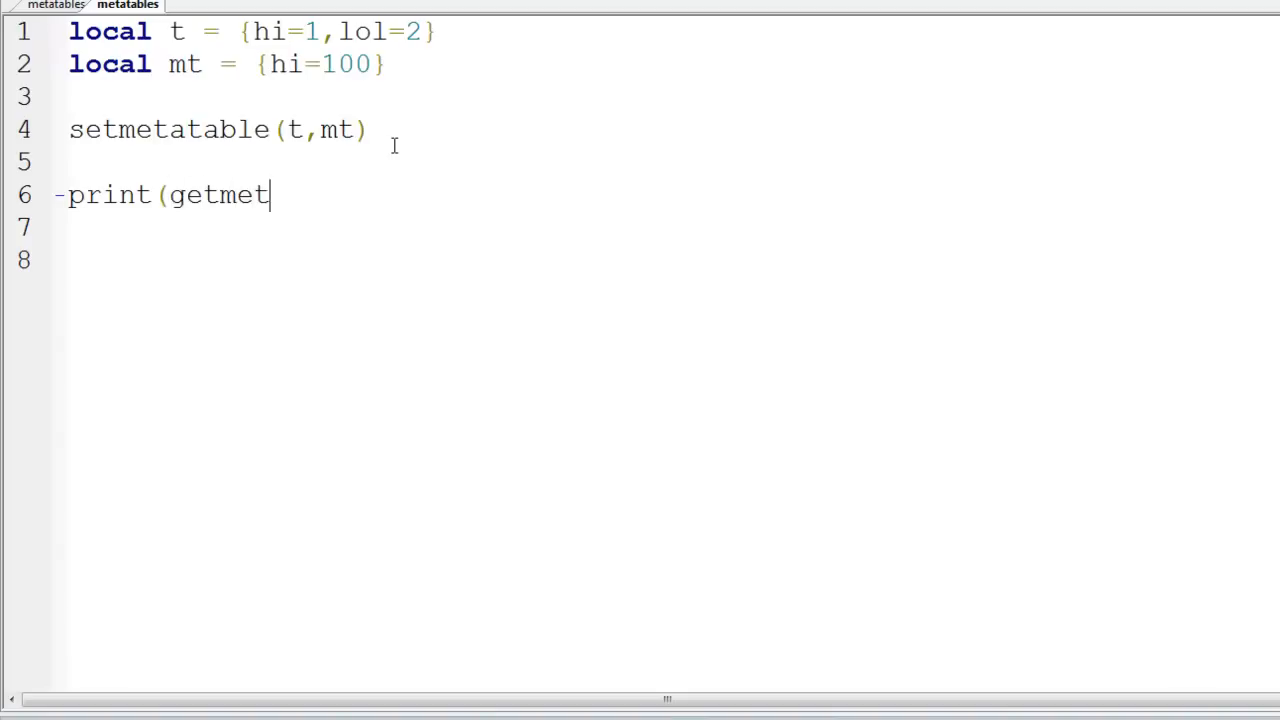
pyautogui.write('atable(')
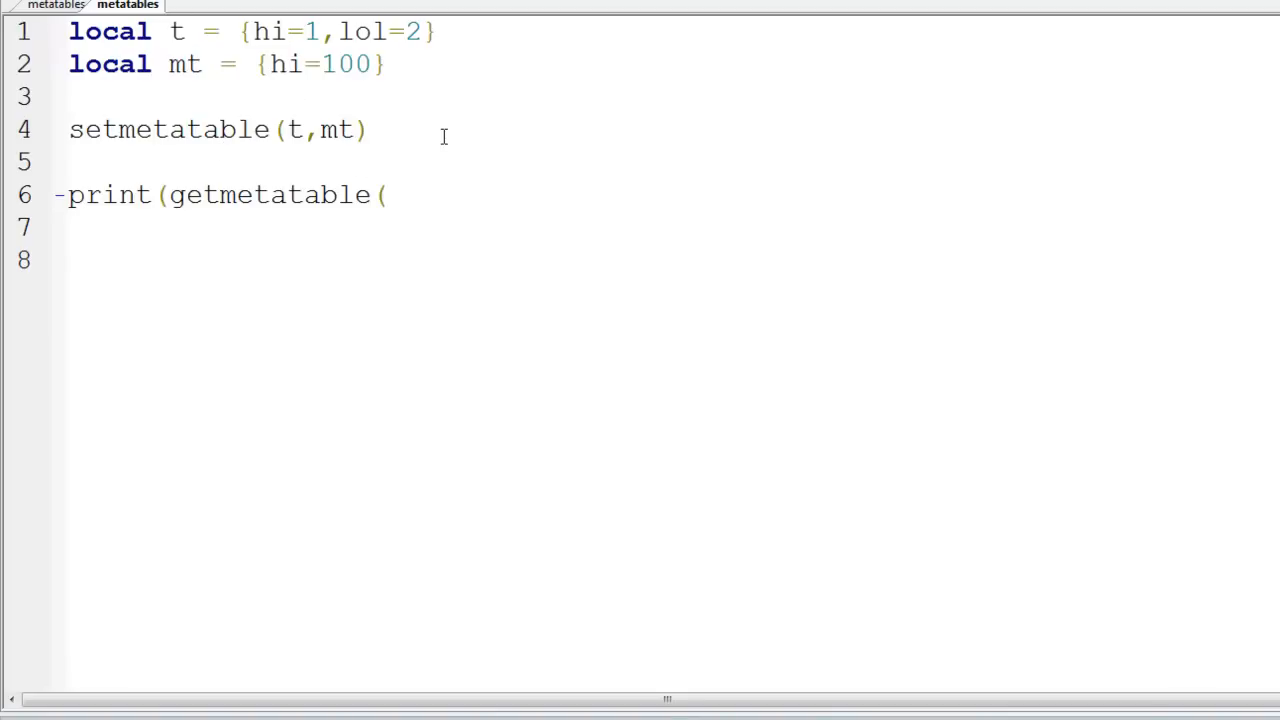
pyautogui.write('t)')
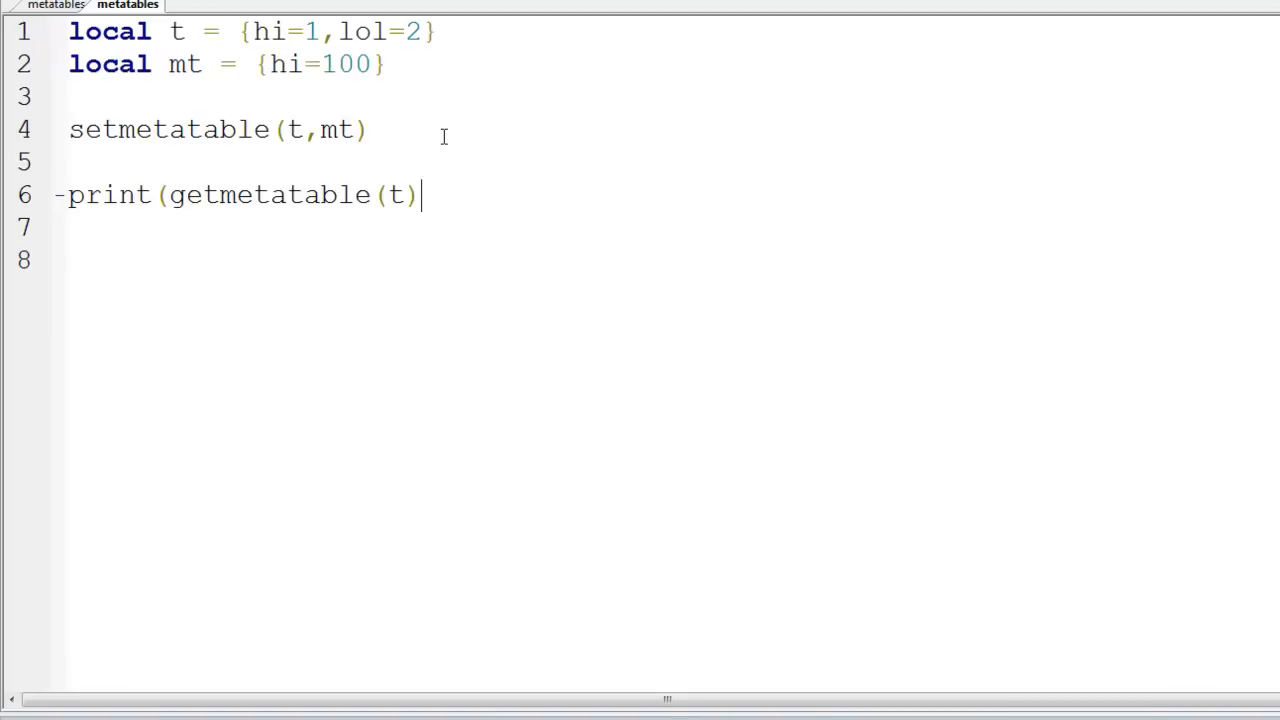
pyautogui.write('.')
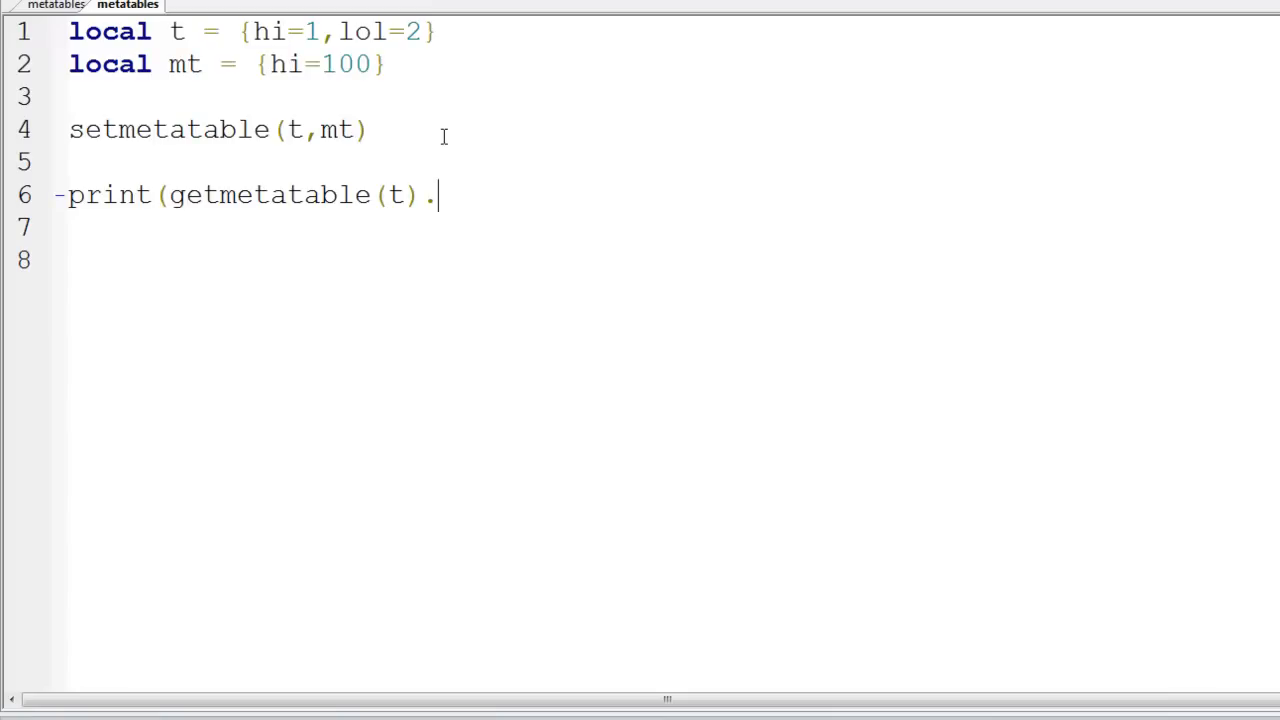
pyautogui.write('hi)')
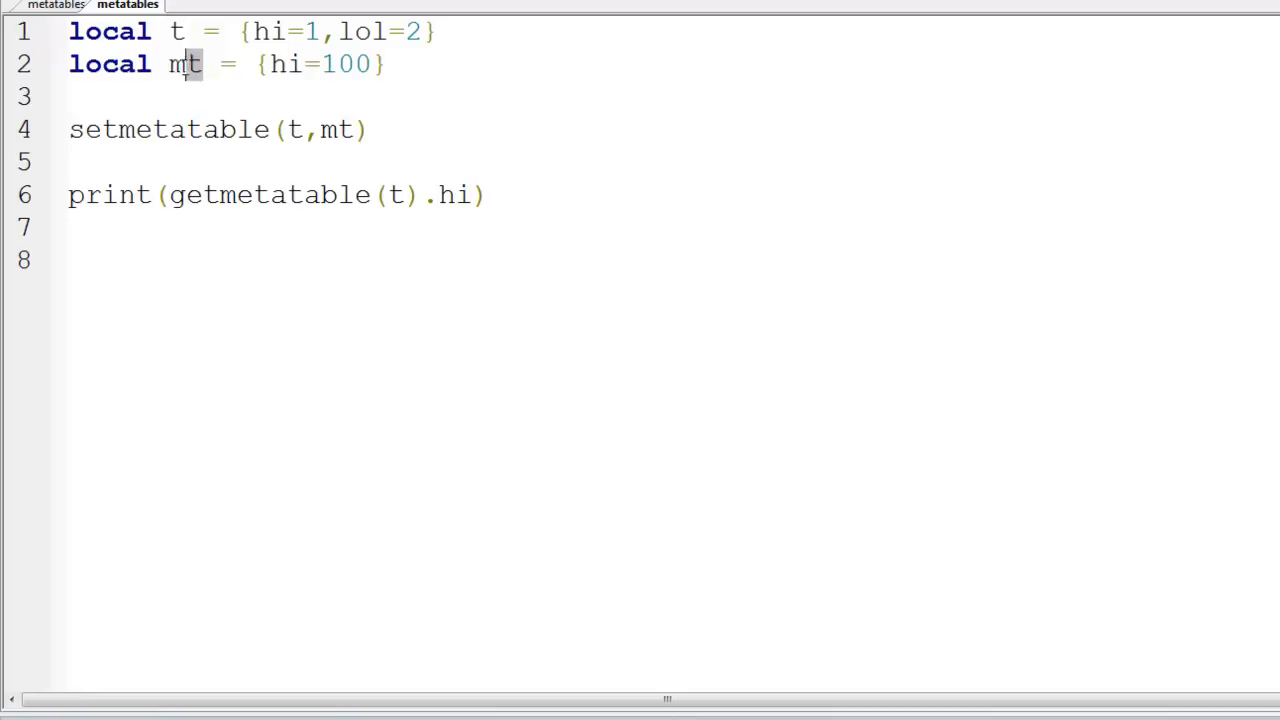
pyautogui.doubleClick(184, 64)
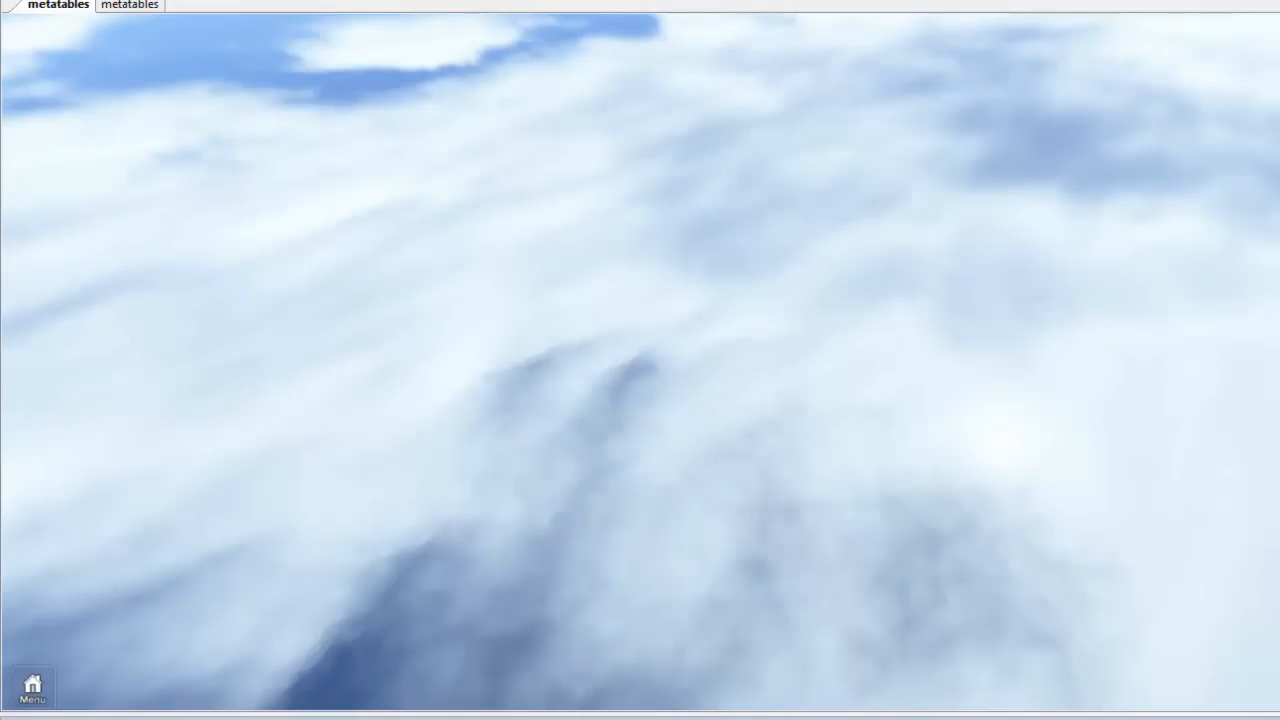
# Step: Return from the test view to the script and add blank lines below line 6
pyautogui.click(160, 4)
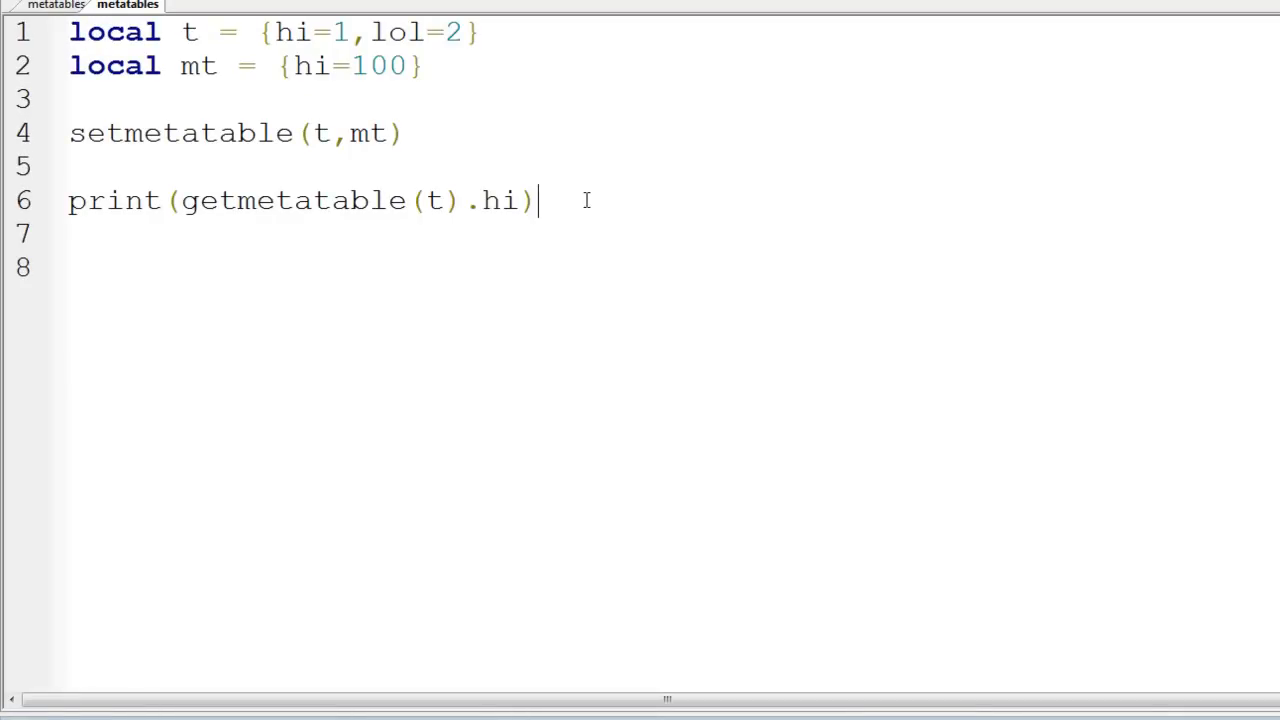
pyautogui.press('enter')
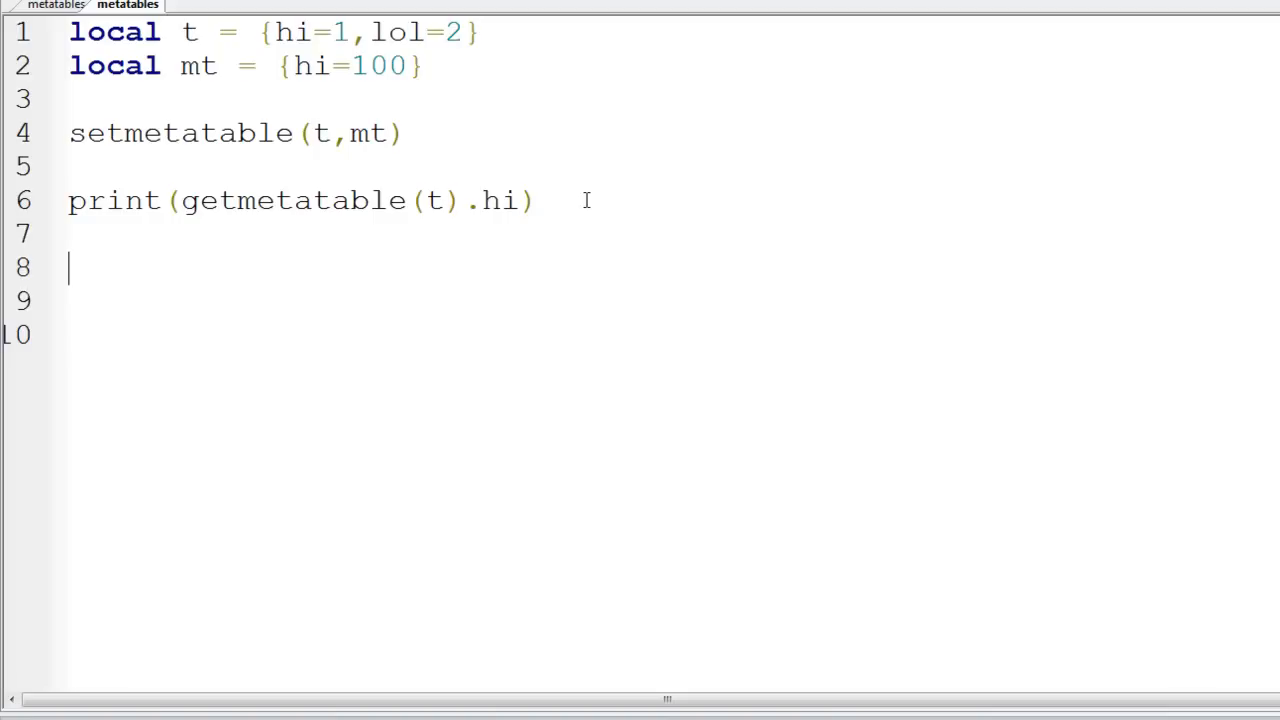
pyautogui.moveTo(540, 82)
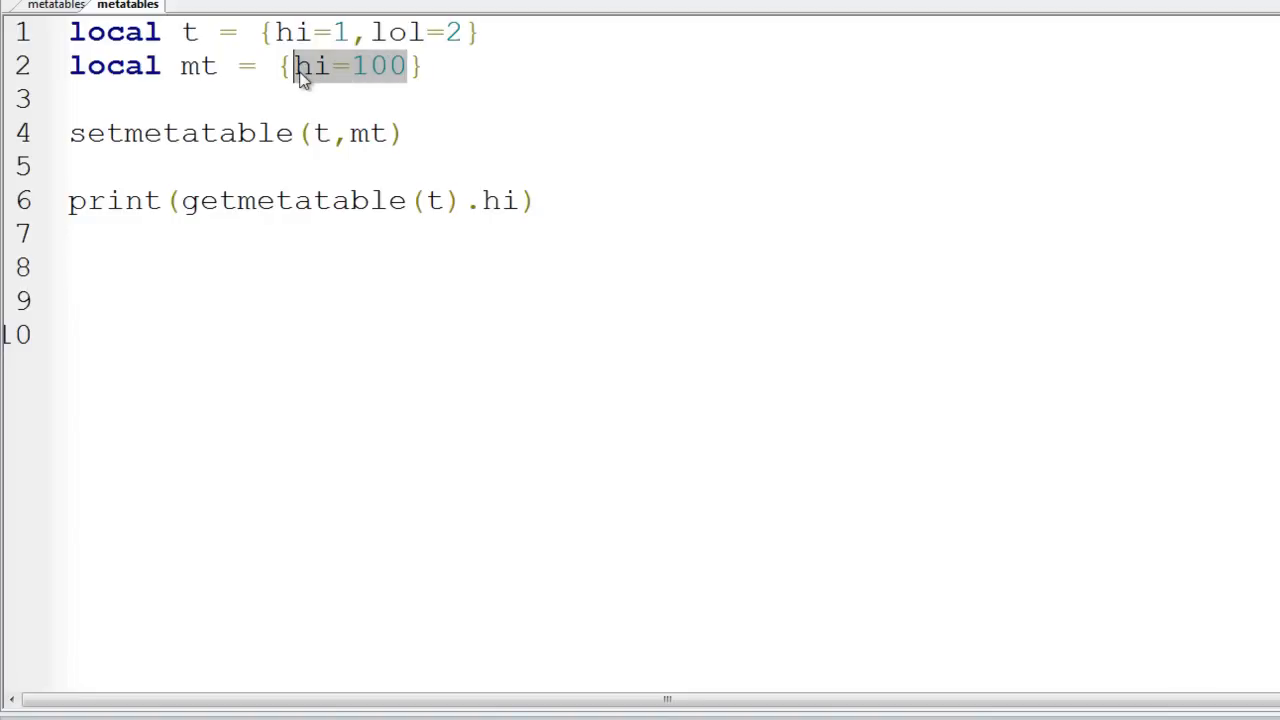
# Step: Delete hi=100 from mt and open a blank line above setmetatable
pyautogui.press('Delete')
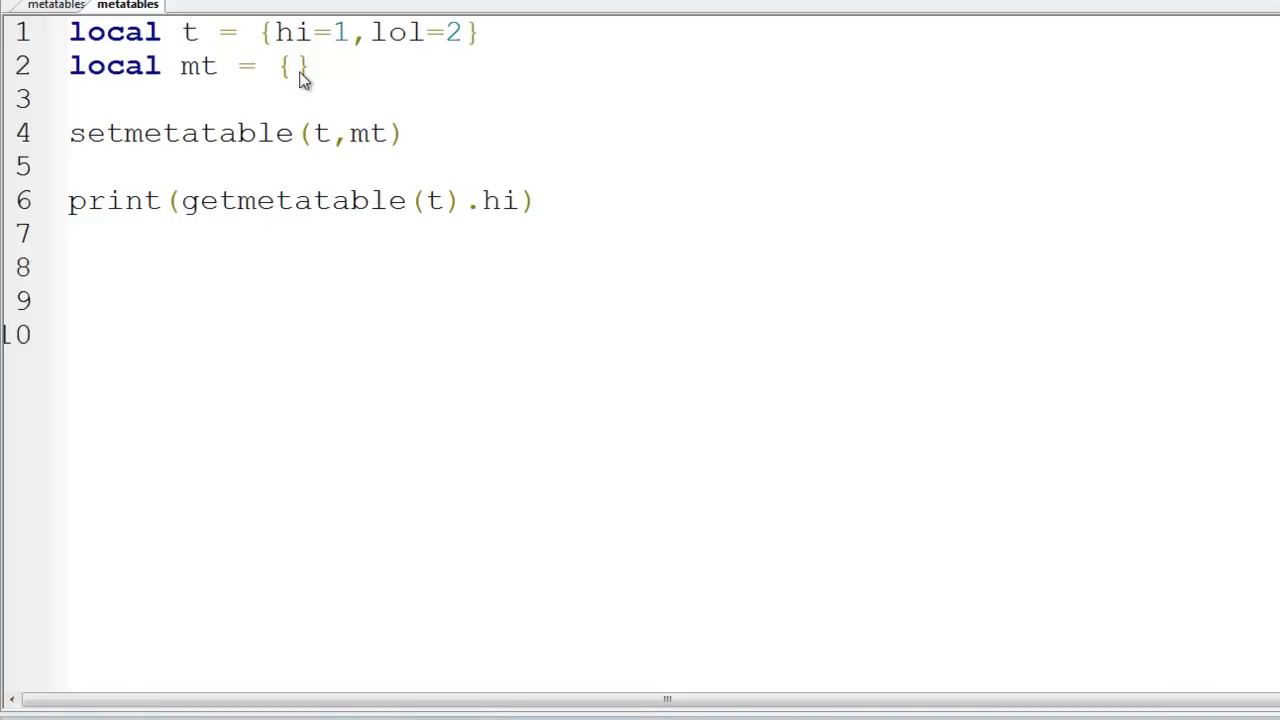
pyautogui.click(292, 66)
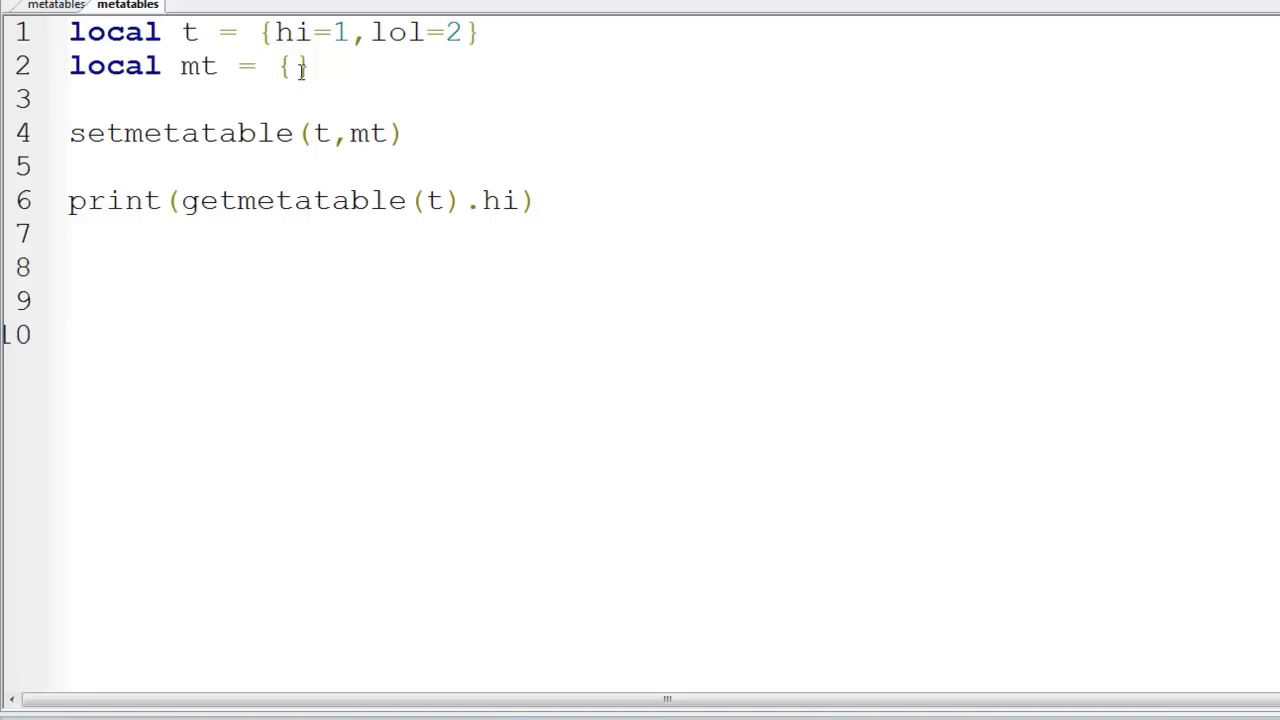
pyautogui.moveTo(792, 302)
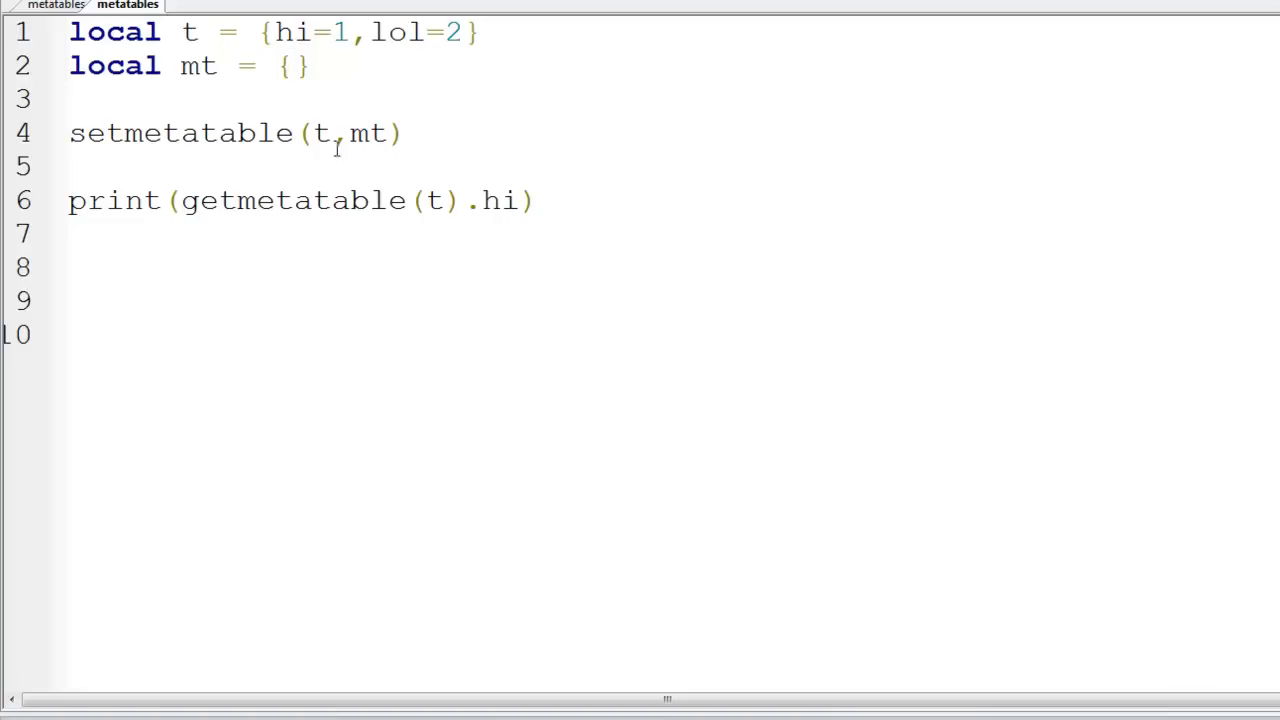
pyautogui.press('enter')
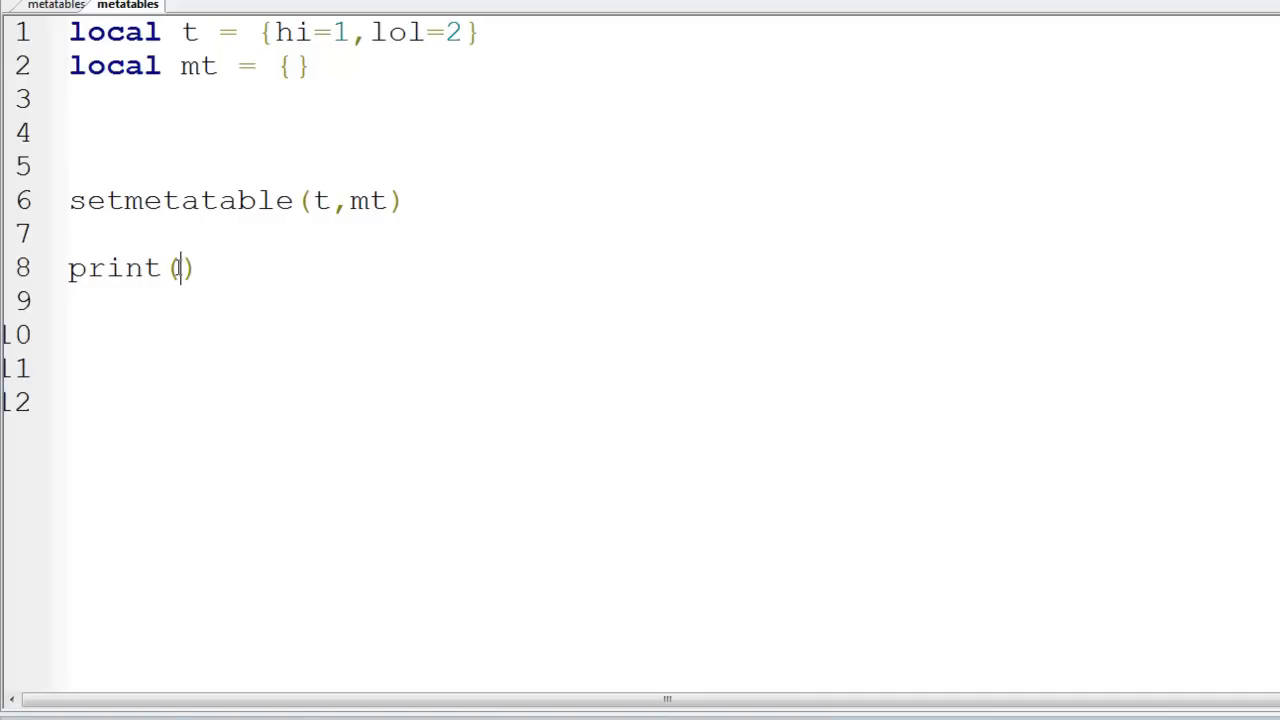
pyautogui.moveTo(115, 130)
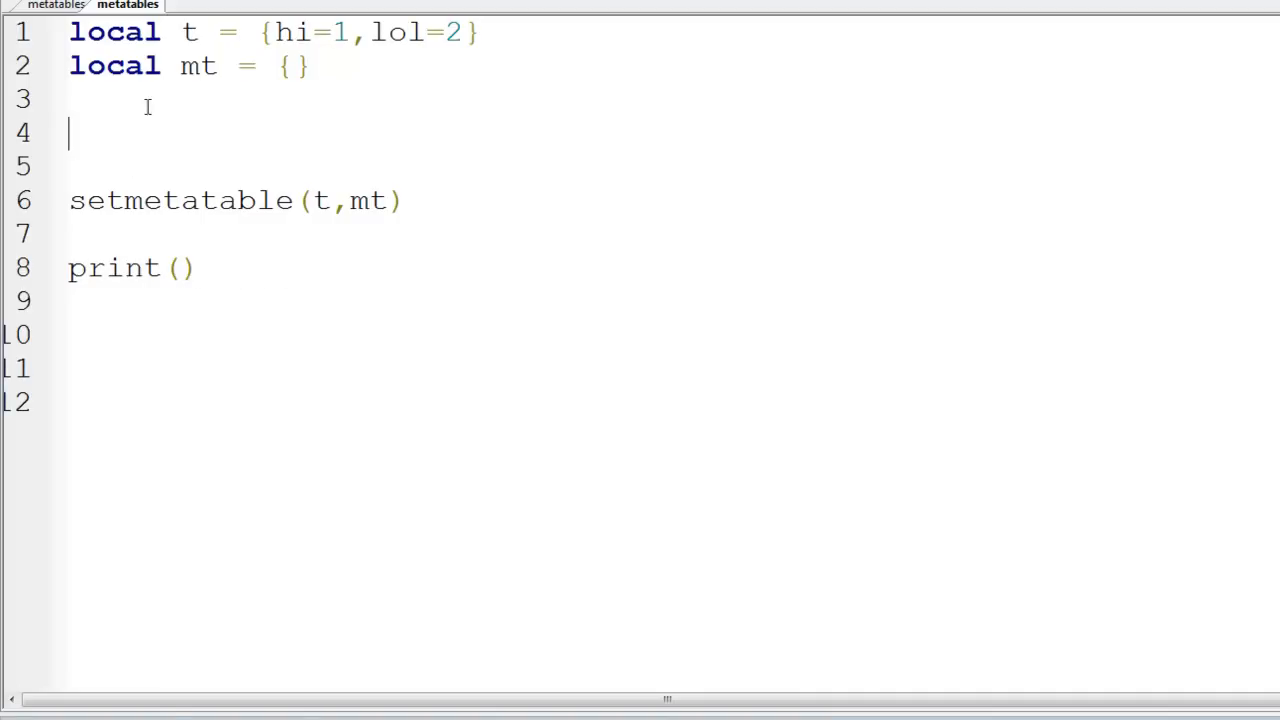
# Step: Begin an mt.[ entry on line 4, then clear the half-written line
pyautogui.tripleClick(190, 65)
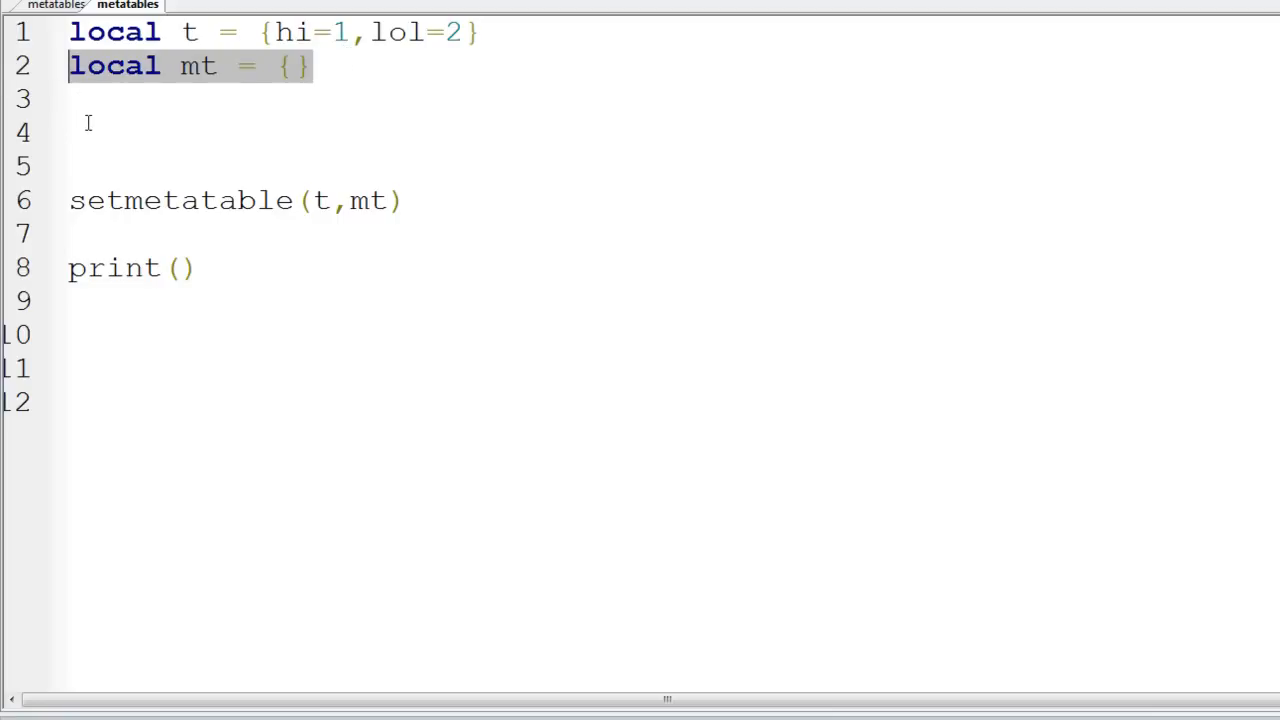
pyautogui.write('mt')
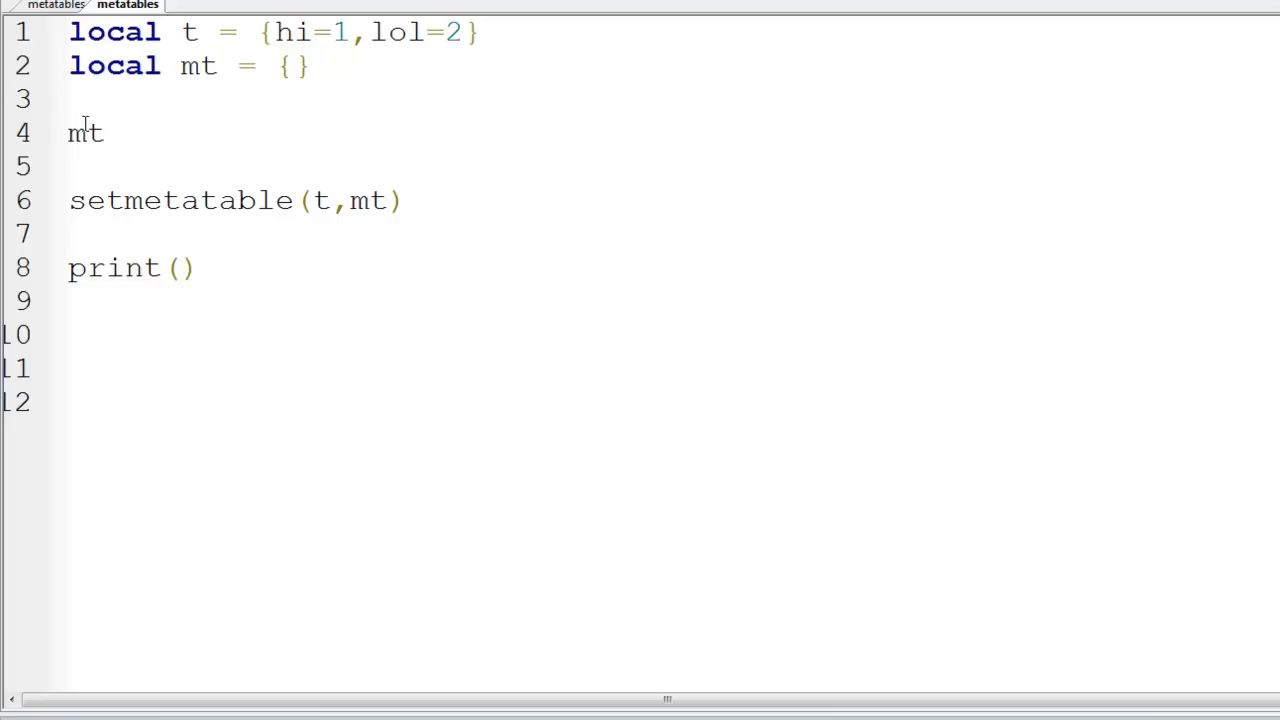
pyautogui.click(105, 133)
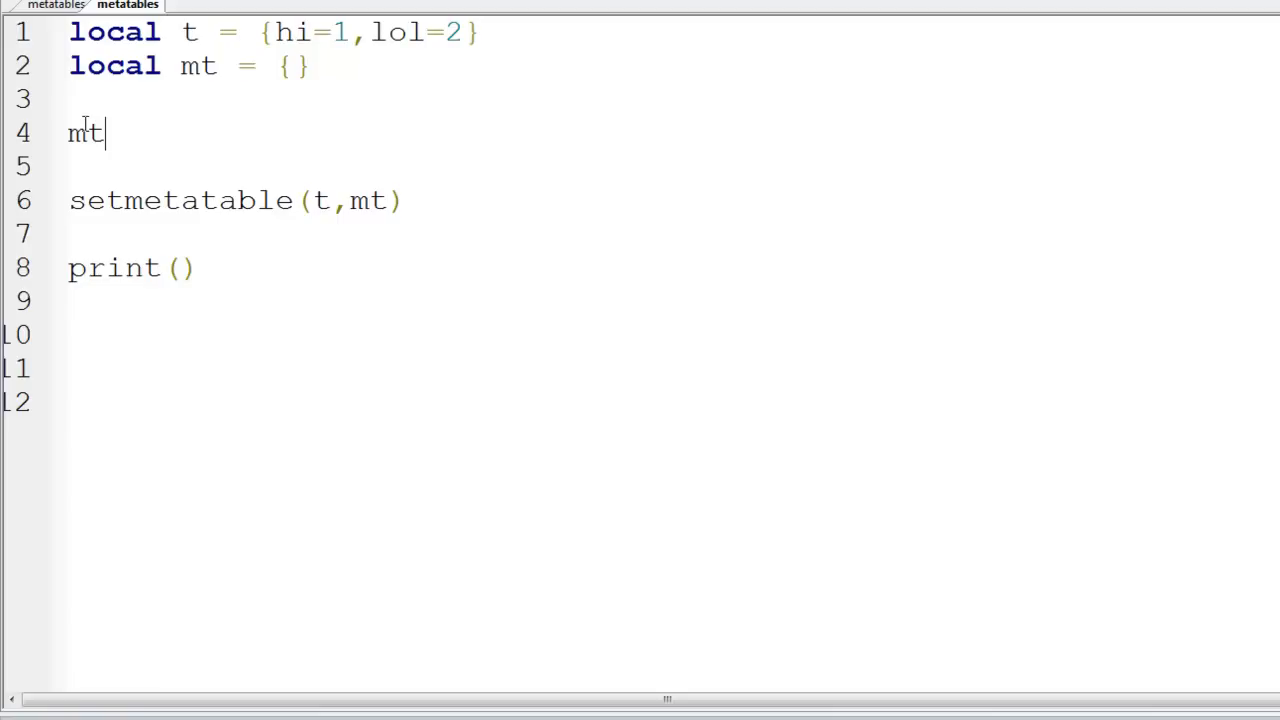
pyautogui.write('.')
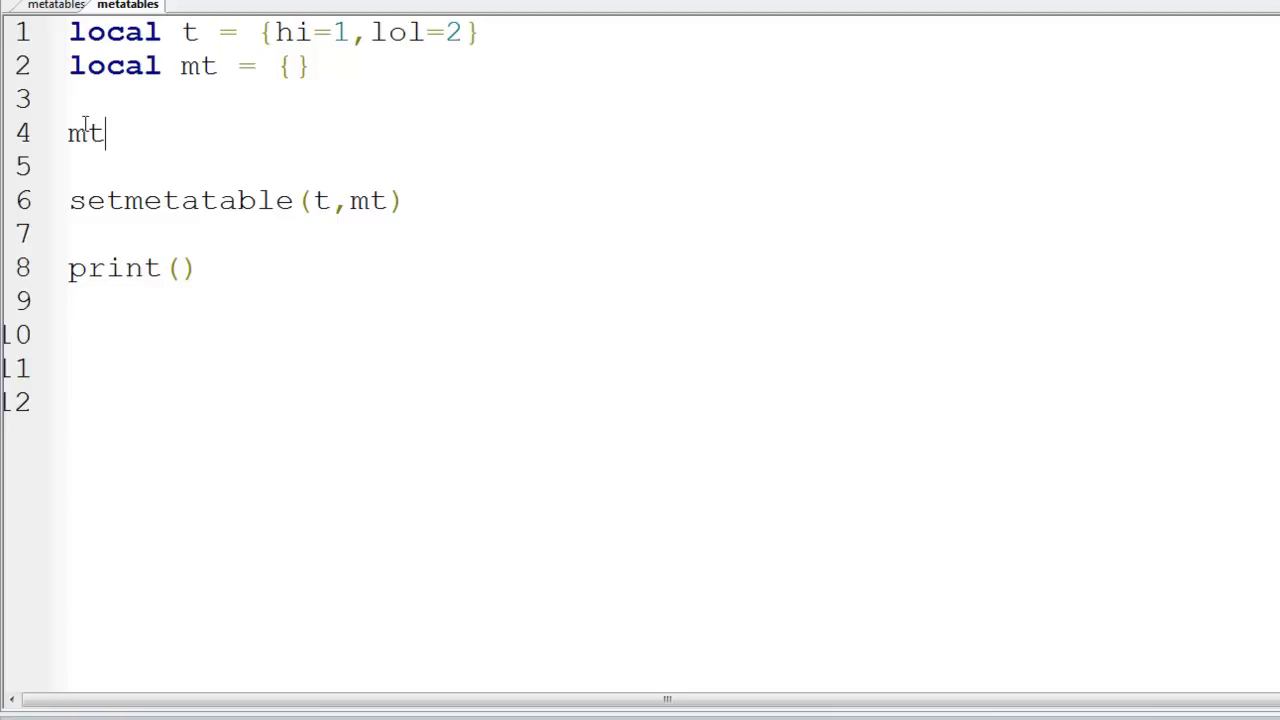
pyautogui.write('[')
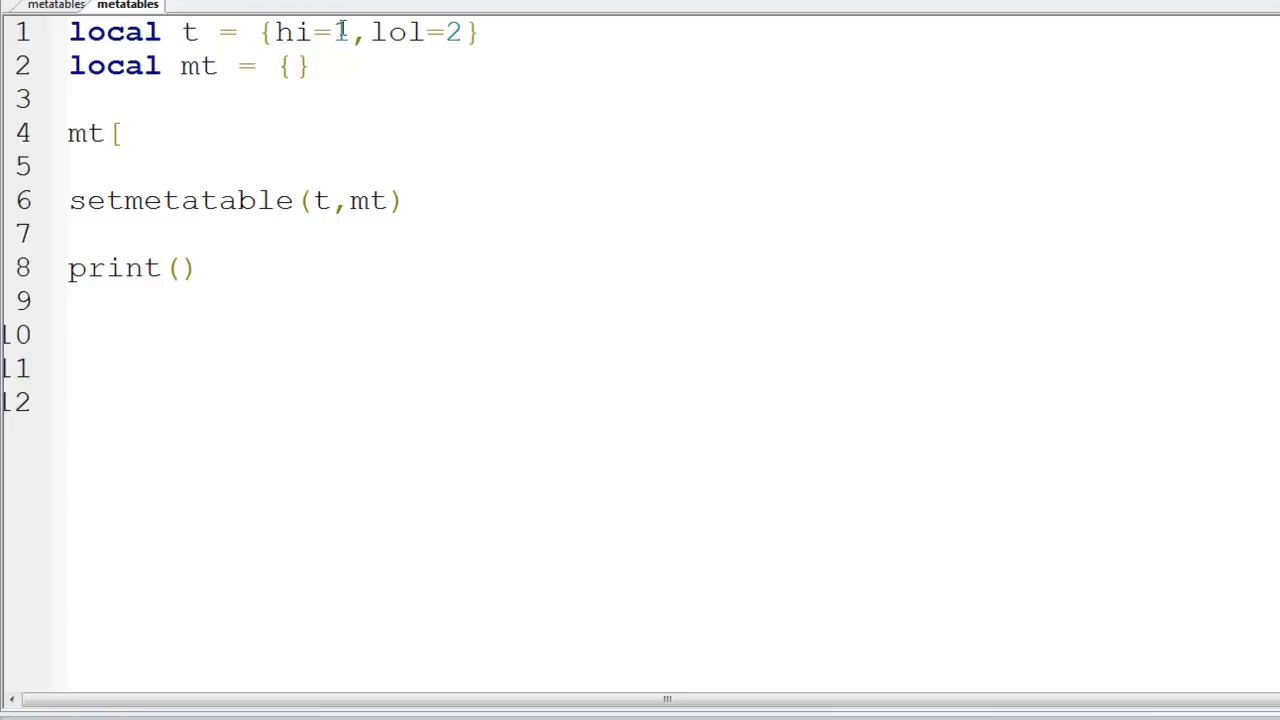
pyautogui.doubleClick(294, 31)
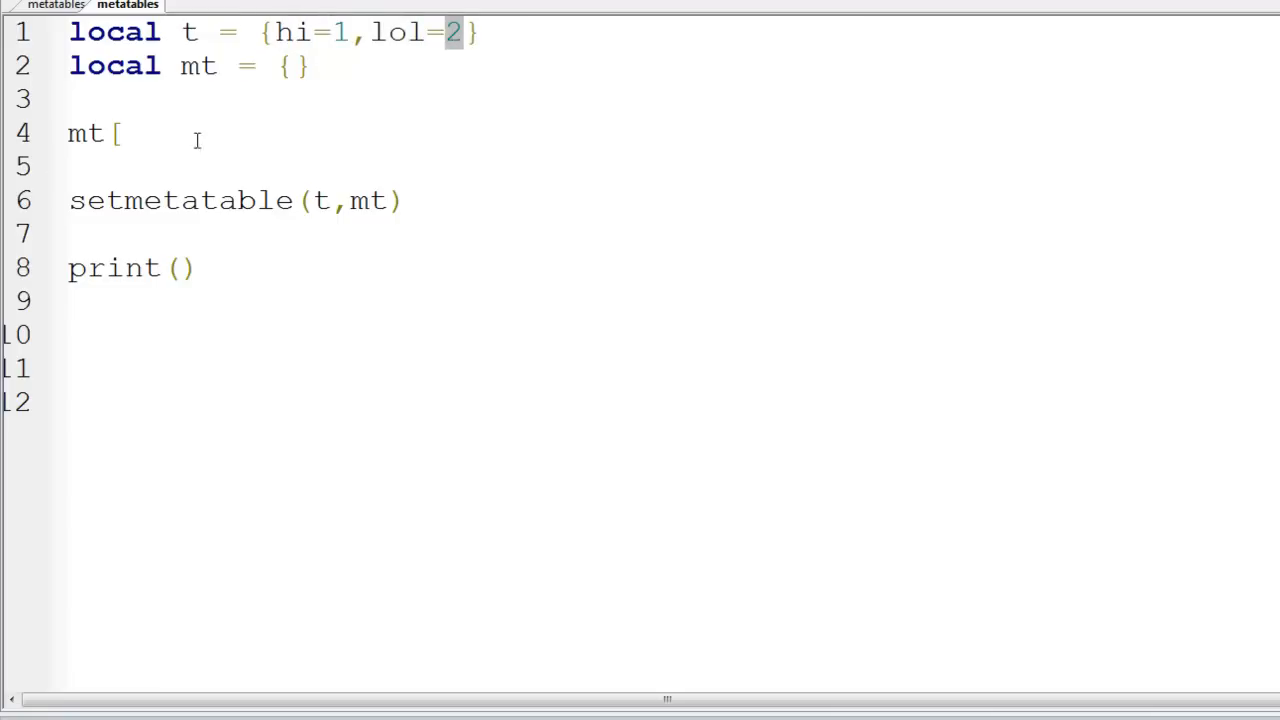
pyautogui.press('backspace')
pyautogui.write('__')
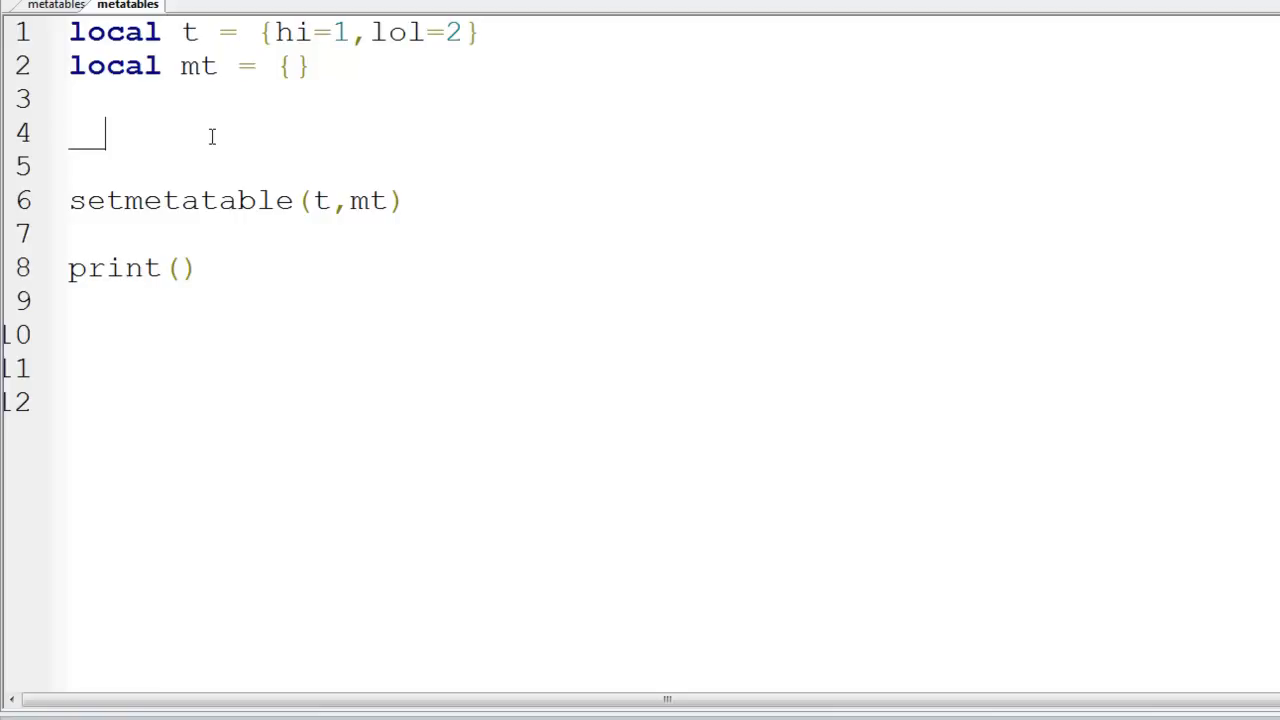
# Step: Type mt.__index on line 4 after trying the index, newindex and mt["__index"] variants
pyautogui.write('index')
pyautogui.click(234, 167)
pyautogui.write('__add')
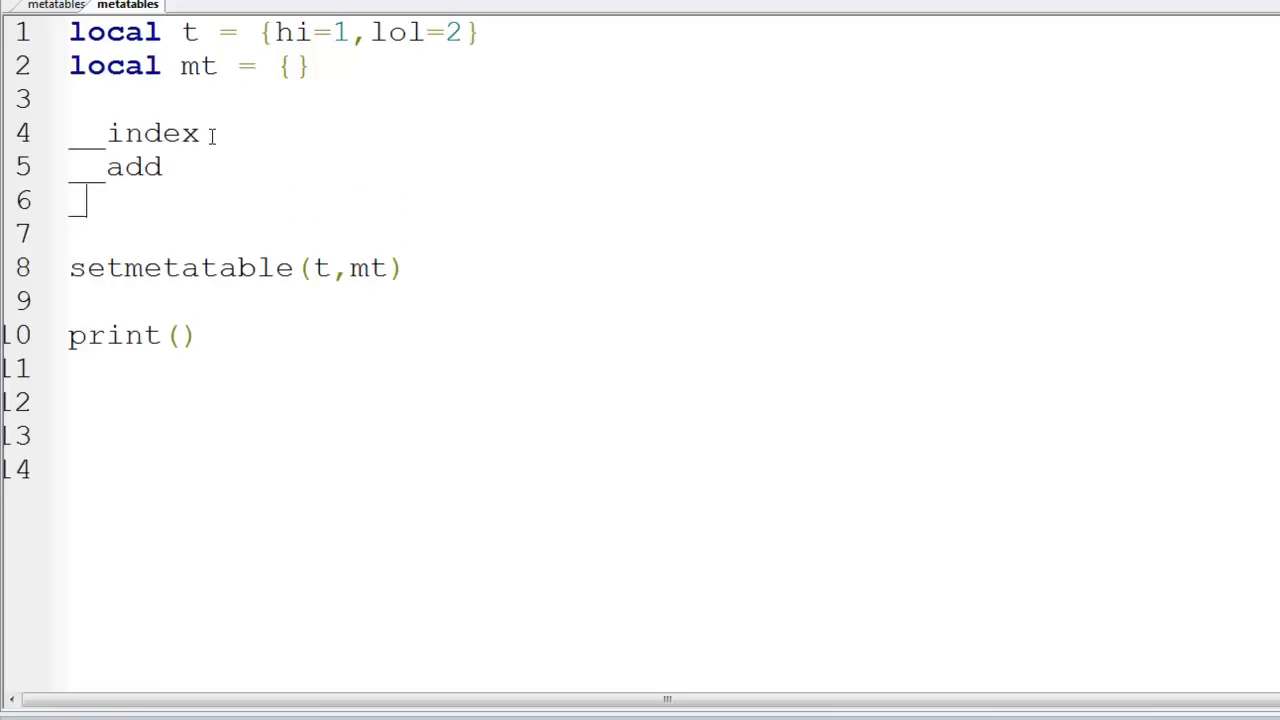
pyautogui.write('newindex')
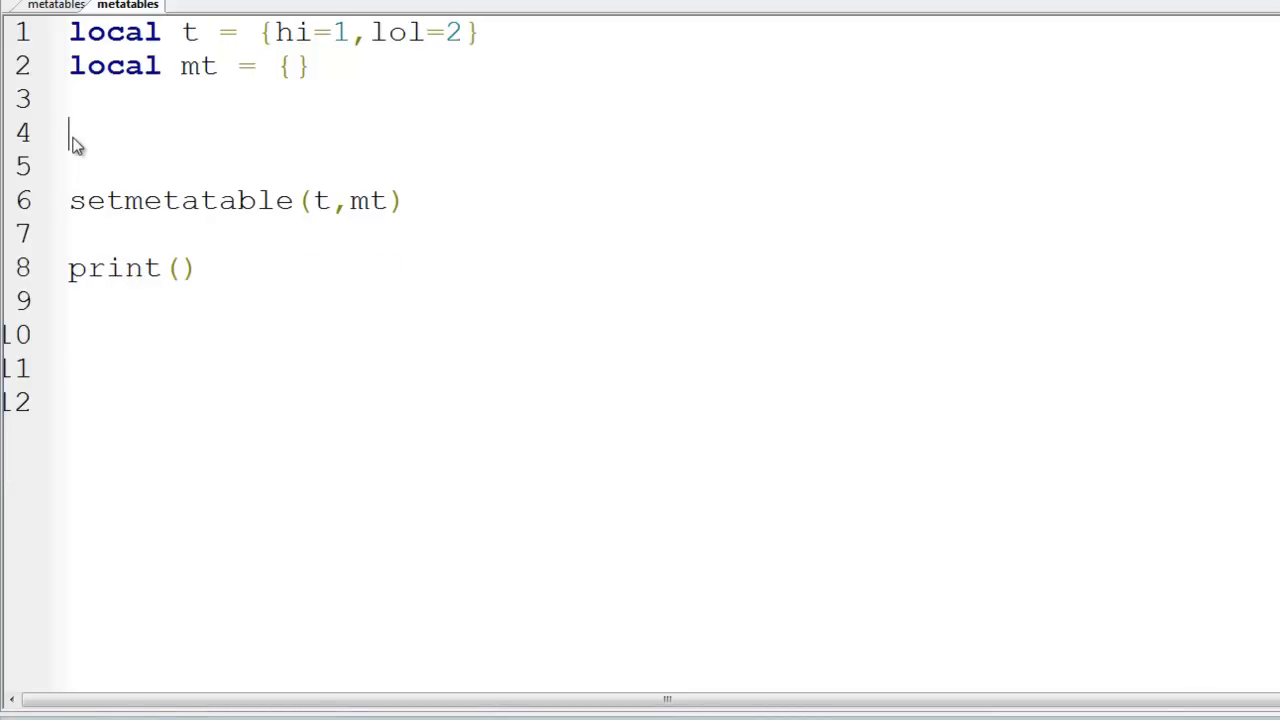
pyautogui.write('mt["')
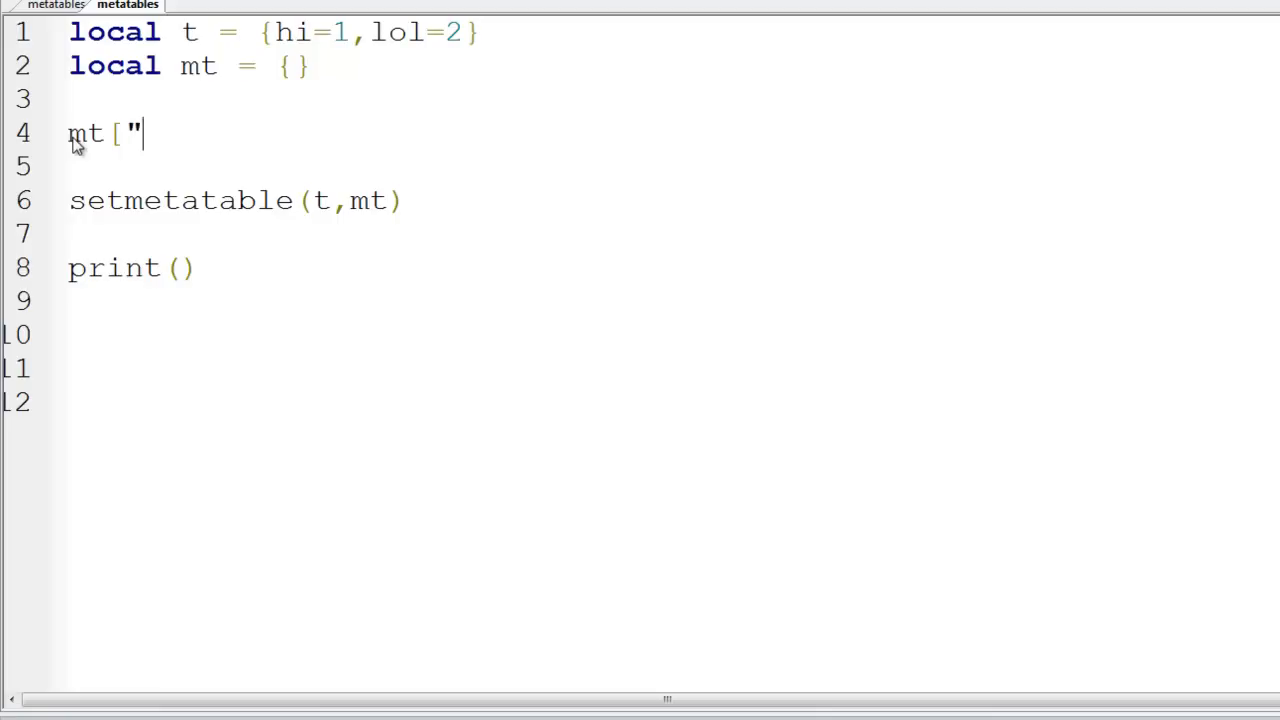
pyautogui.write('__index"]')
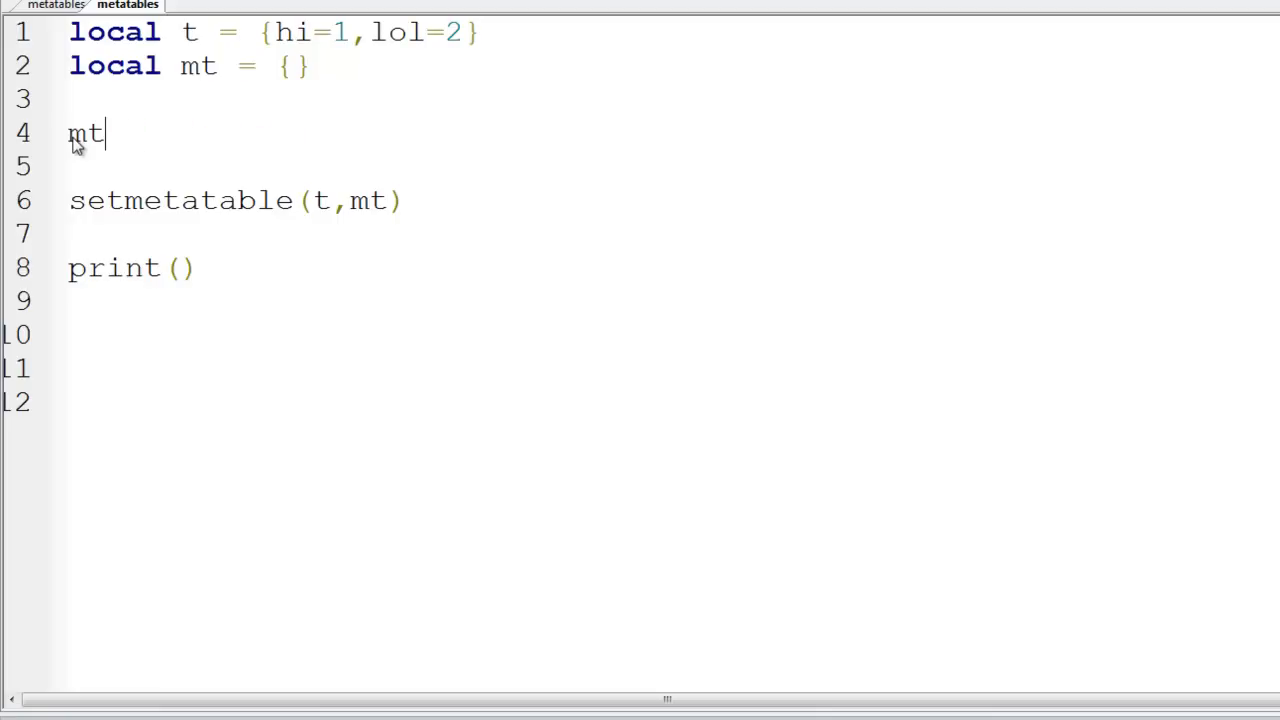
pyautogui.write('.__in')
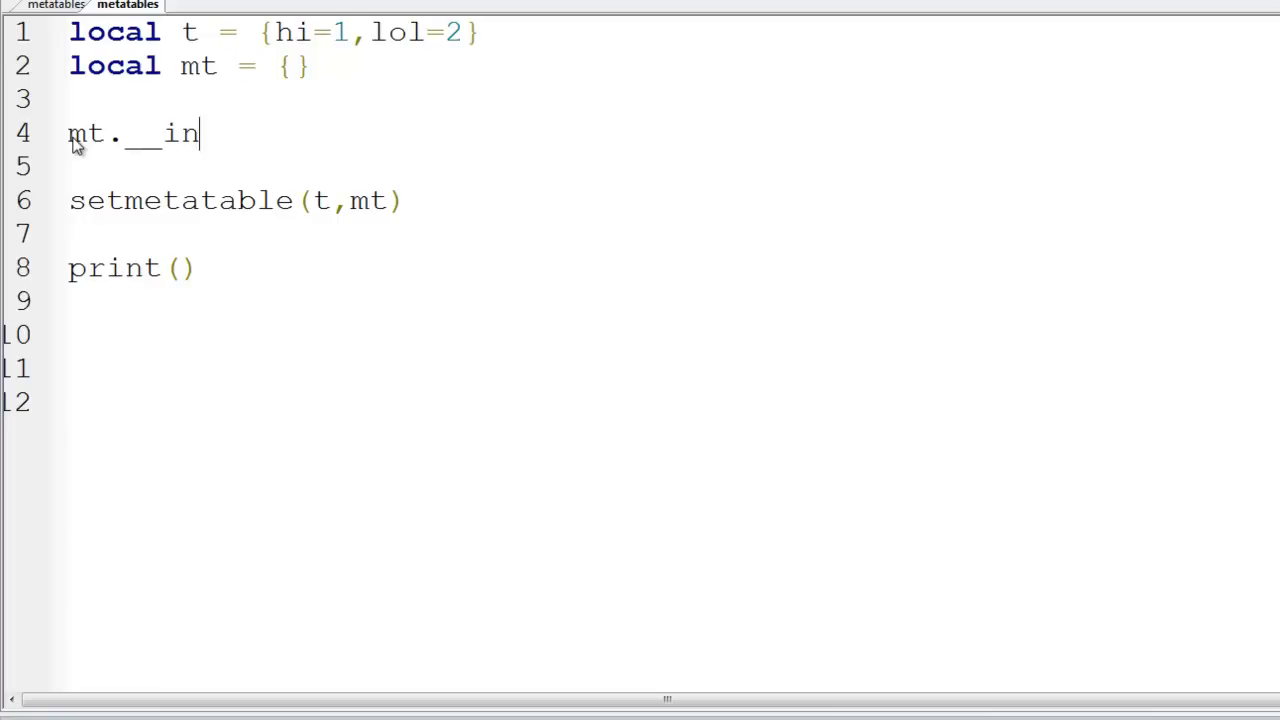
pyautogui.write('dex')
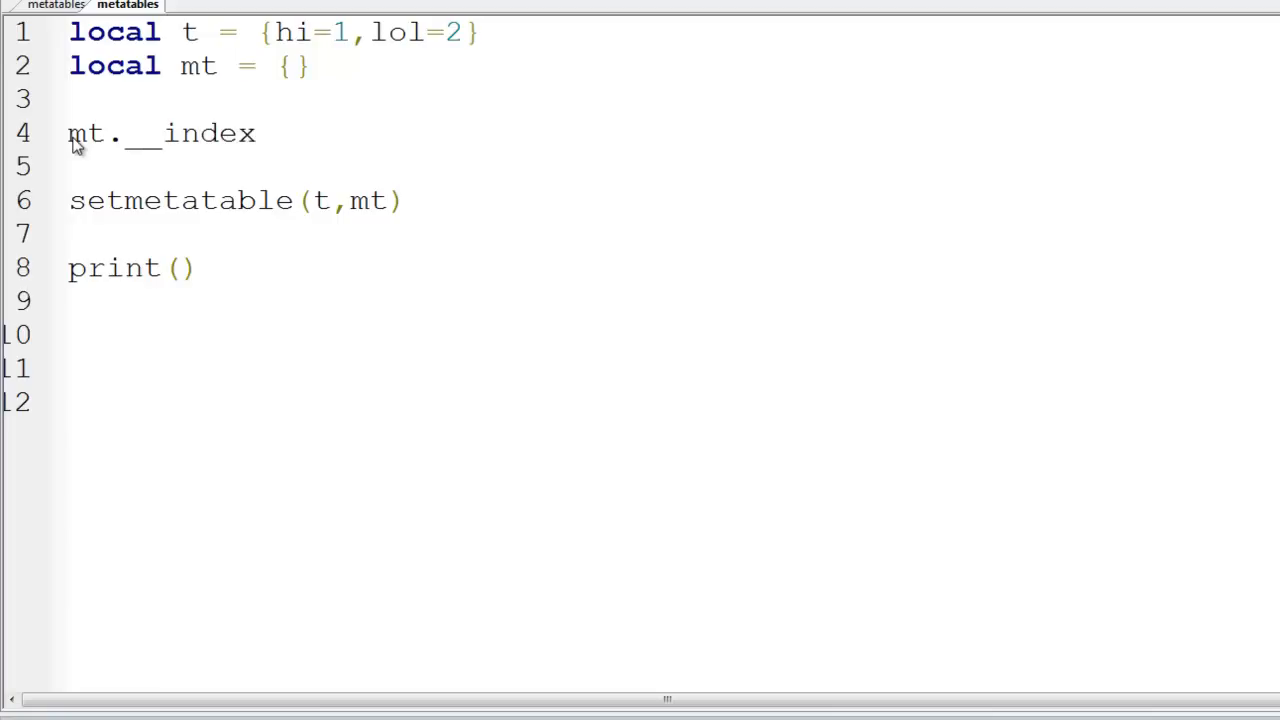
# Step: Change the print argument on line 8 to t.do, a key missing from t
pyautogui.click(255, 133)
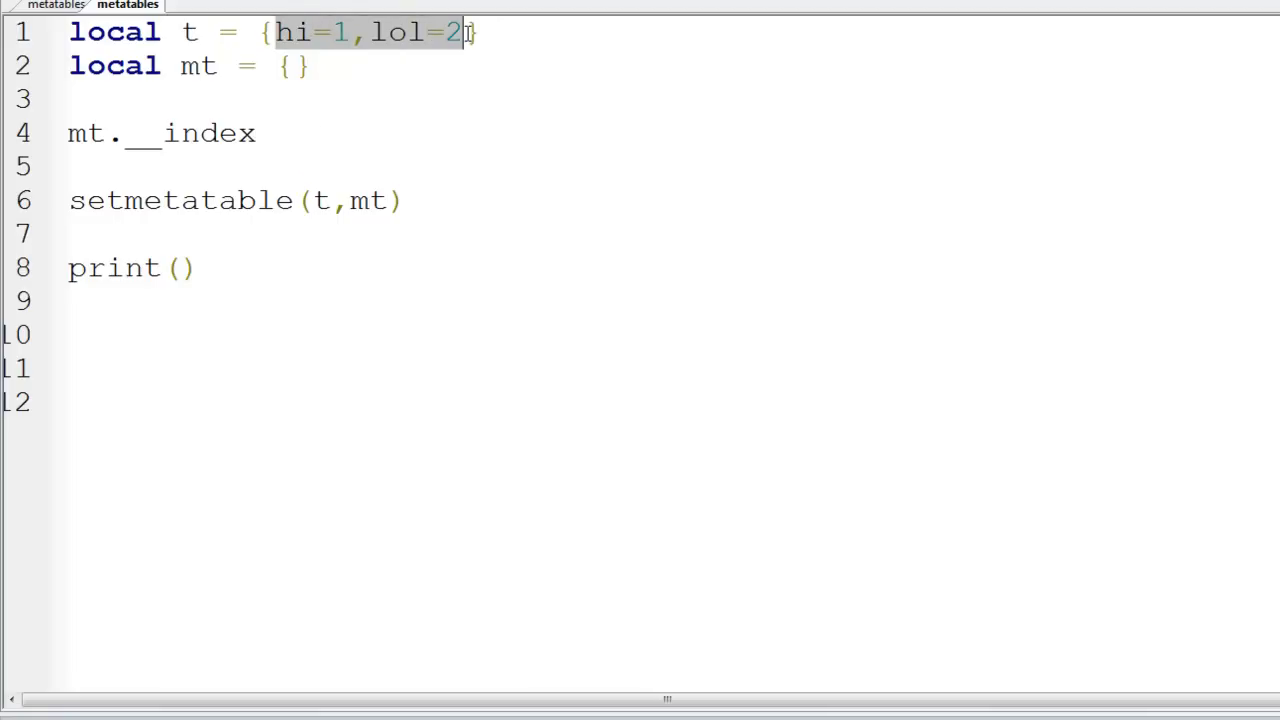
pyautogui.moveTo(148, 335)
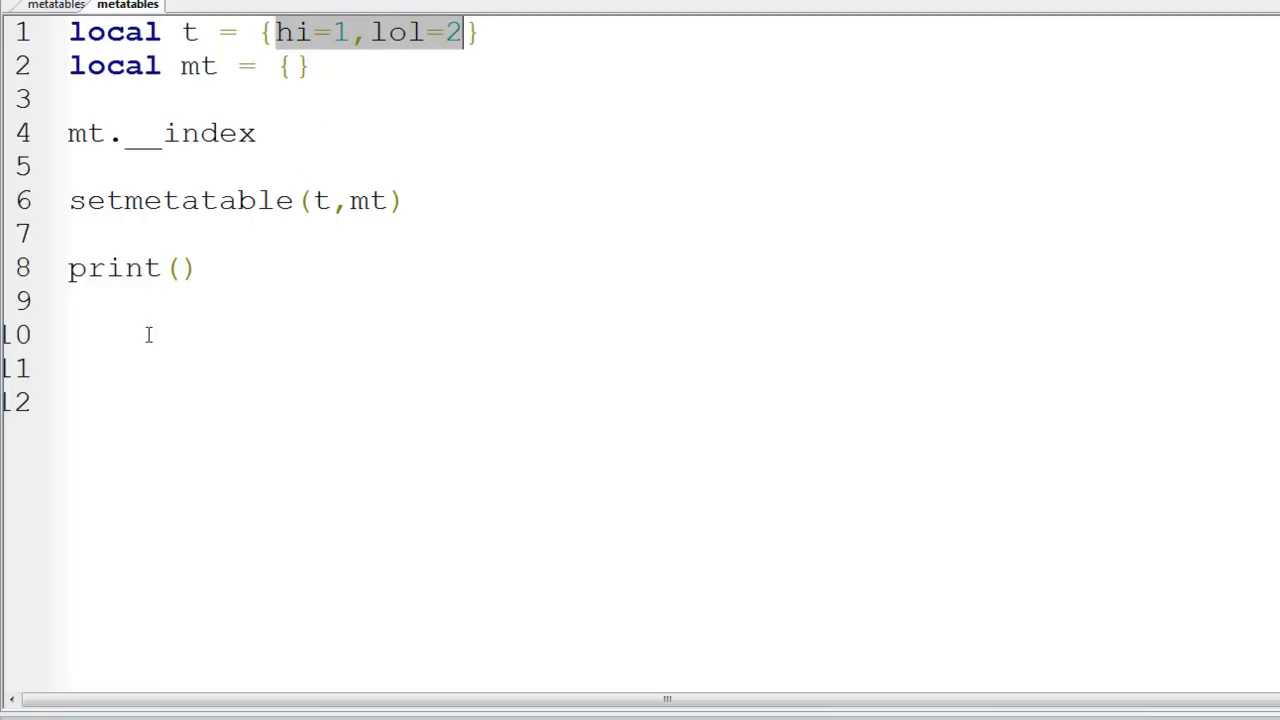
pyautogui.write('hi')
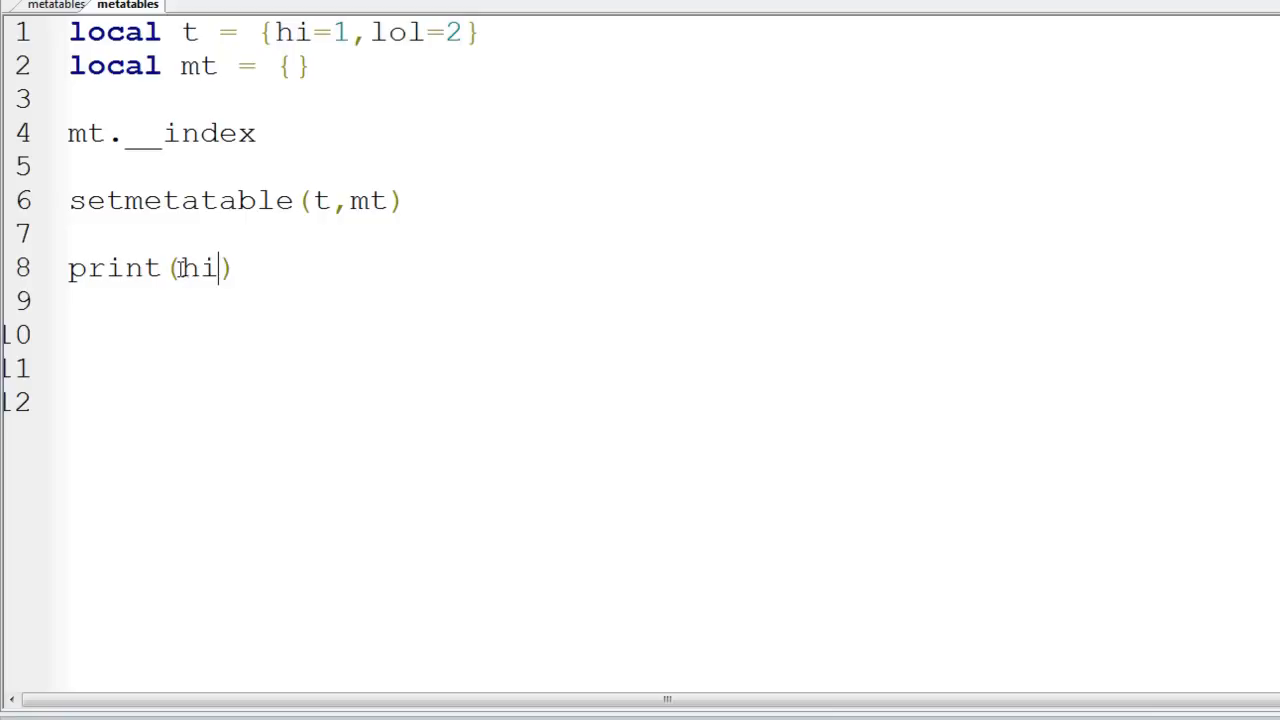
pyautogui.write('t.')
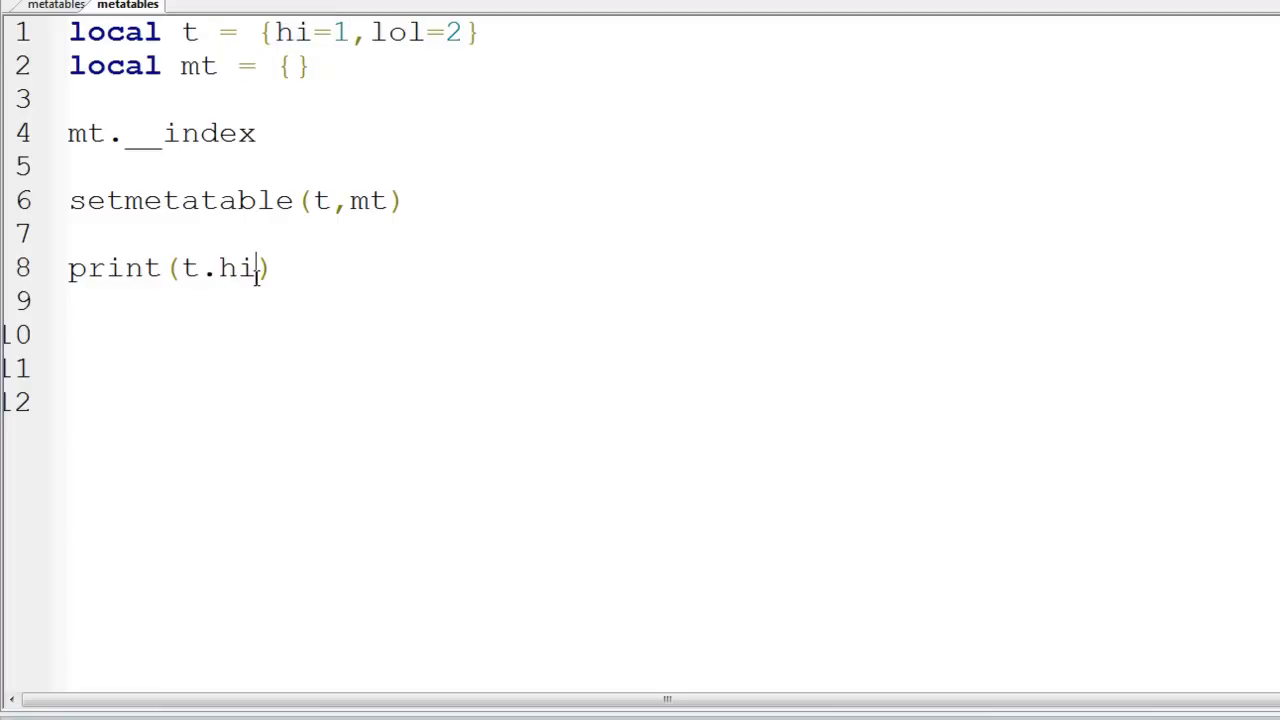
pyautogui.press('BackSpace')
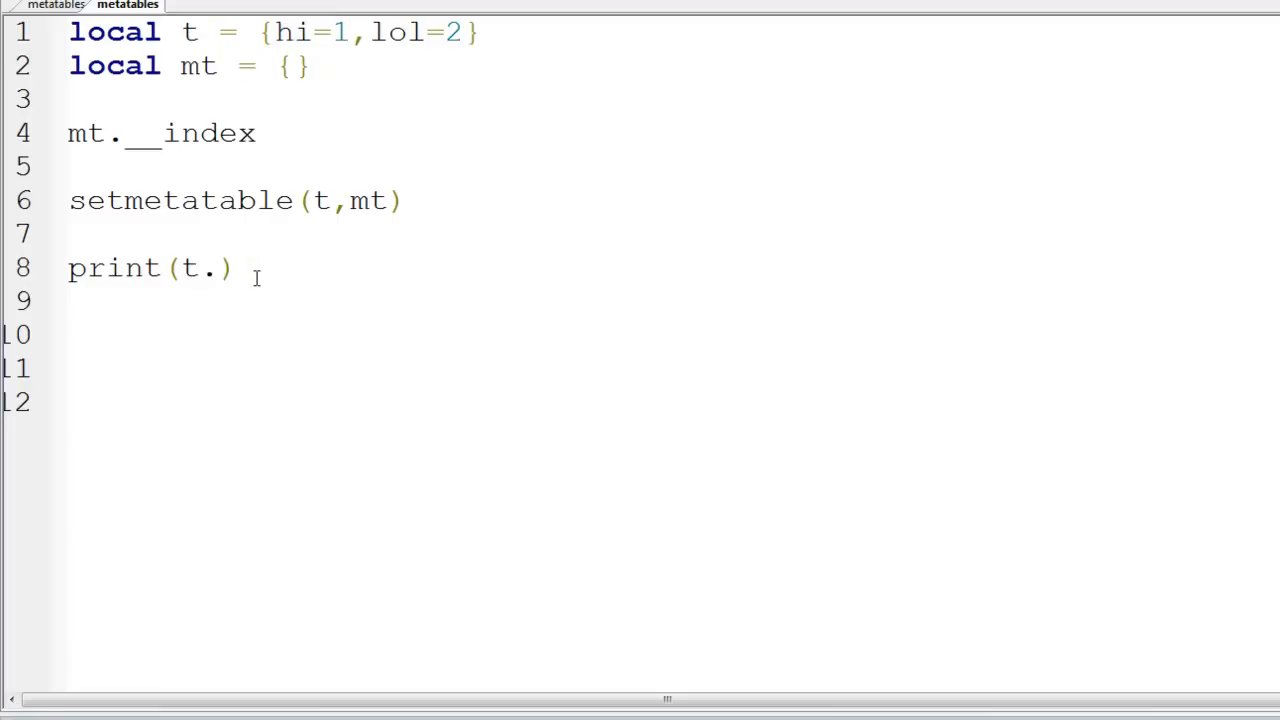
pyautogui.write('do')
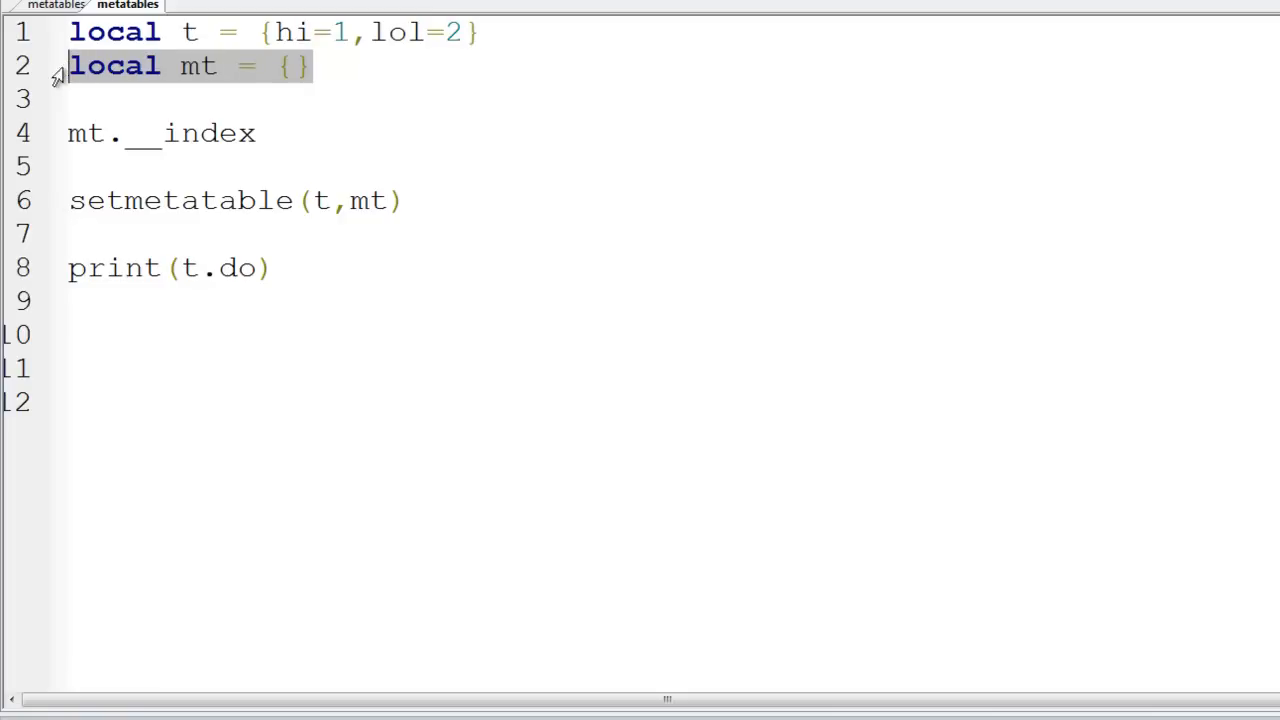
pyautogui.click(258, 133)
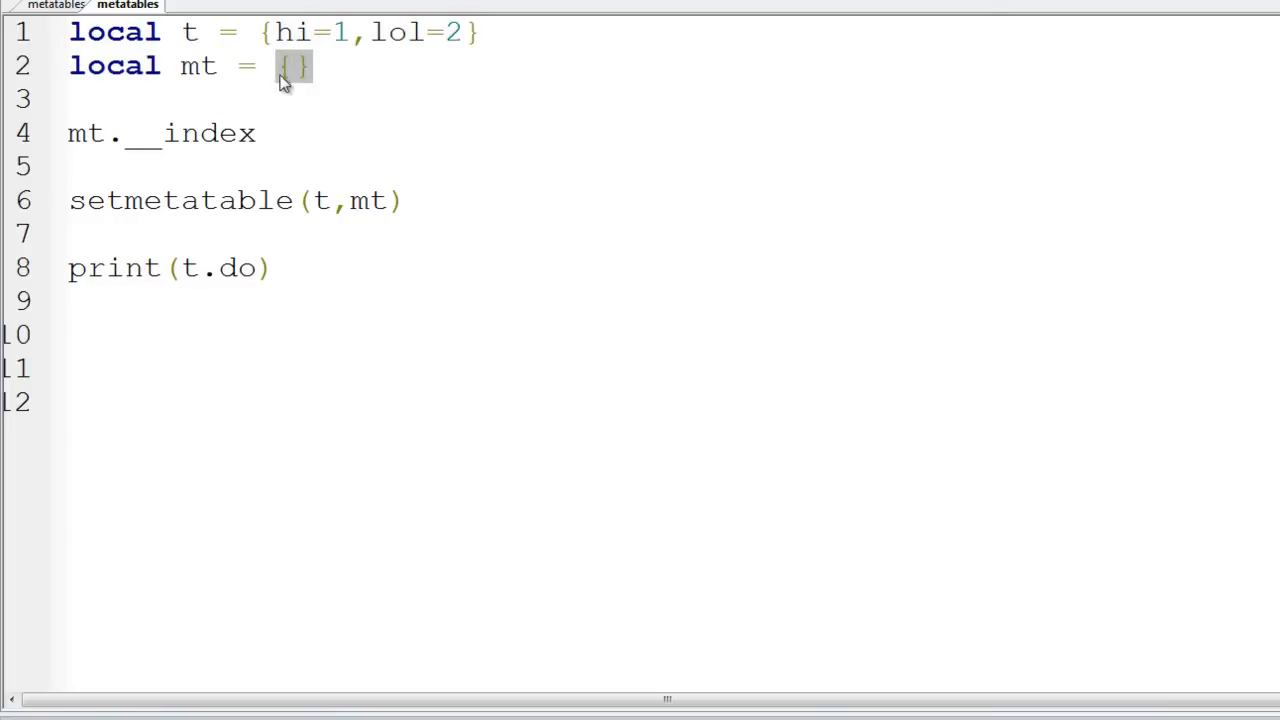
pyautogui.doubleClick(215, 133)
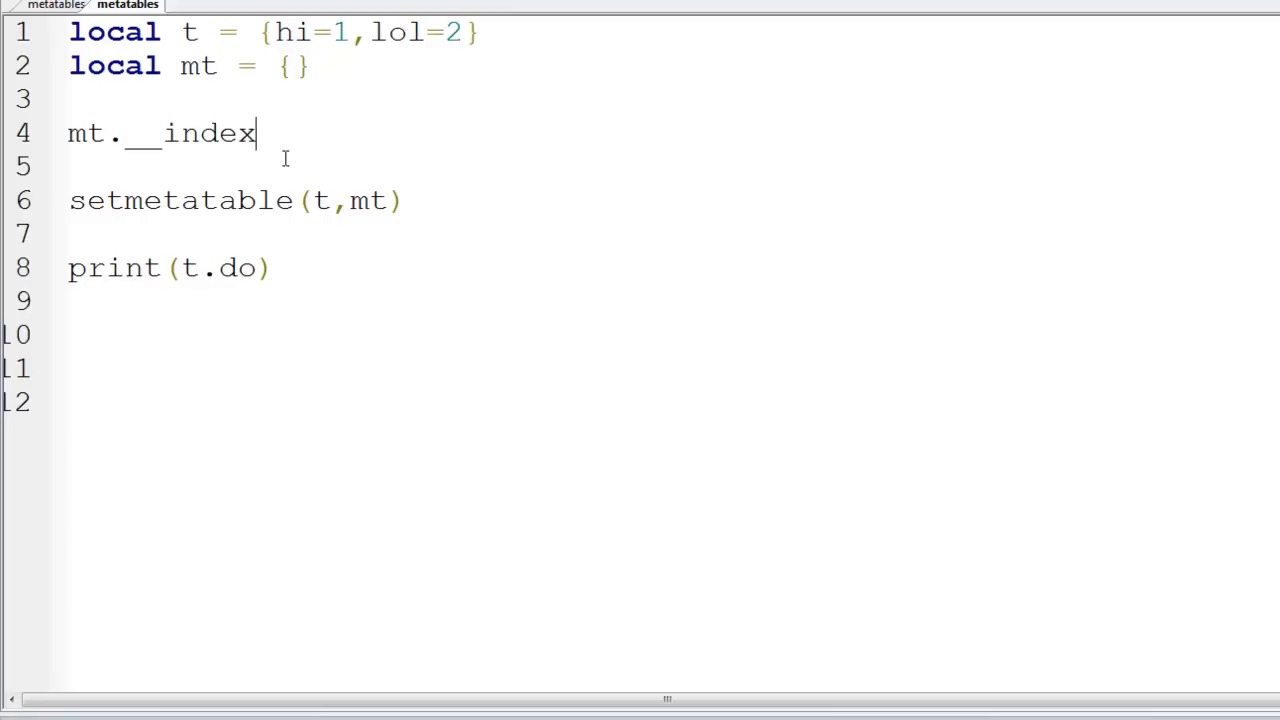
# Step: Assign mt.__index a function that returns "lol noob", closed with end
pyautogui.write('=')
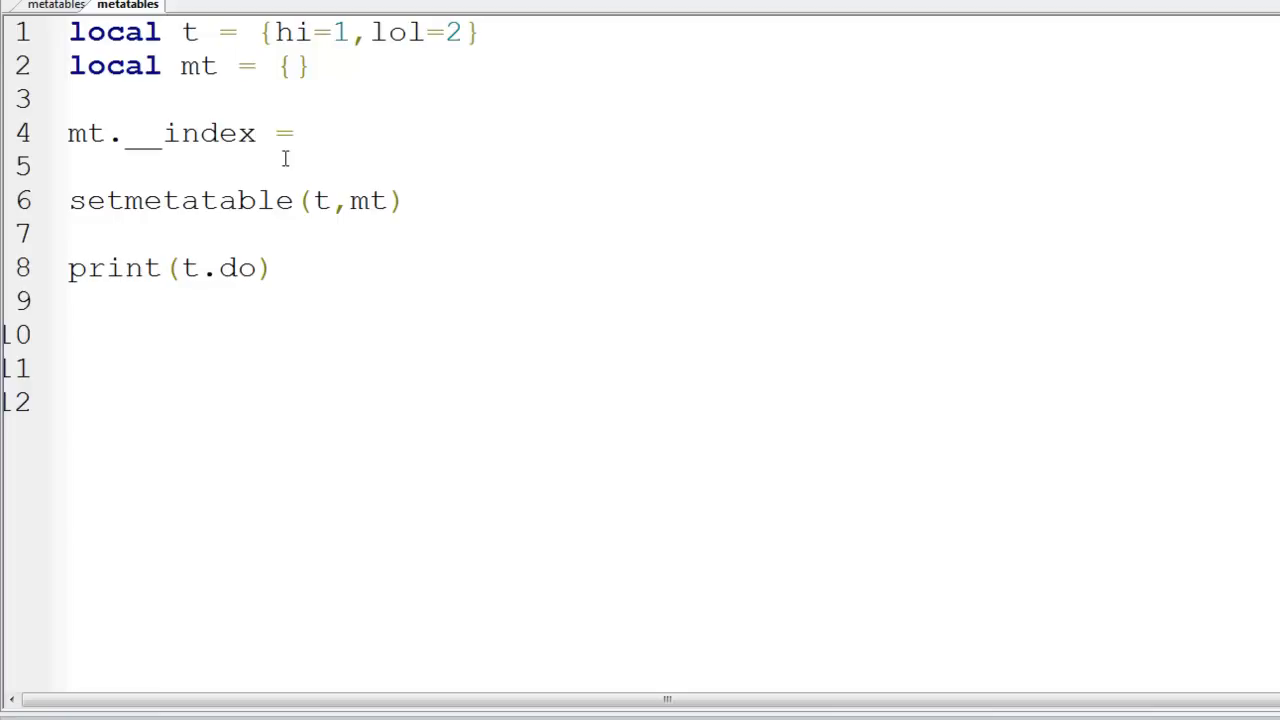
pyautogui.write('function(')
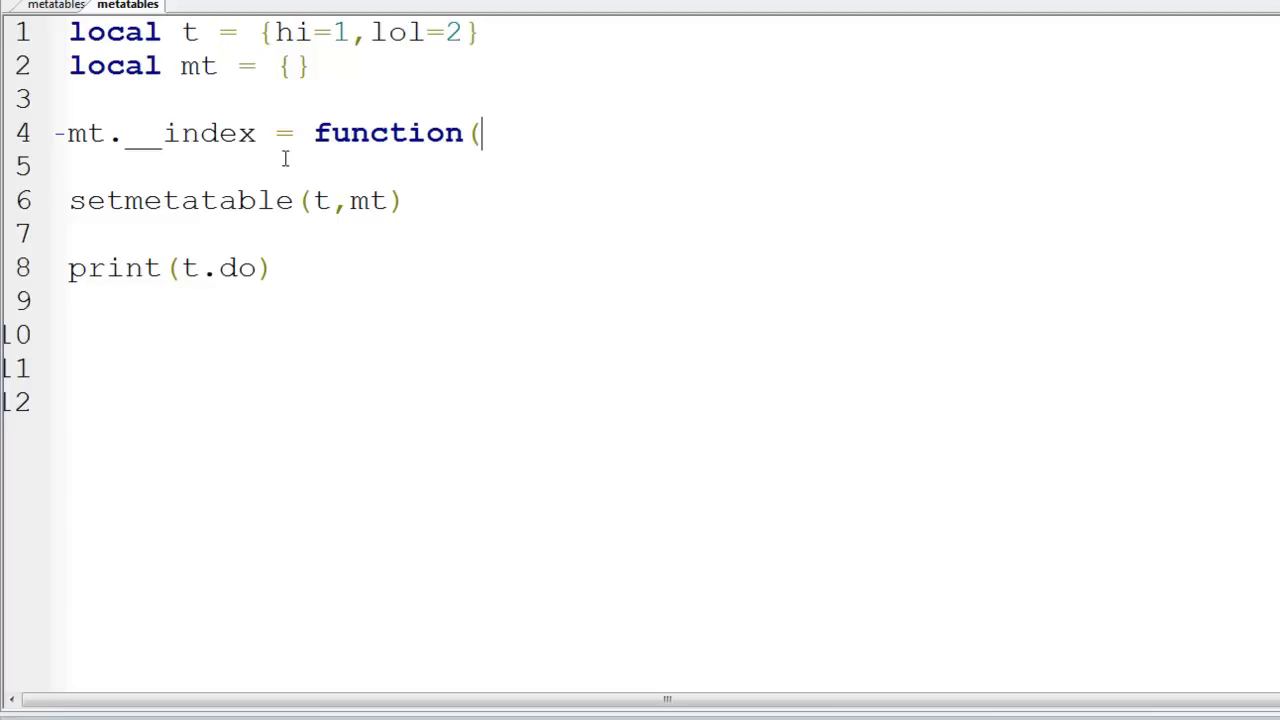
pyautogui.write(')')
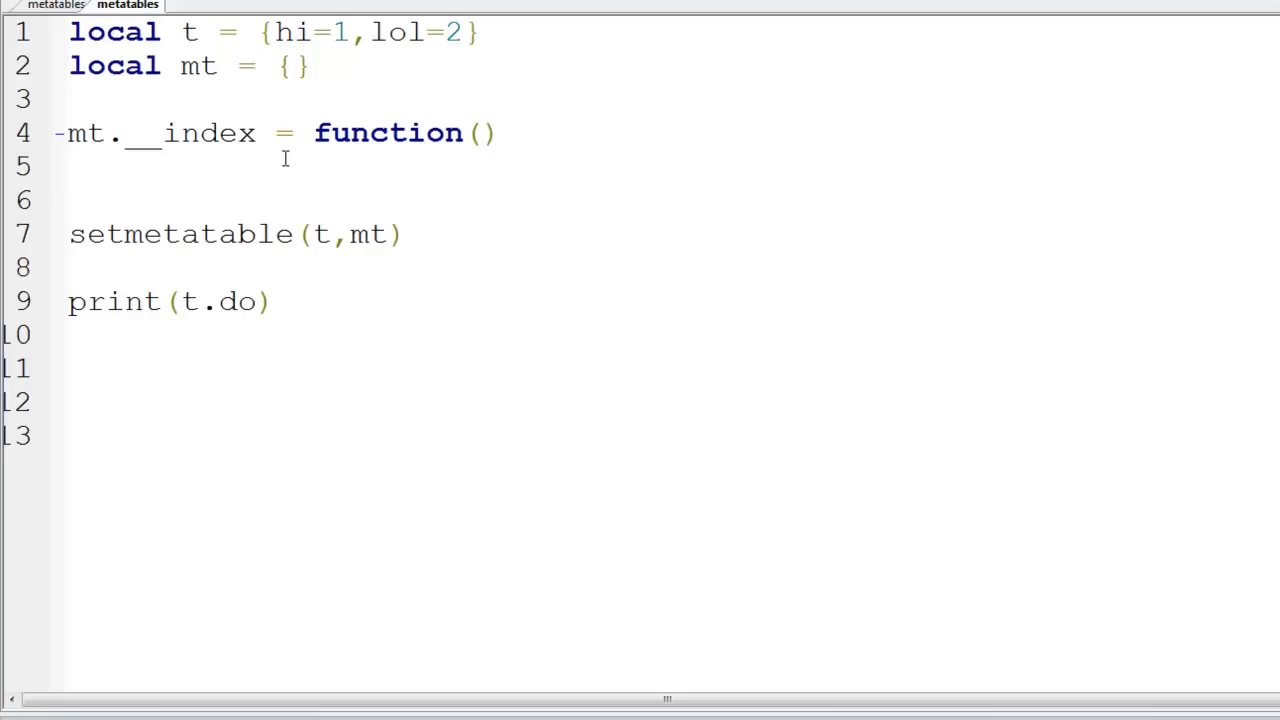
pyautogui.write('r')
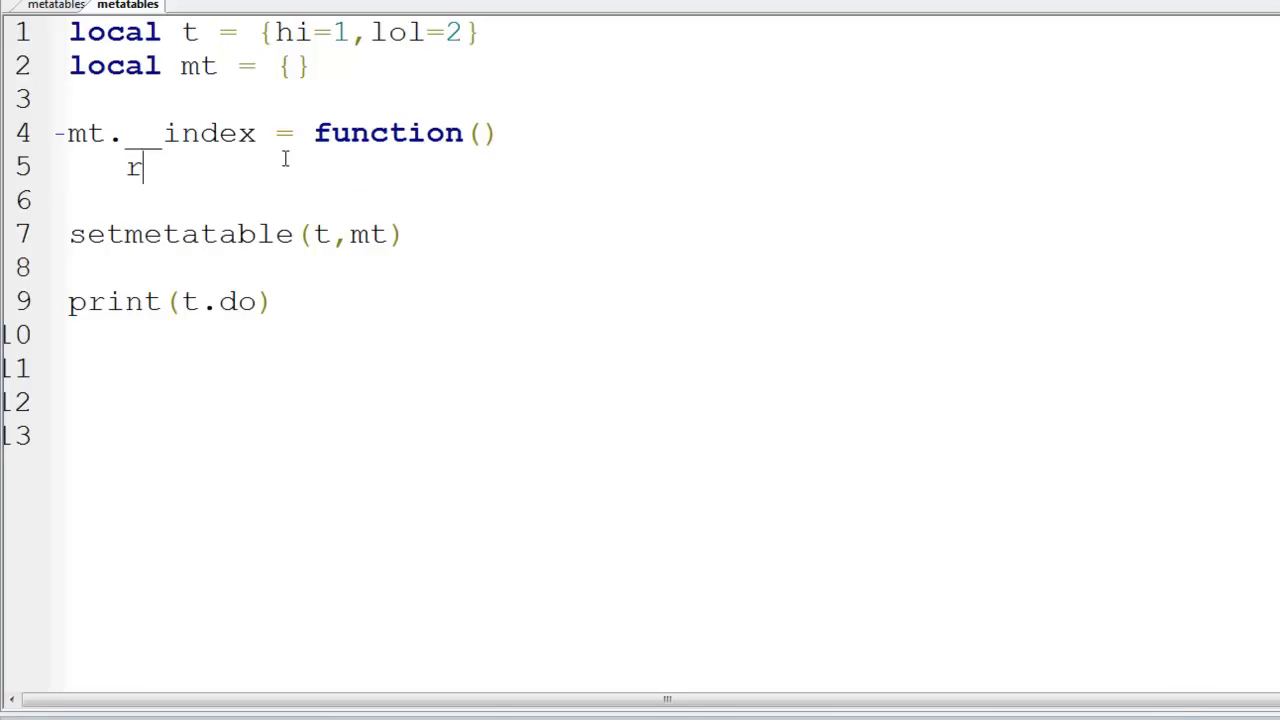
pyautogui.write('eturn "')
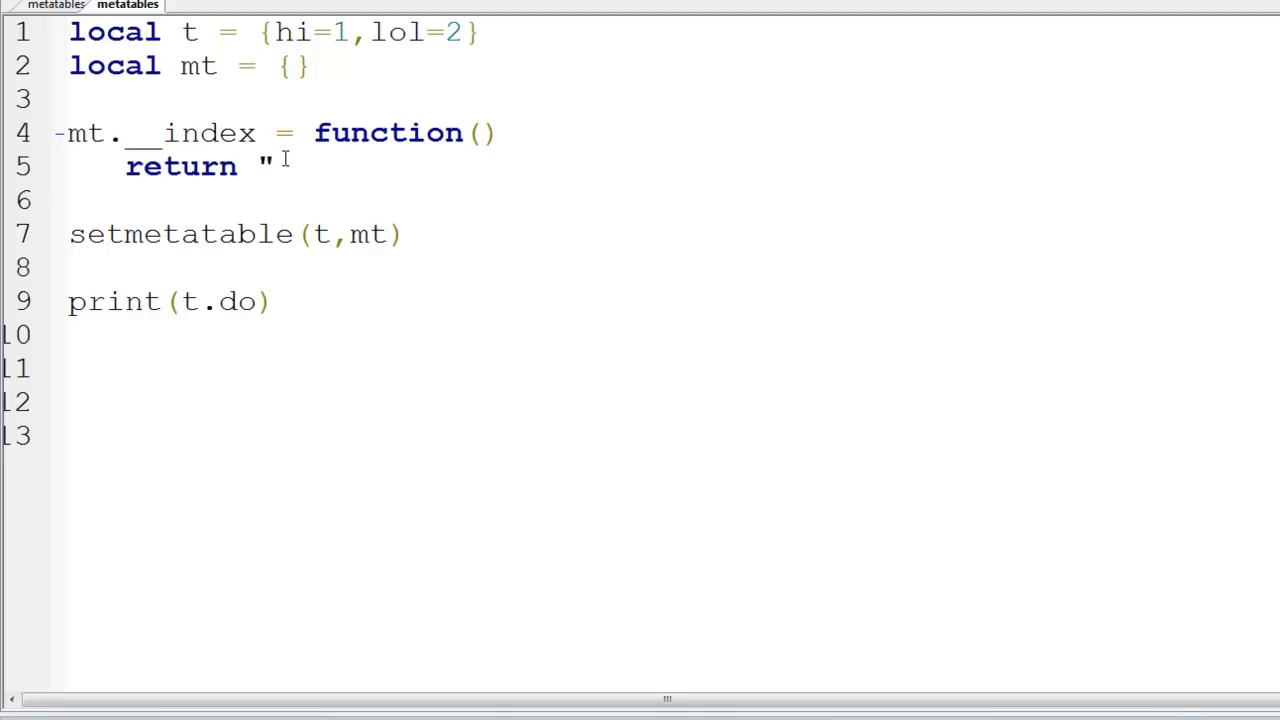
pyautogui.write('lol noob')
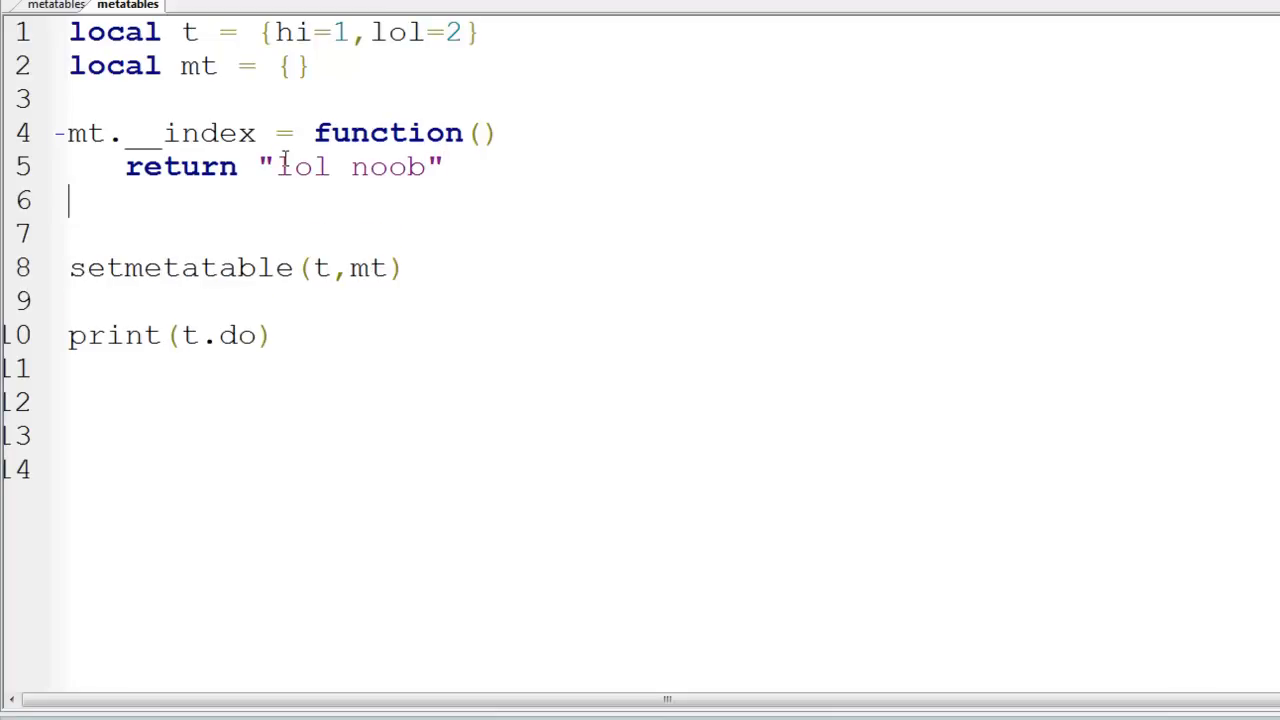
pyautogui.write('end')
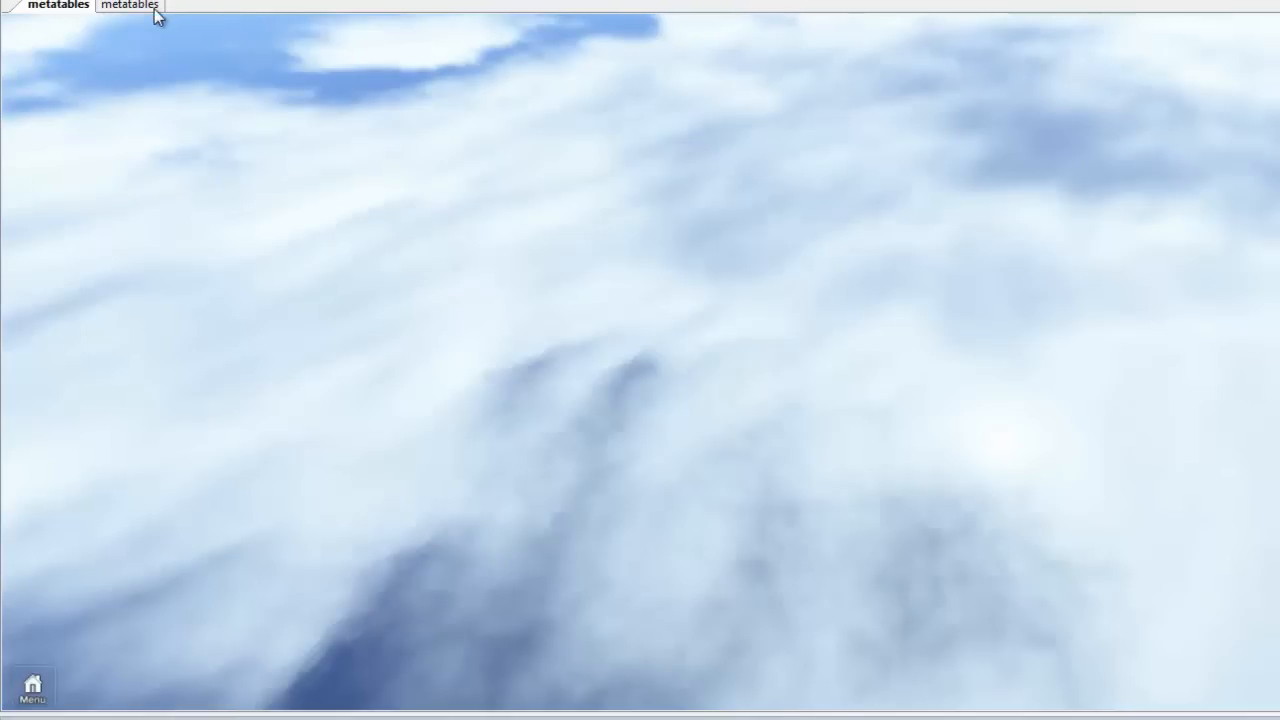
# Step: Back in the metatables script, replace the printed key do with jhiyted
pyautogui.click(58, 5)
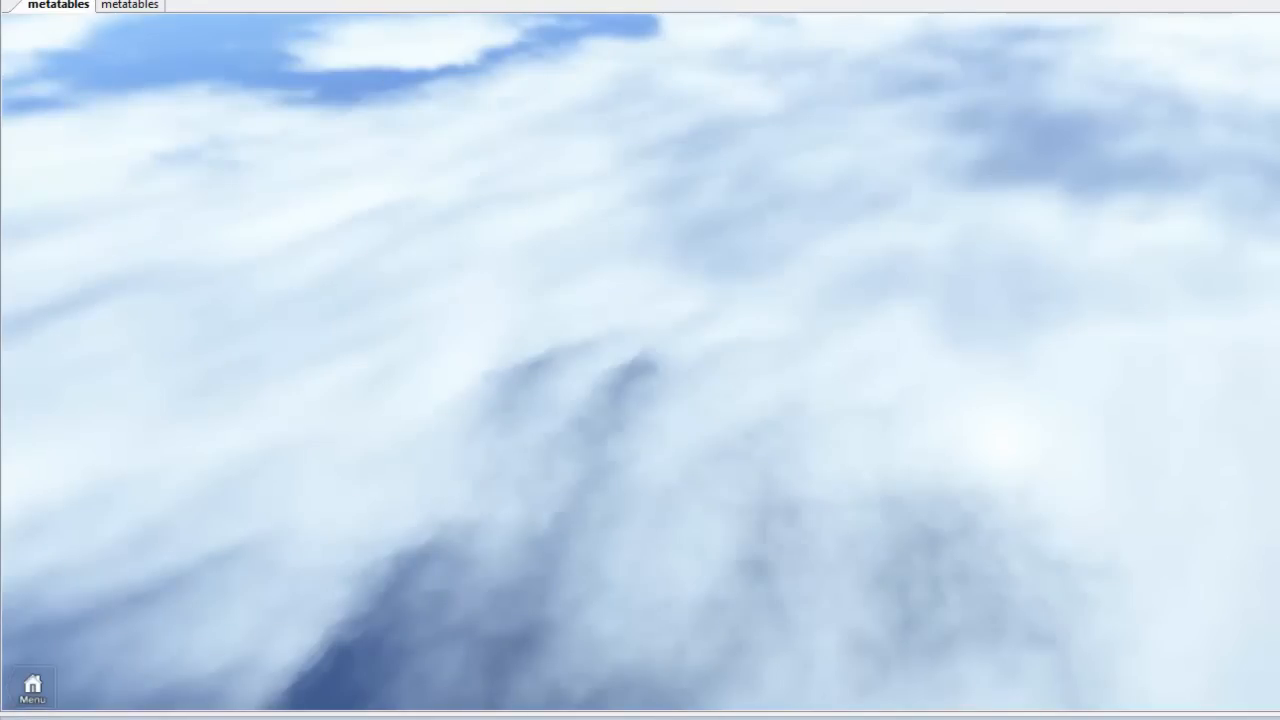
pyautogui.click(129, 5)
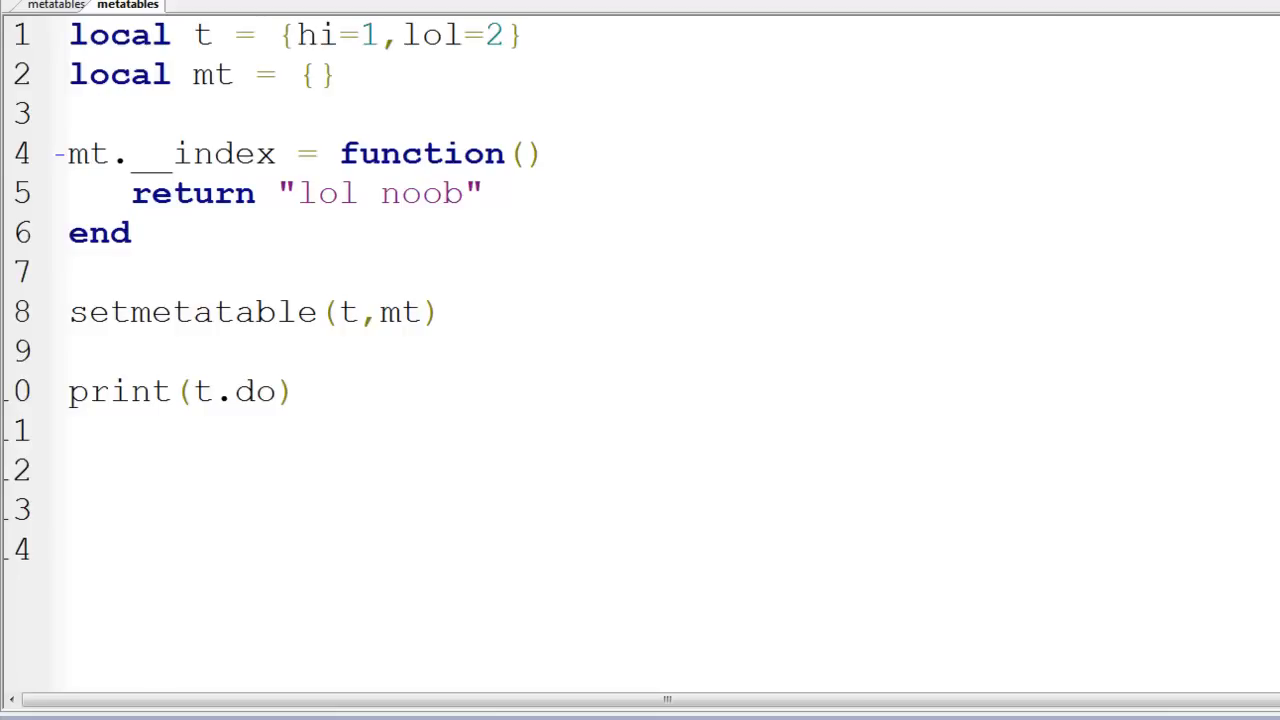
pyautogui.doubleClick(254, 391)
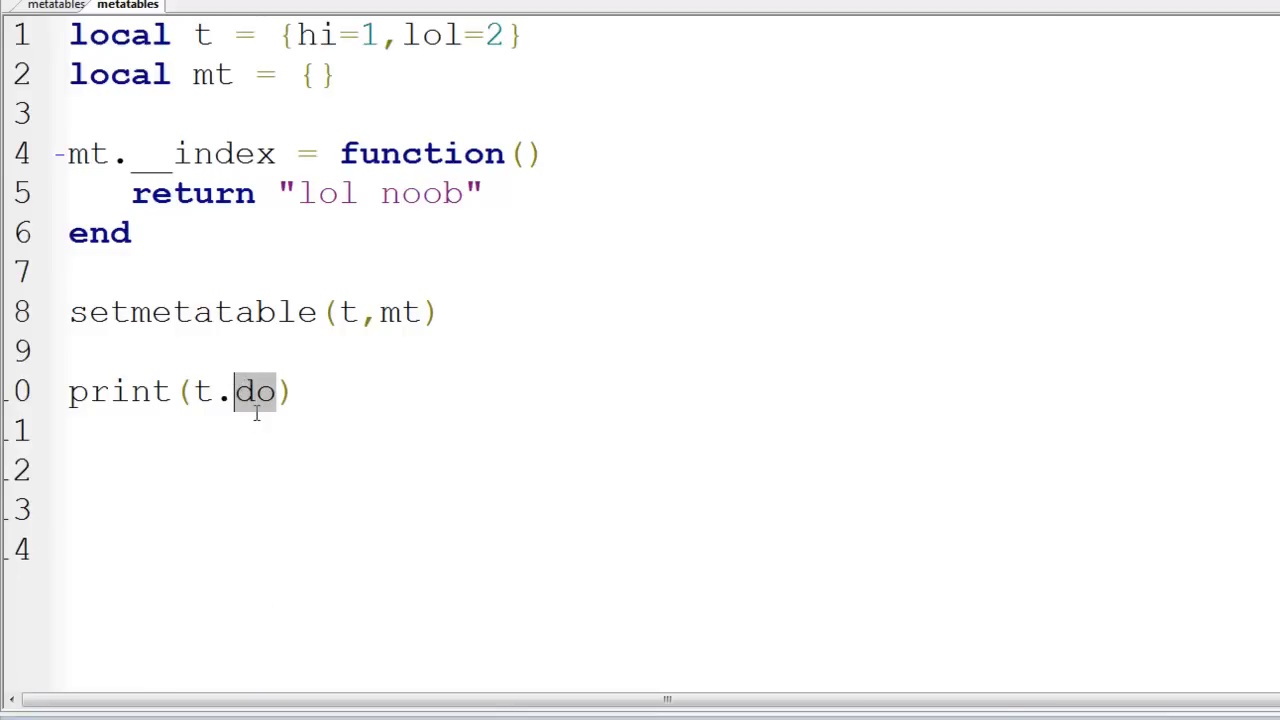
pyautogui.write('jhiyted')
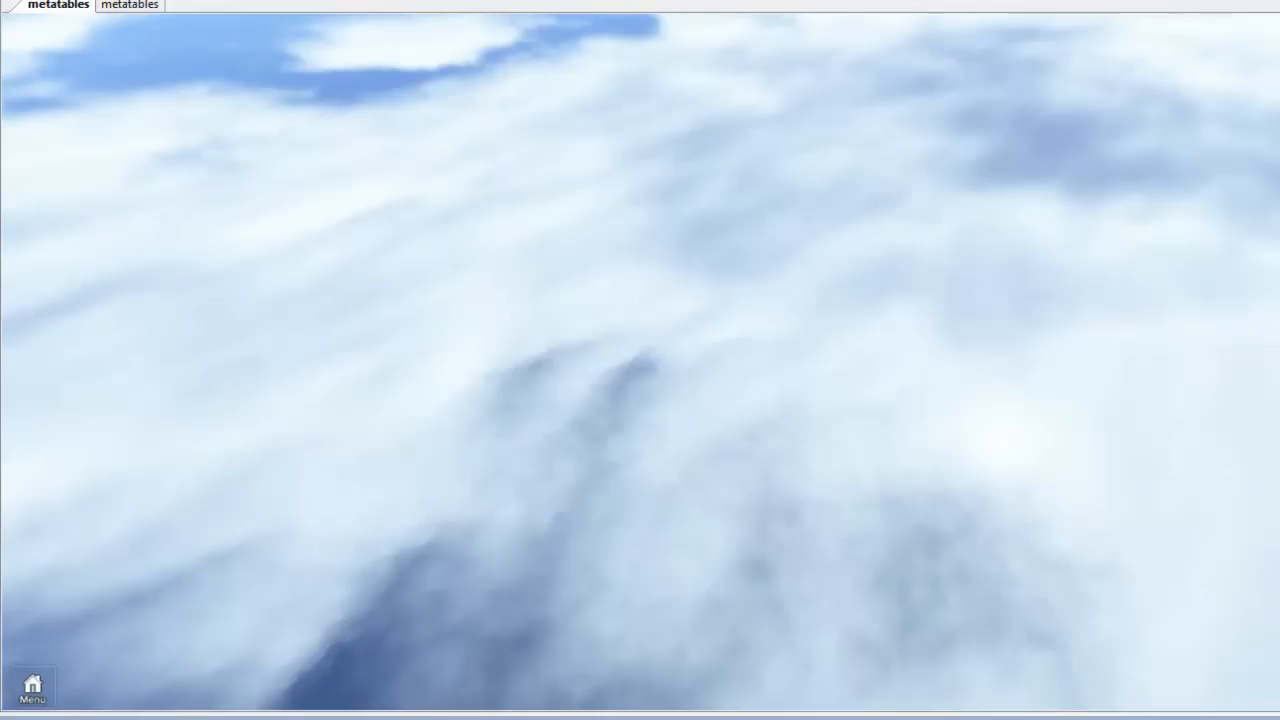
pyautogui.click(155, 5)
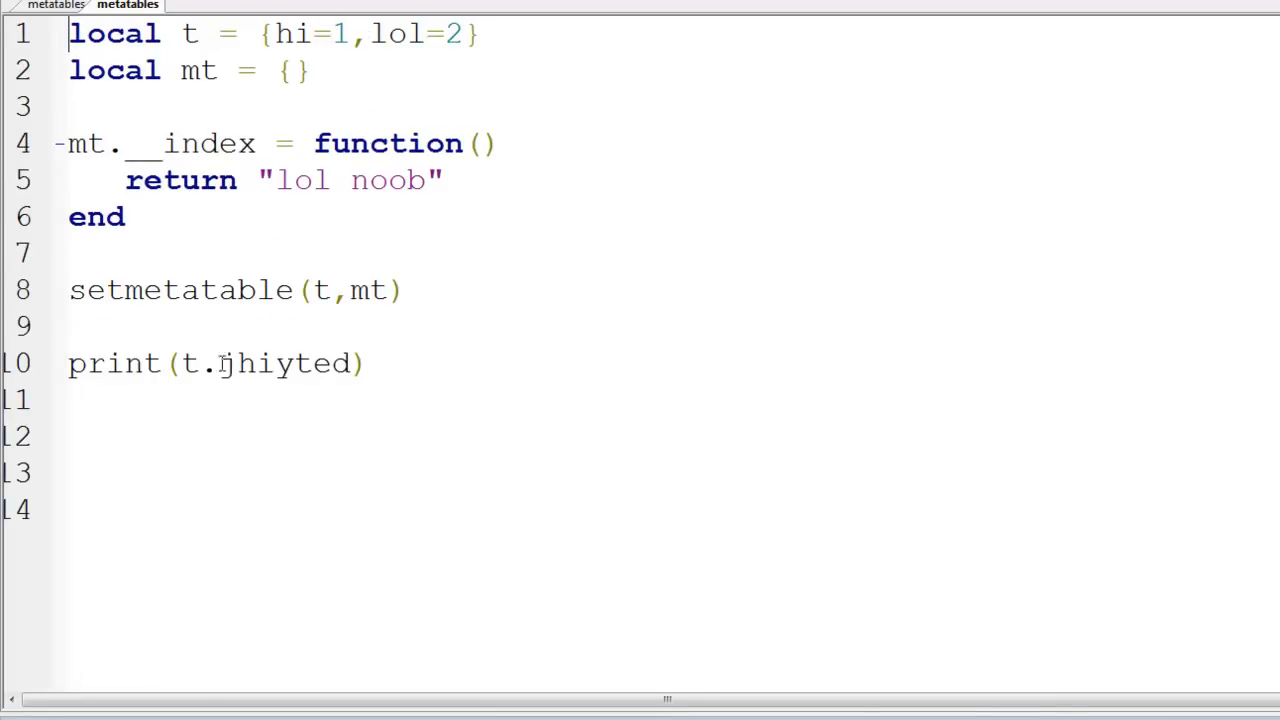
pyautogui.doubleClick(285, 363)
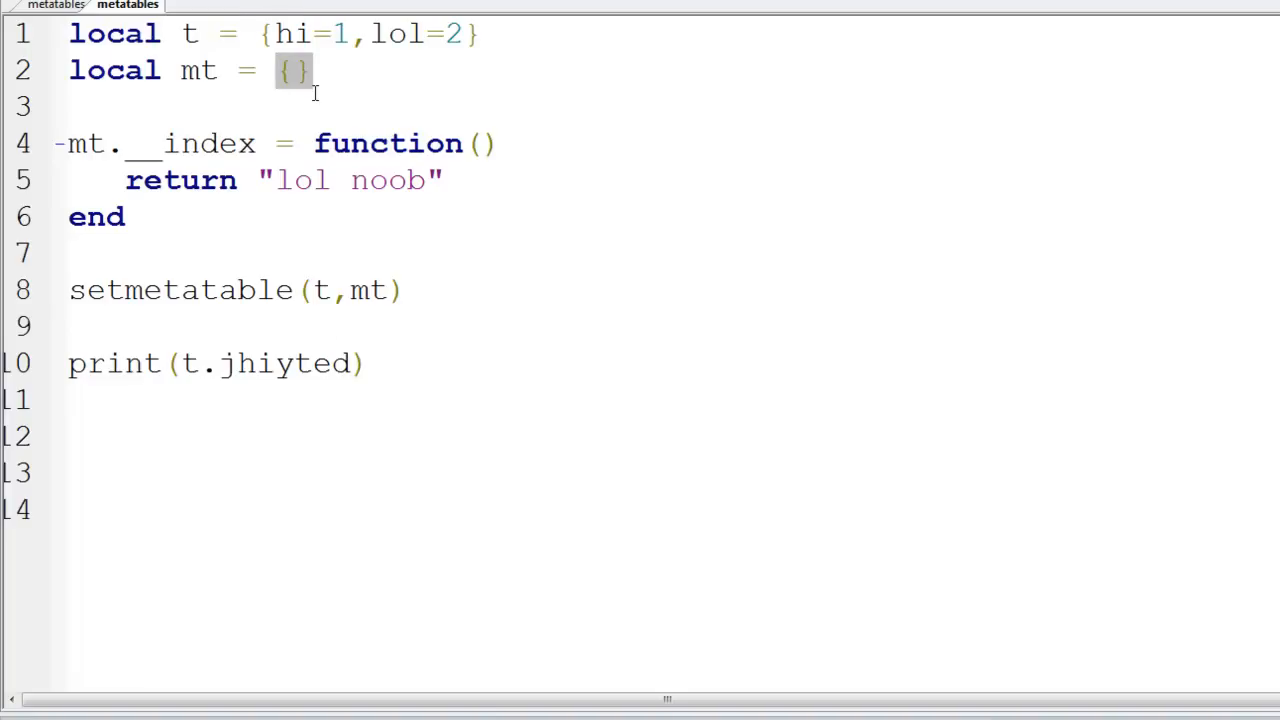
pyautogui.moveTo(293, 44)
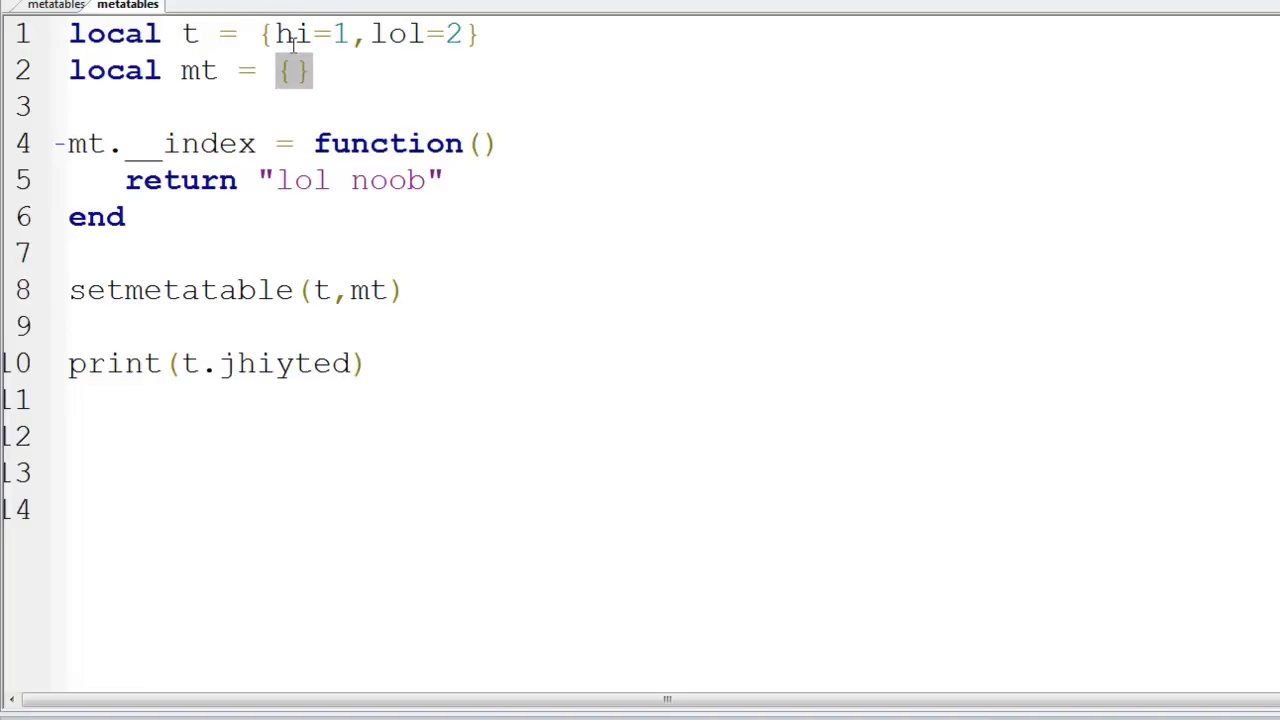
pyautogui.moveTo(320, 363)
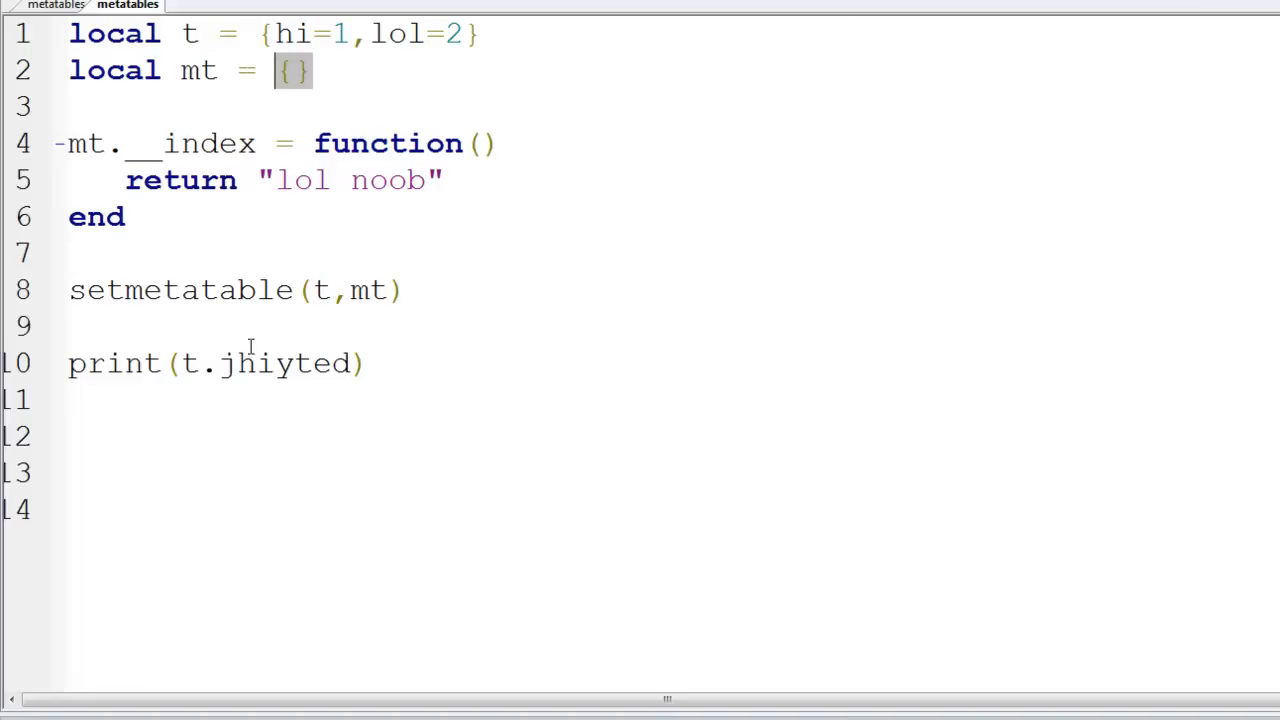
pyautogui.doubleClick(285, 363)
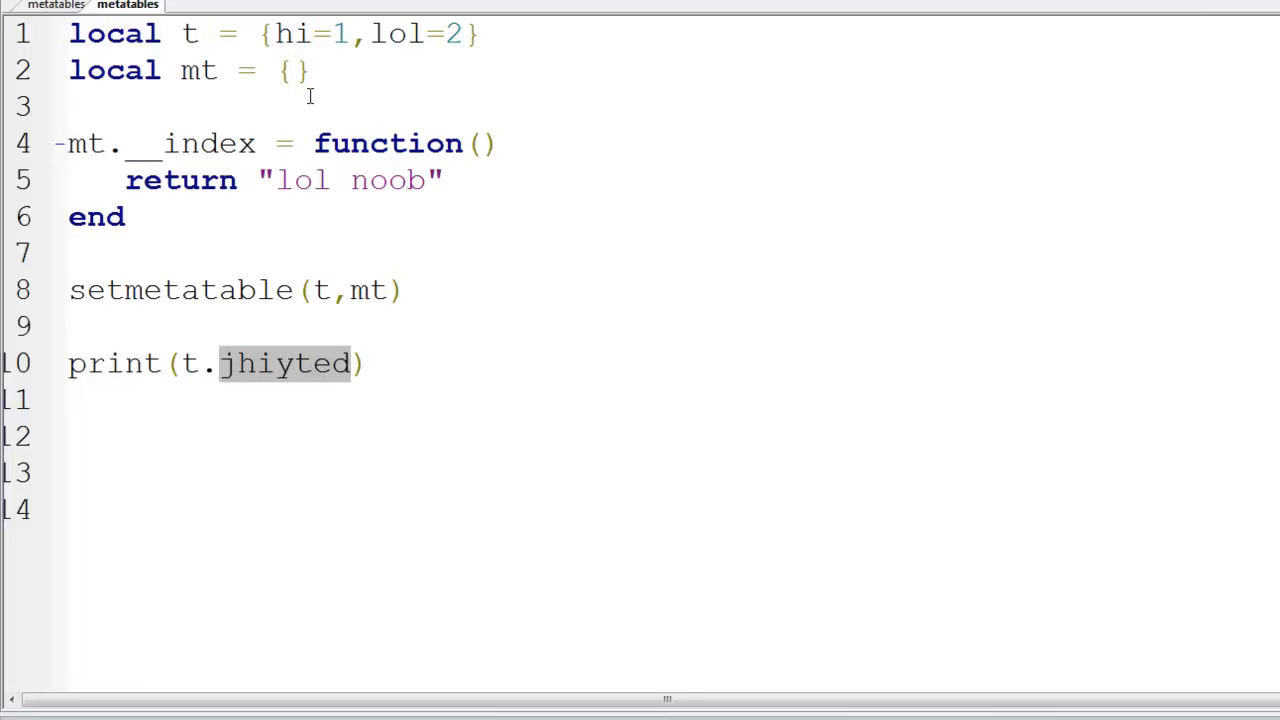
pyautogui.doubleClick(205, 143)
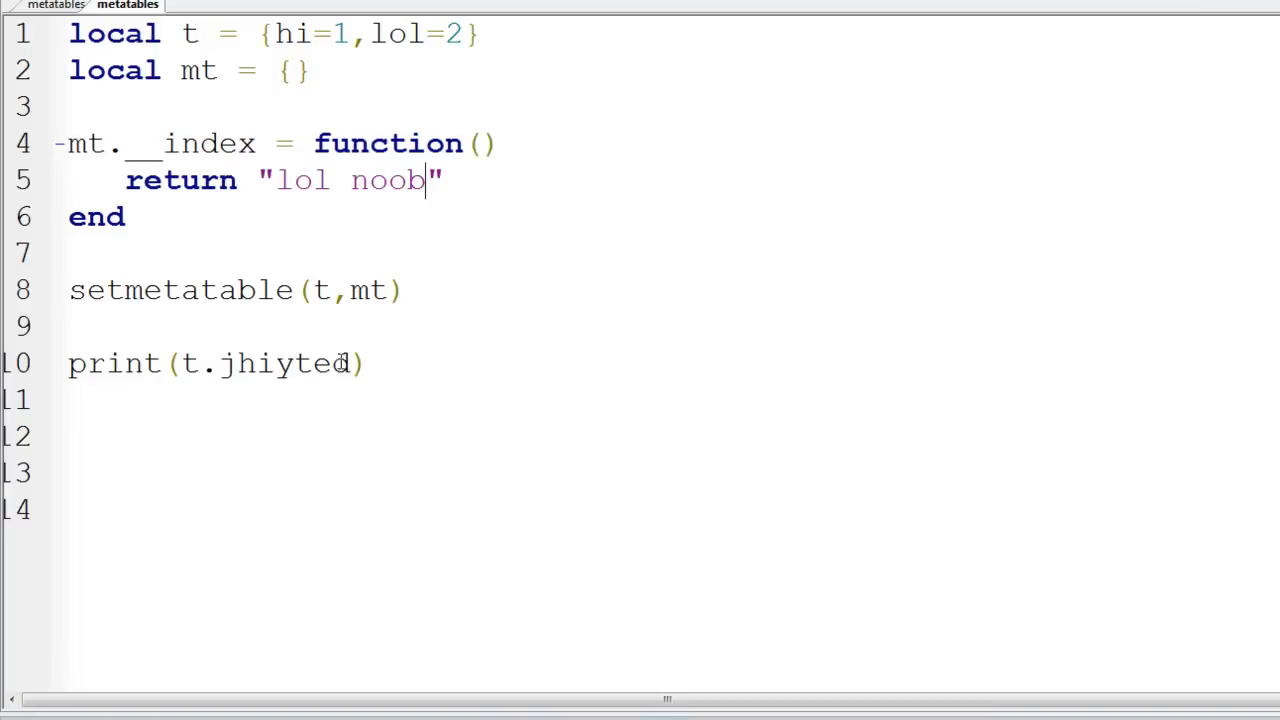
pyautogui.doubleClick(265, 363)
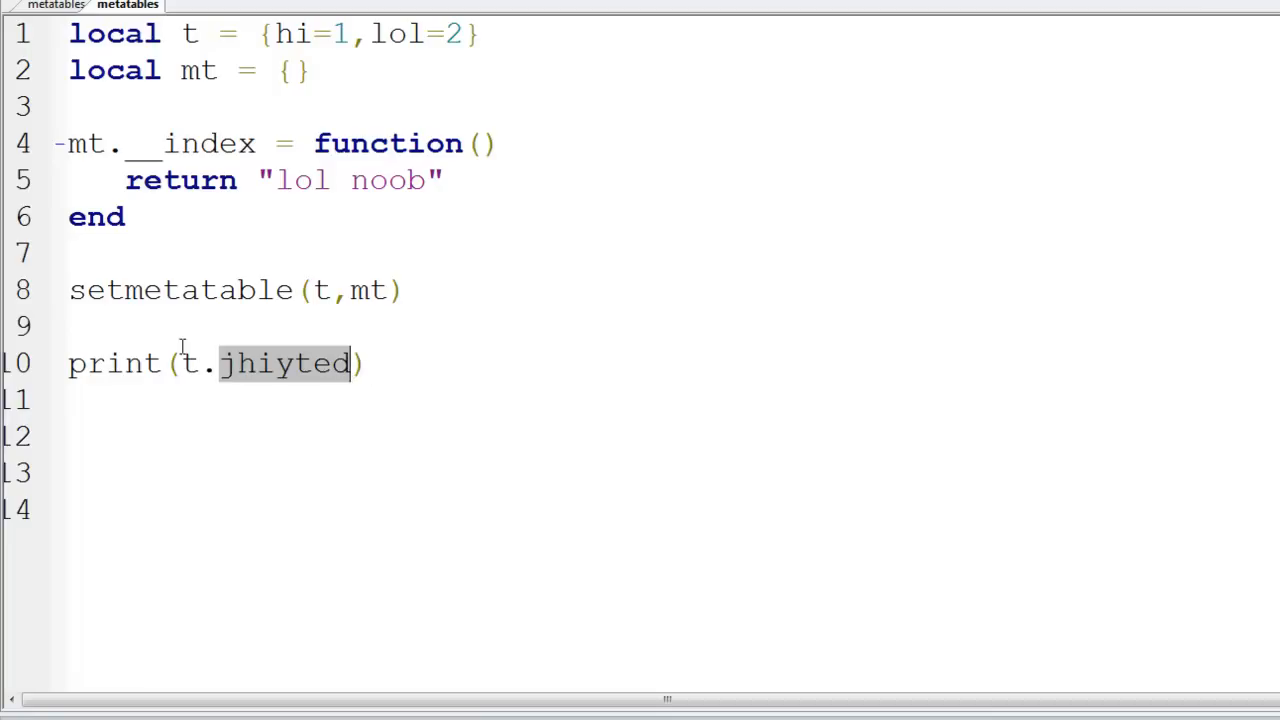
pyautogui.click(290, 33)
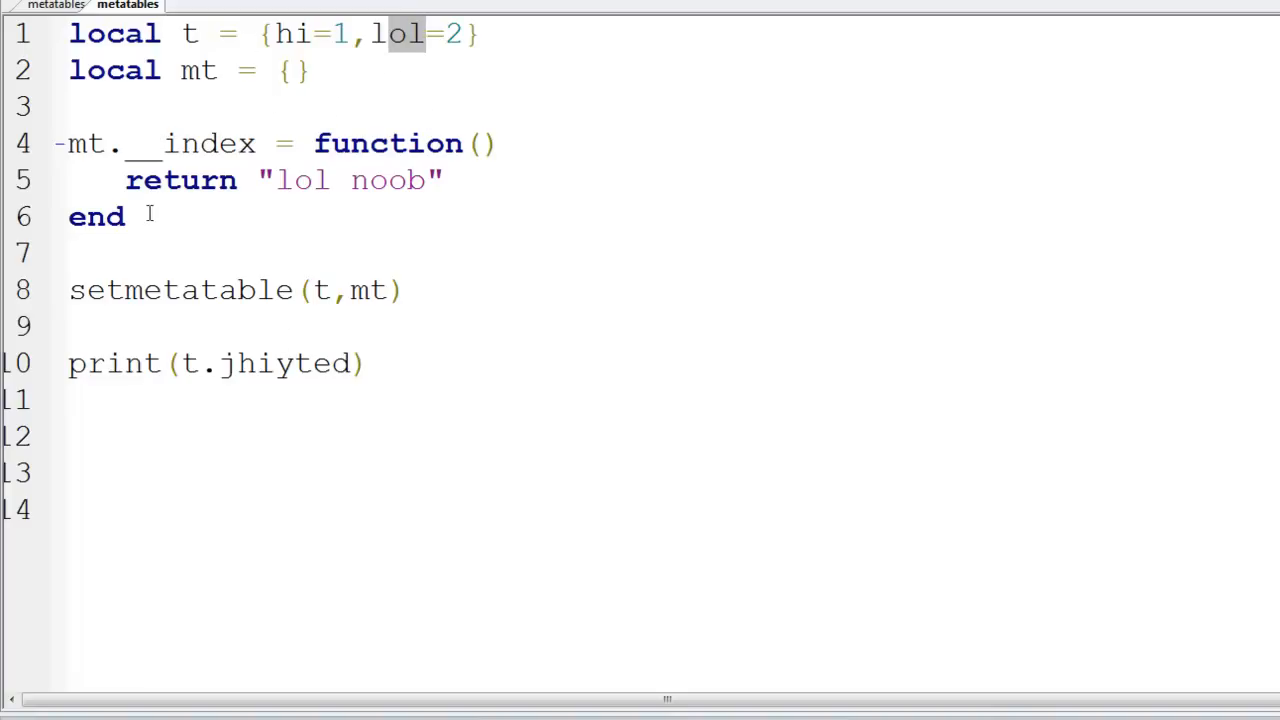
pyautogui.doubleClick(208, 143)
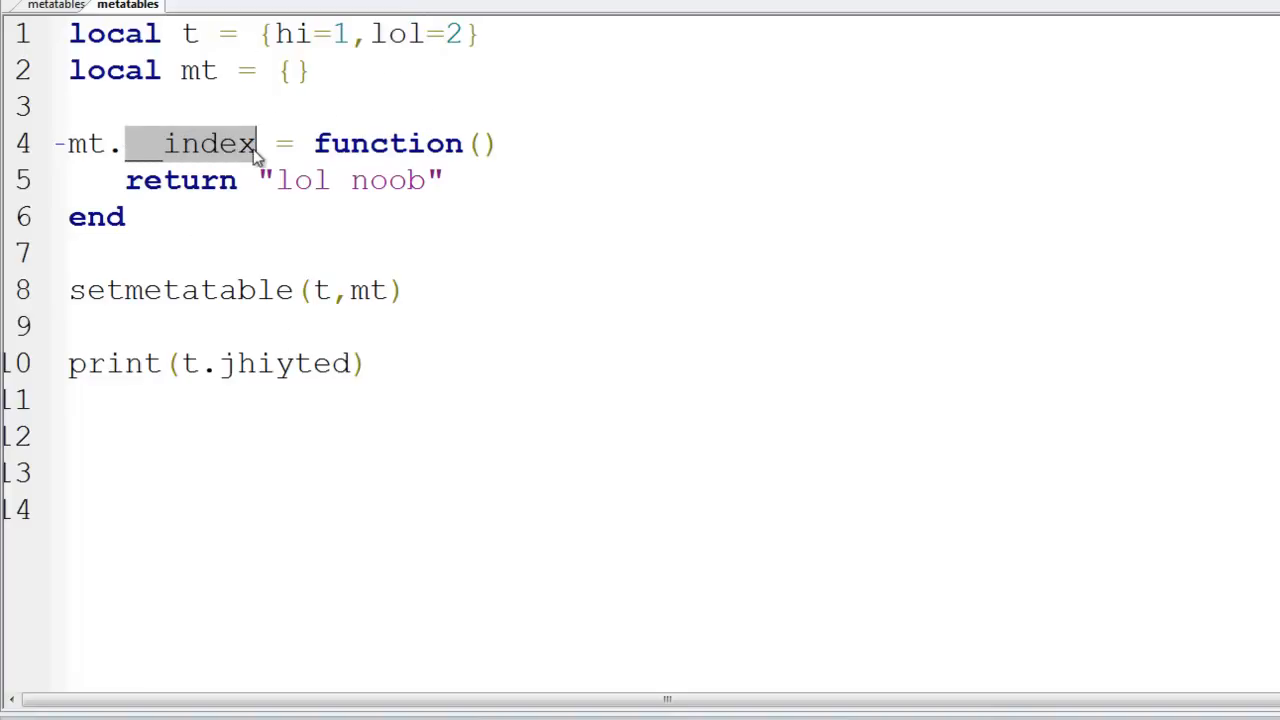
pyautogui.doubleClick(388, 143)
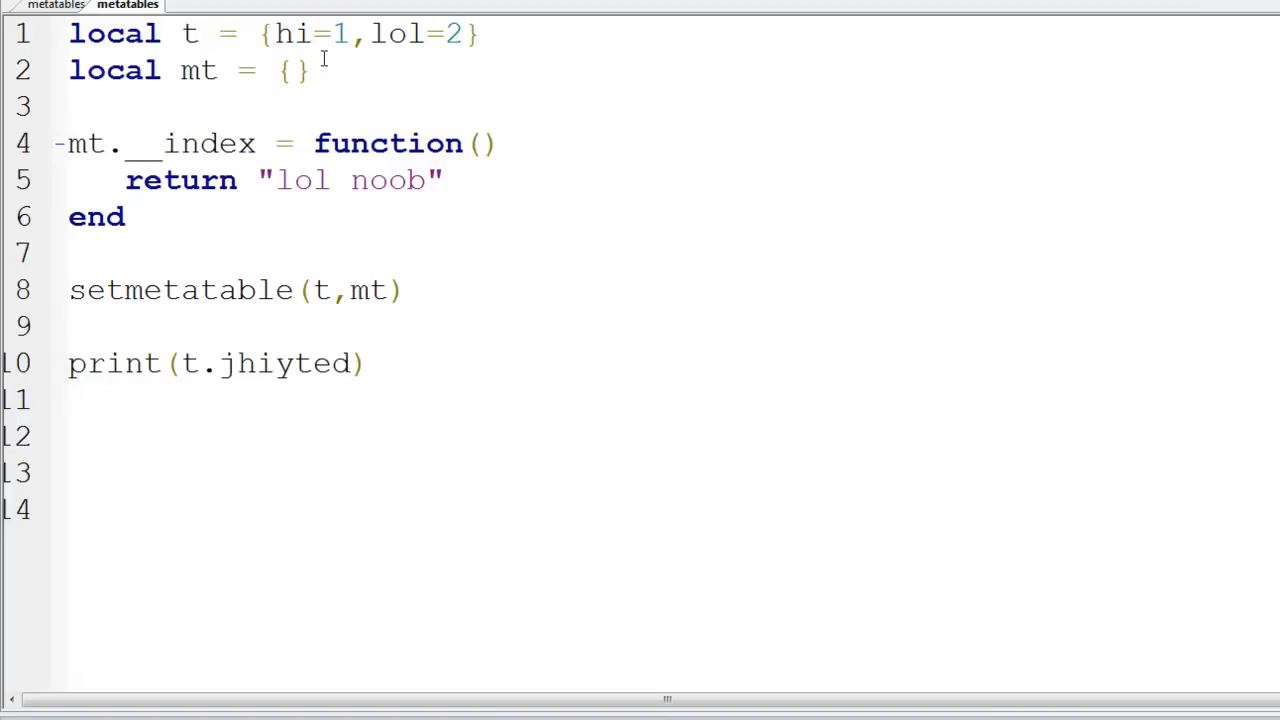
# Step: Give the __index function parameters tab and key, and empty table t
pyautogui.click(479, 143)
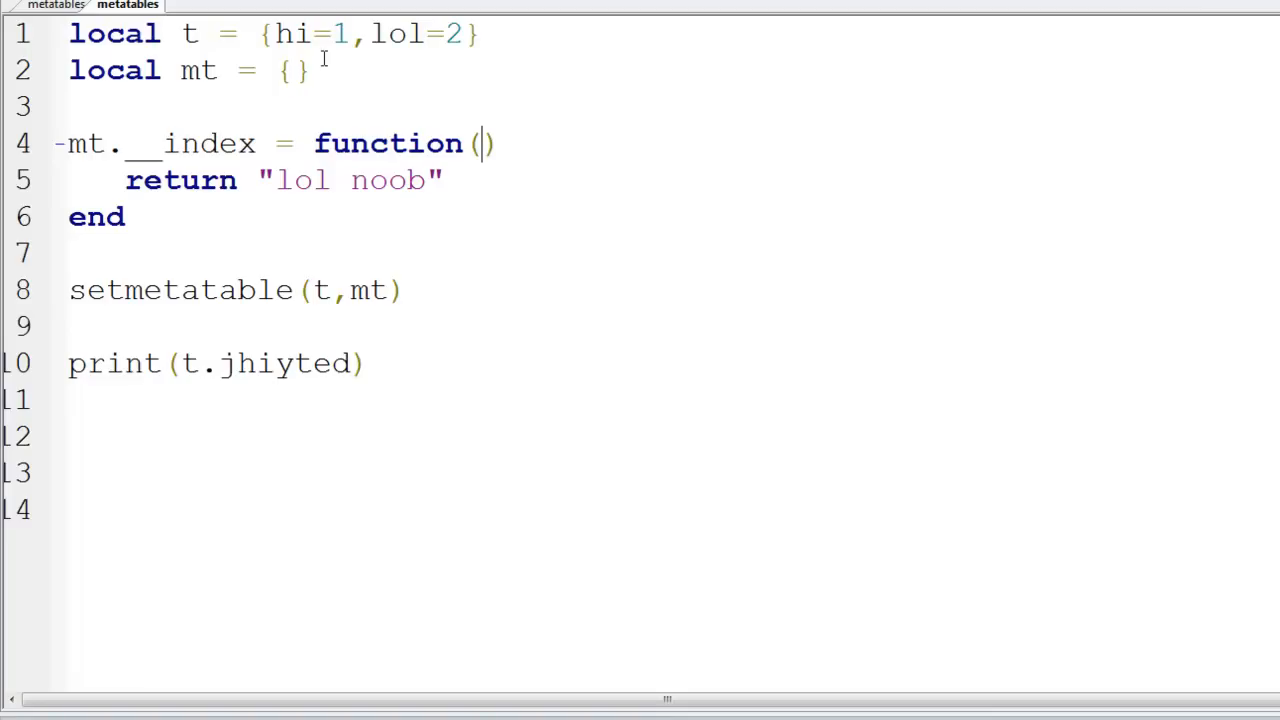
pyautogui.write('tab')
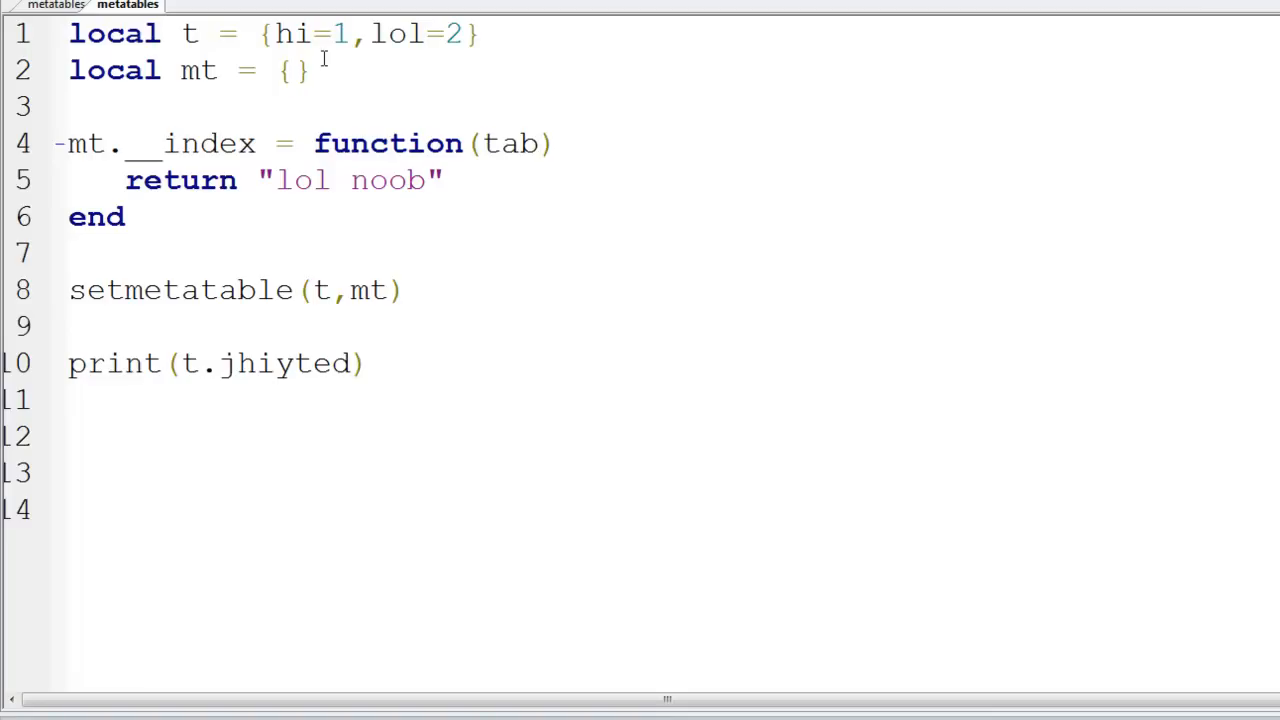
pyautogui.doubleClick(517, 143)
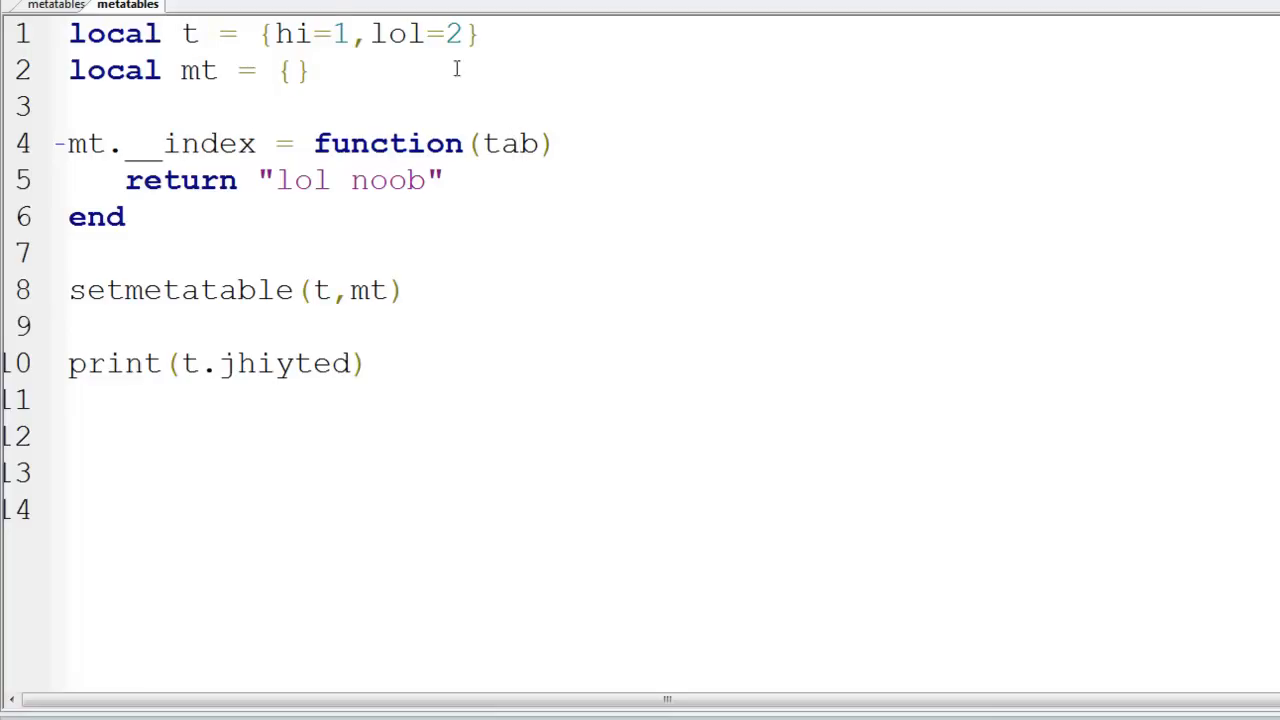
pyautogui.click(518, 143)
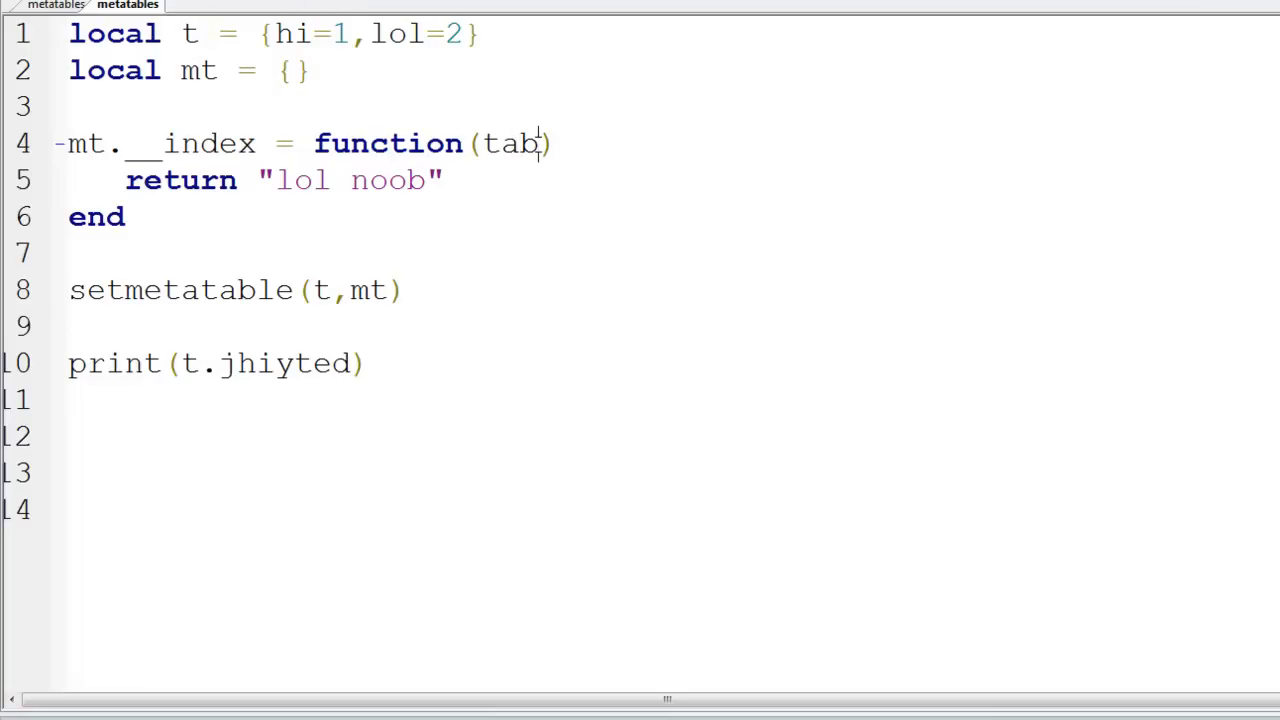
pyautogui.write(',')
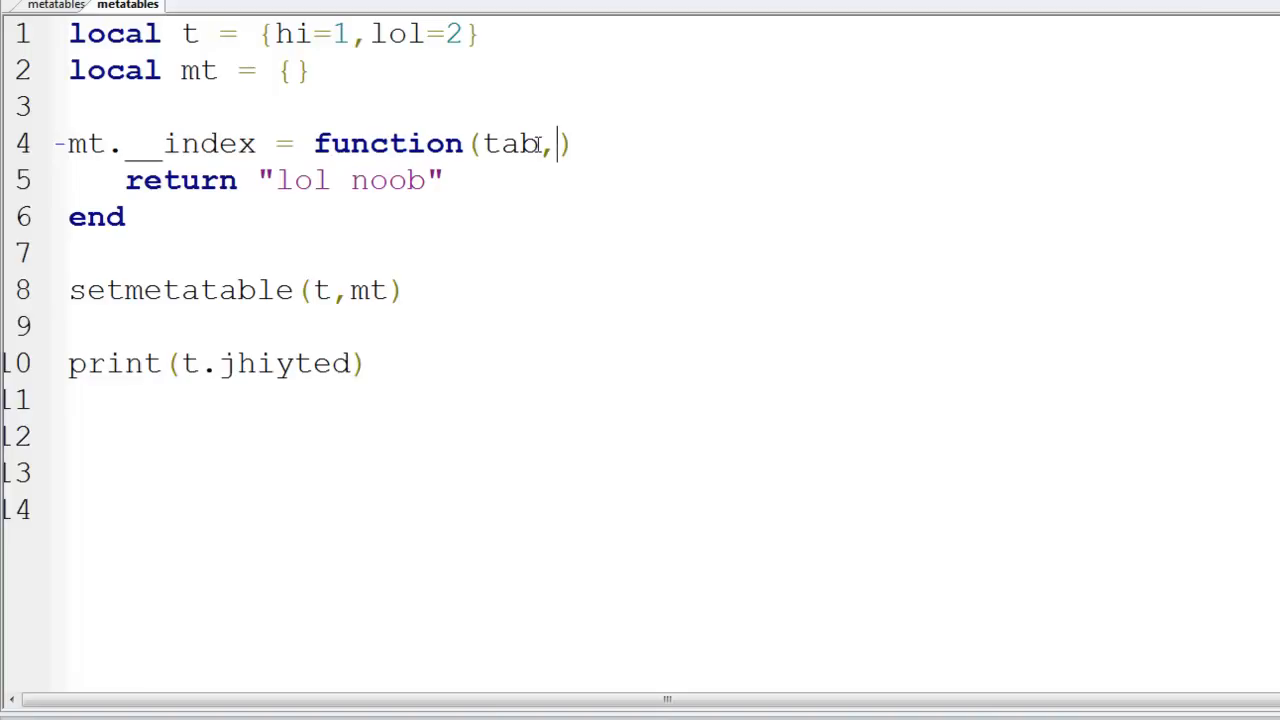
pyautogui.write('k')
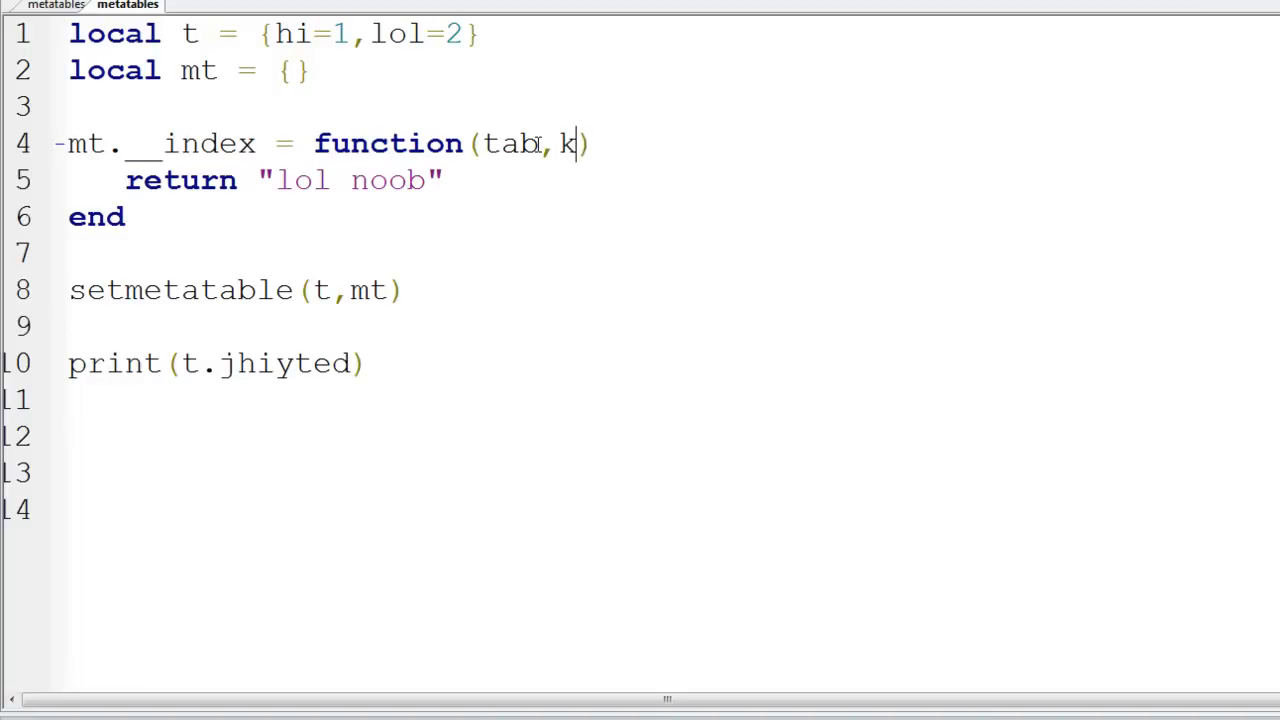
pyautogui.write('ey')
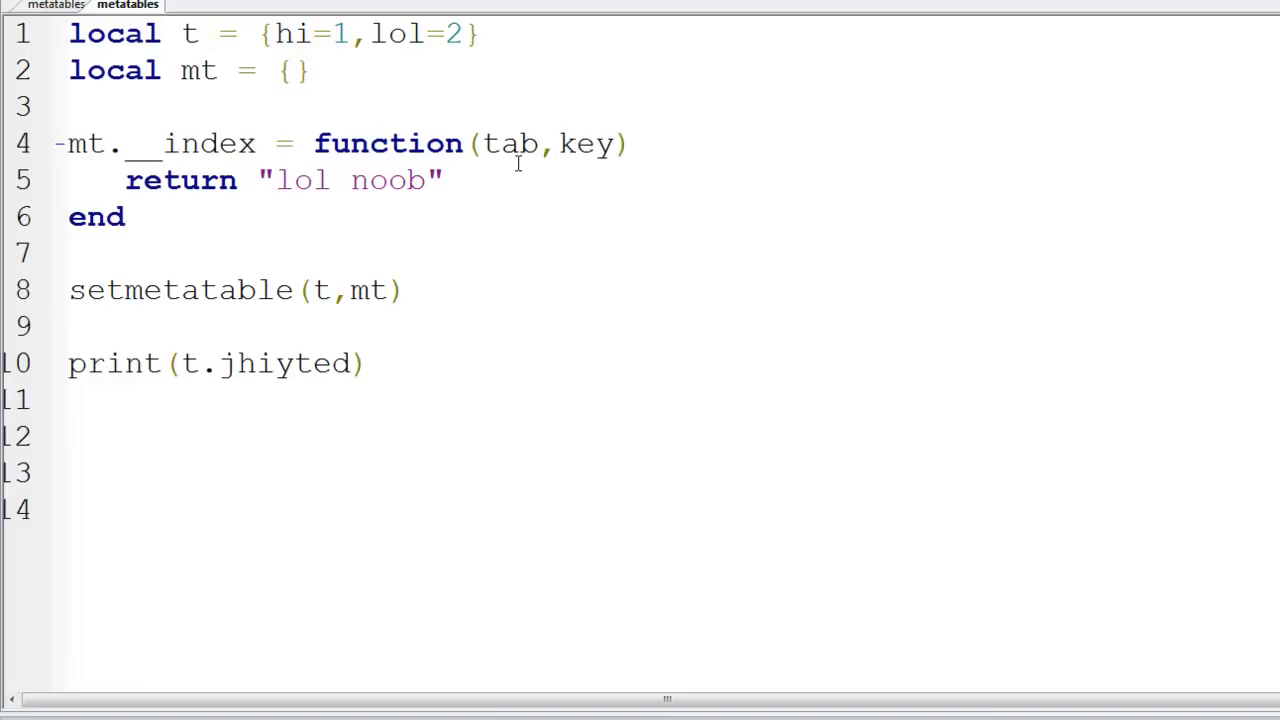
pyautogui.click(215, 363)
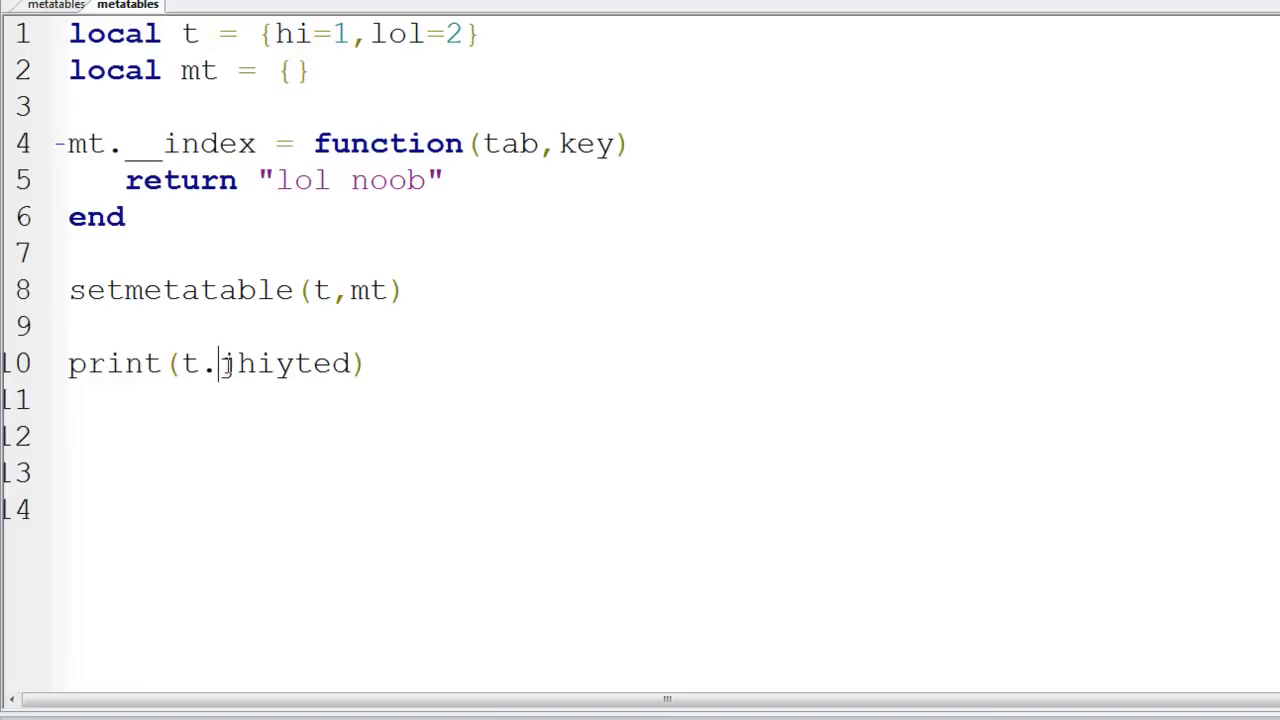
pyautogui.doubleClick(285, 363)
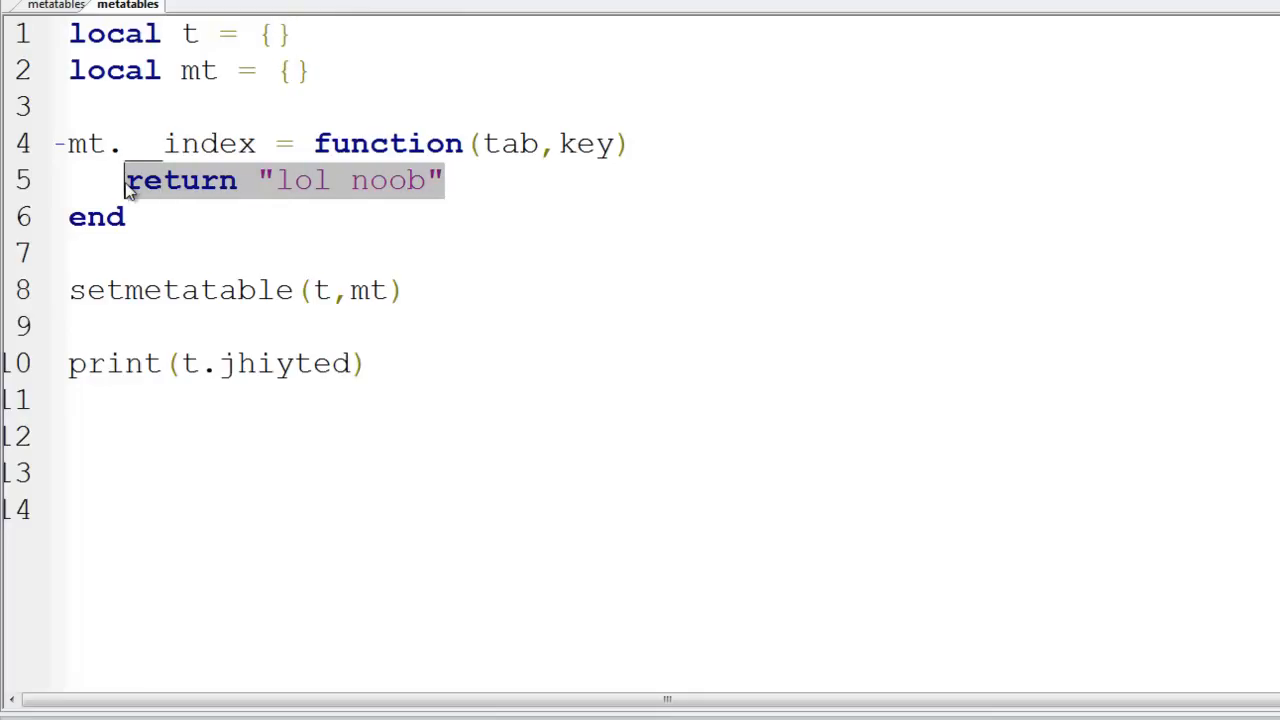
# Step: Start an if/elseif block in __index testing key "hi" and key "lol"
pyautogui.write('if')
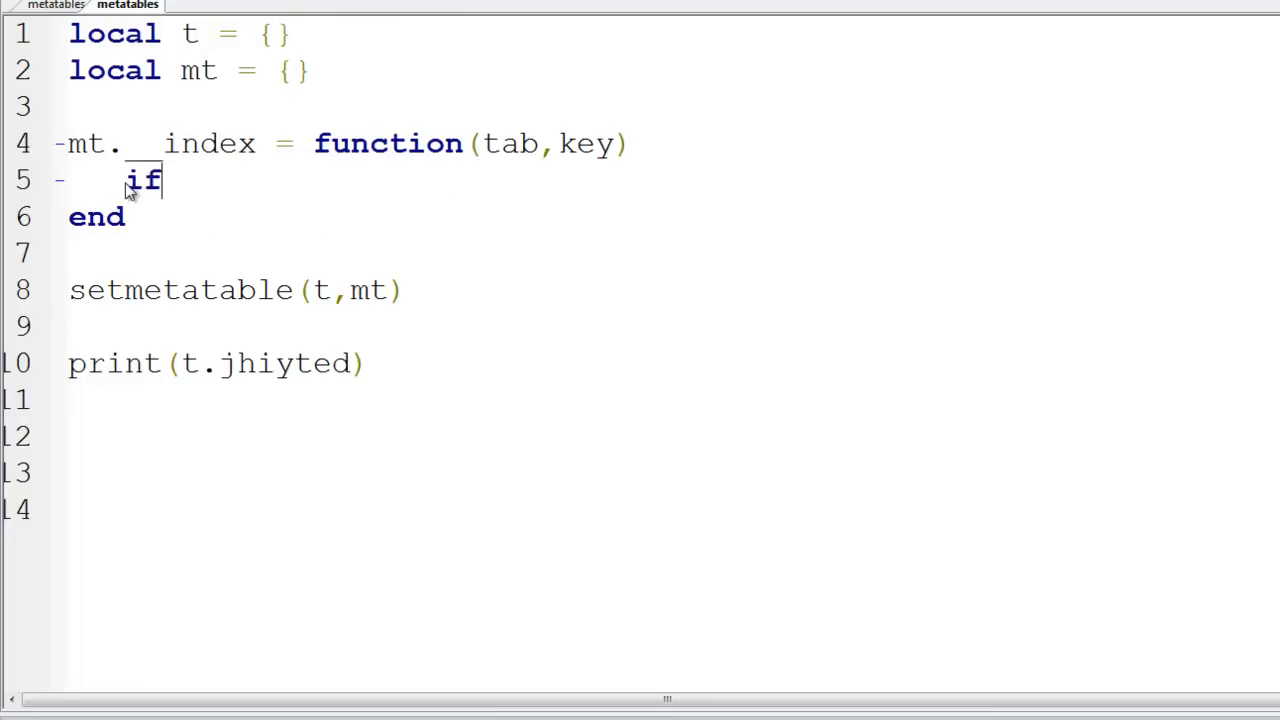
pyautogui.write('key == "')
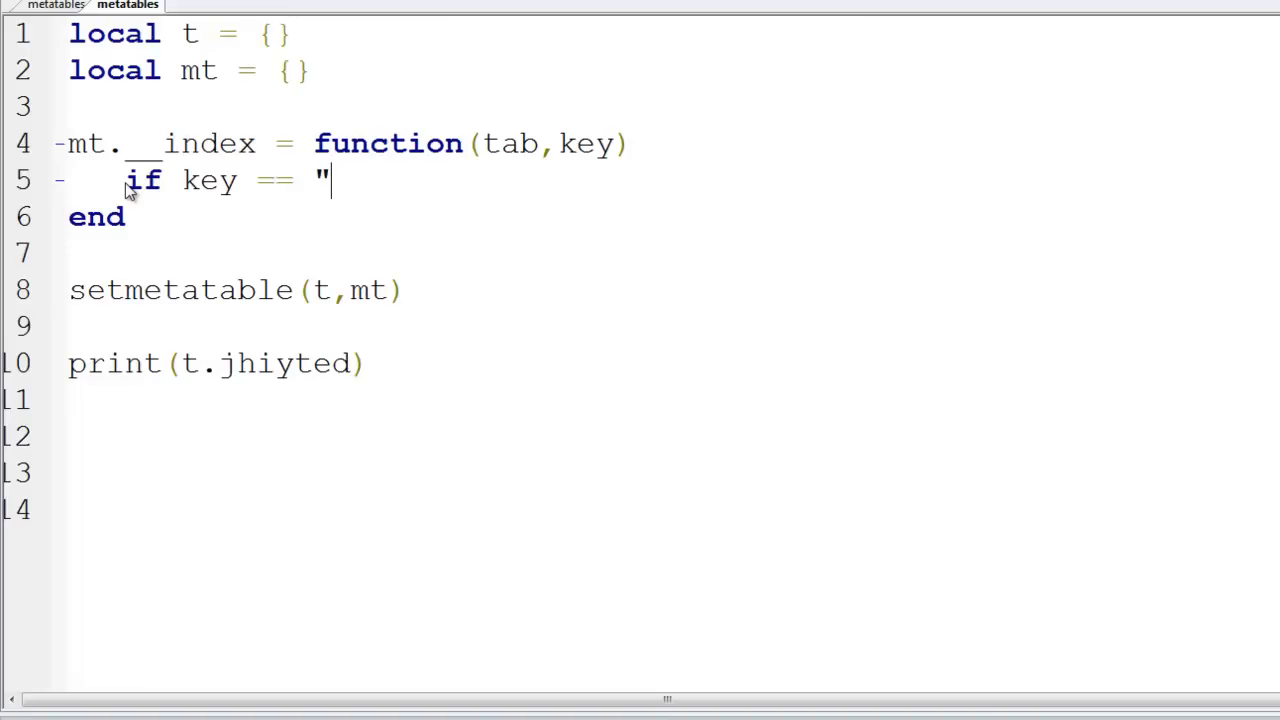
pyautogui.write('hi" then')
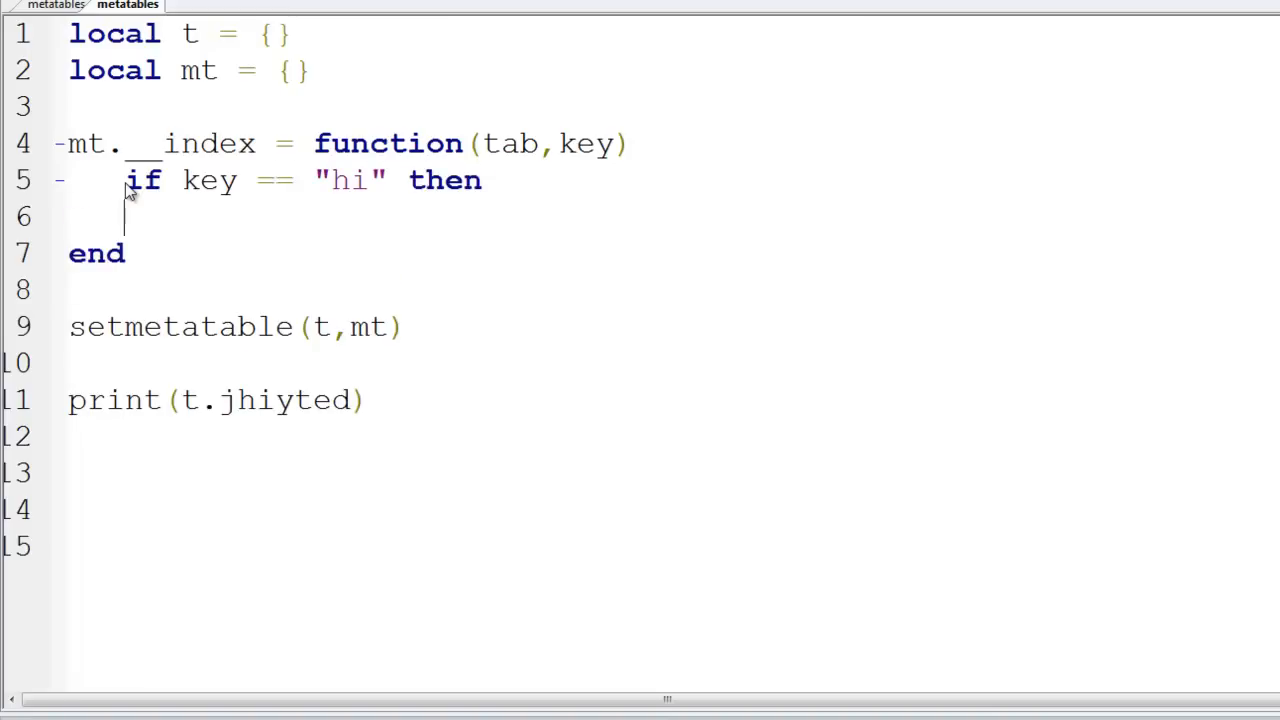
pyautogui.write('print(1')
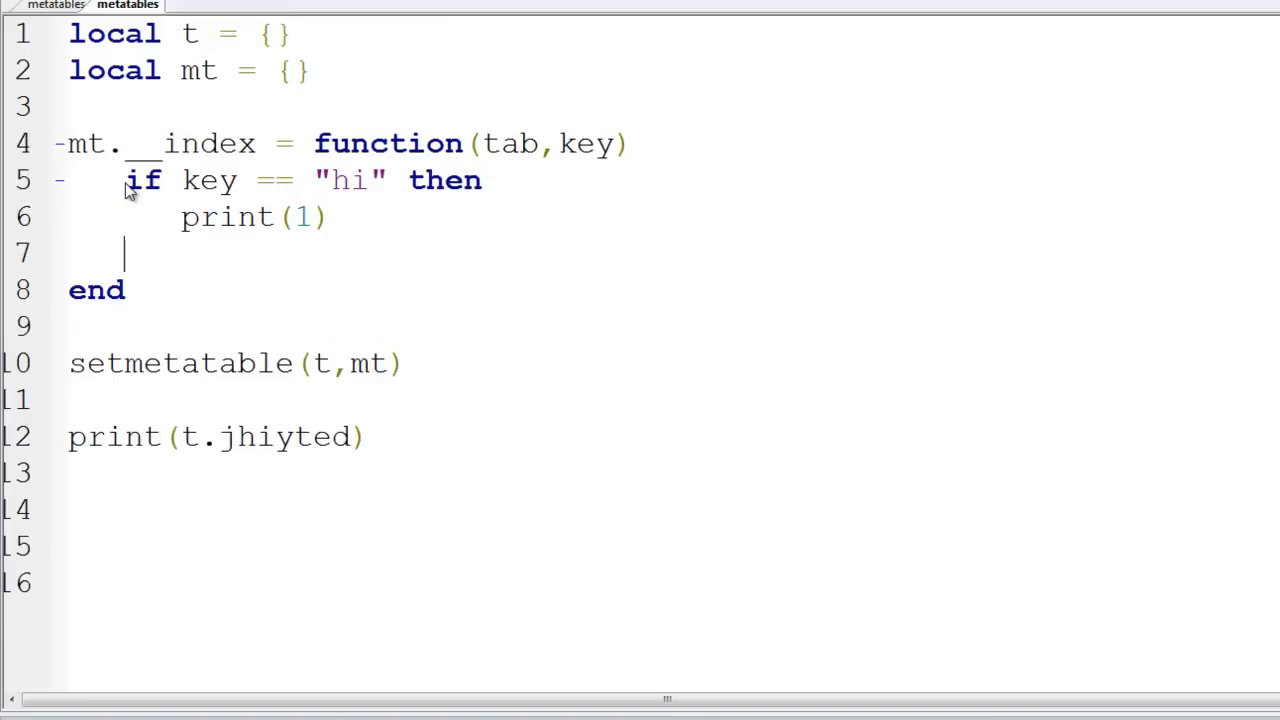
pyautogui.write('elseif key =')
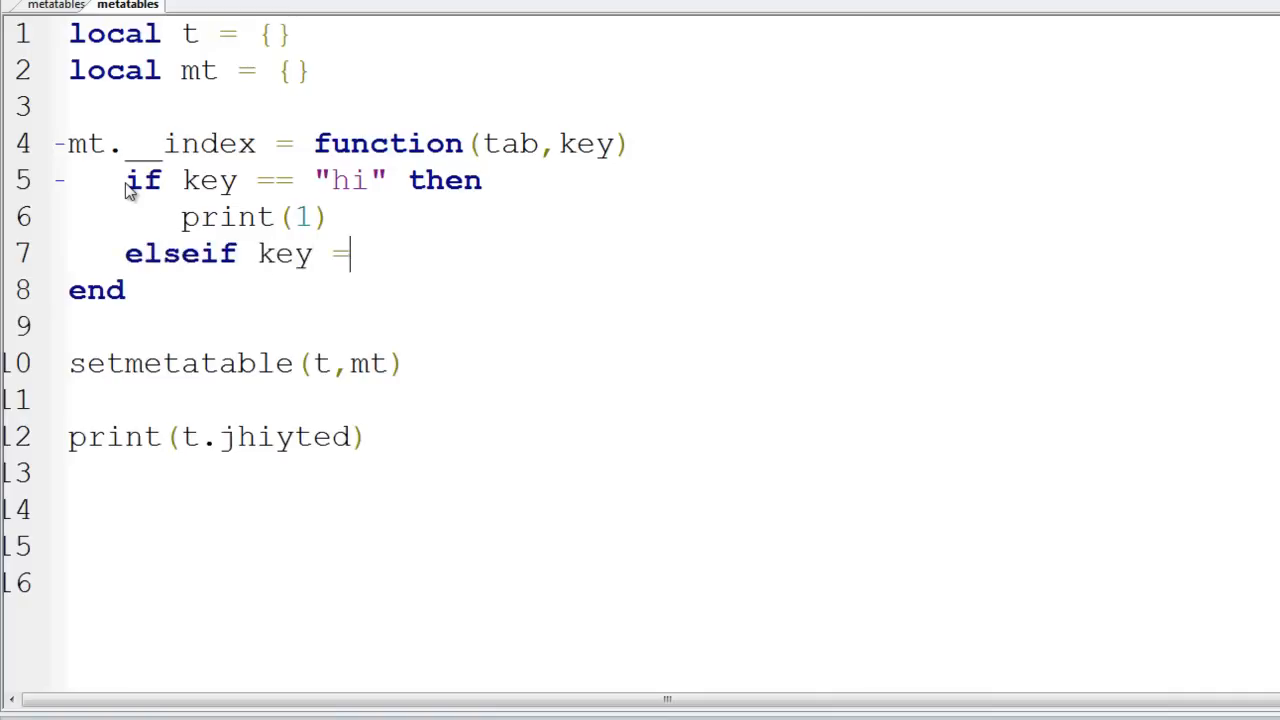
pyautogui.write('= "lol"')
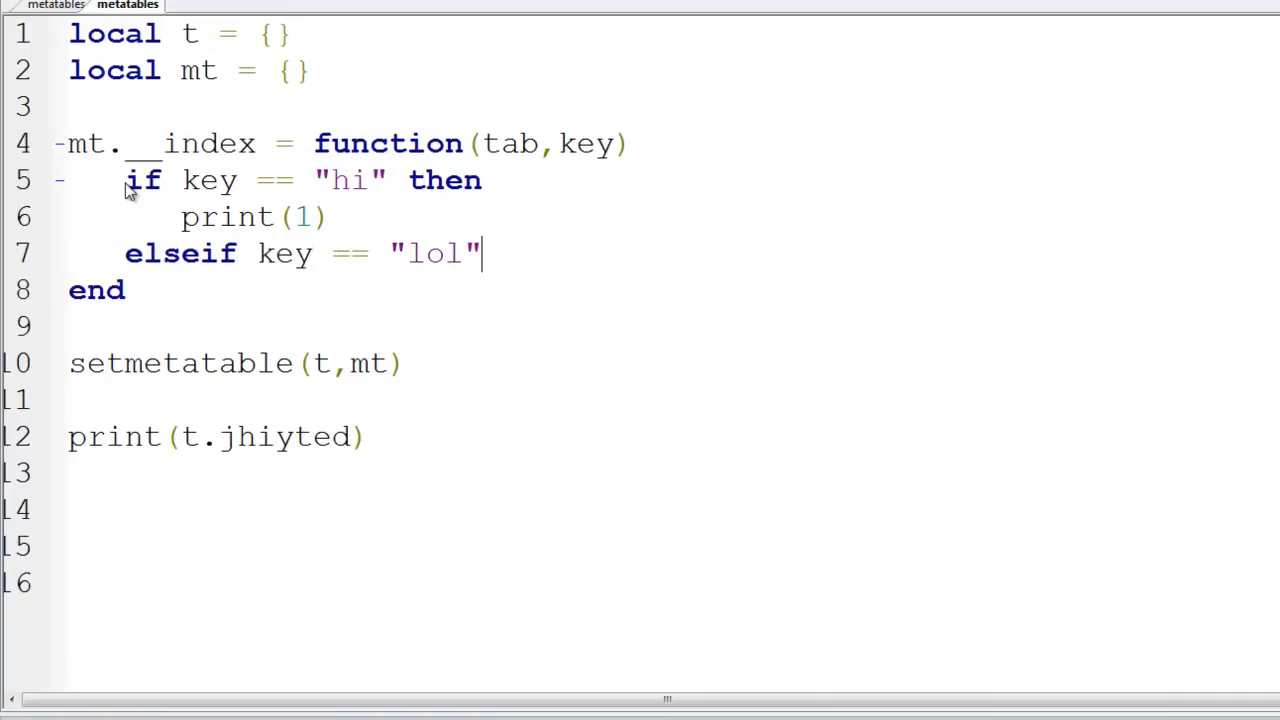
pyautogui.write('then')
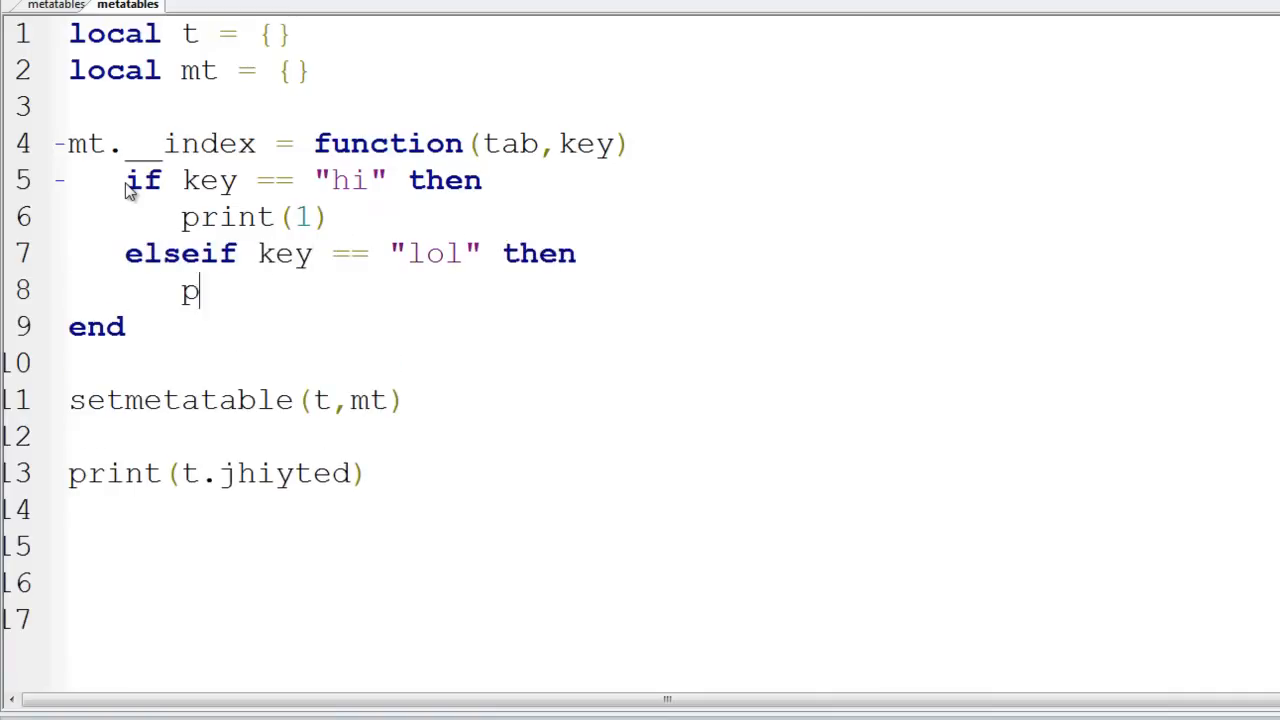
pyautogui.write('rint(2)')
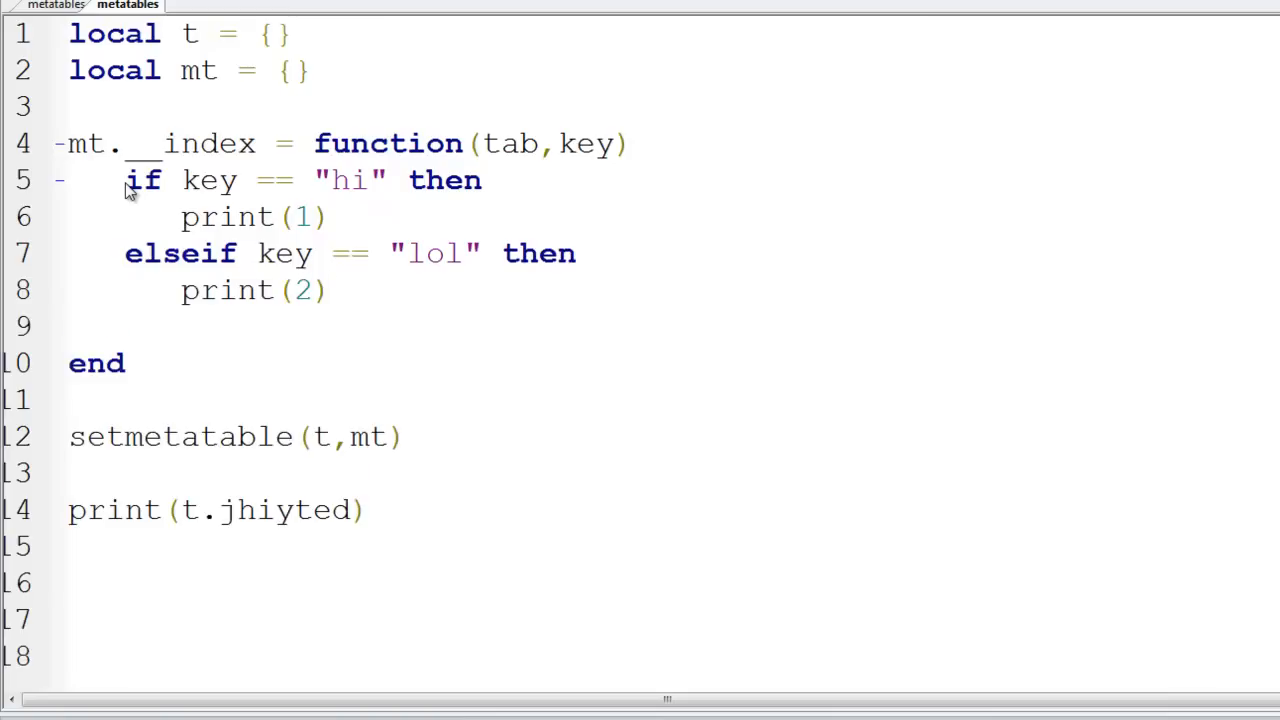
# Step: Add the nil fallback return and return 1 for key "hi"
pyautogui.write('elseif')
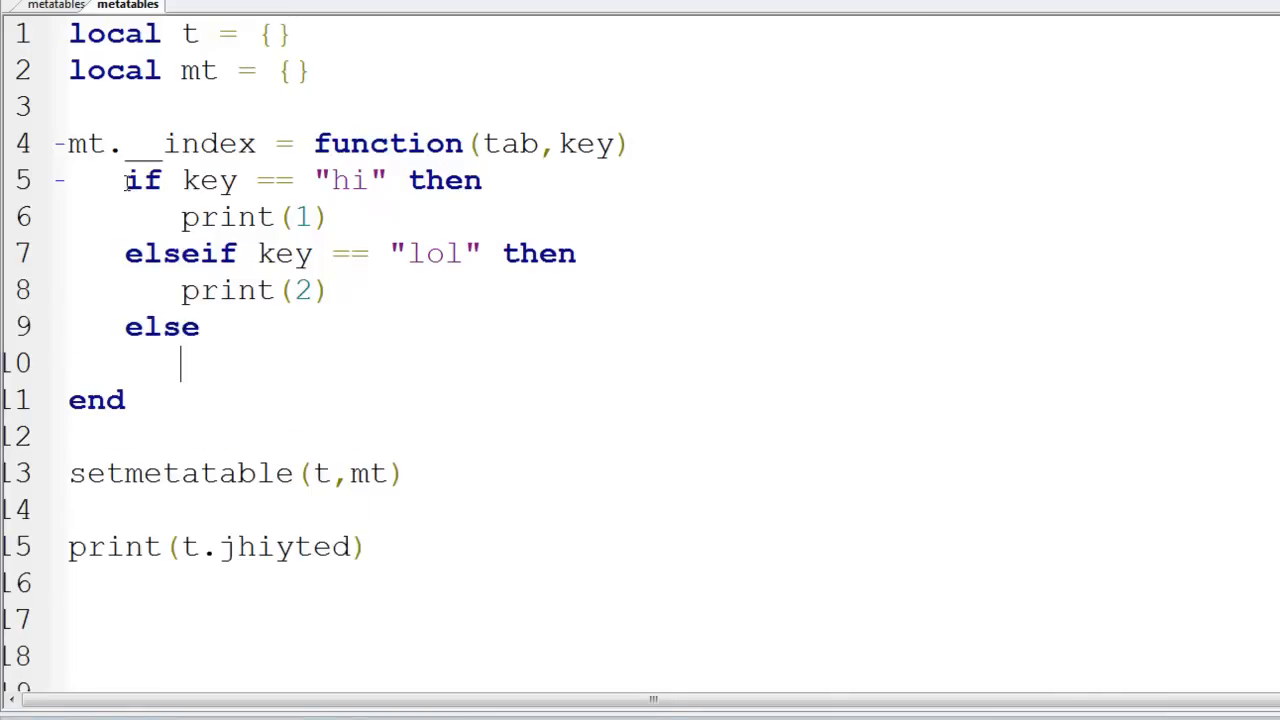
pyautogui.write('return n')
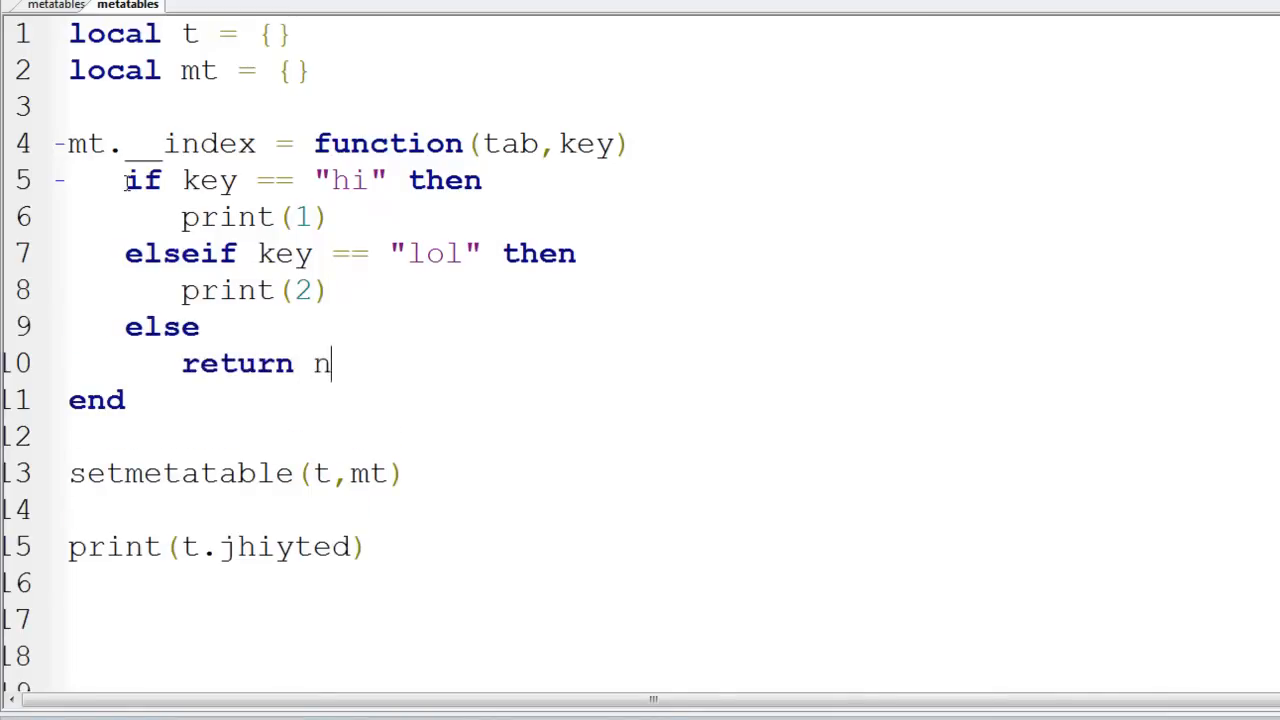
pyautogui.write('il')
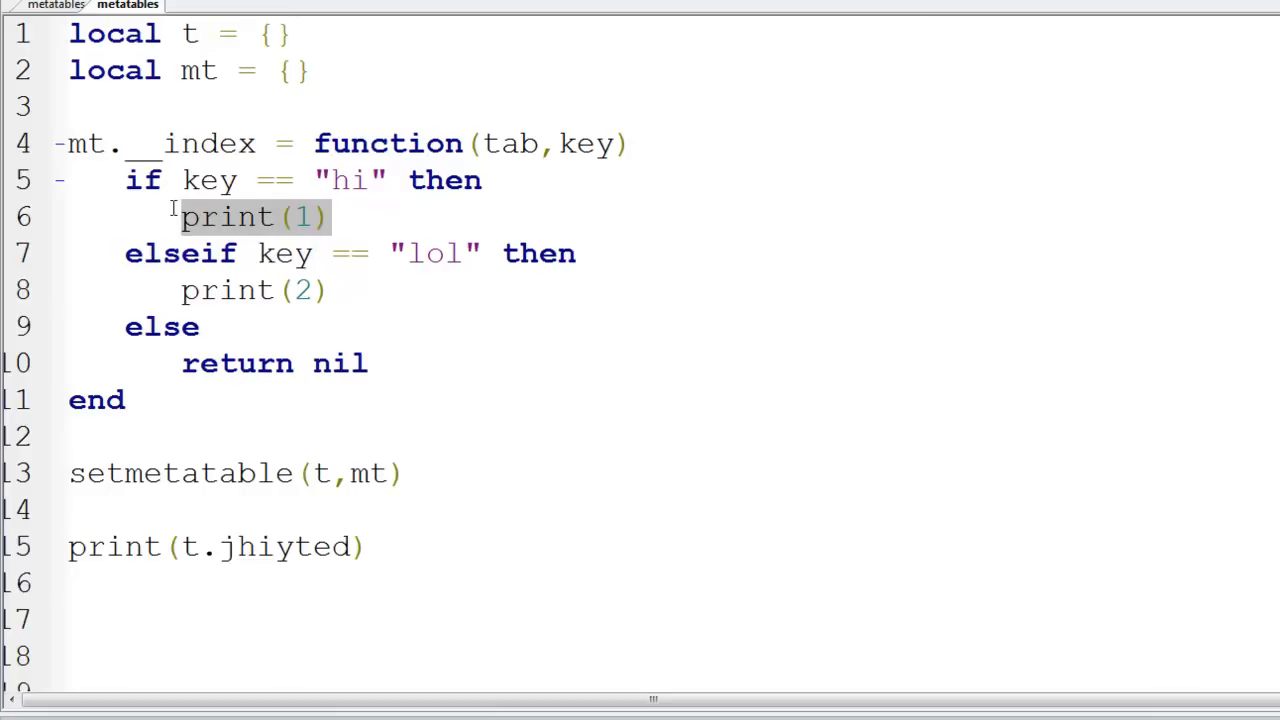
pyautogui.write('return 1')
pyautogui.click(255, 290)
pyautogui.write('return 2')
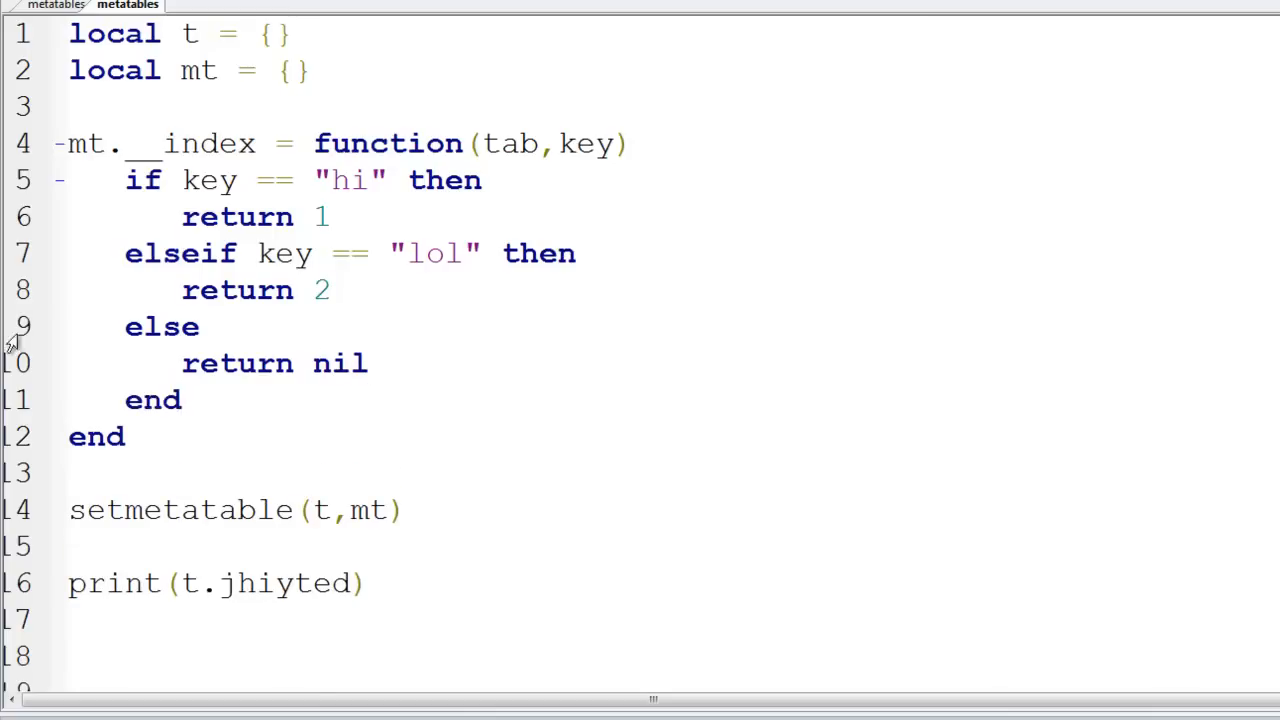
pyautogui.moveTo(465, 178)
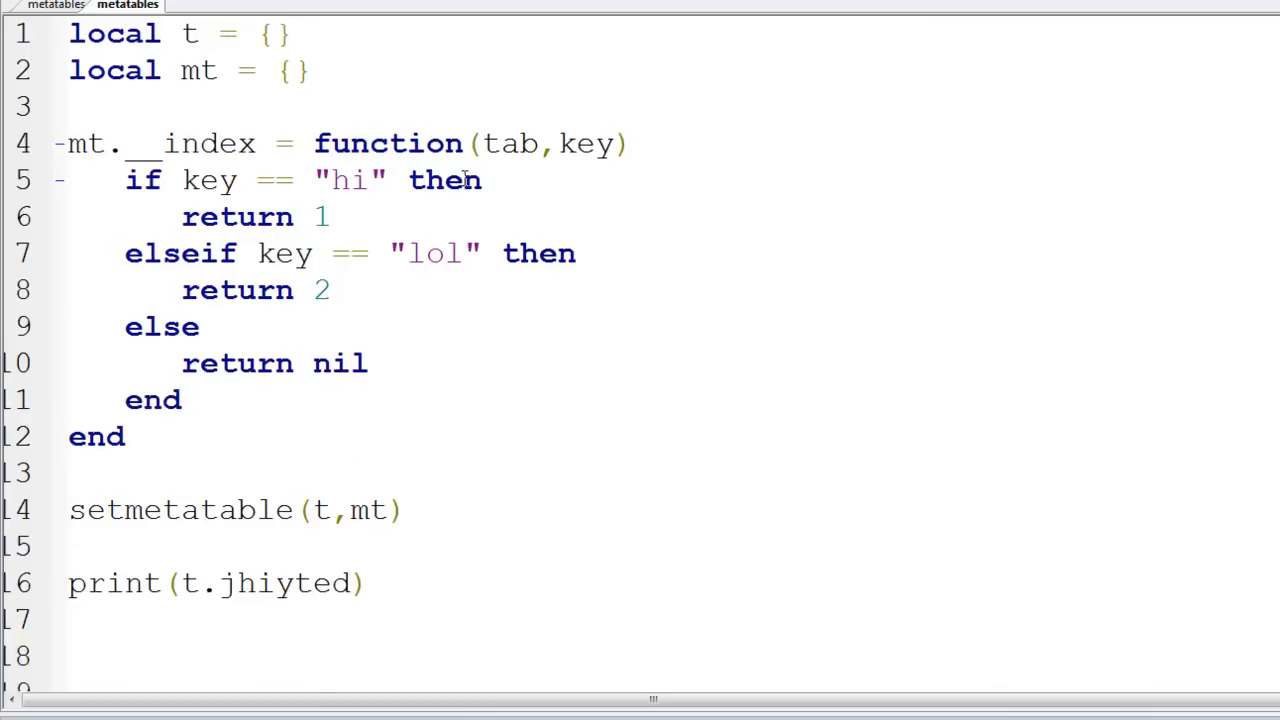
pyautogui.doubleClick(283, 583)
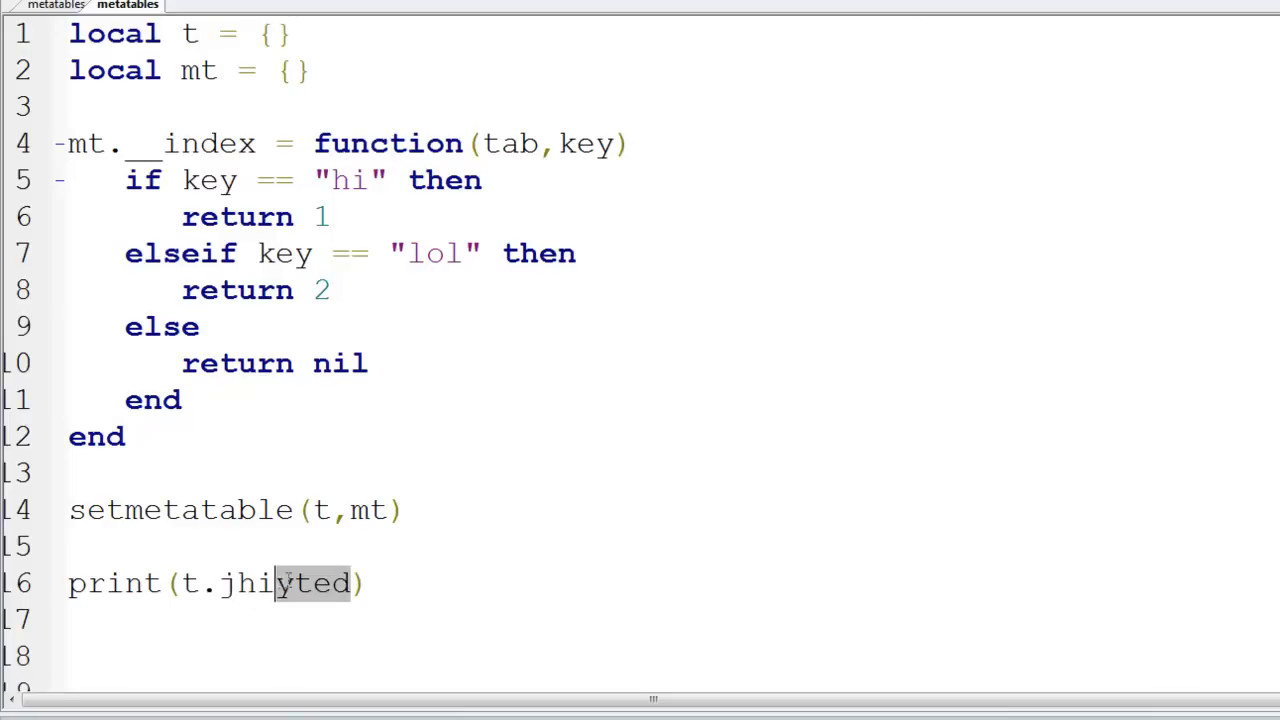
# Step: Change the printed key to lol for a test run
pyautogui.write('lol')
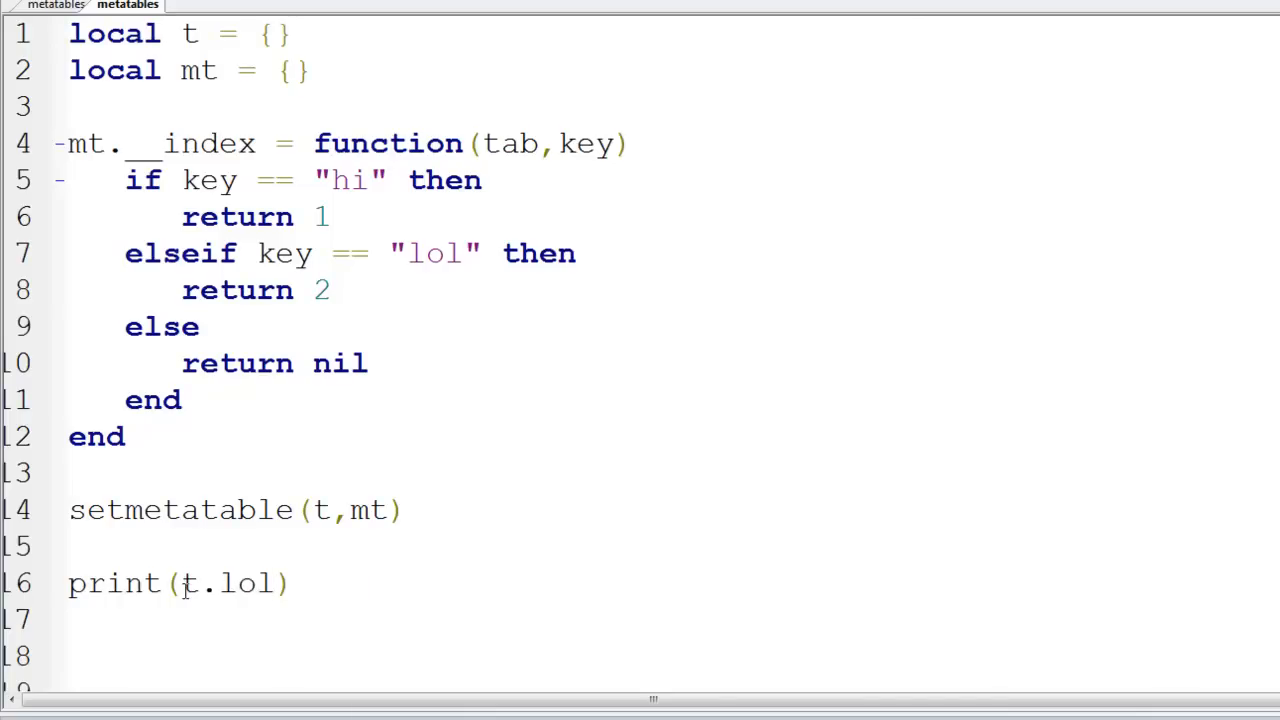
pyautogui.doubleClick(230, 583)
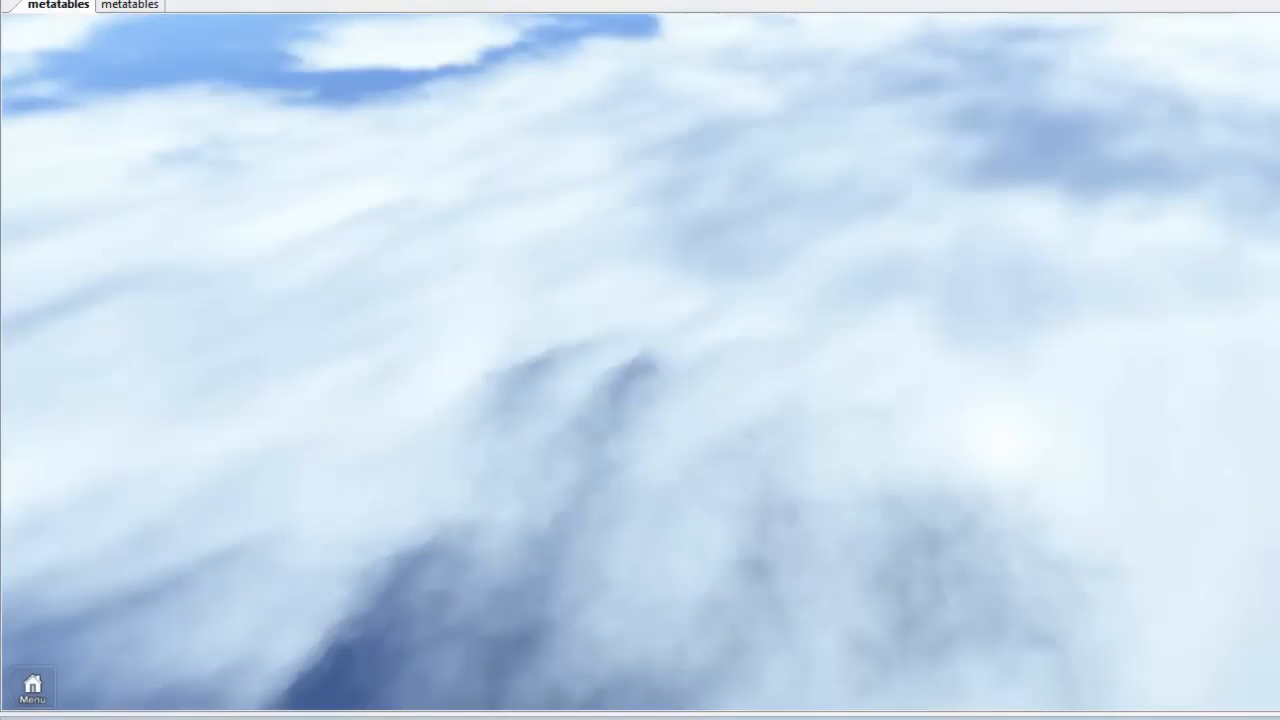
pyautogui.moveTo(70, 38)
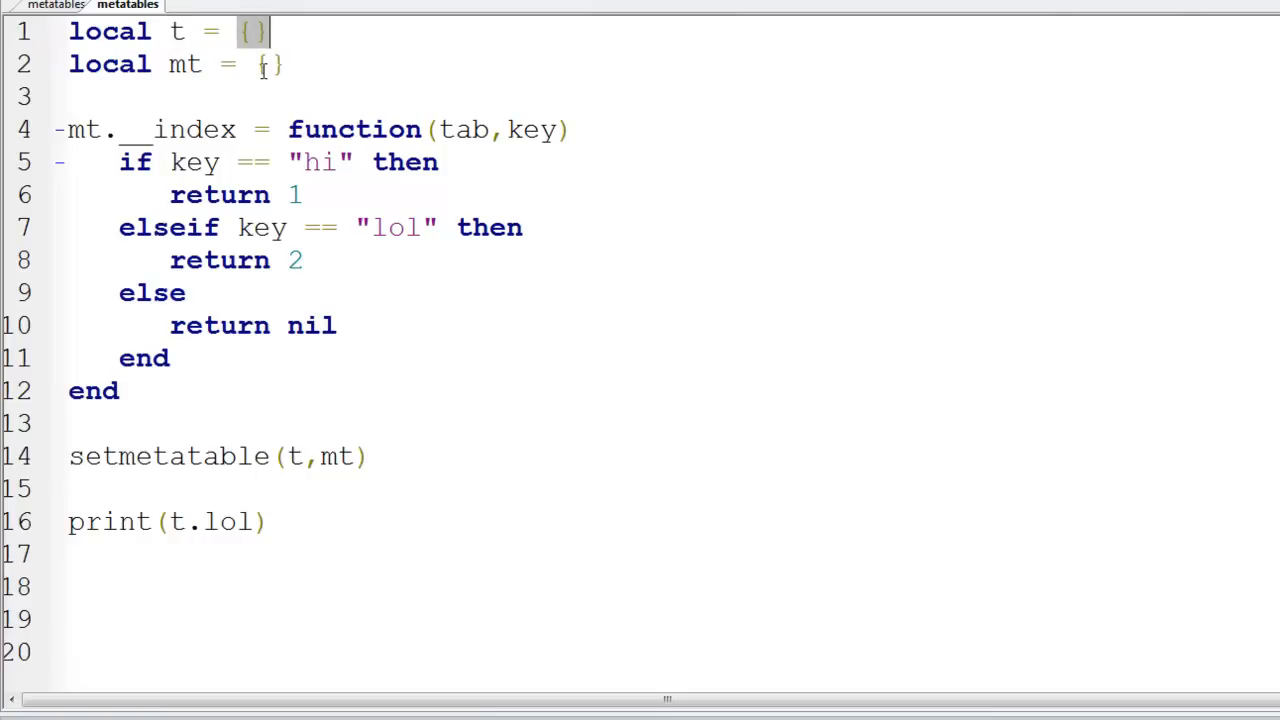
# Step: Return "It doesn't exist" for unknown keys and print the made-up key t.rytjshttah
pyautogui.click(332, 56)
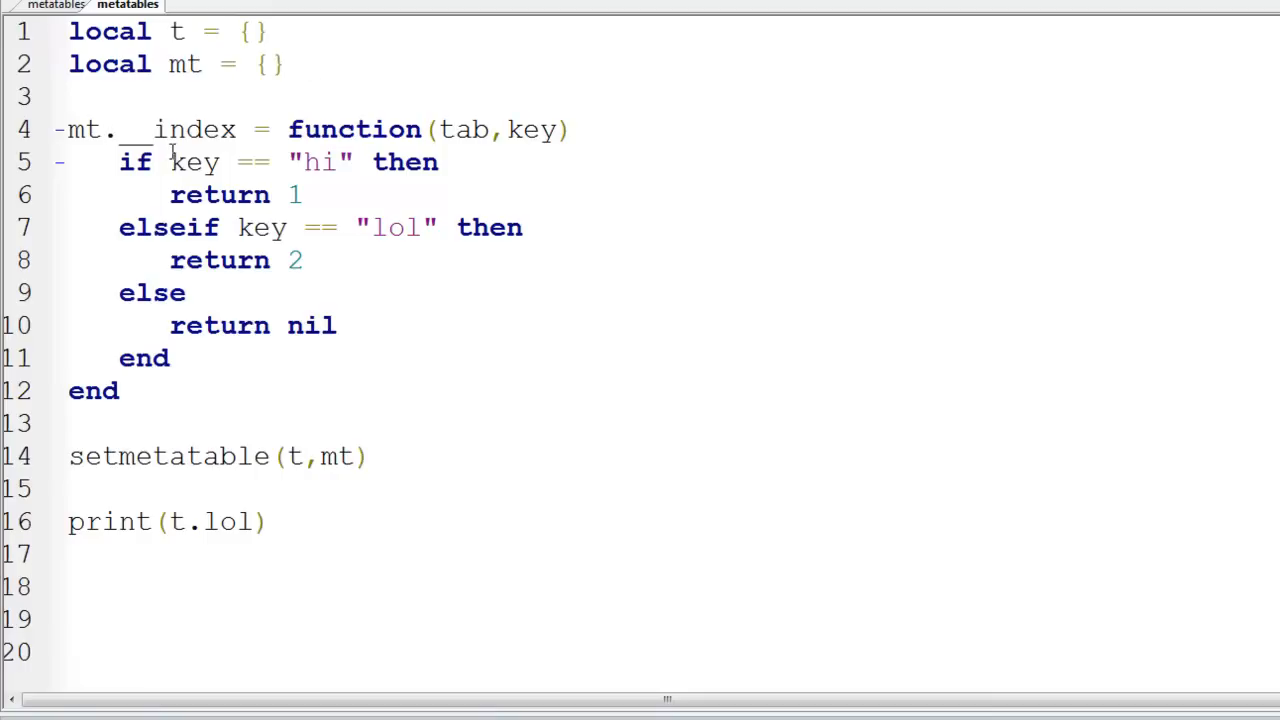
pyautogui.doubleClick(532, 129)
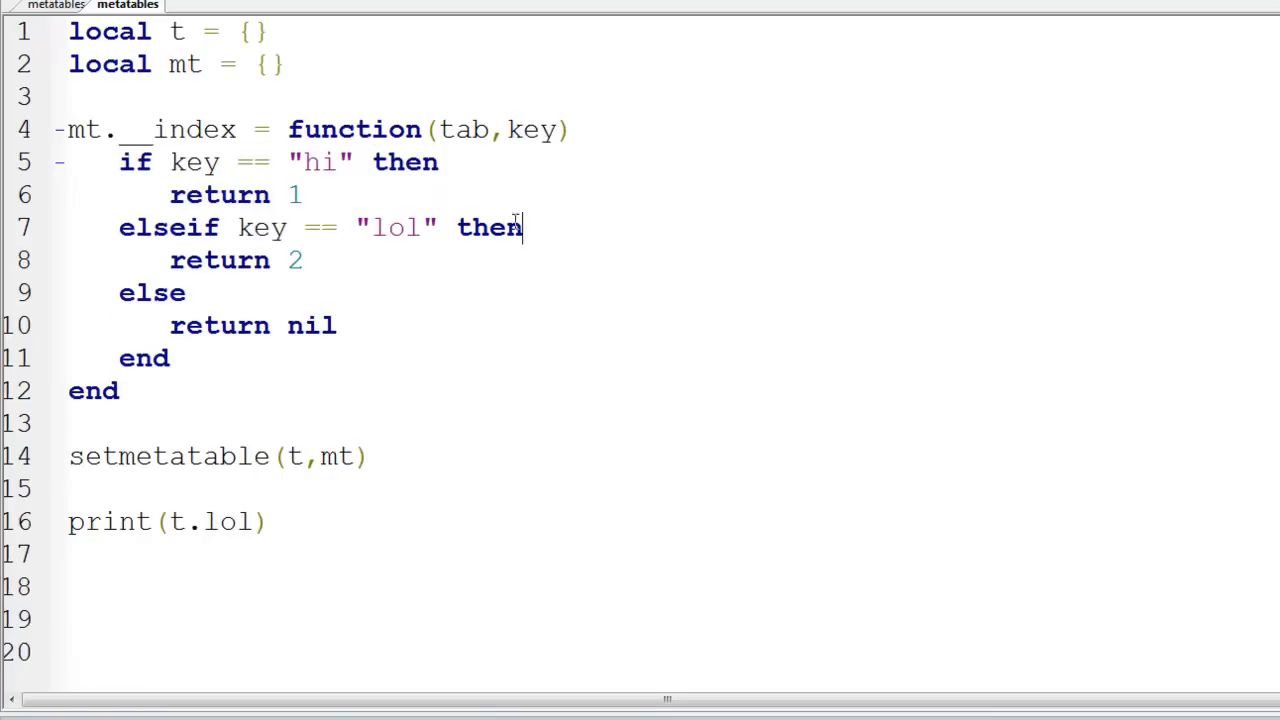
pyautogui.doubleClick(294, 260)
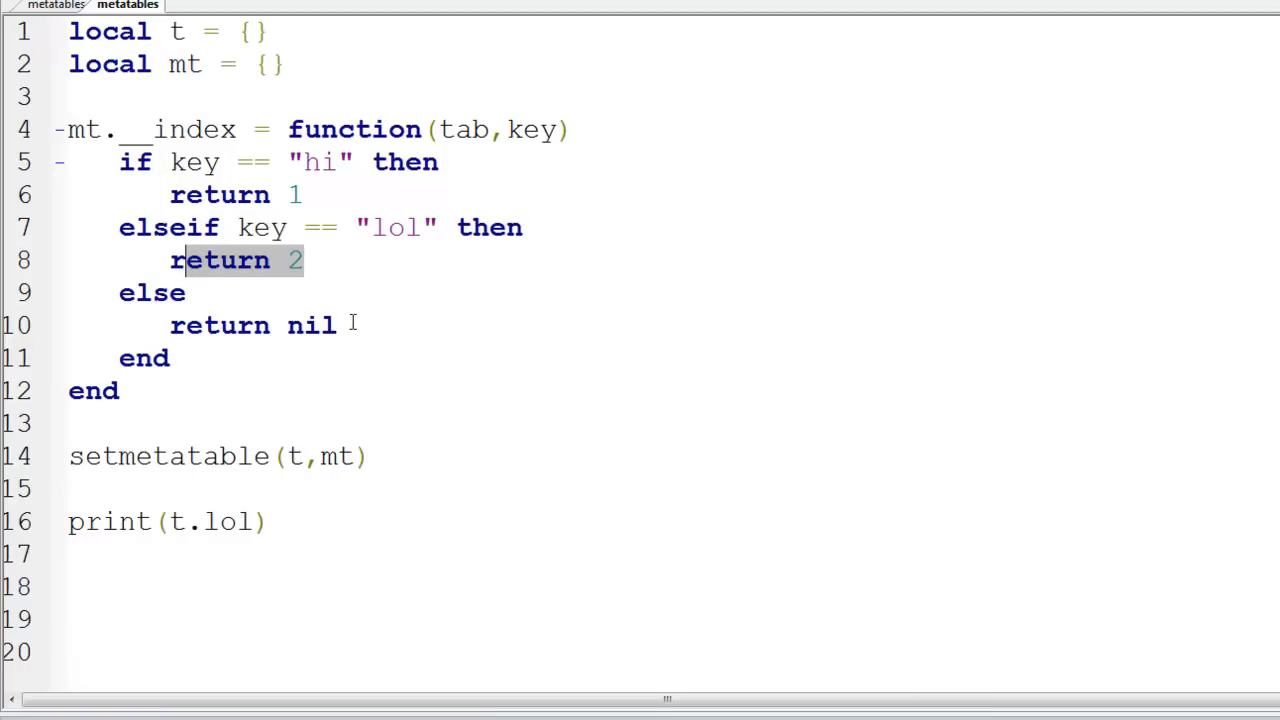
pyautogui.doubleClick(311, 325)
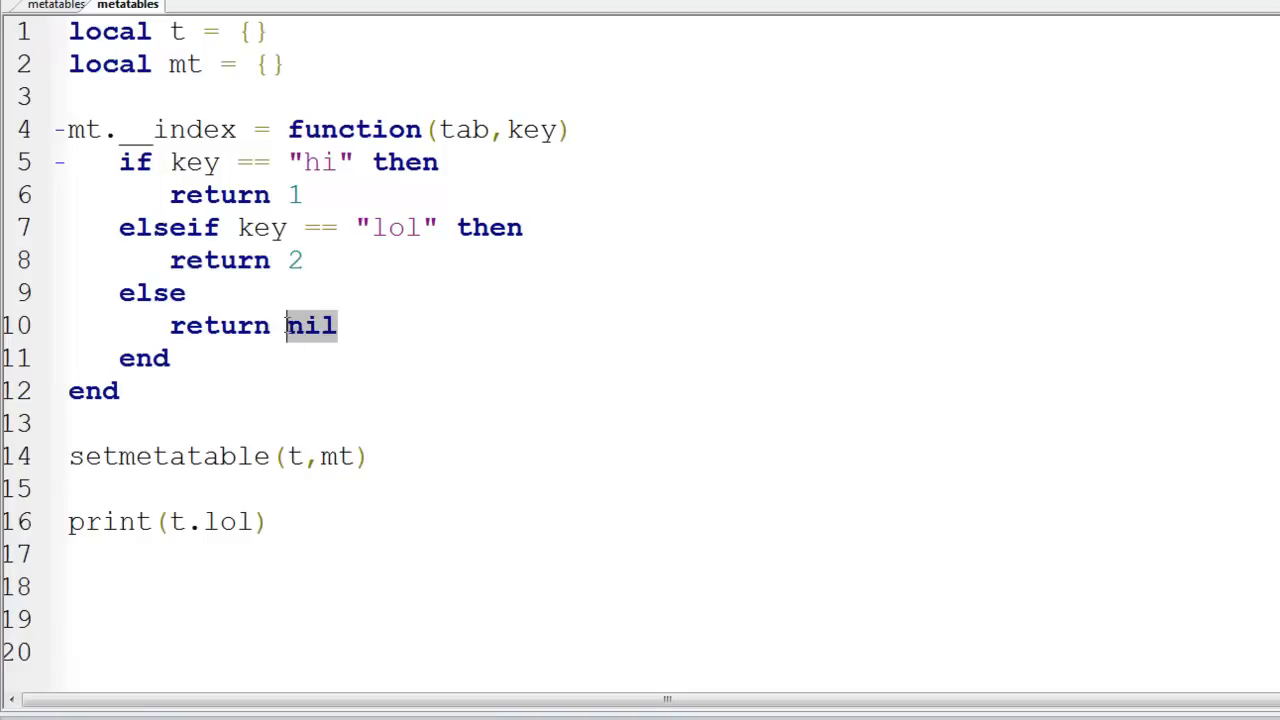
pyautogui.write('""')
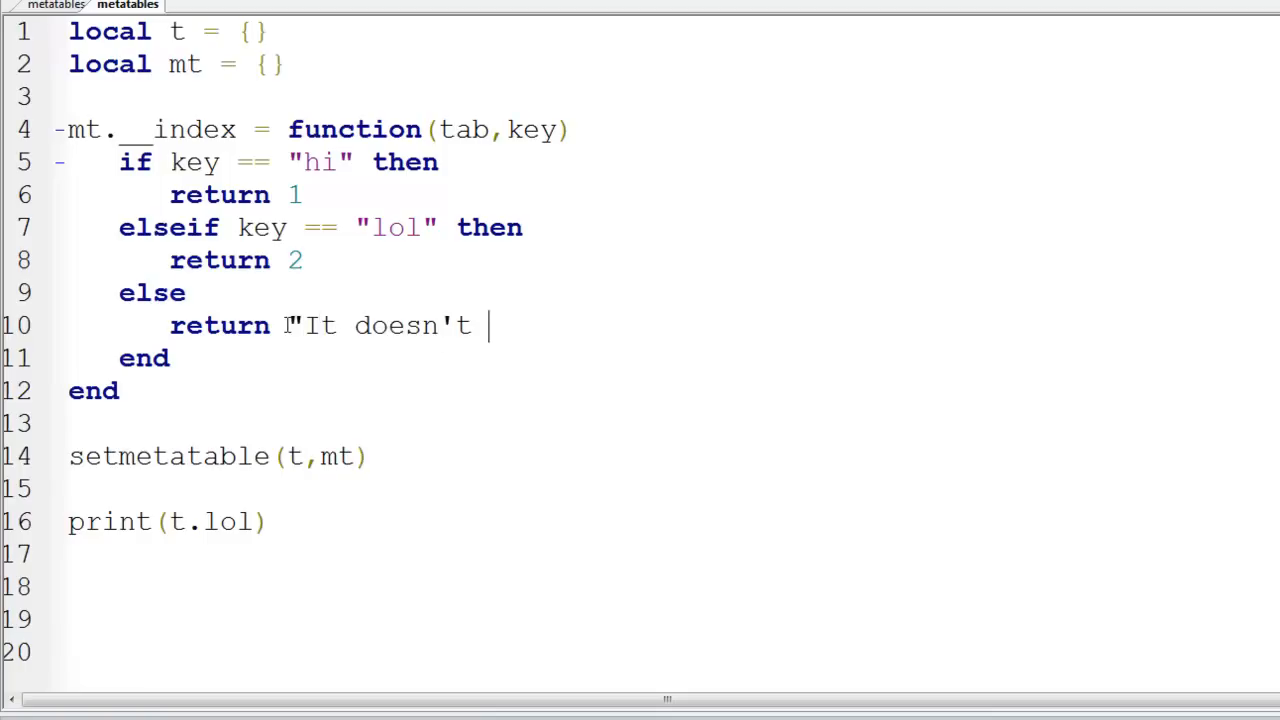
pyautogui.write('exist"')
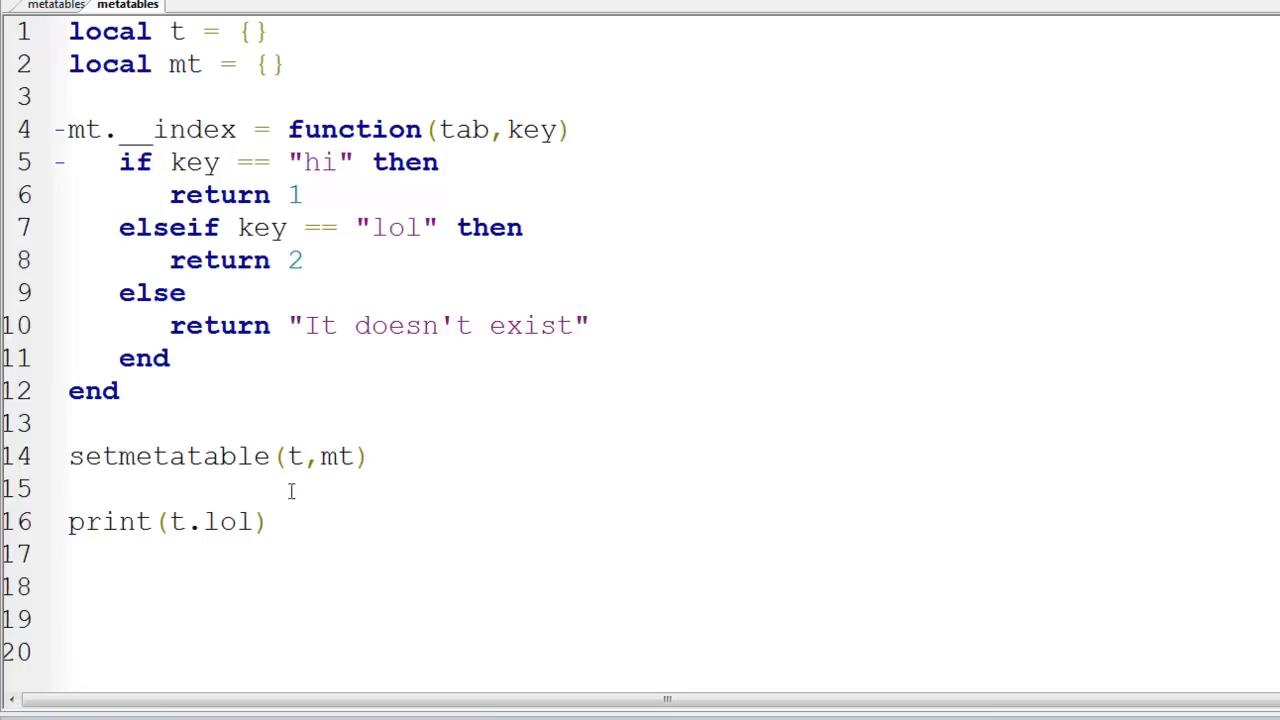
pyautogui.write('rytjshttah')
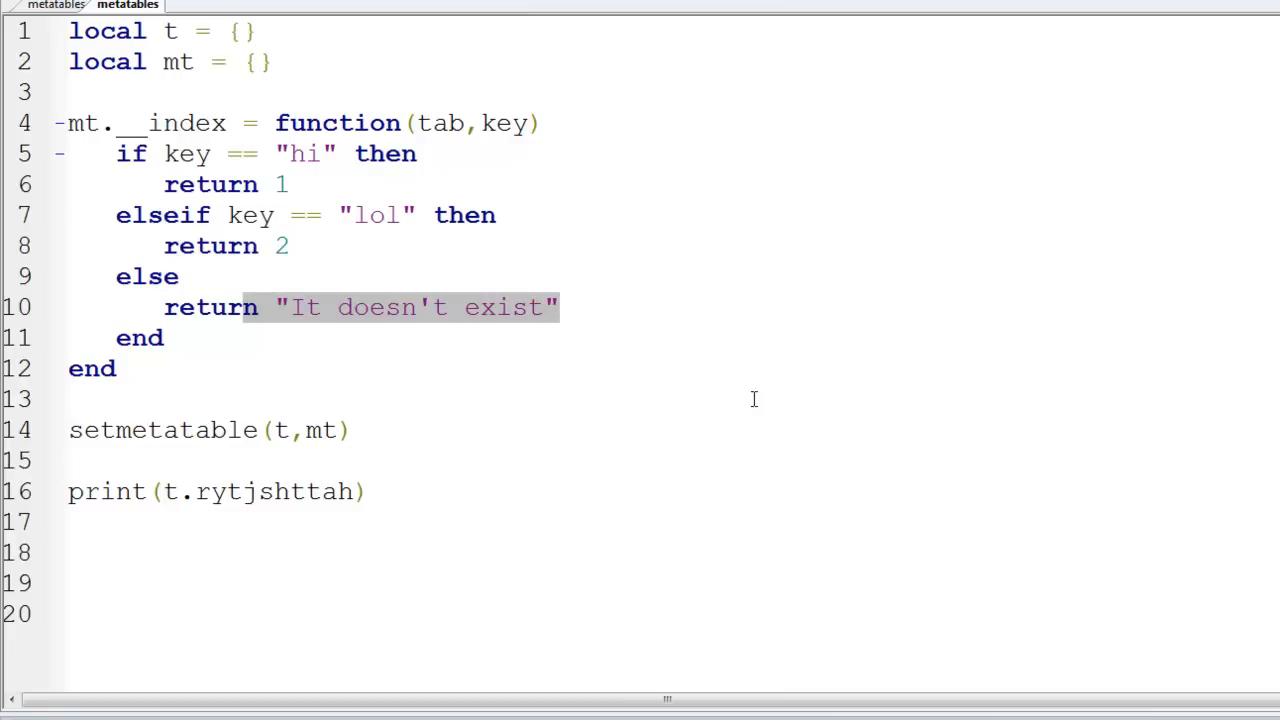
pyautogui.moveTo(254, 52)
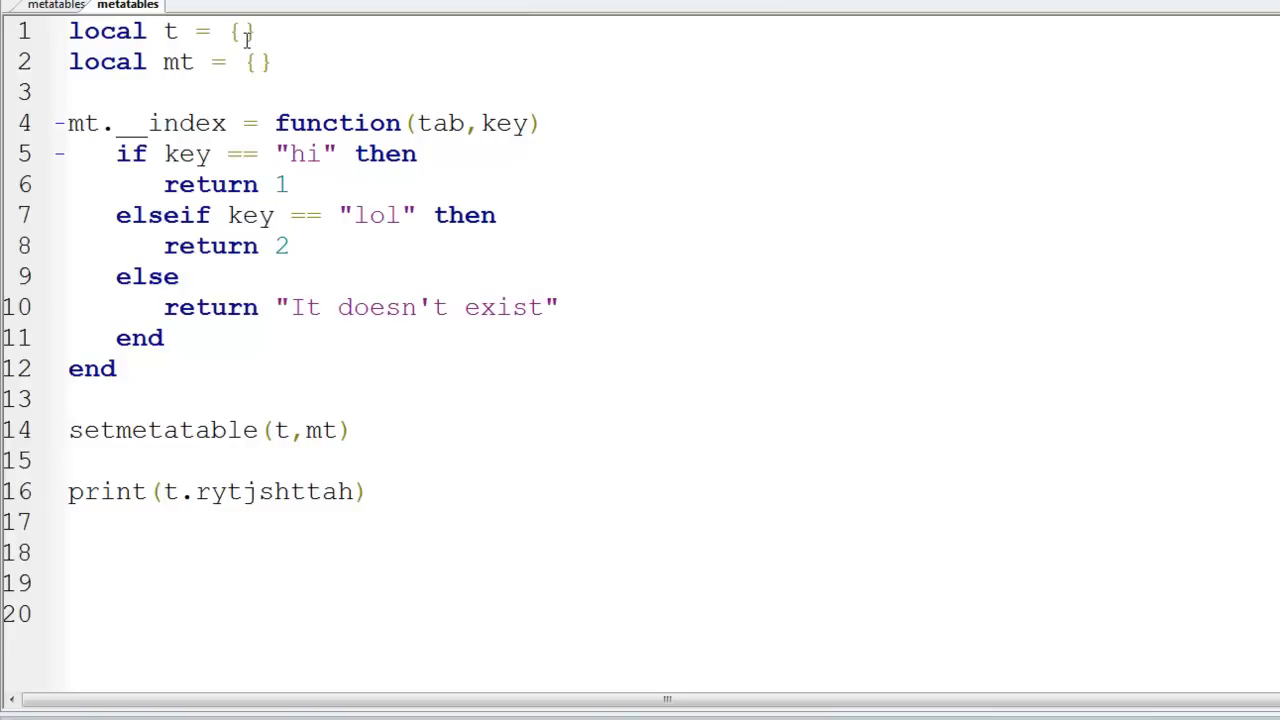
# Step: Fill table t with hi=1, lol=2 and delete the old inner return block
pyautogui.write('hi=1,loi')
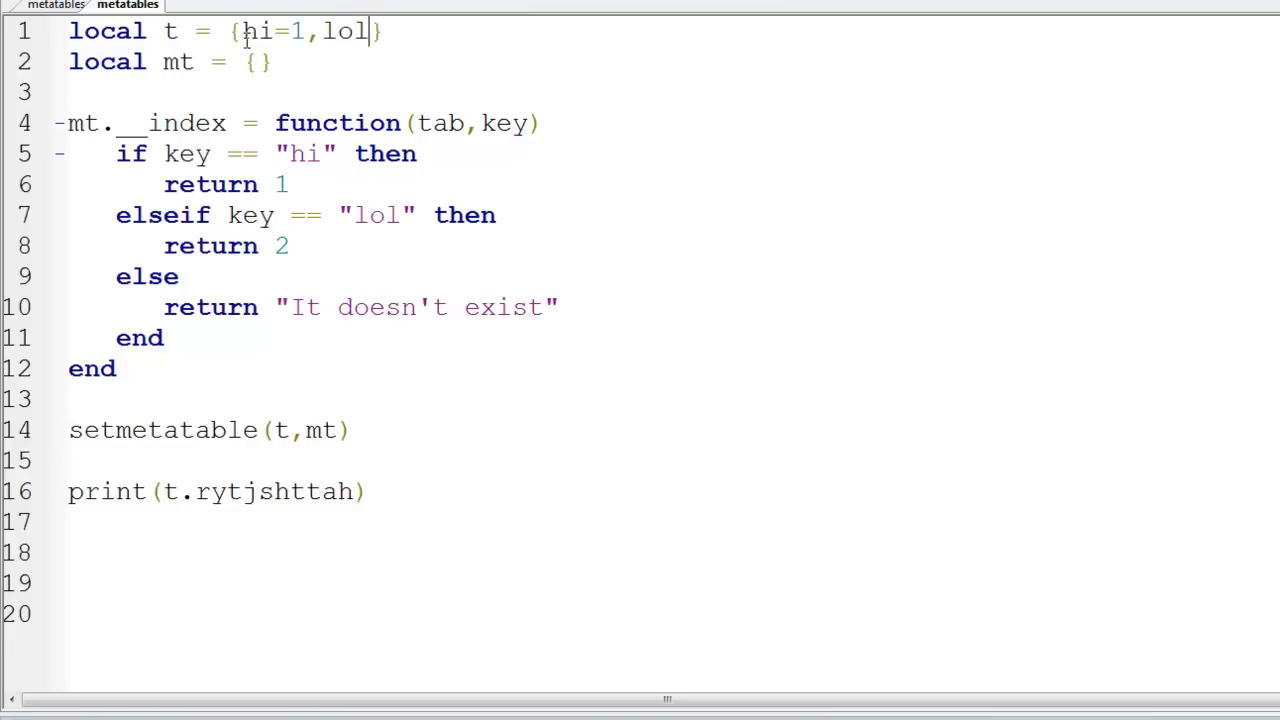
pyautogui.write('=2')
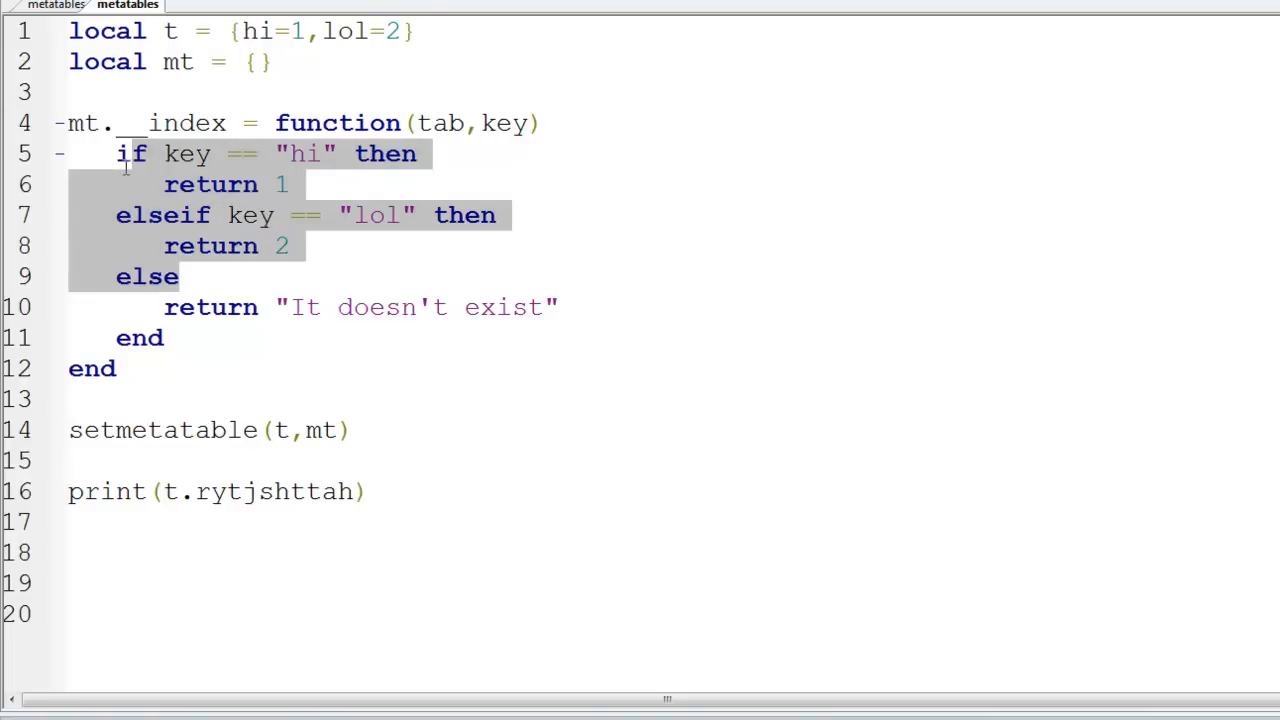
pyautogui.press('Delete')
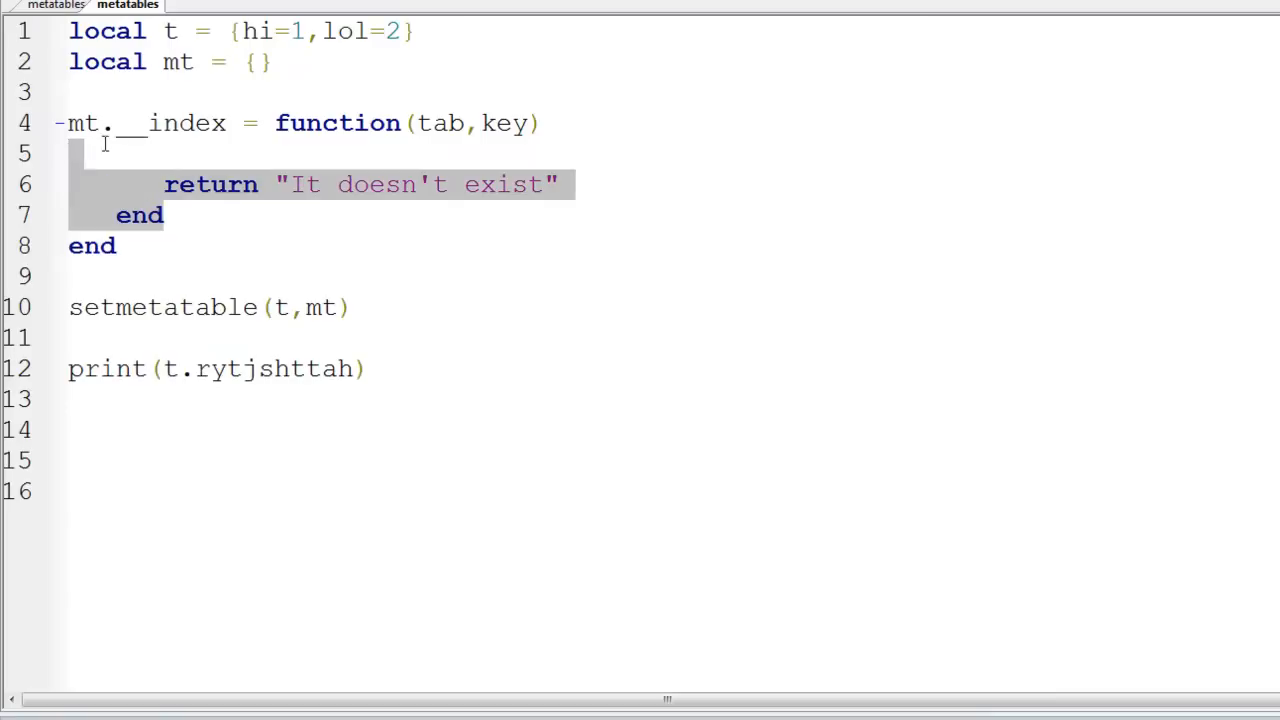
pyautogui.press('Delete')
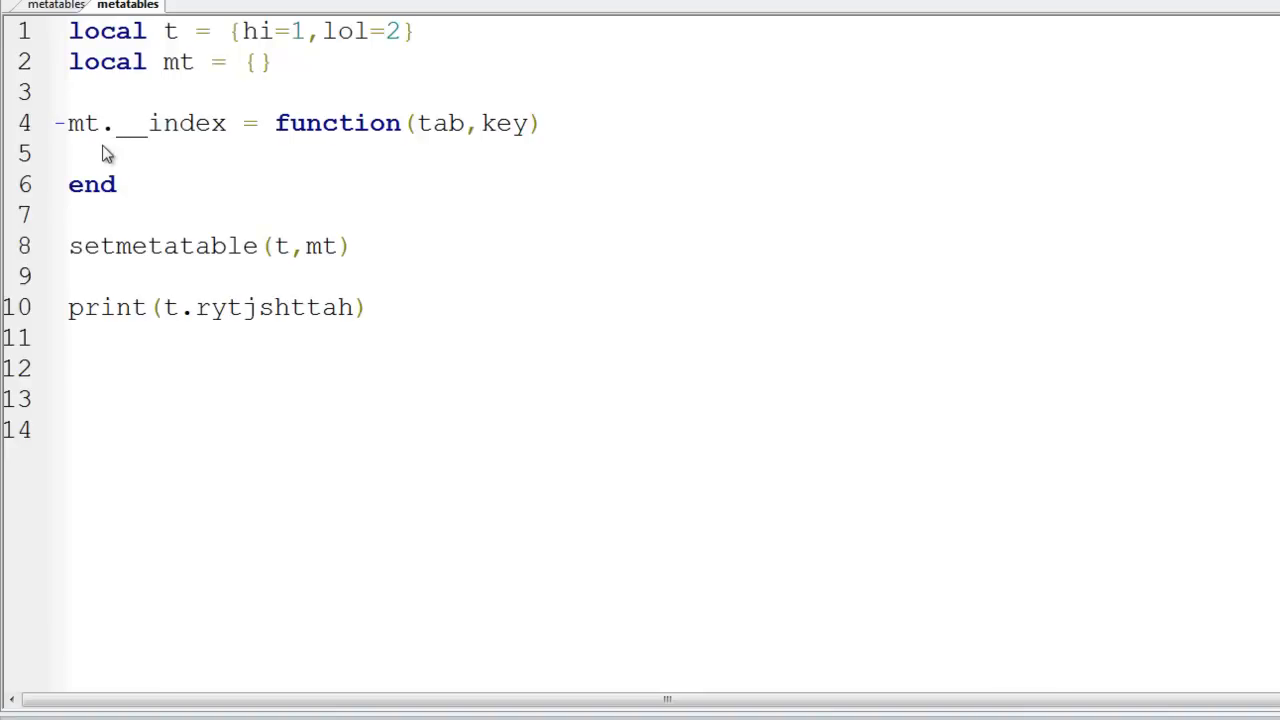
# Step: Open an if block in __index checking whether key equals "hilol"
pyautogui.click(110, 153)
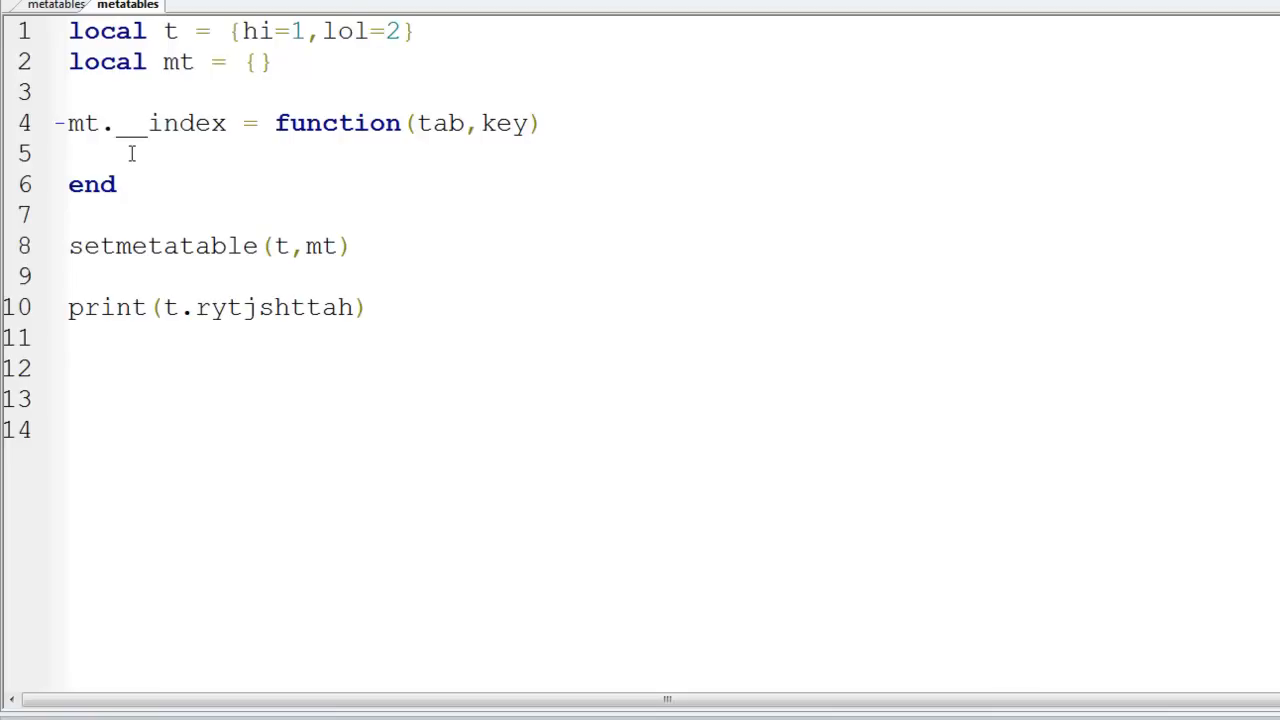
pyautogui.write('if')
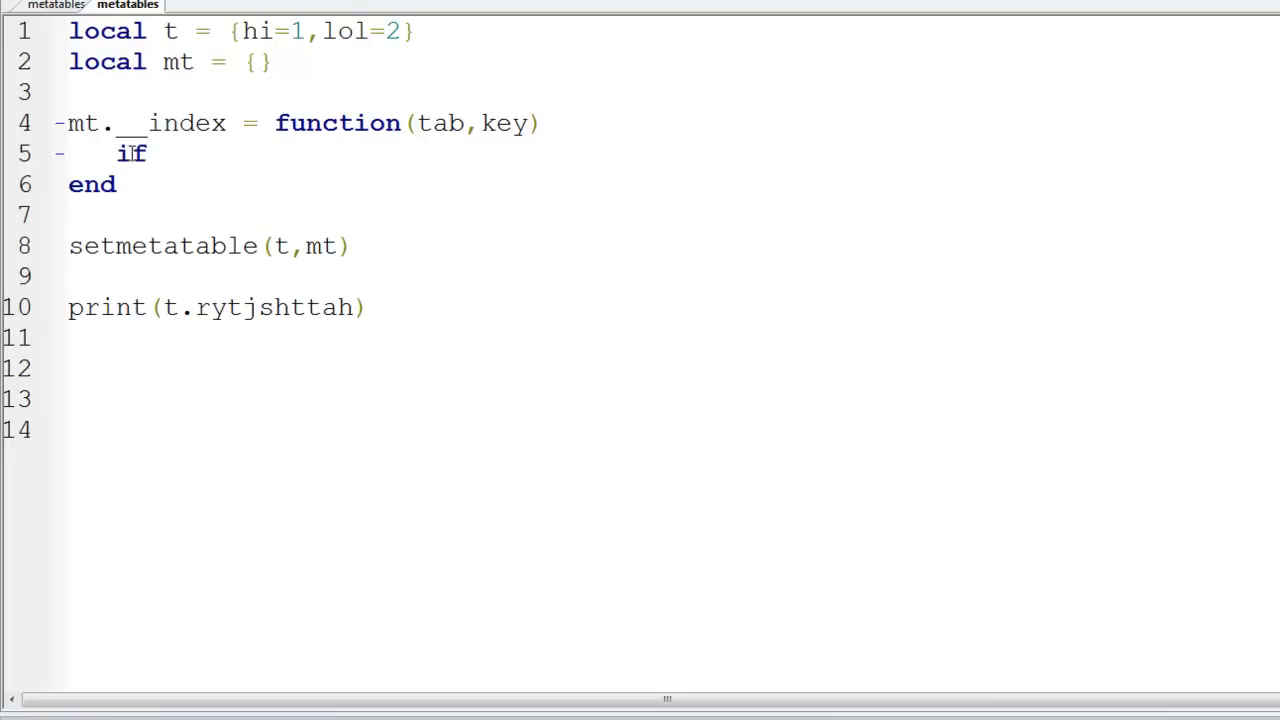
pyautogui.write('key ==')
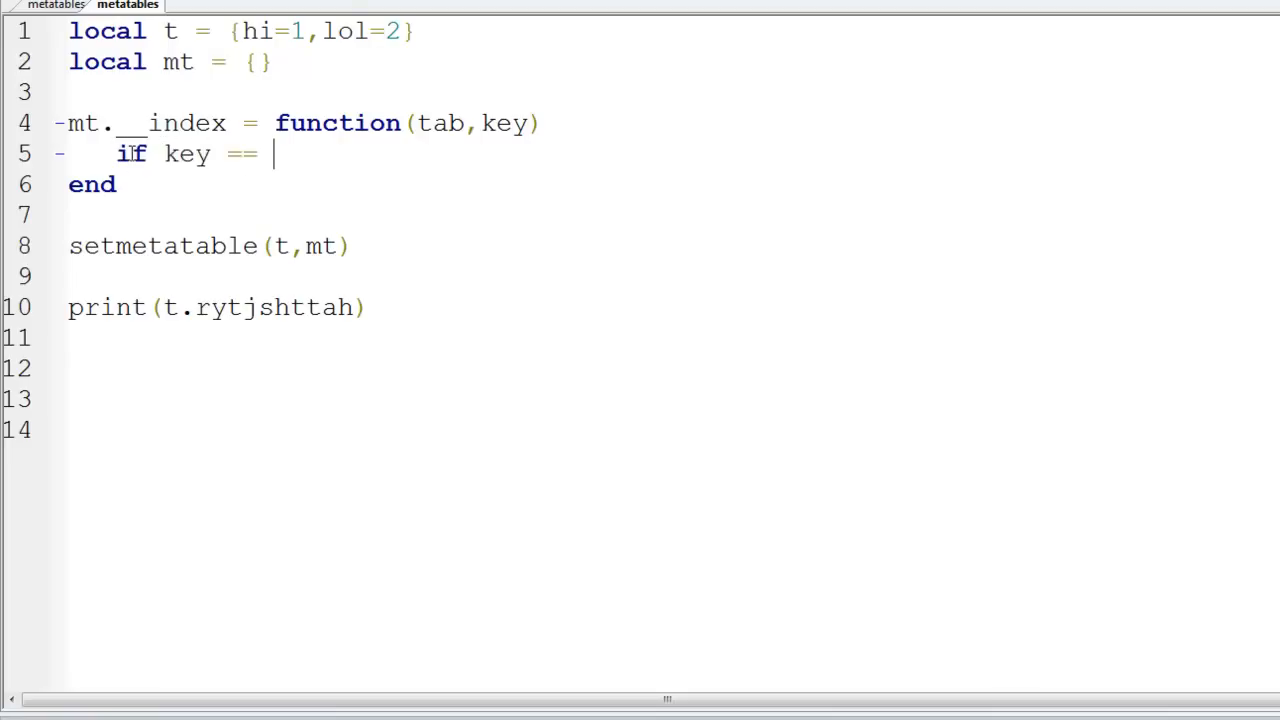
pyautogui.write('"hilol" b')
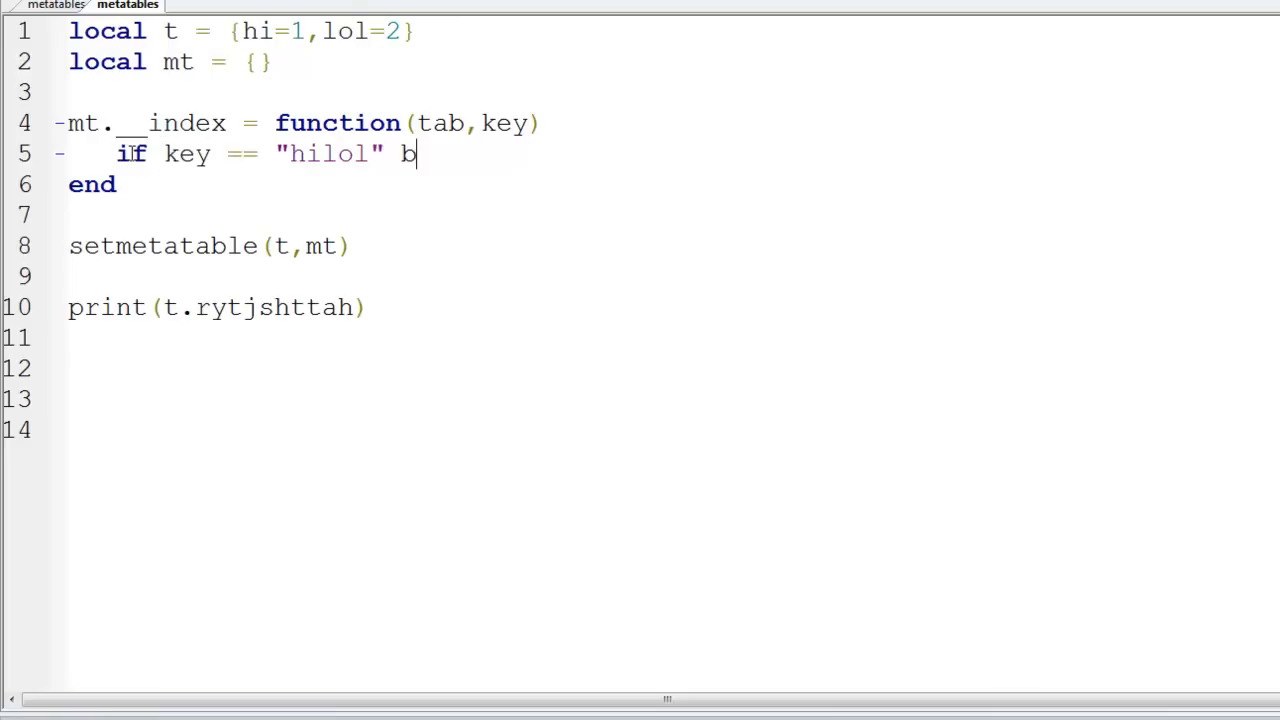
pyautogui.write('hen')
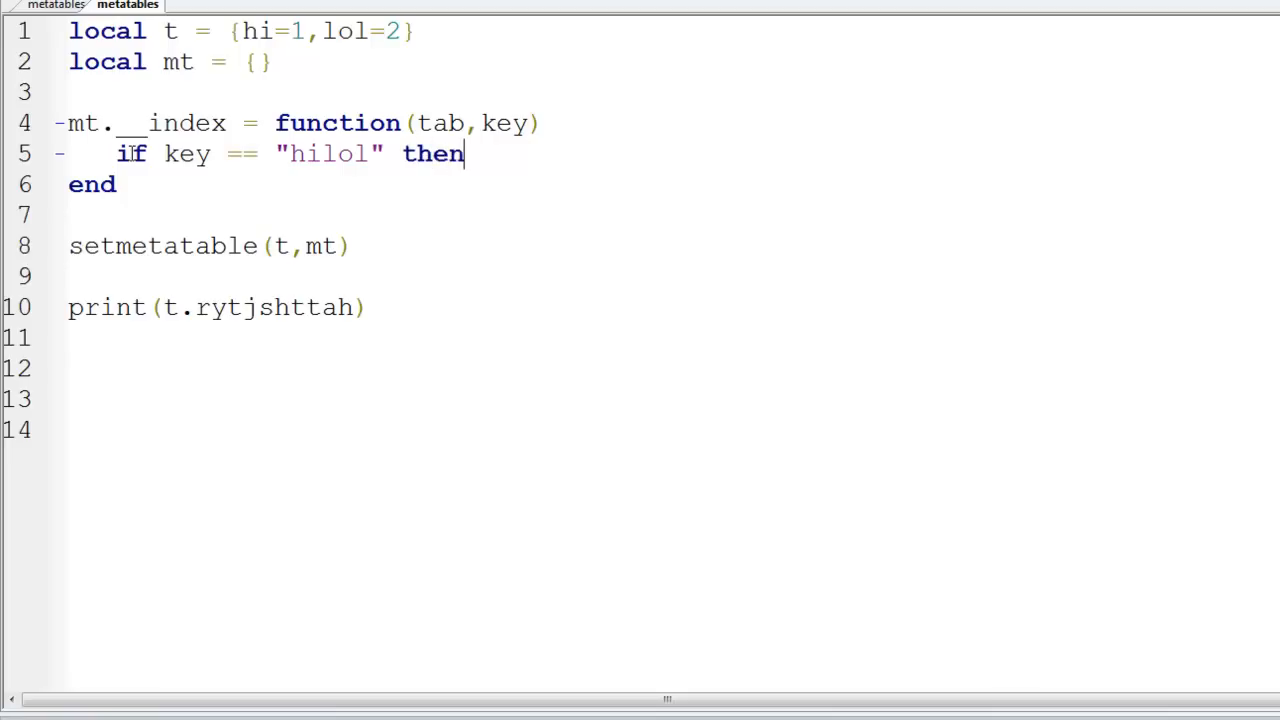
pyautogui.press('enter')
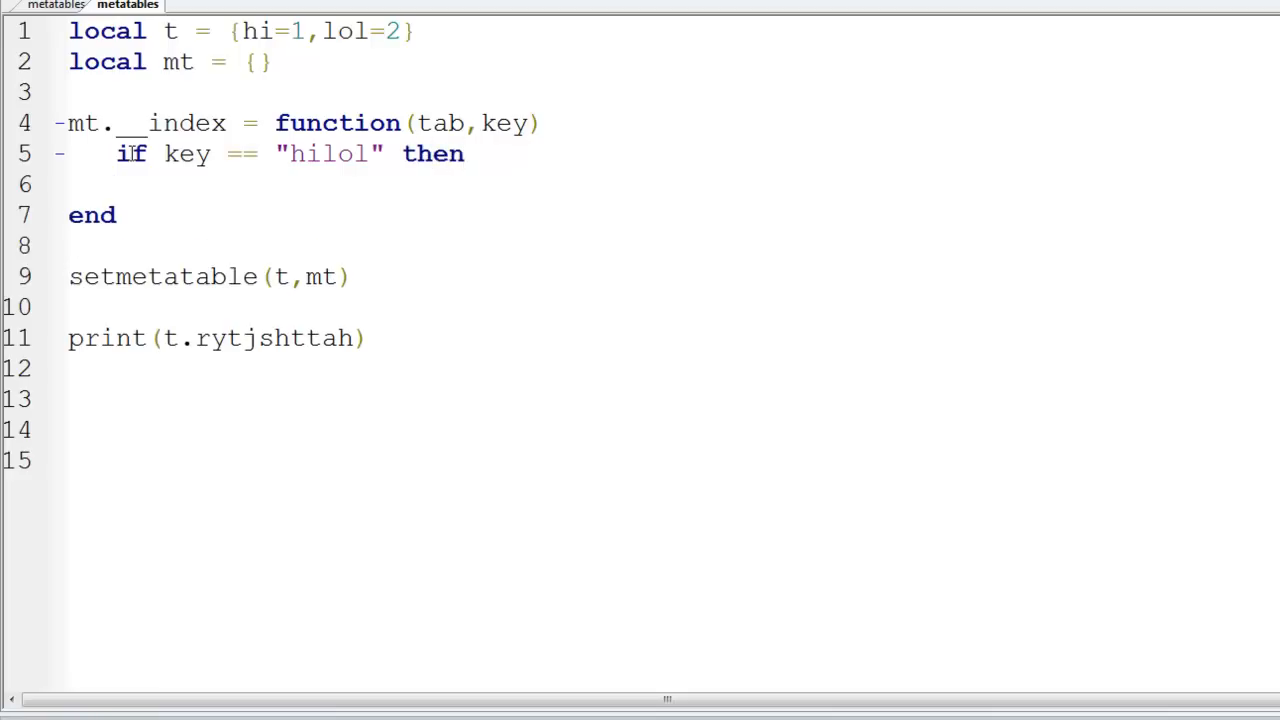
# Step: Return tab.hi * tab.lol for that key, and nil otherwise
pyautogui.write('return')
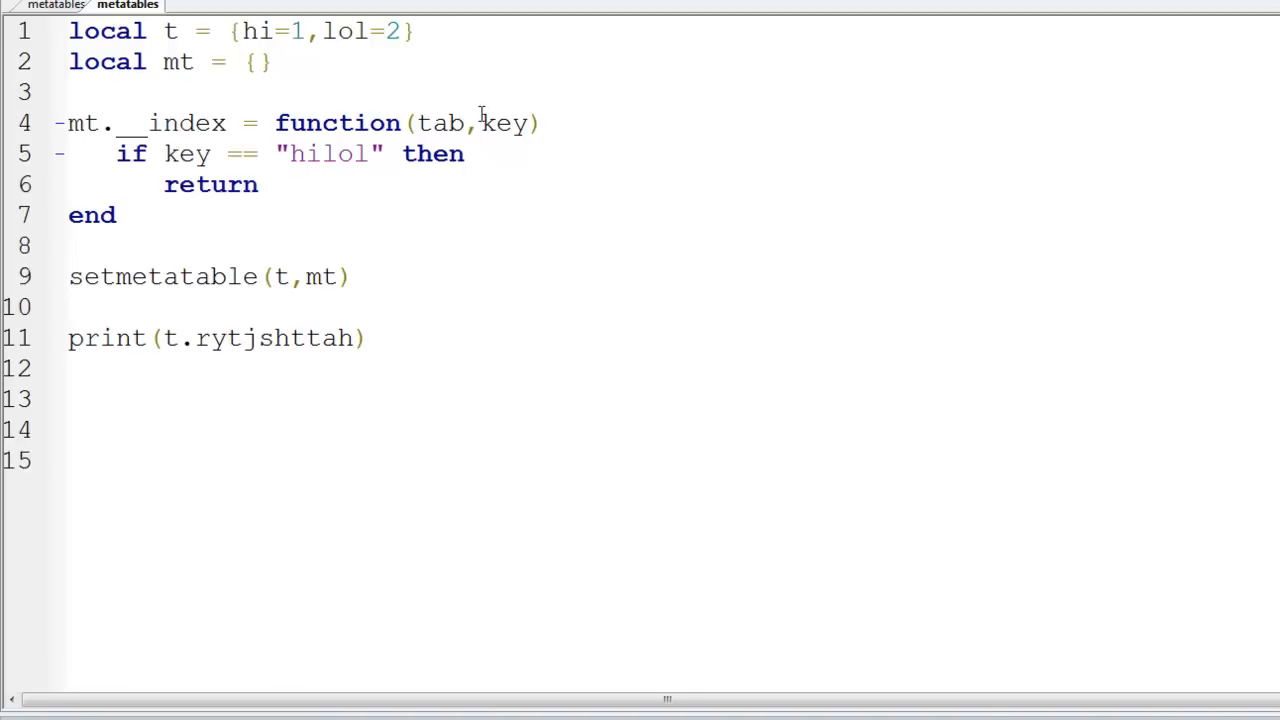
pyautogui.write('t')
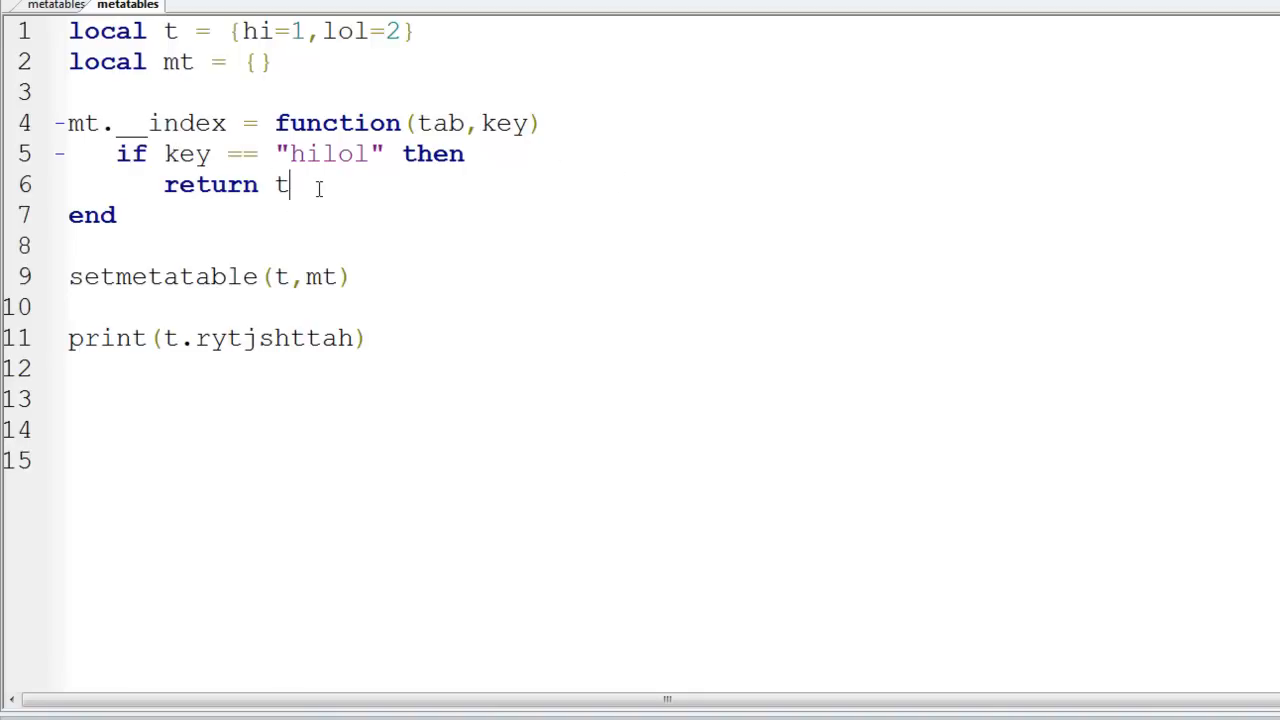
pyautogui.write('ab.hi * tab')
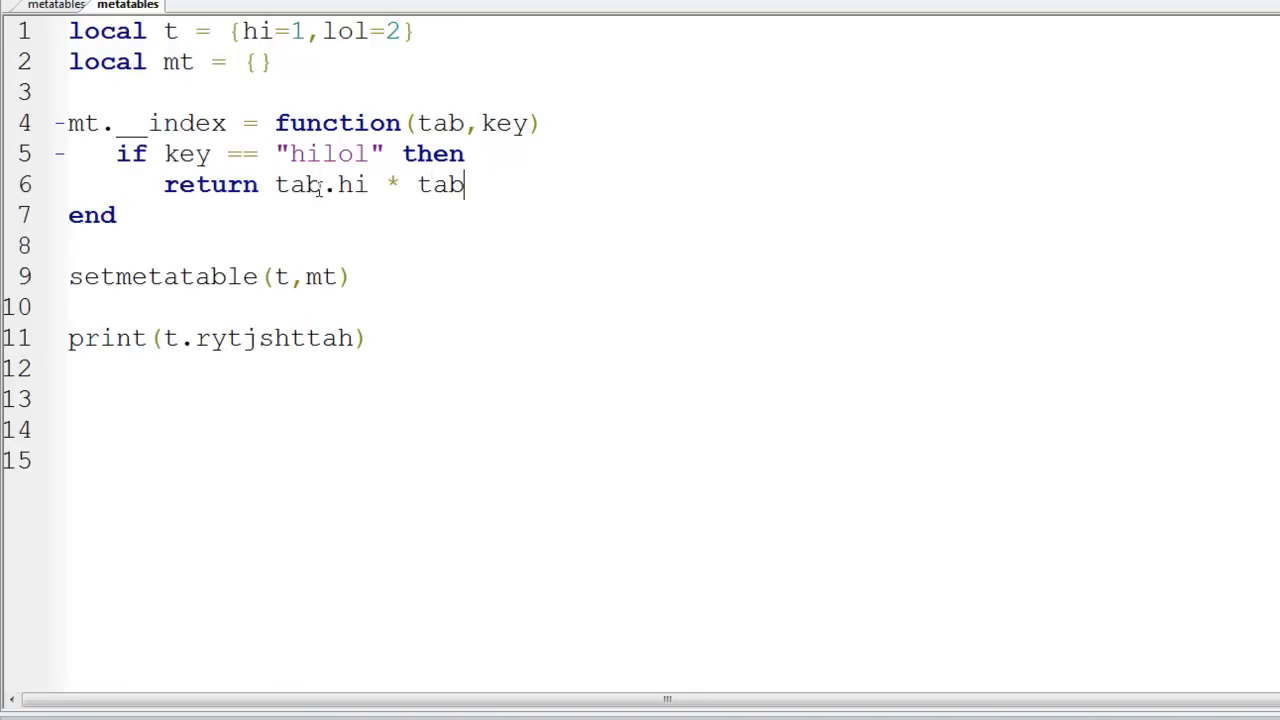
pyautogui.write('.lol')
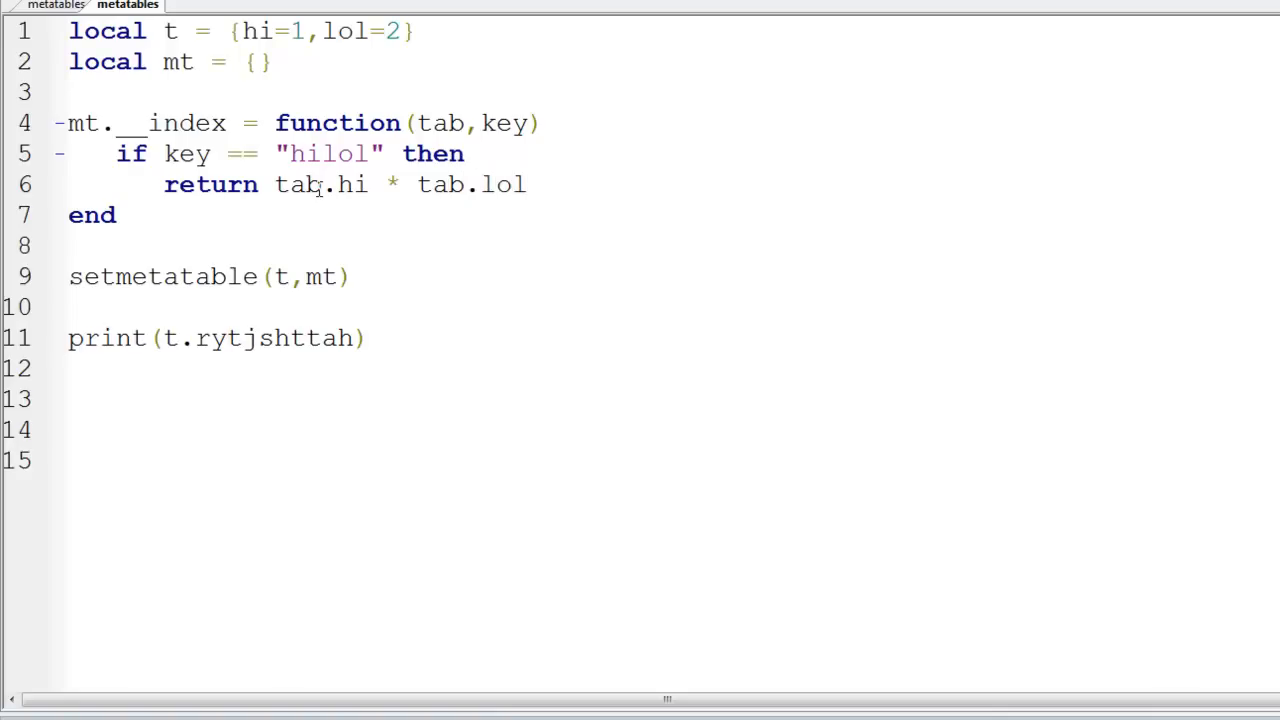
pyautogui.write('end')
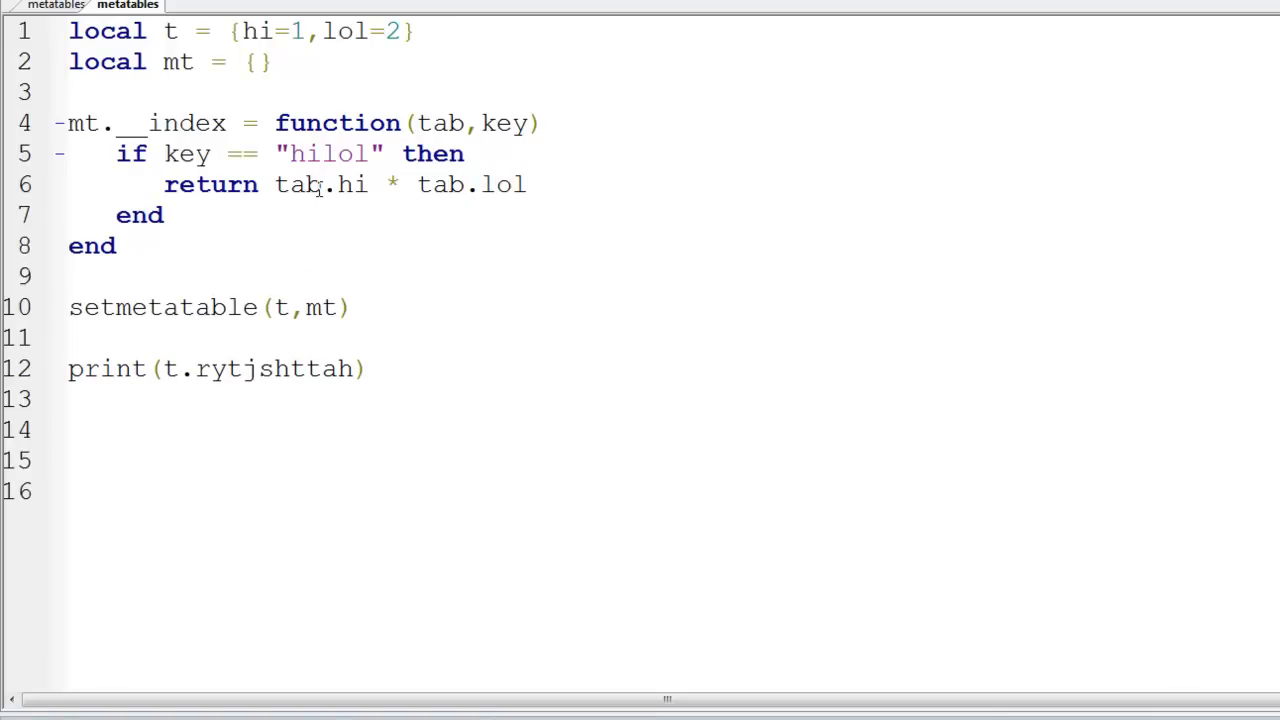
pyautogui.write('else')
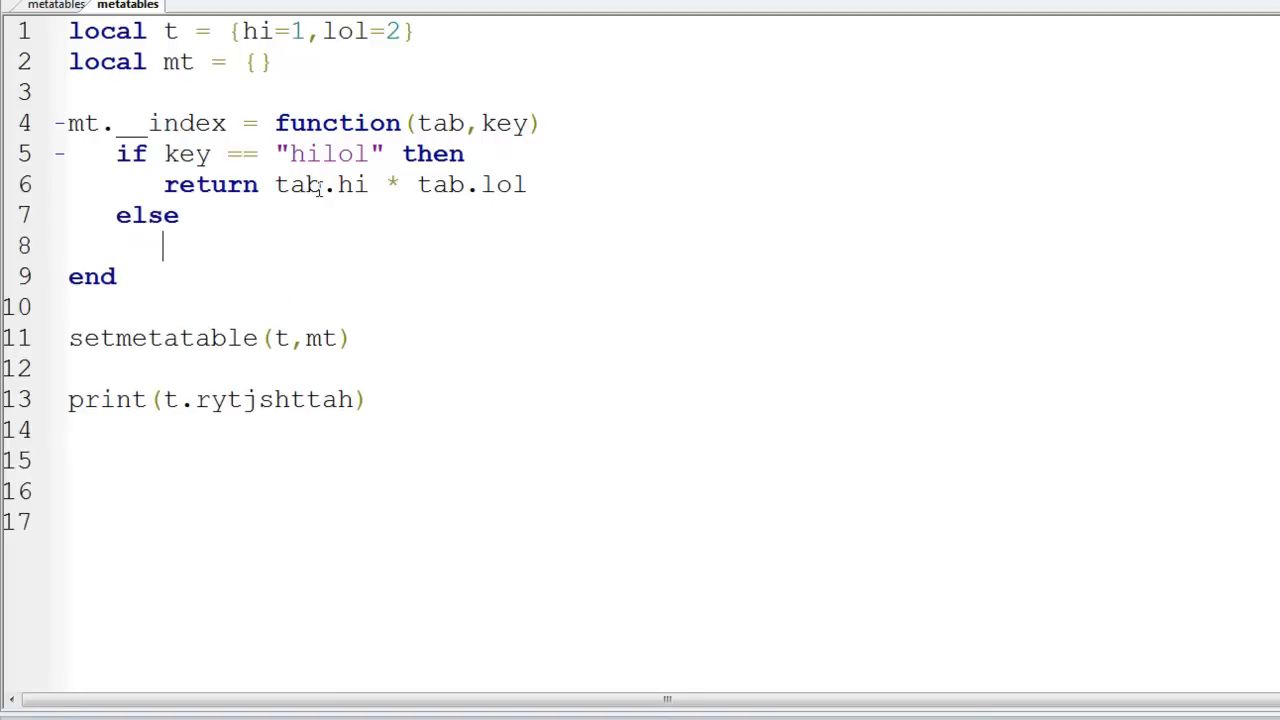
pyautogui.write('return nil')
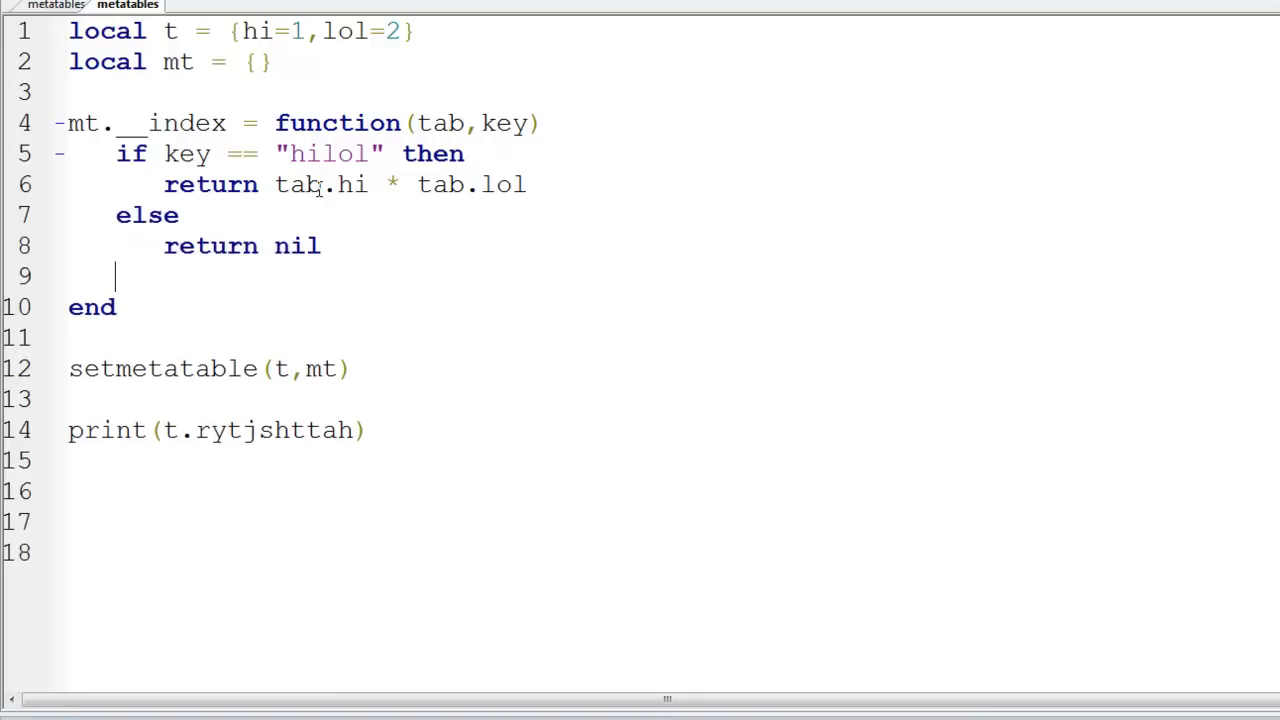
pyautogui.write('end')
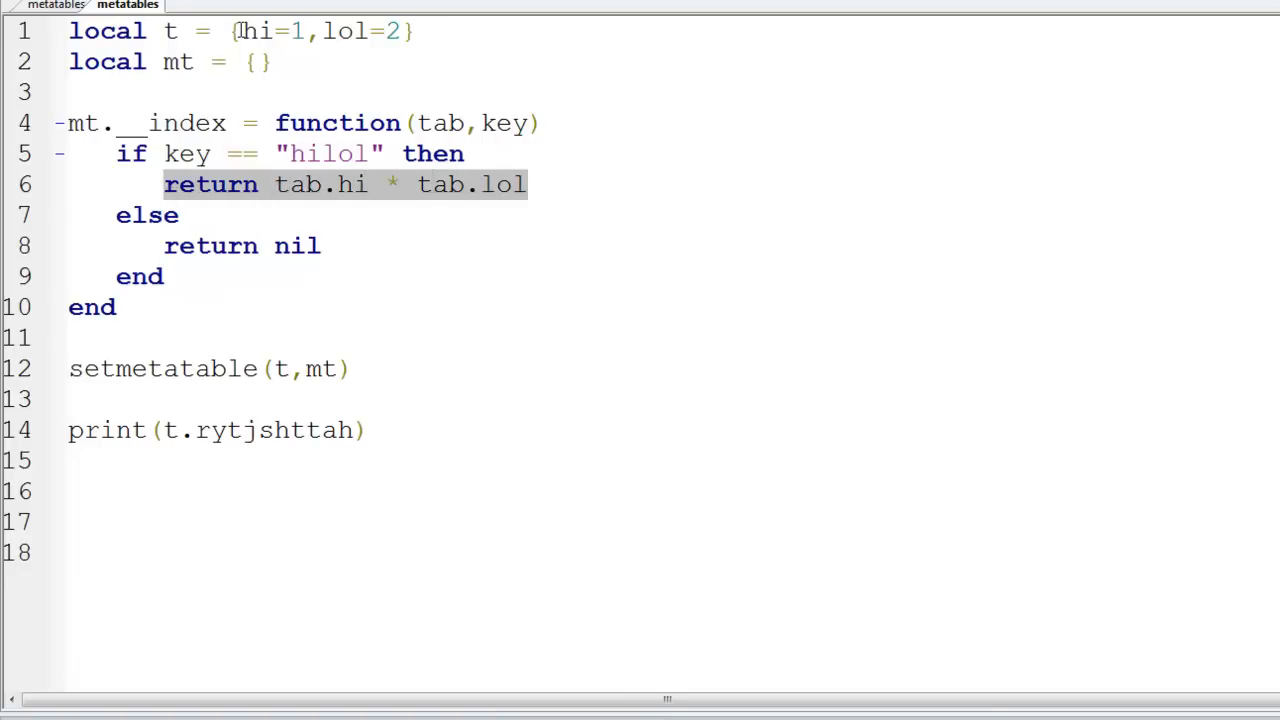
pyautogui.click(425, 123)
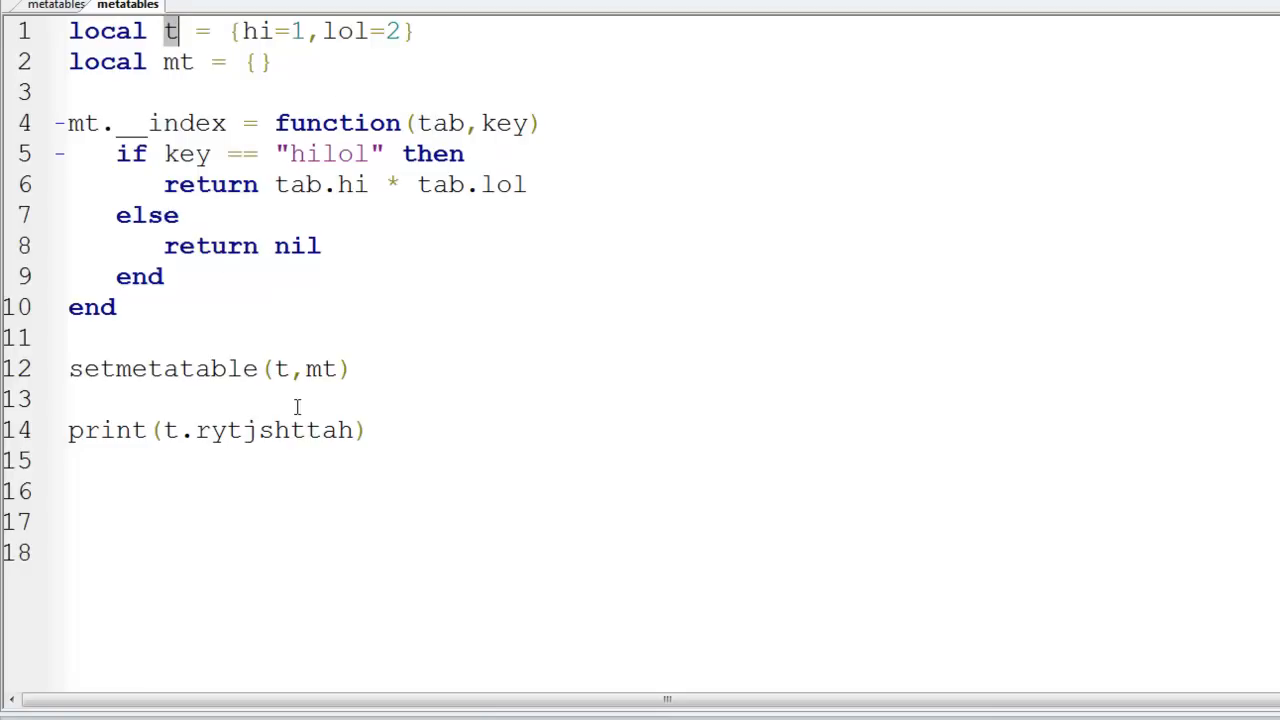
# Step: Change the print call's key to hilol, test-run the game, then return to the script
pyautogui.click(278, 368)
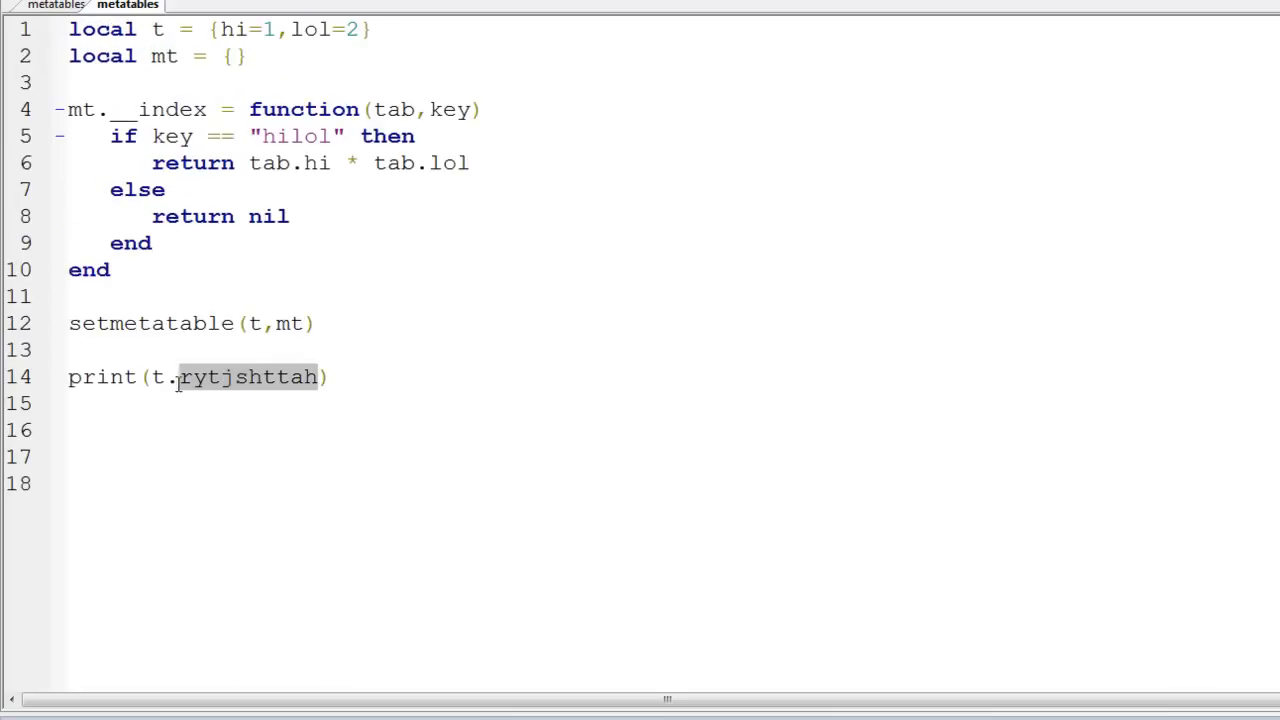
pyautogui.write('hilol')
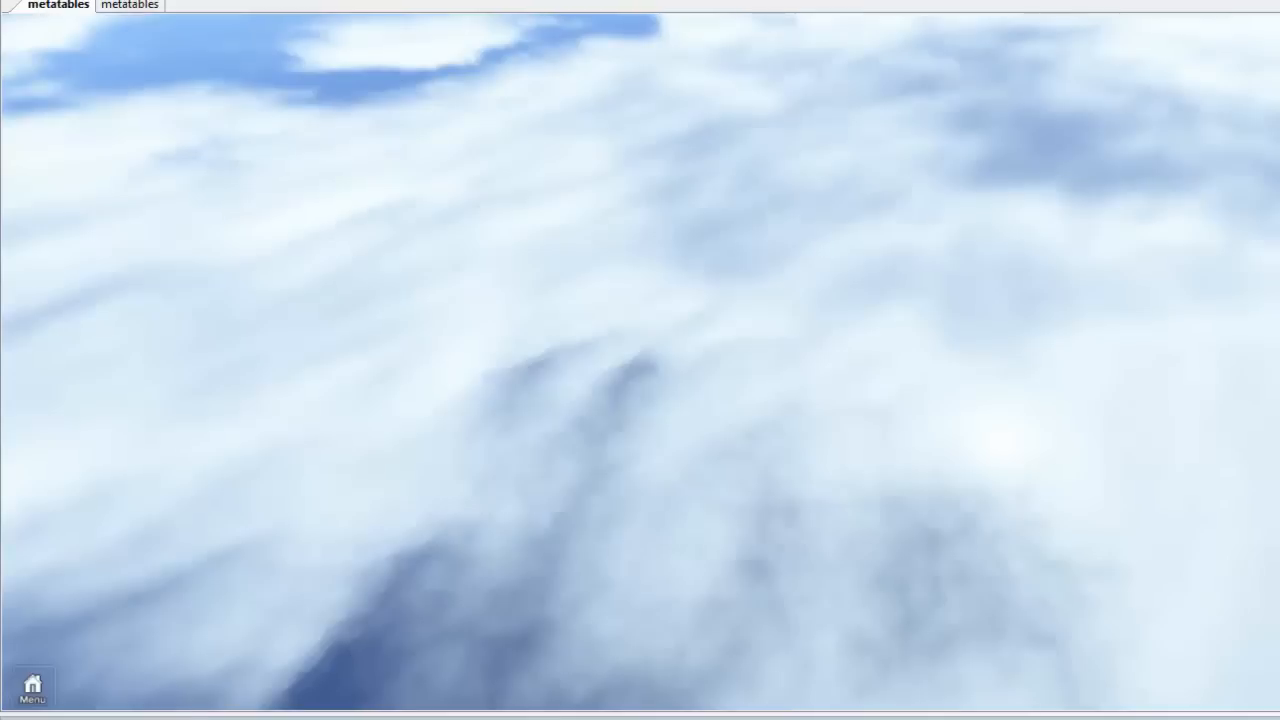
pyautogui.moveTo(85, 315)
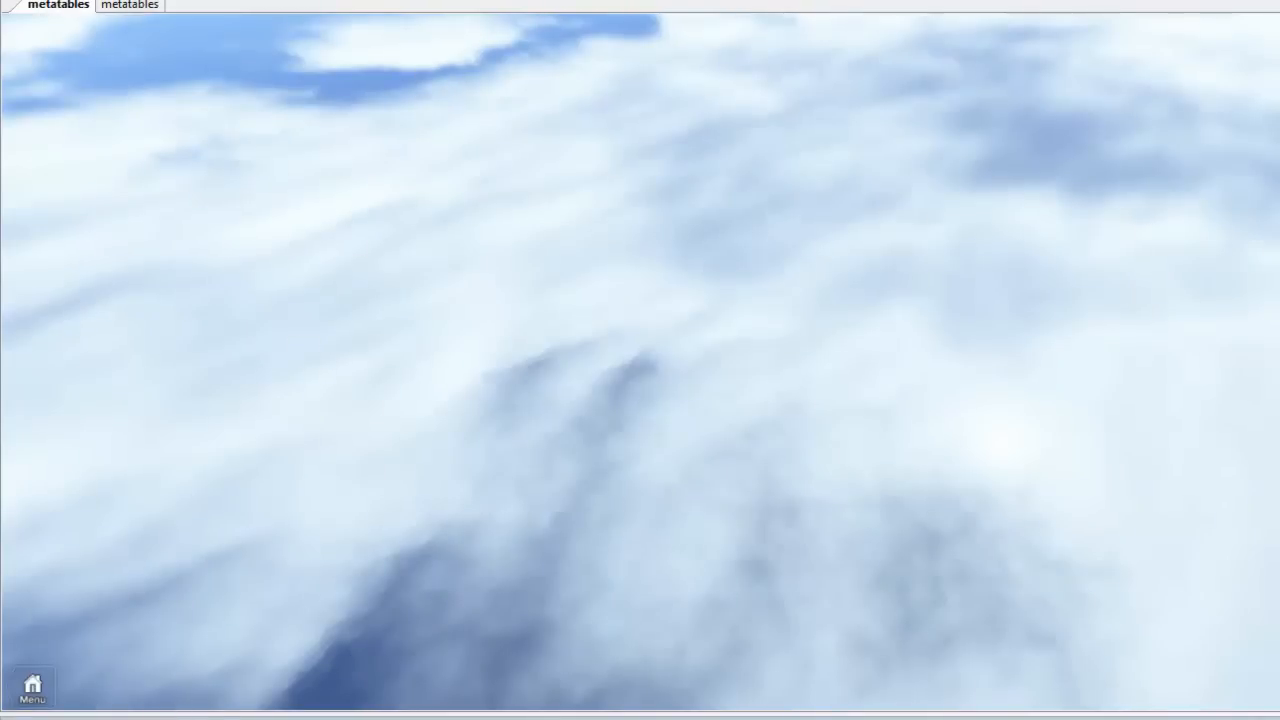
pyautogui.click(128, 5)
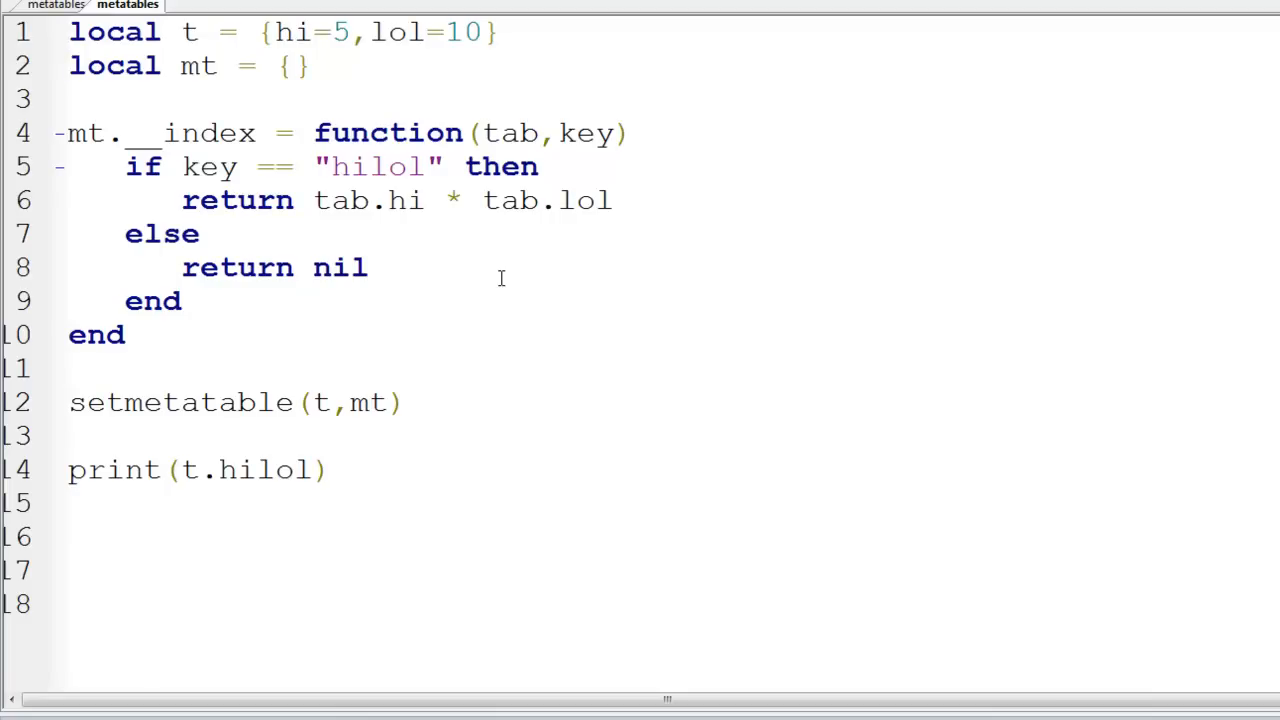
pyautogui.moveTo(514, 268)
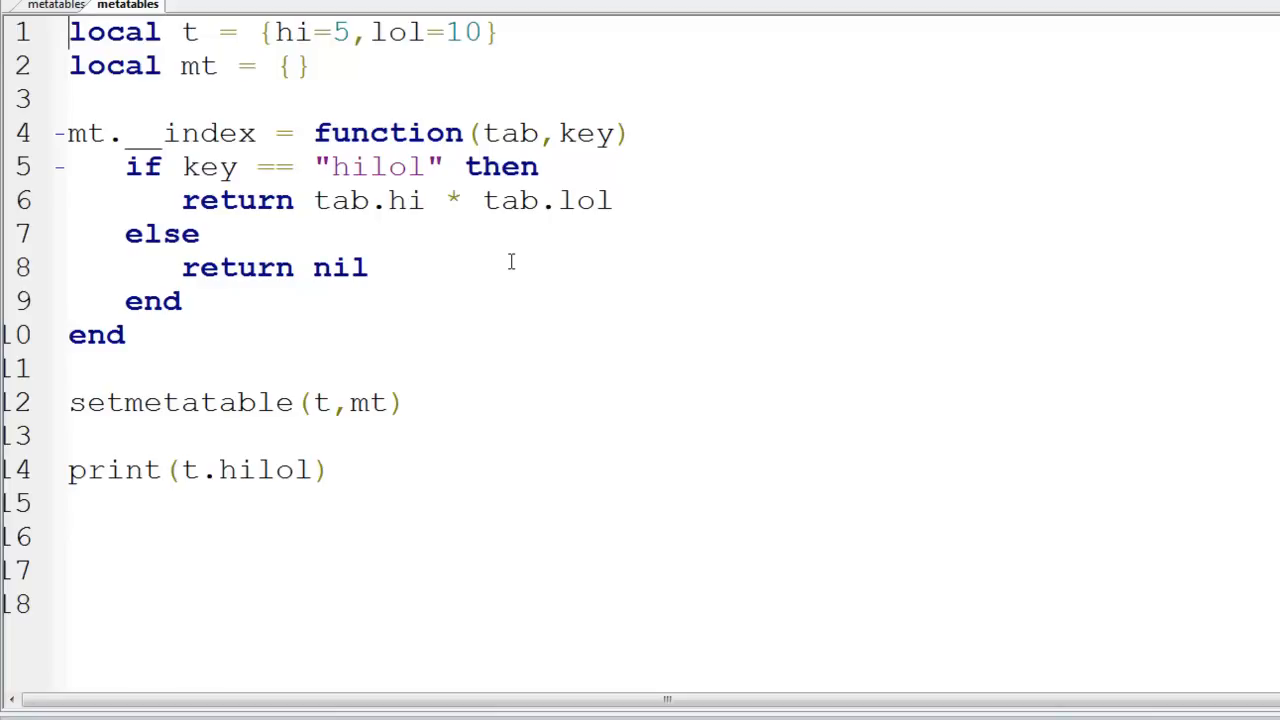
pyautogui.moveTo(630, 232)
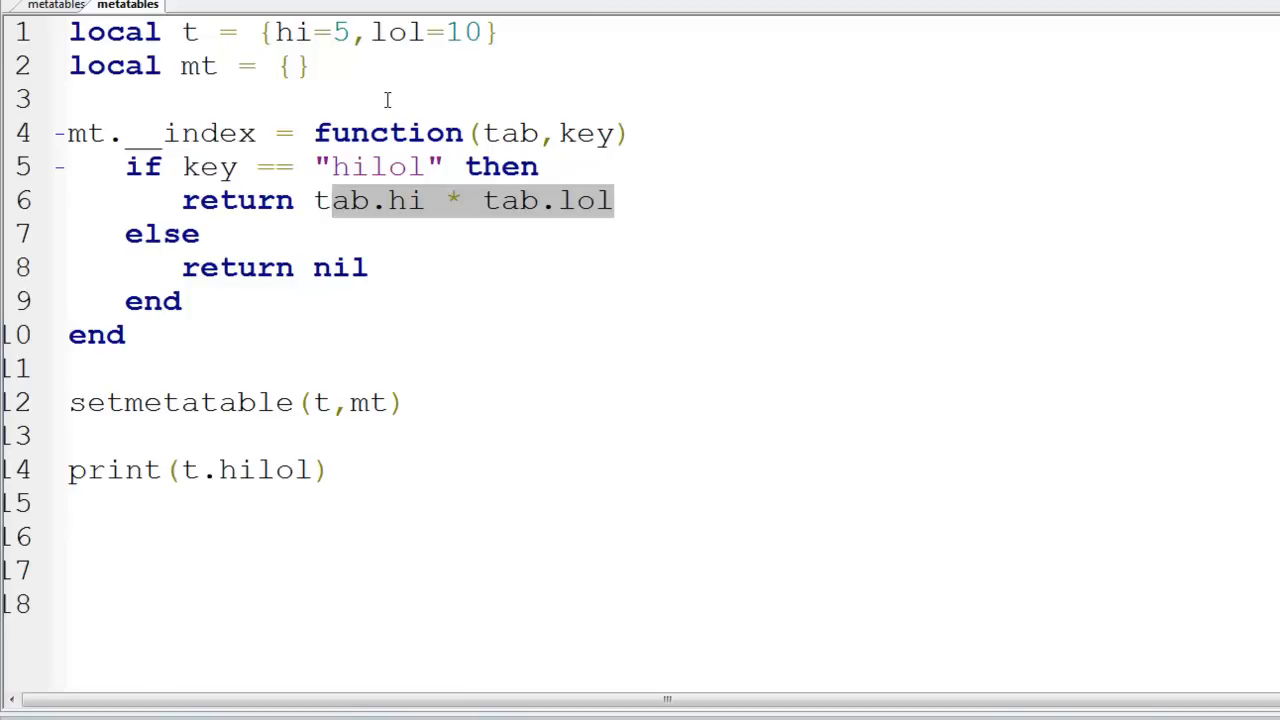
pyautogui.moveTo(343, 357)
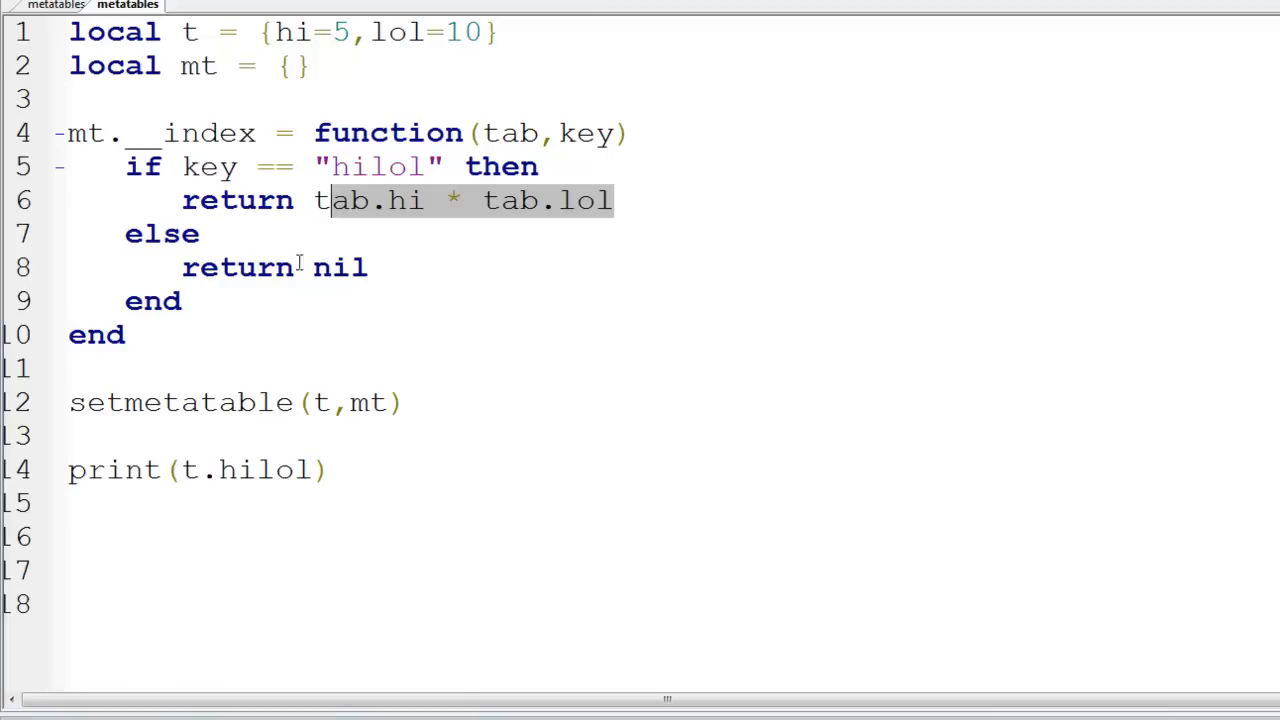
pyautogui.moveTo(208, 330)
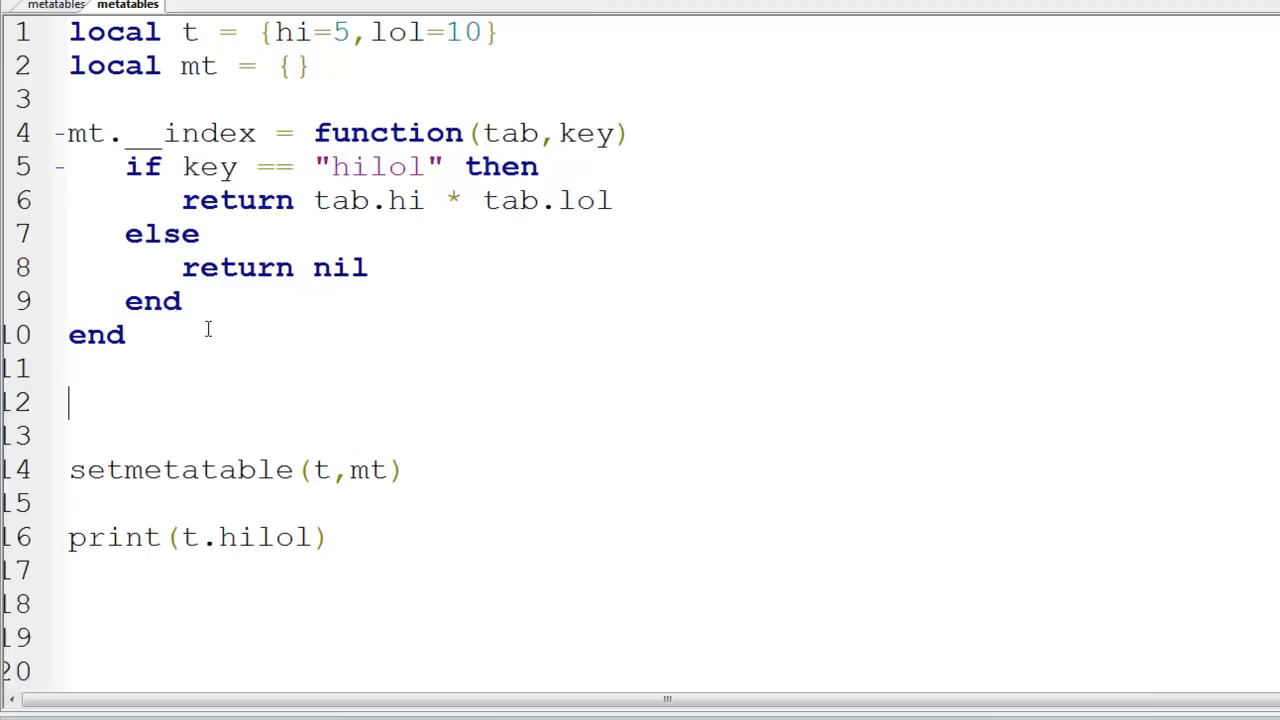
# Step: Write the mt.__newindex = function(tab, key, value) header and close it with end
pyautogui.write('mt')
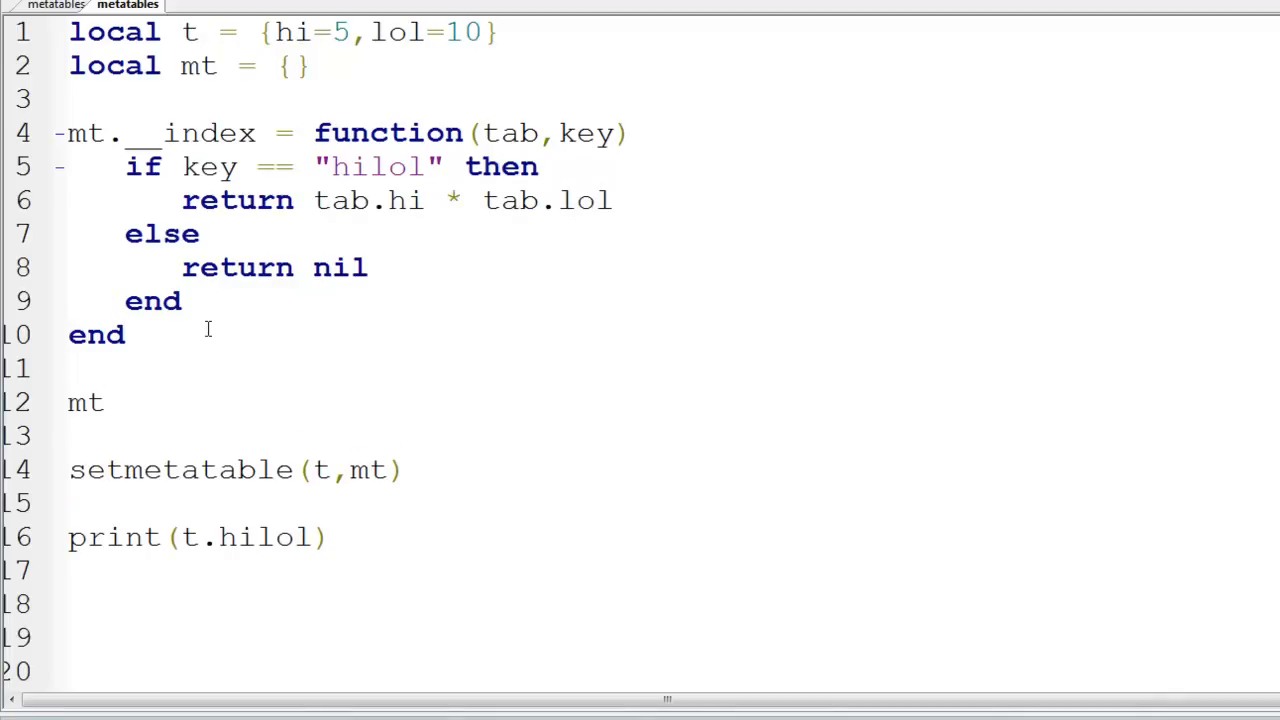
pyautogui.write('. __')
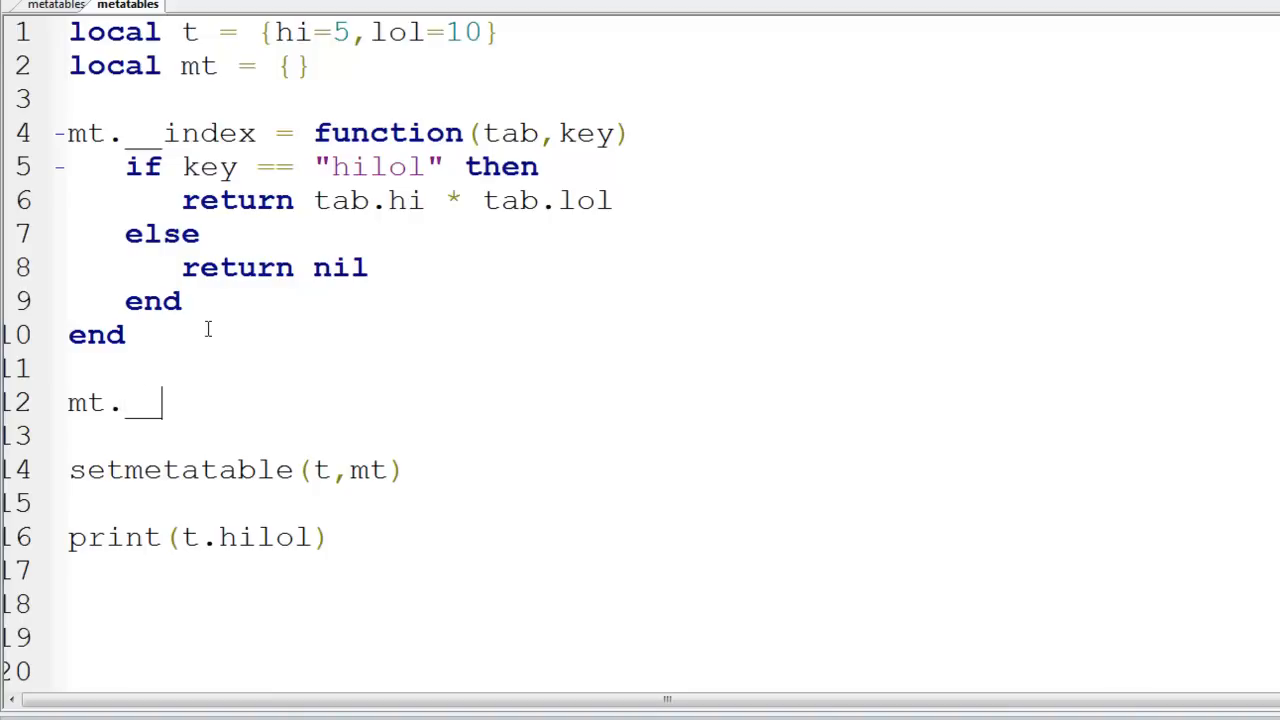
pyautogui.write('newin')
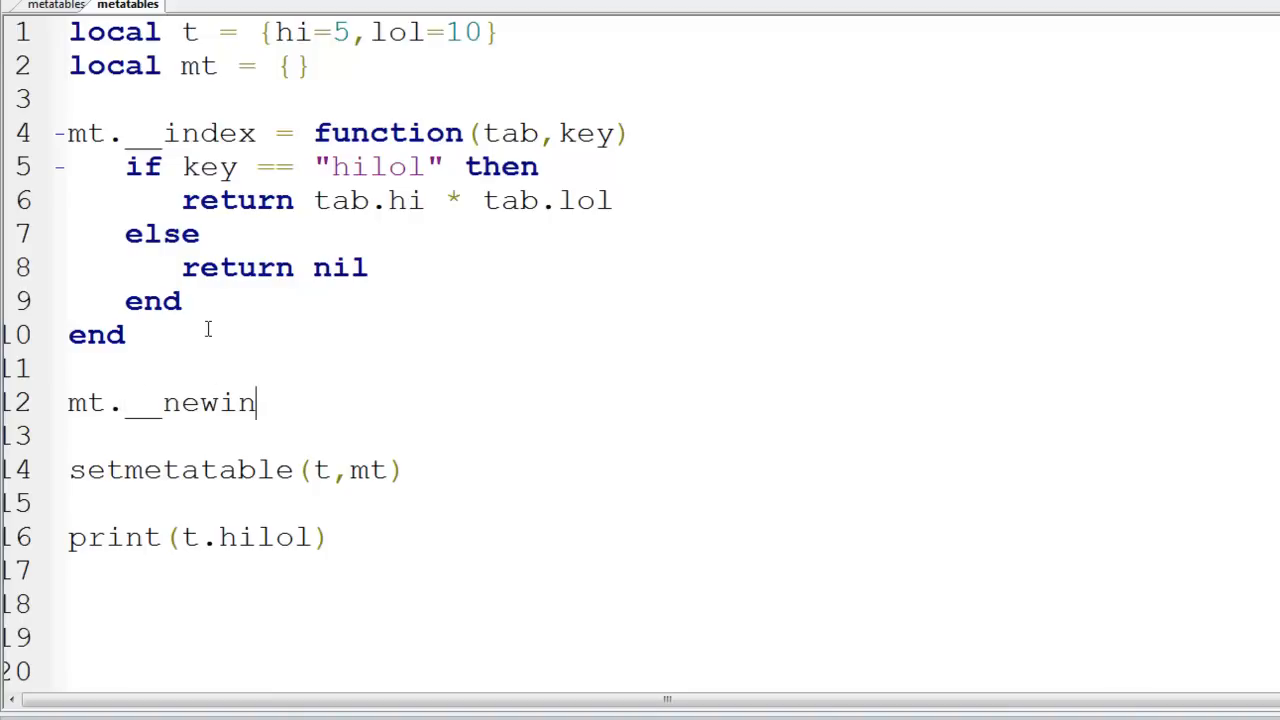
pyautogui.write('dex =')
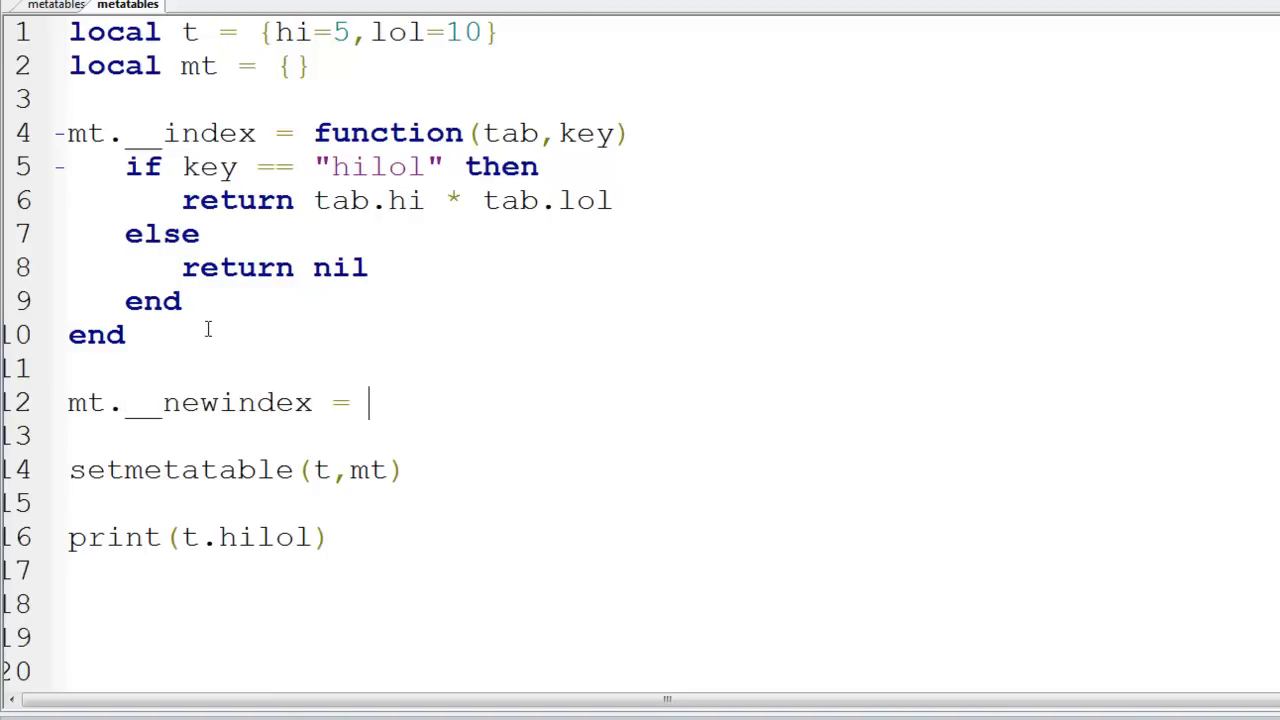
pyautogui.write('function(')
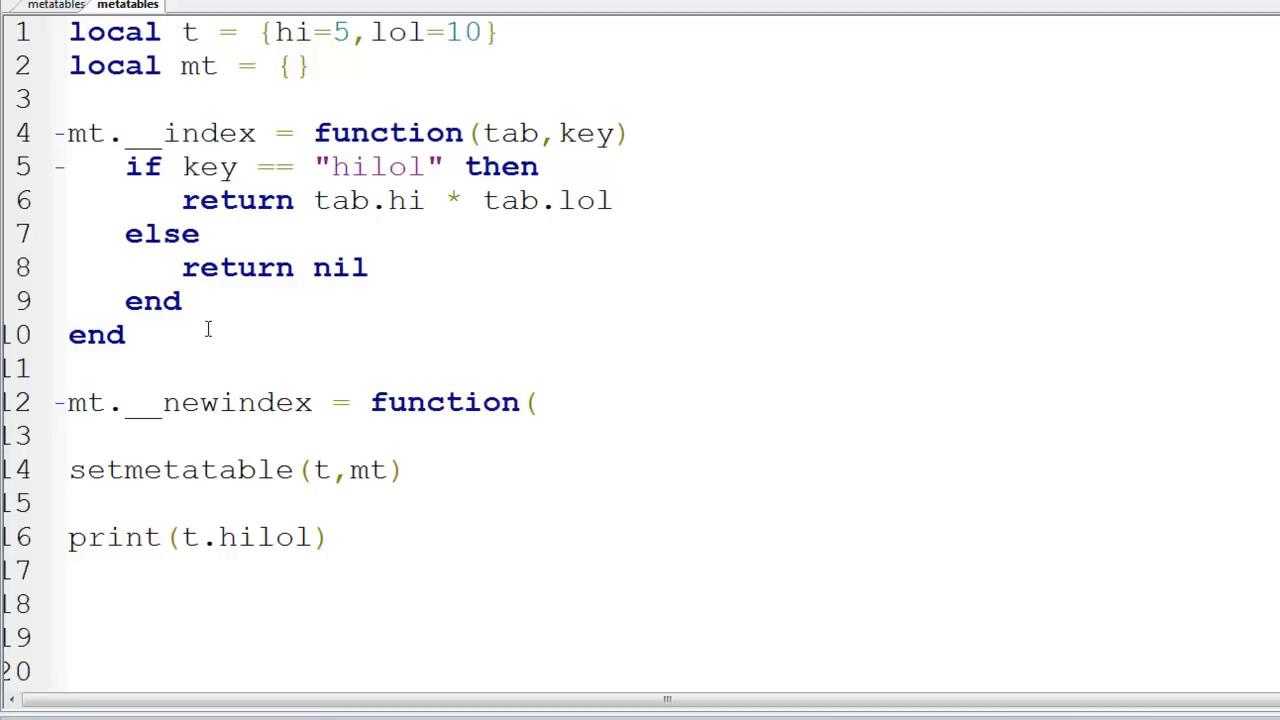
pyautogui.click(537, 402)
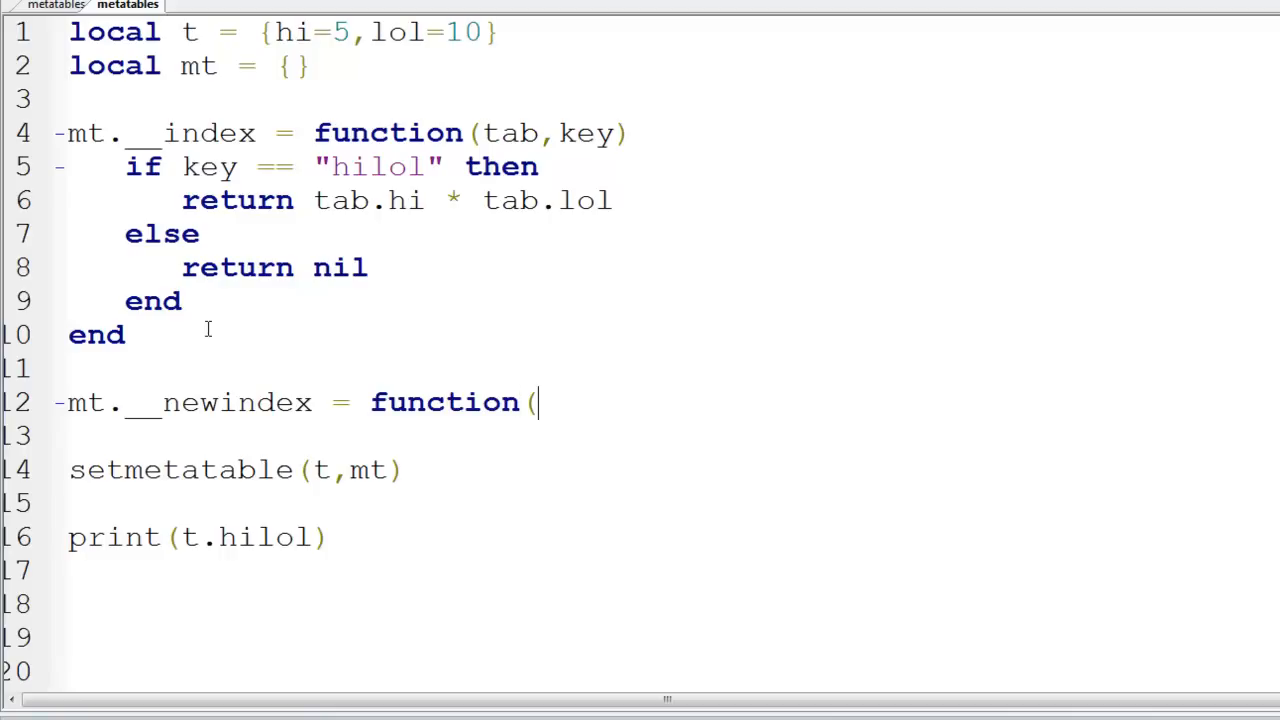
pyautogui.write('t')
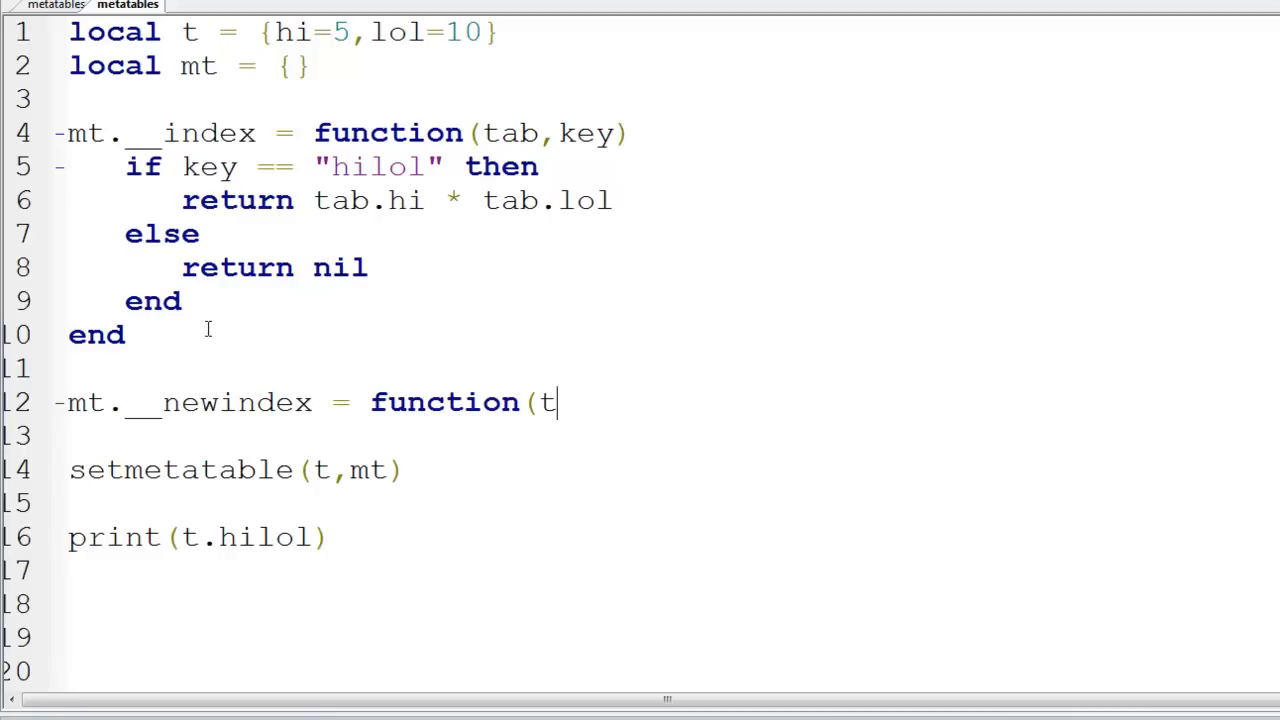
pyautogui.write('ab')
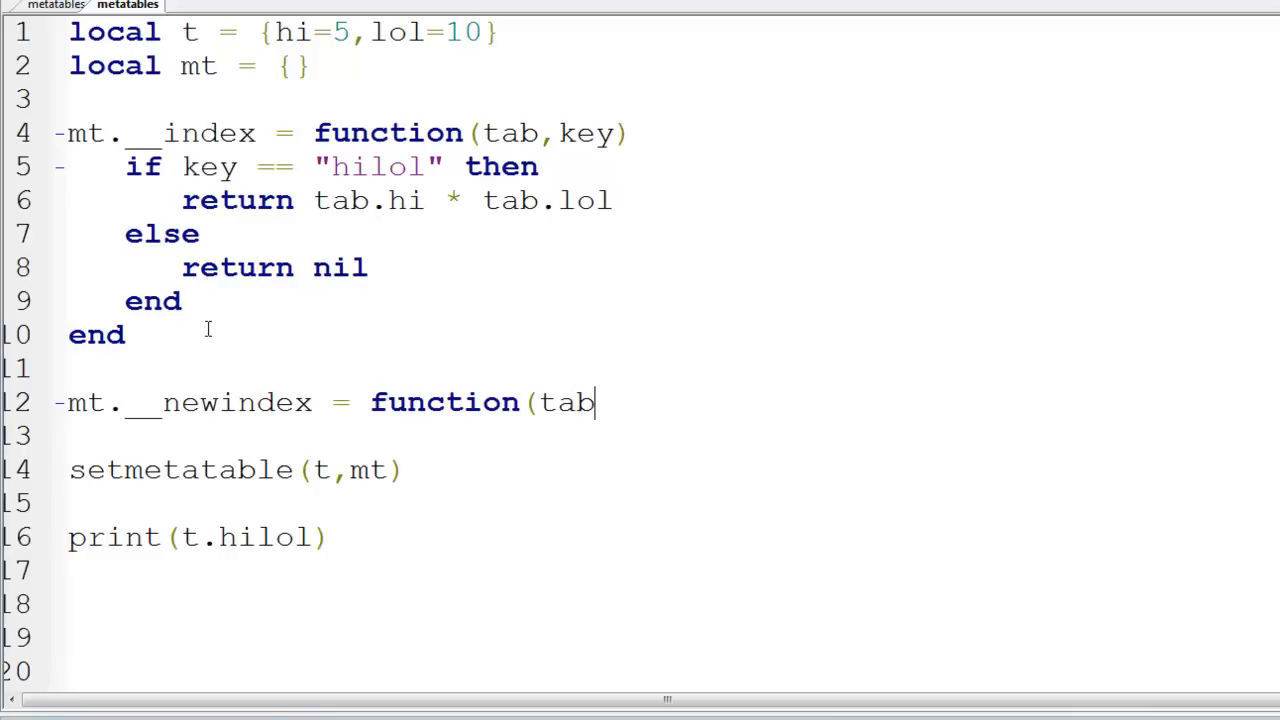
pyautogui.write(',key')
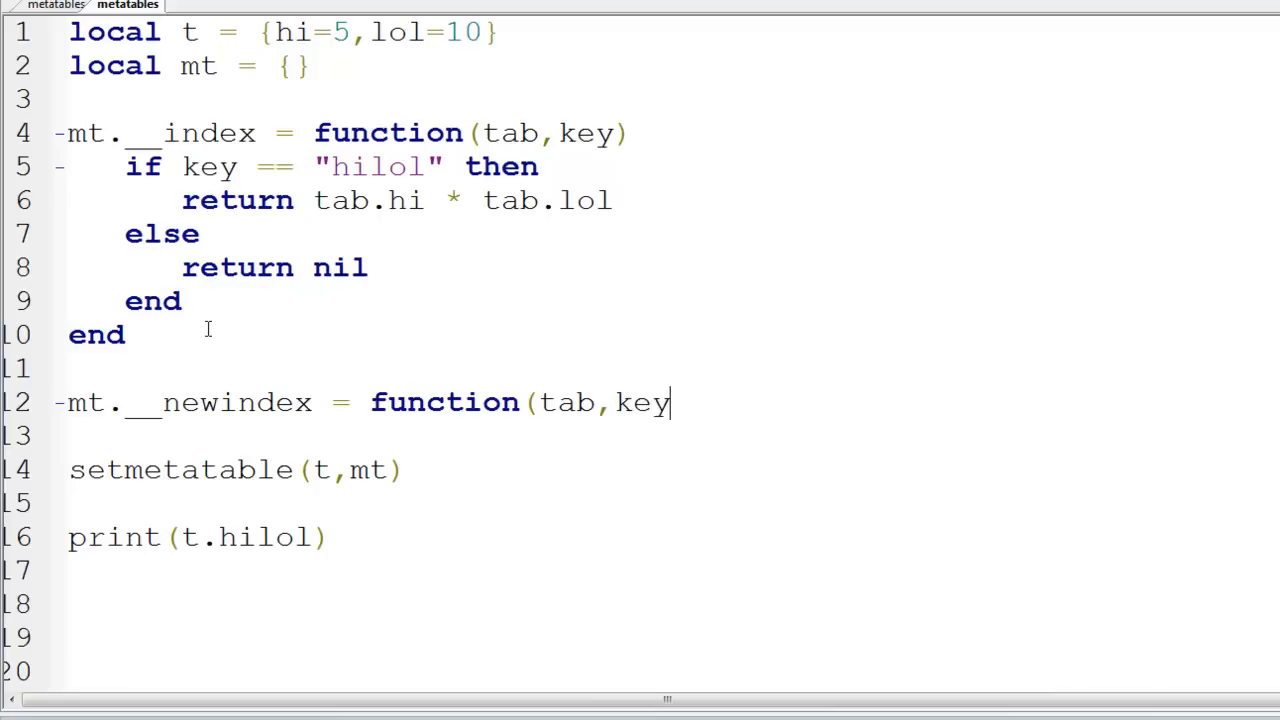
pyautogui.write(',value')
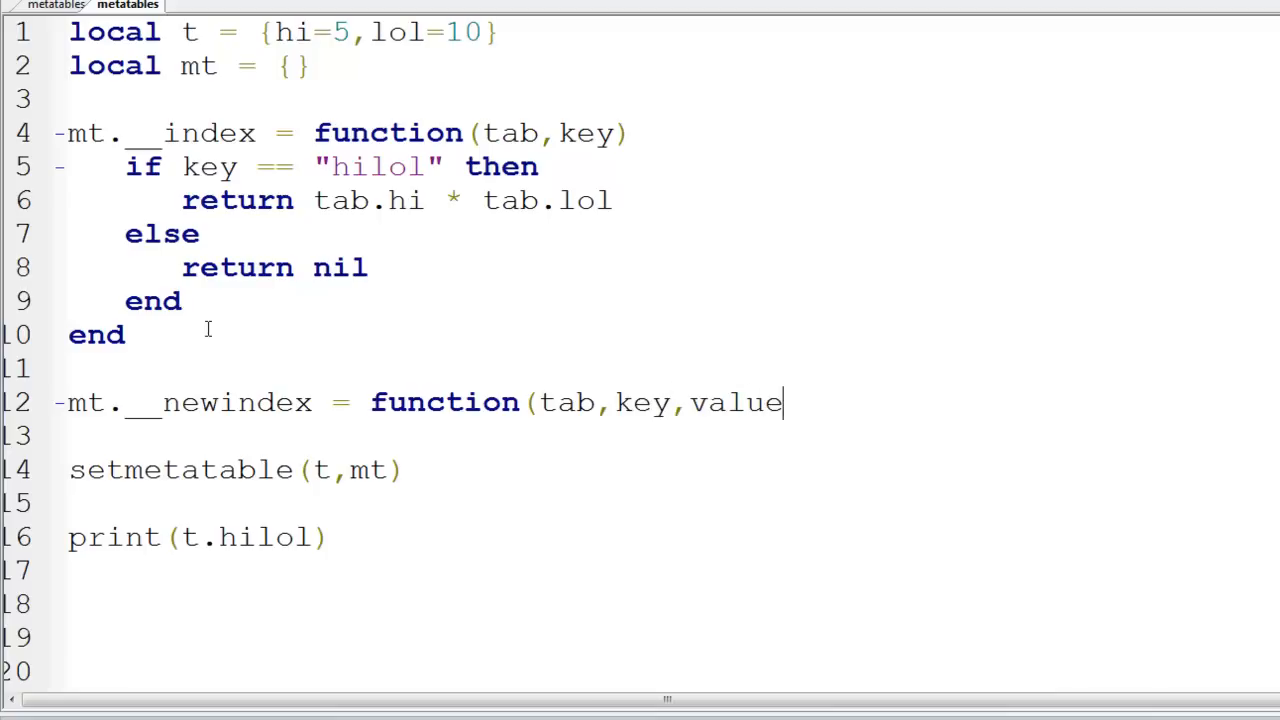
pyautogui.press('Return')
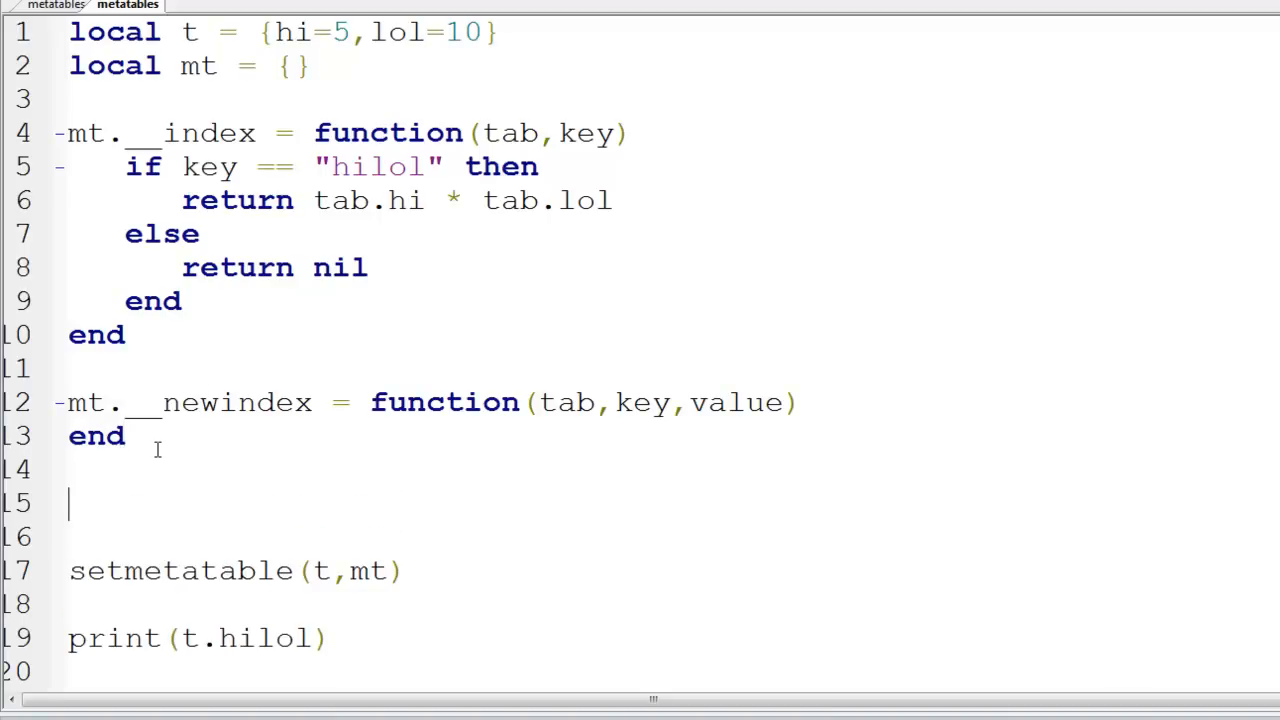
# Step: Add the test line t.hi = 10 and rename its key to tuygq
pyautogui.write('t/hi')
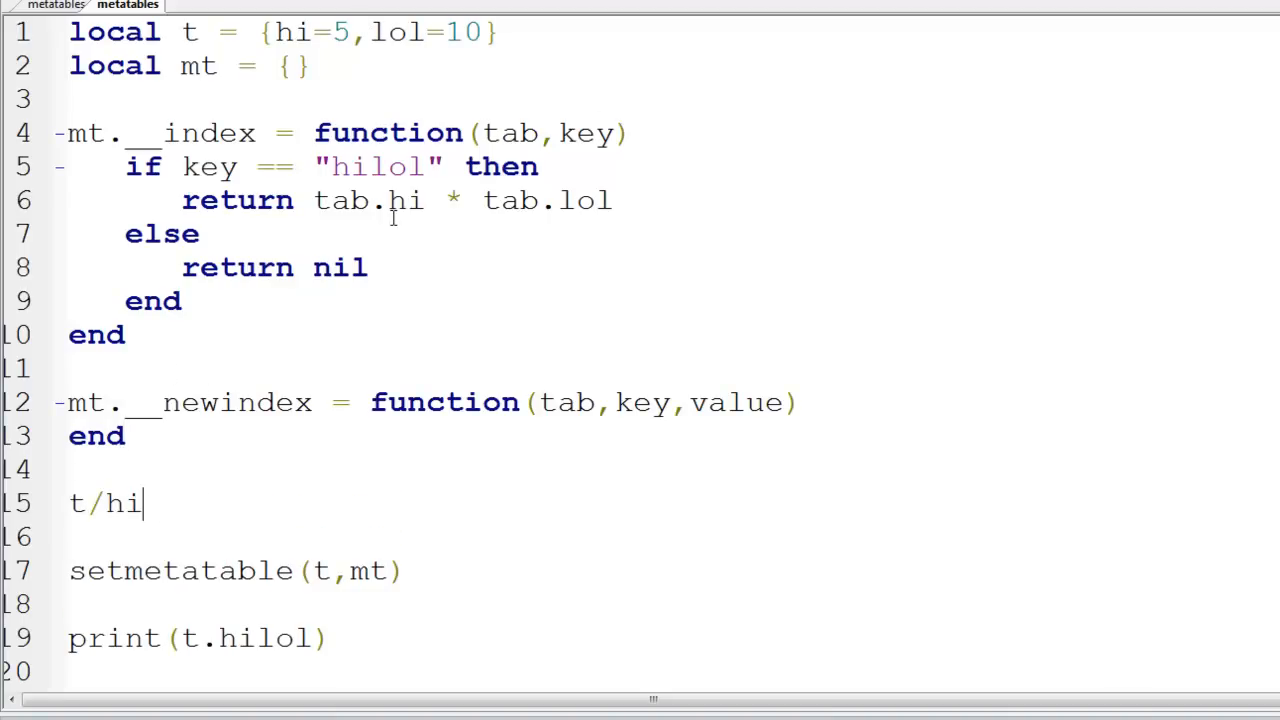
pyautogui.press('BackSpace')
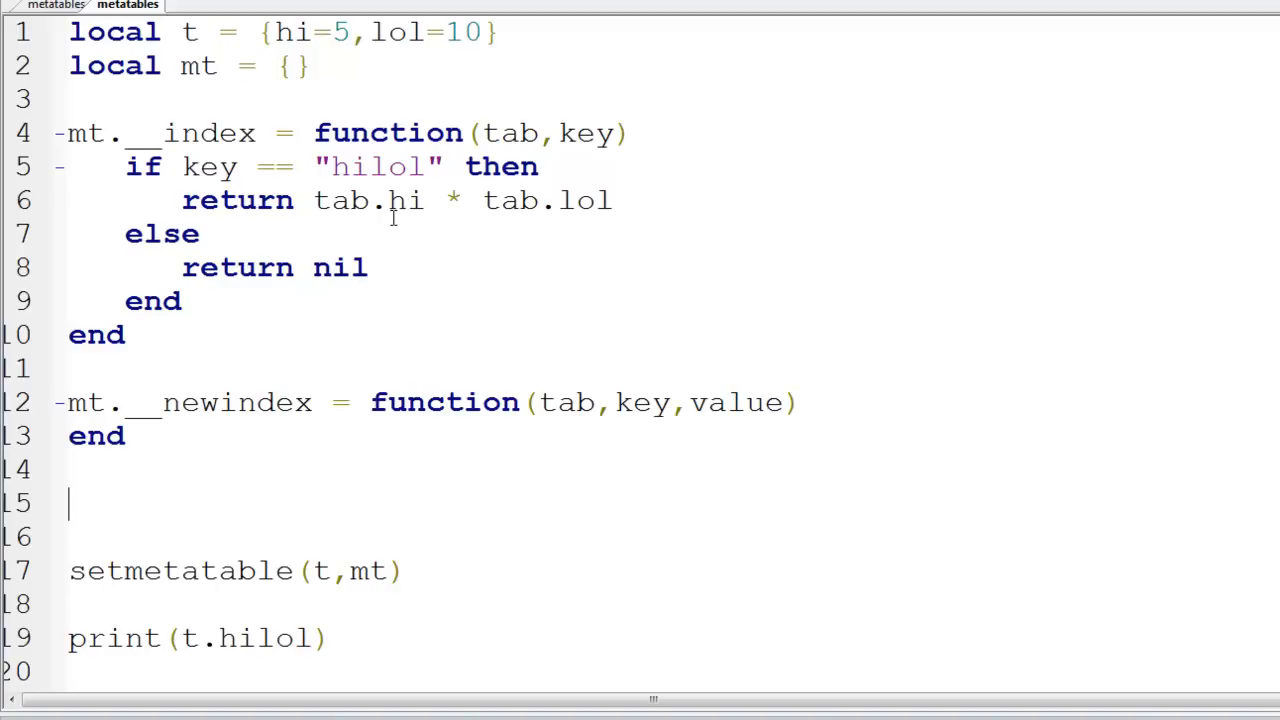
pyautogui.write('t.hi = 1`0')
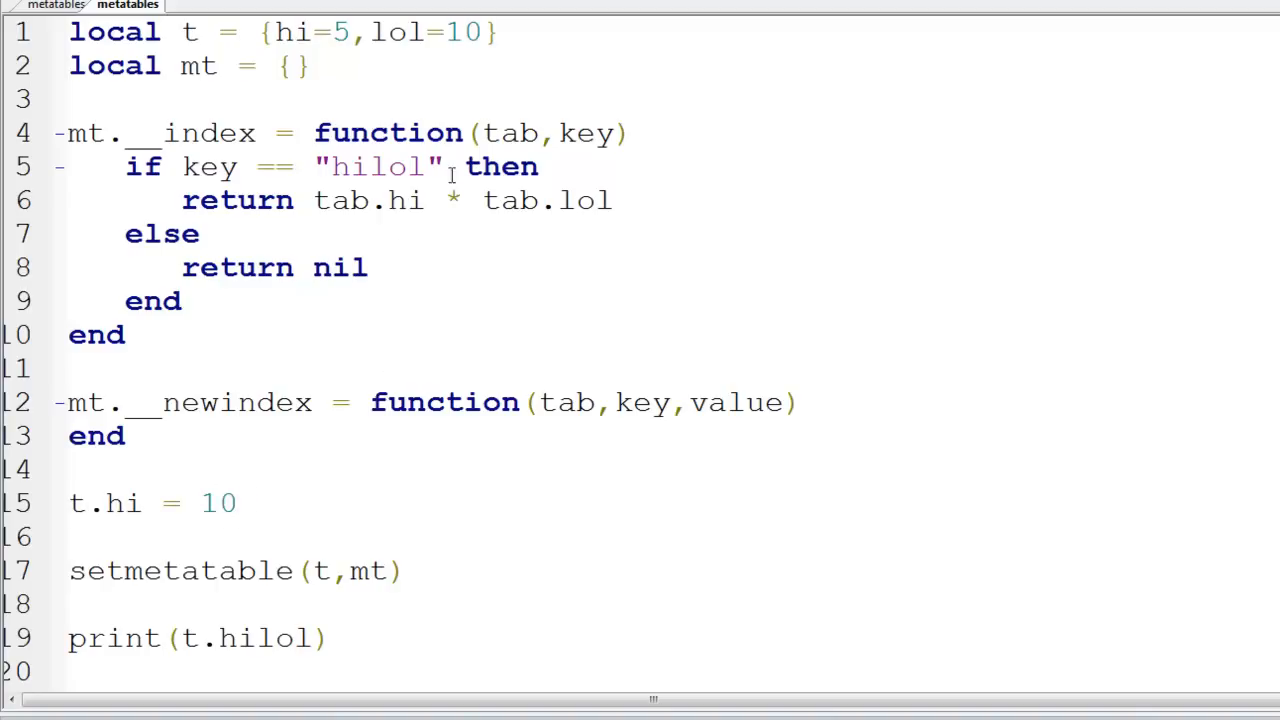
pyautogui.moveTo(311, 164)
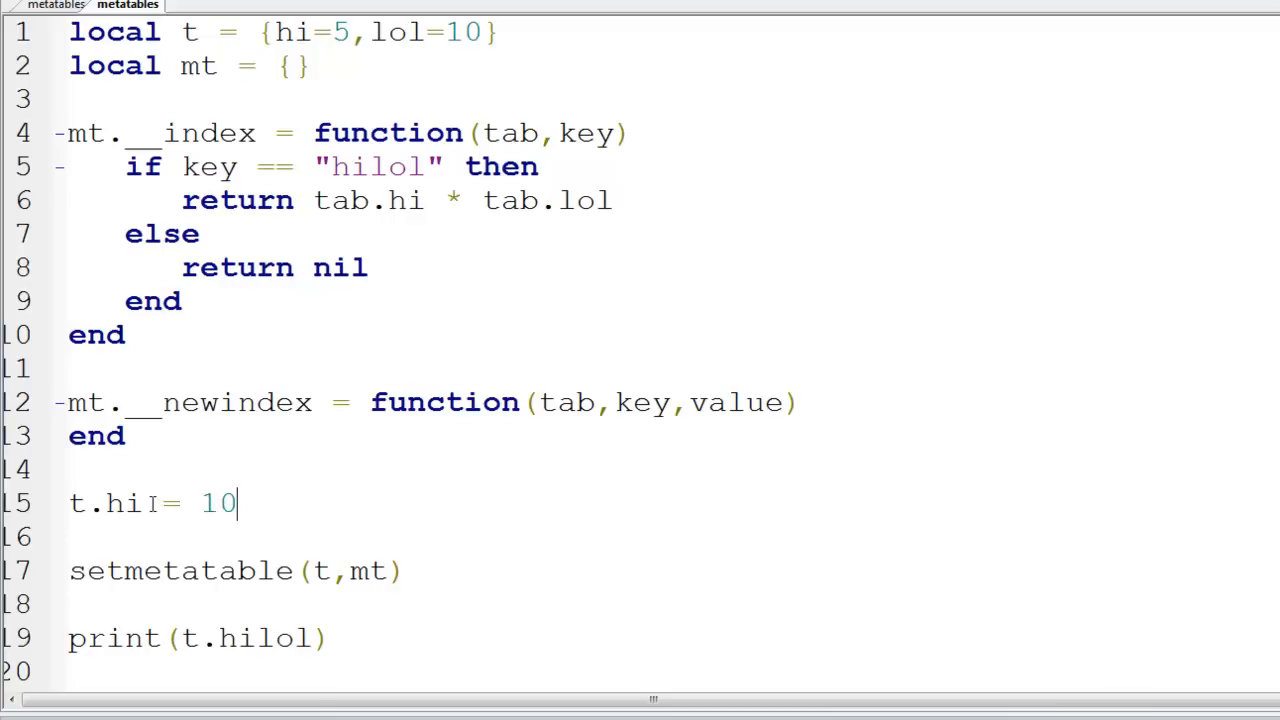
pyautogui.doubleClick(124, 503)
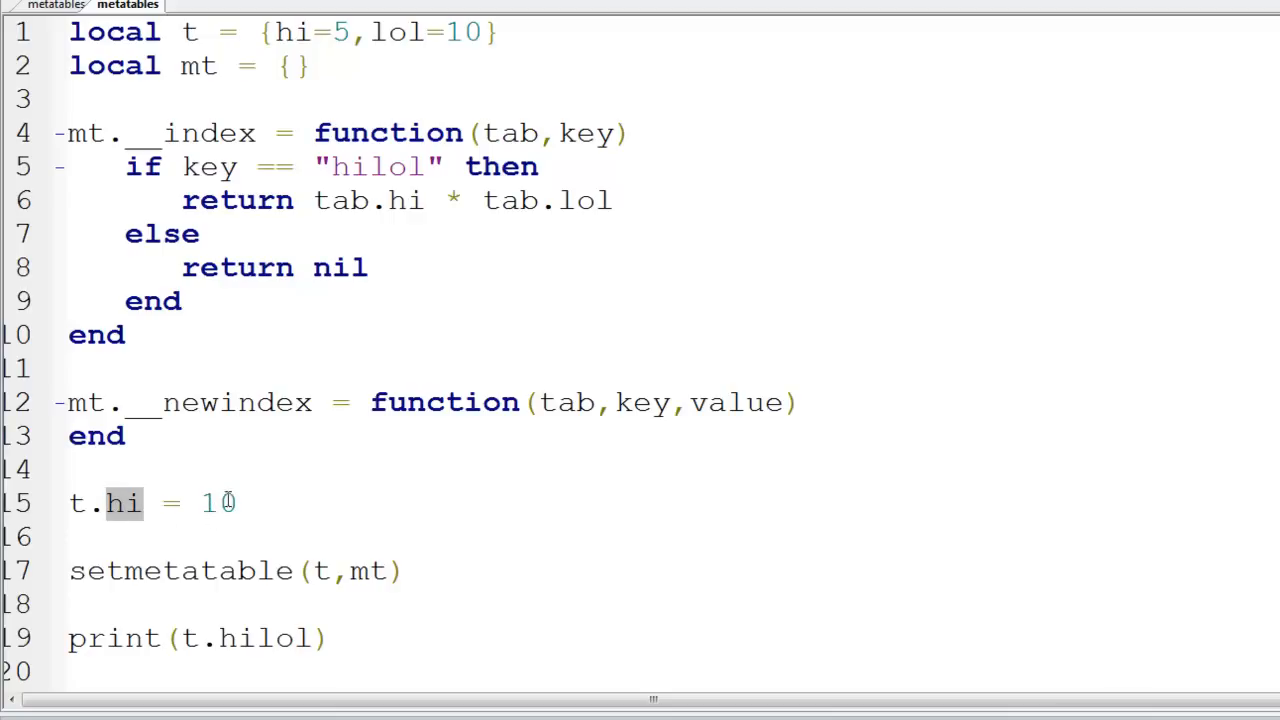
pyautogui.click(142, 502)
pyautogui.write('4')
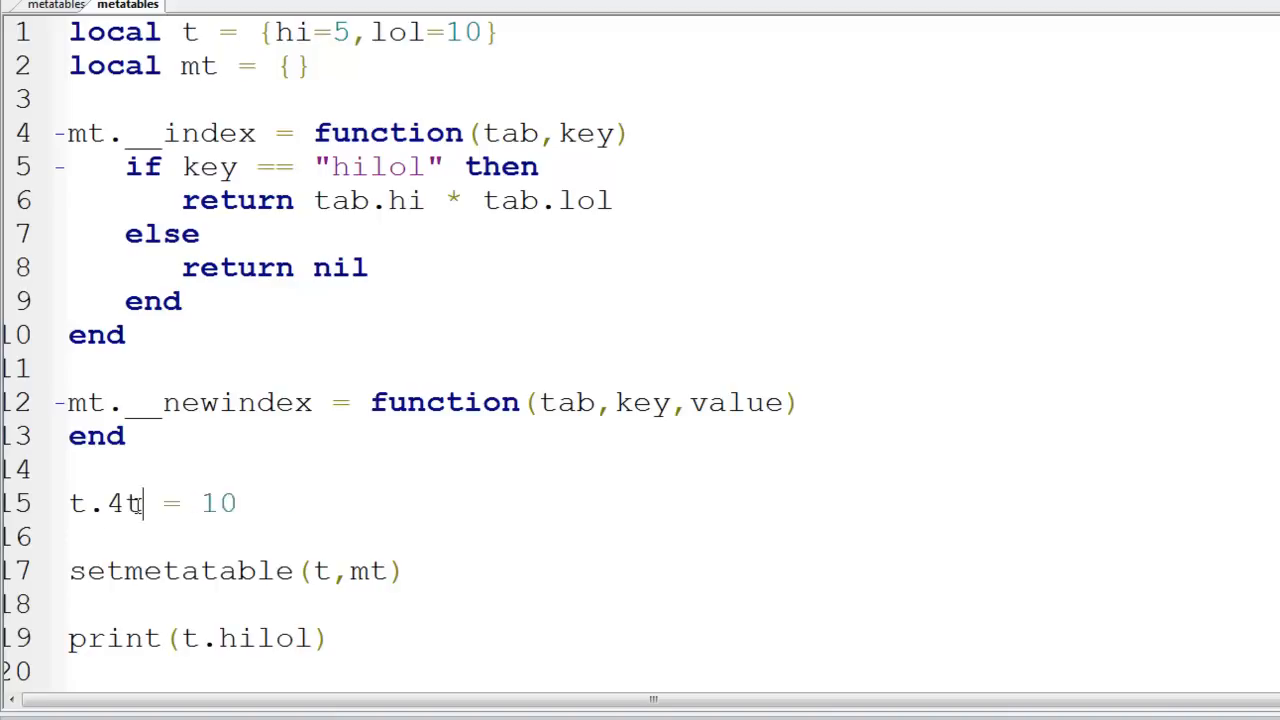
pyautogui.write('tuygq')
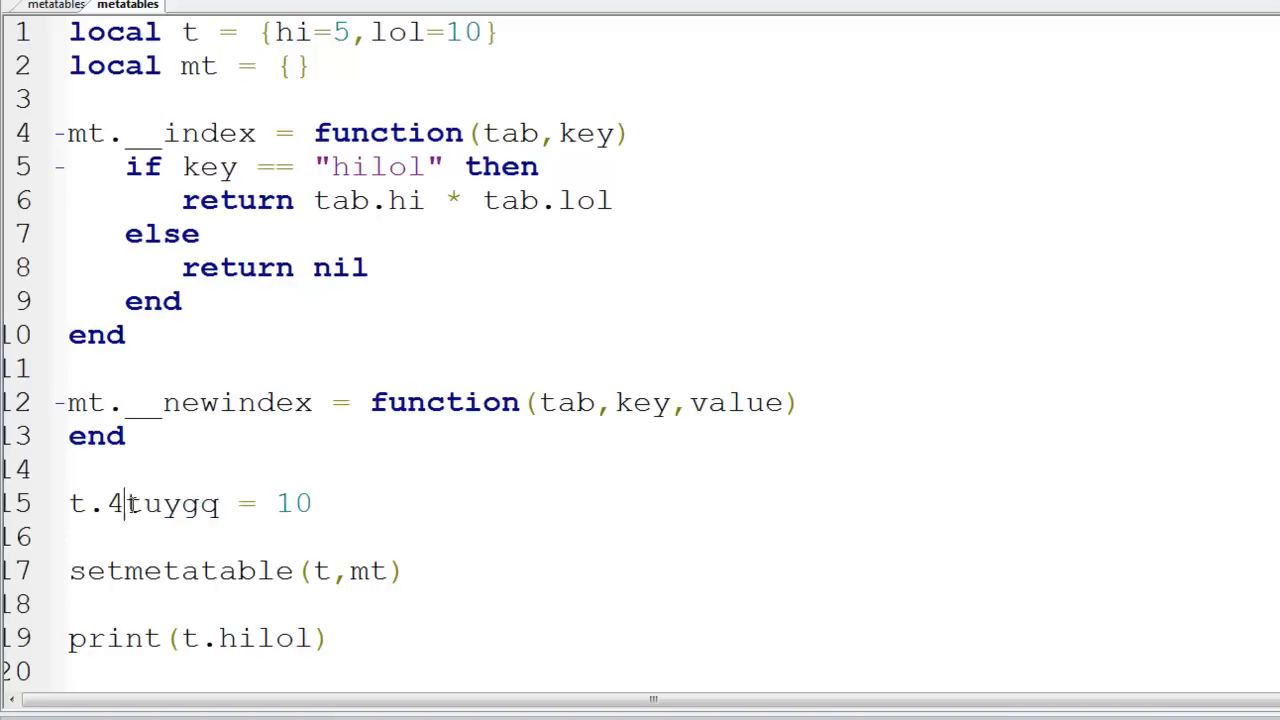
pyautogui.press('Backspace')
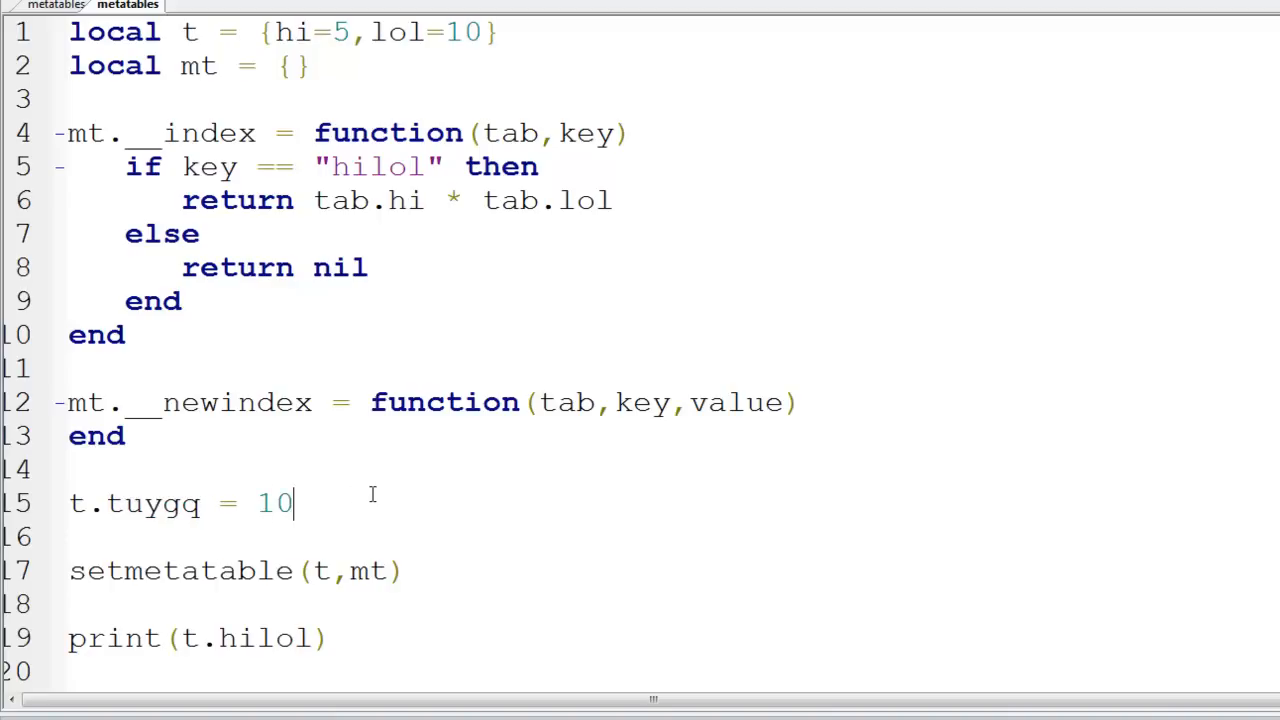
pyautogui.moveTo(490, 12)
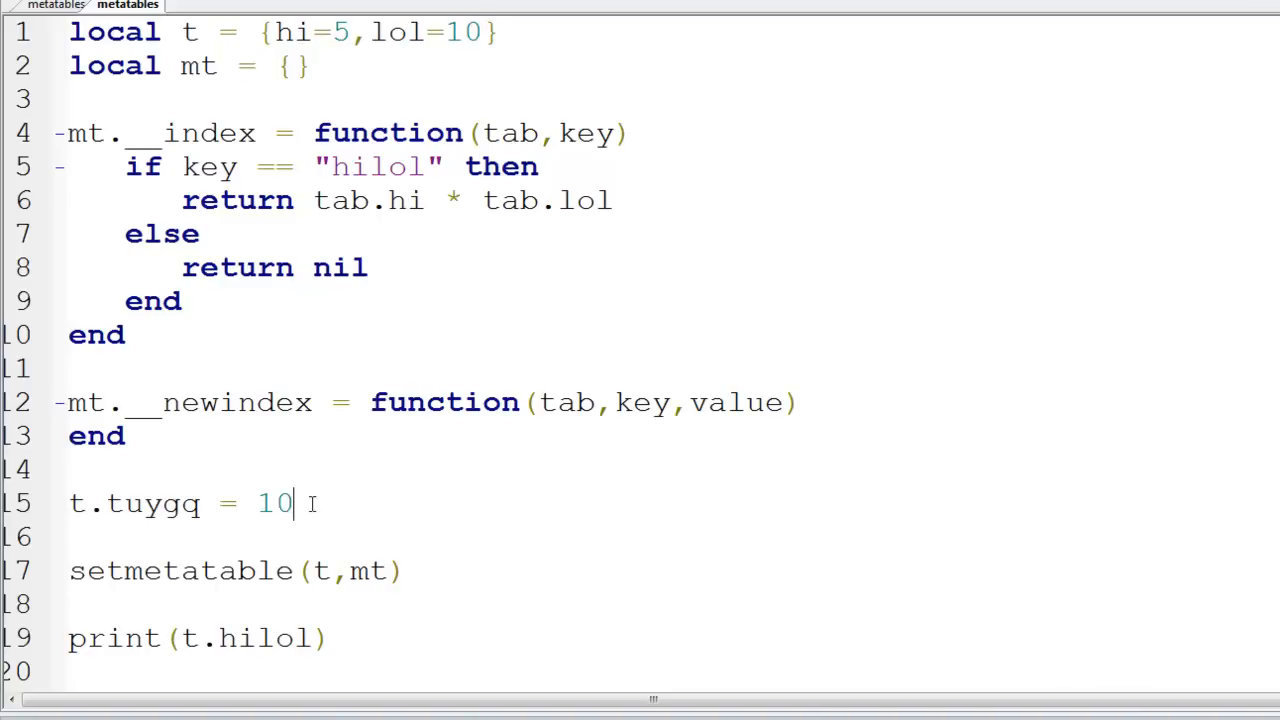
# Step: Make the __newindex function return nil
pyautogui.doubleClick(274, 503)
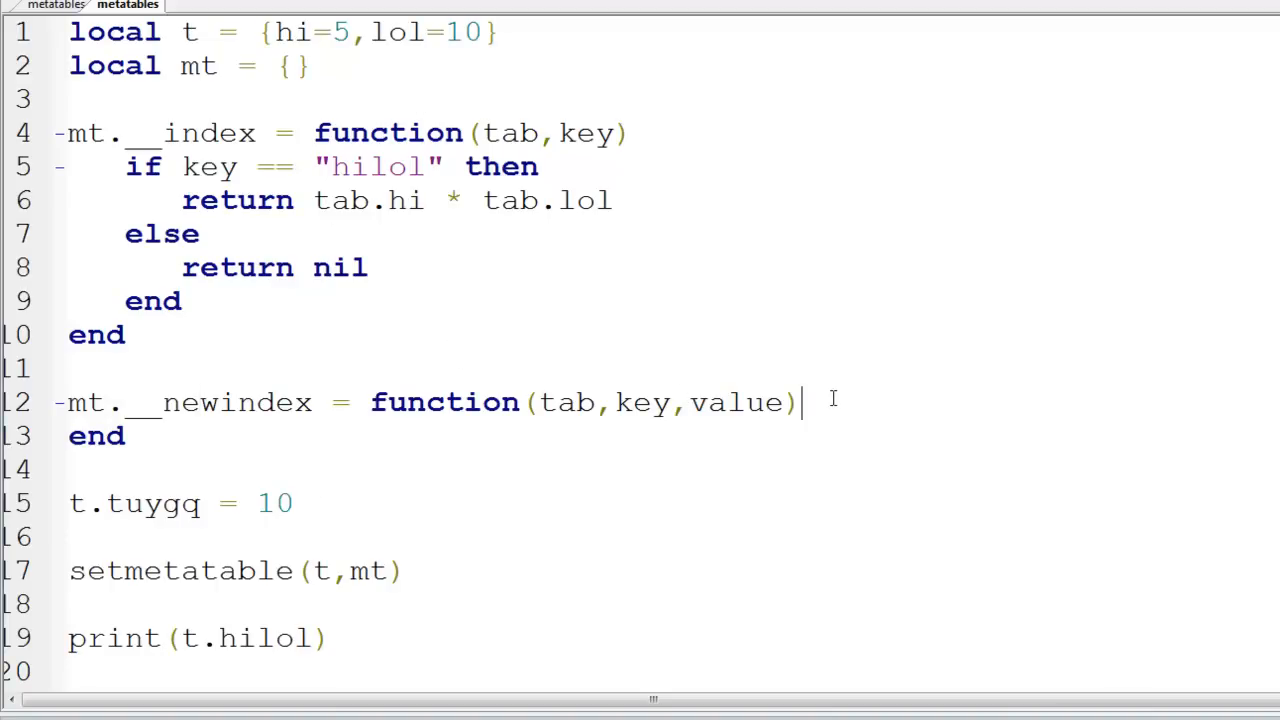
pyautogui.press('enter')
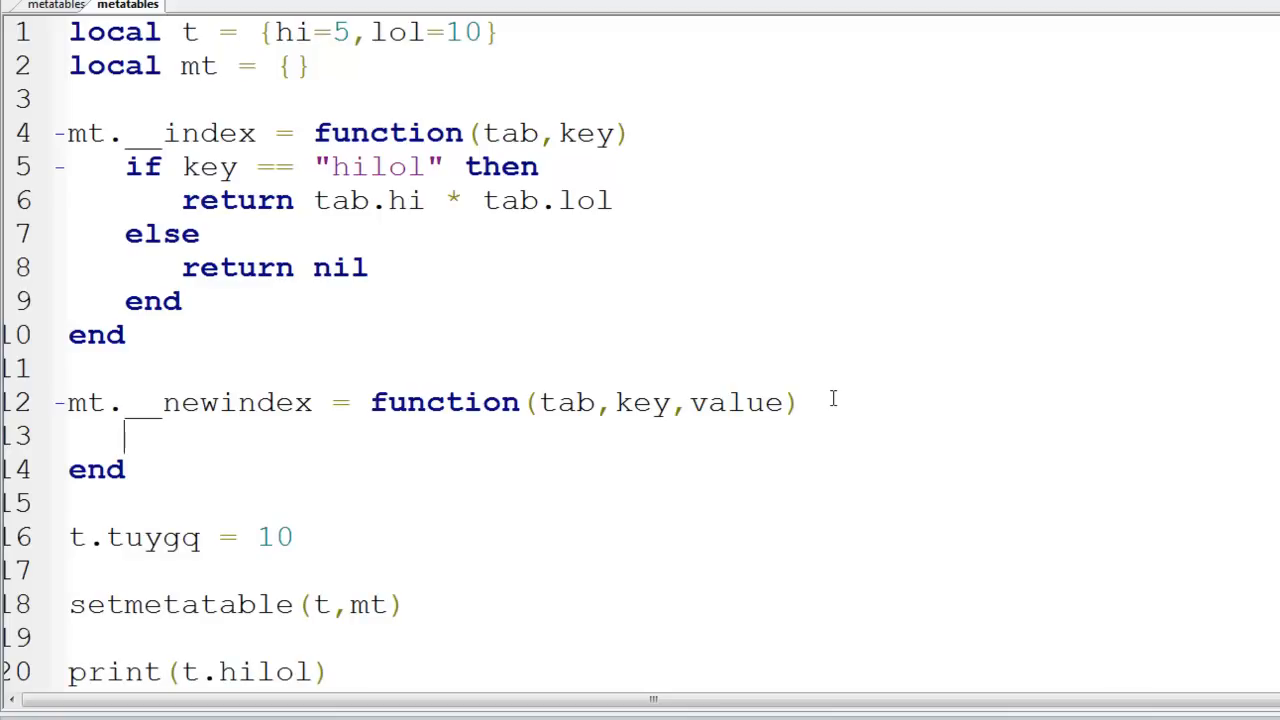
pyautogui.write('return nil')
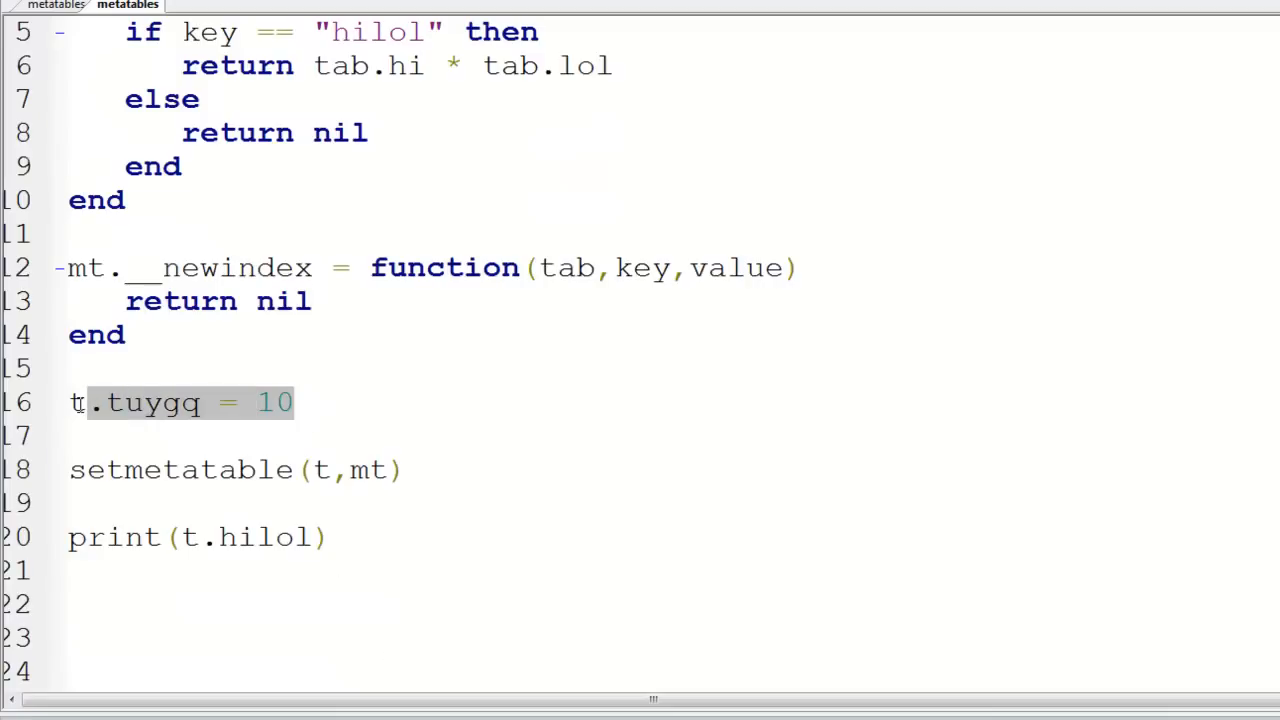
# Step: Move the t.tuygq = 10 line below setmetatable and rename the key to pig
pyautogui.click(278, 470)
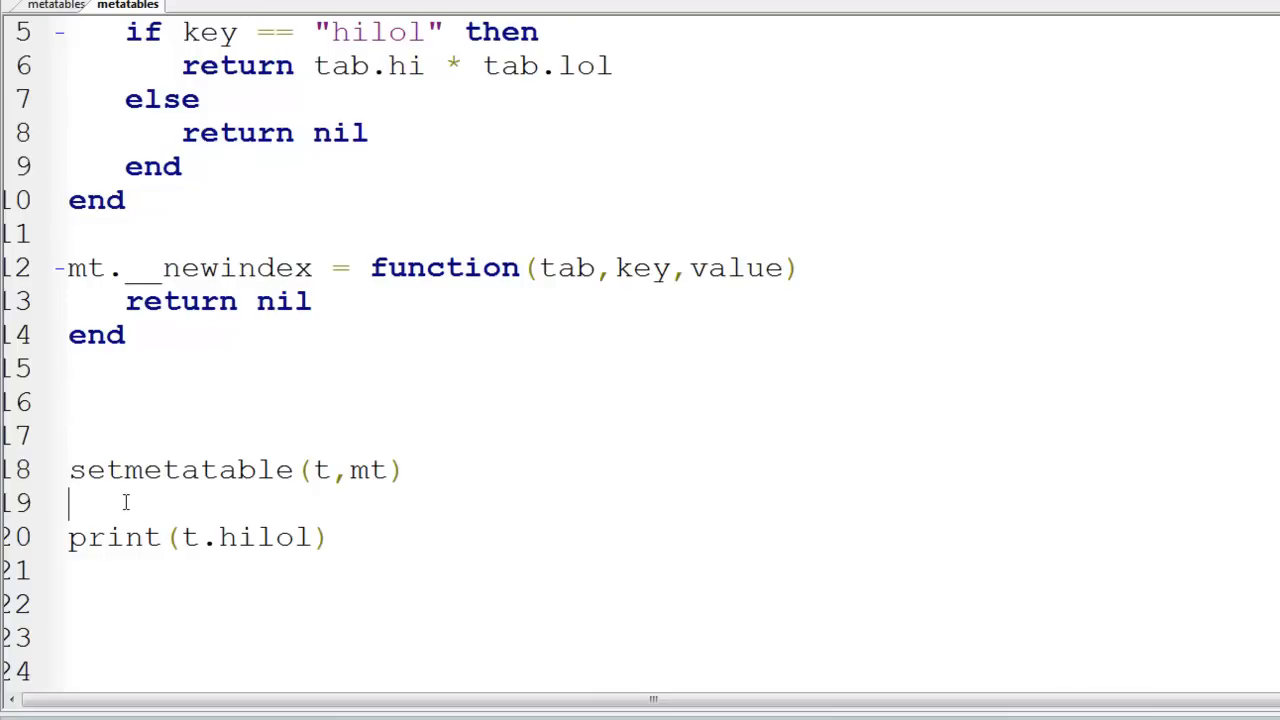
pyautogui.write('t.tuygq = 10')
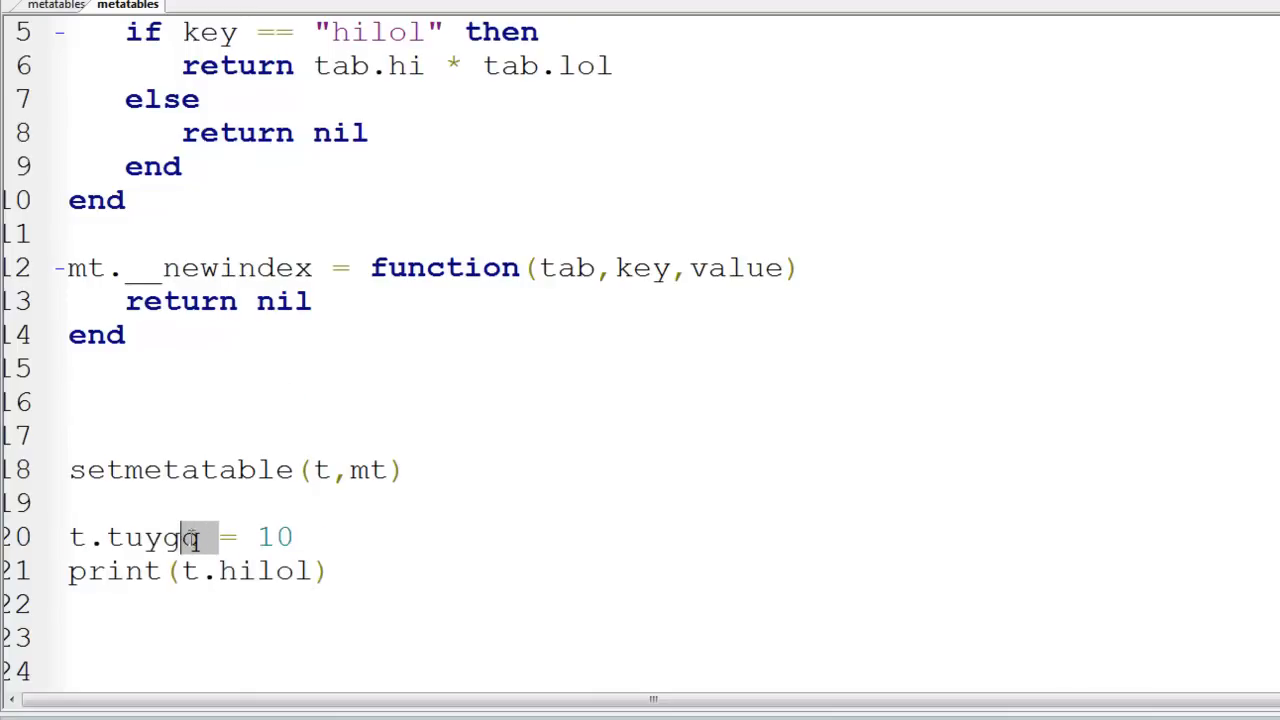
pyautogui.write('pig')
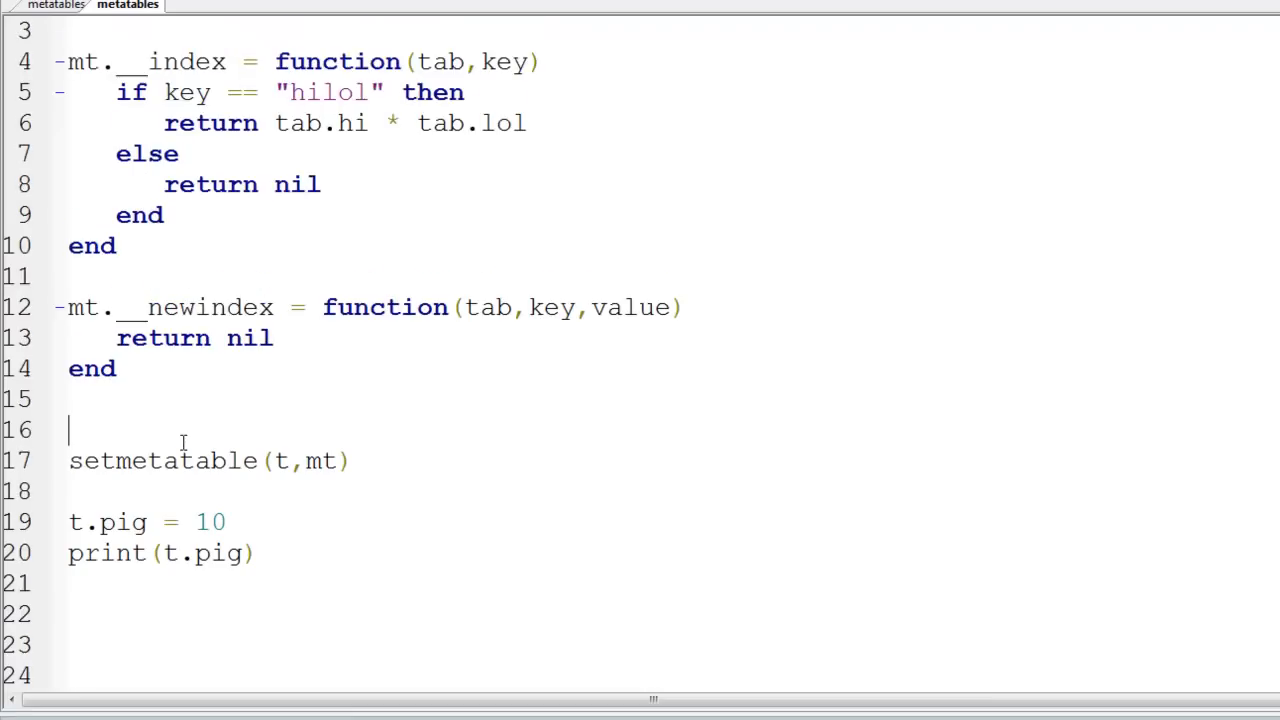
pyautogui.scroll(3)
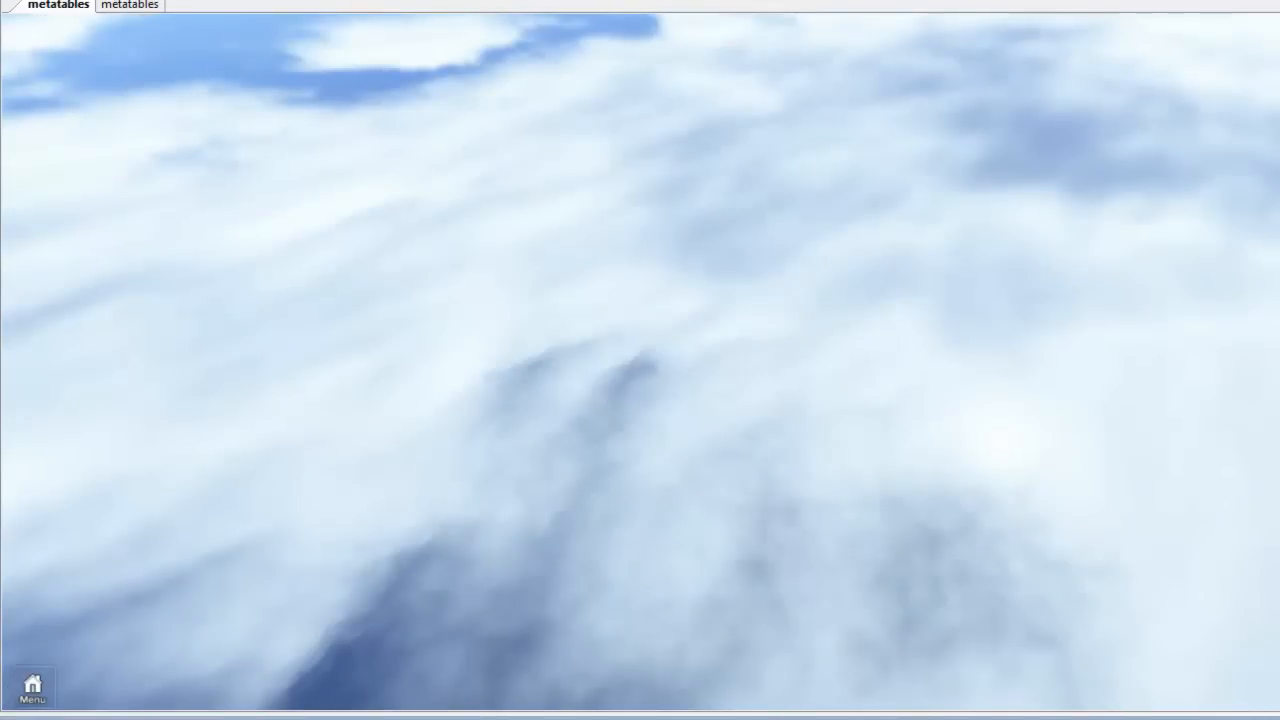
# Step: Return to the script after the test run
pyautogui.click(129, 5)
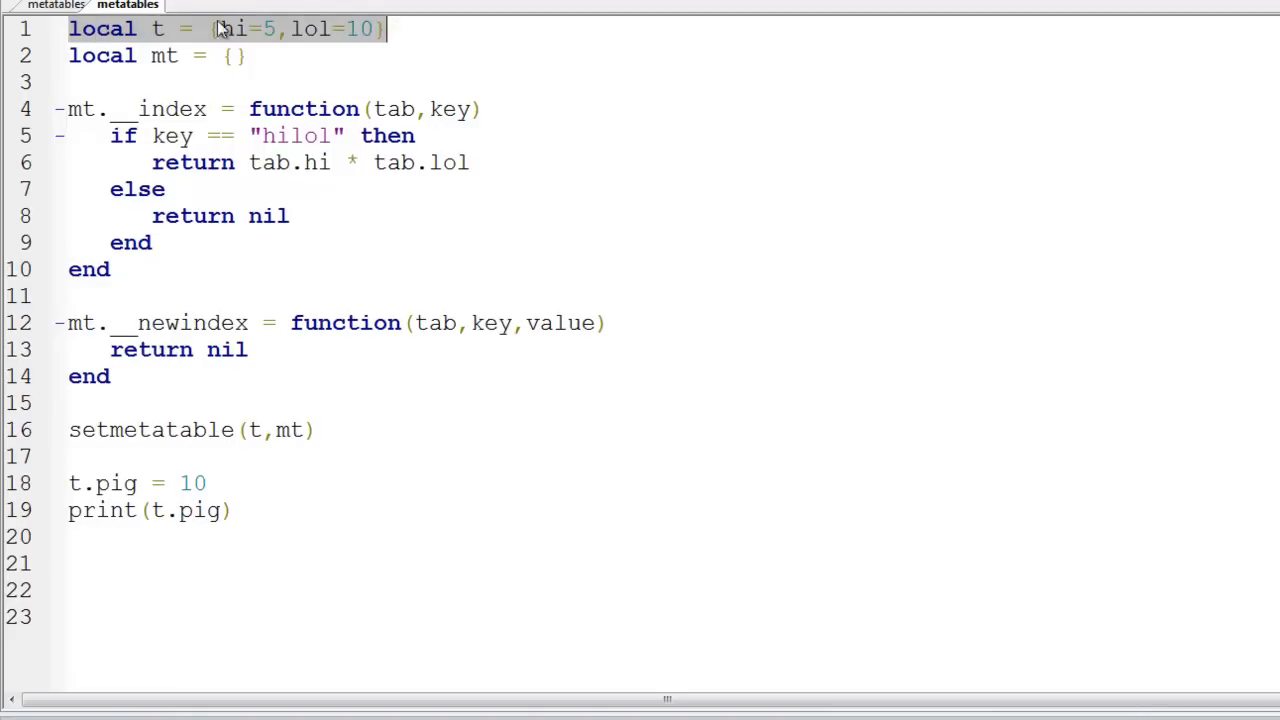
pyautogui.click(315, 28)
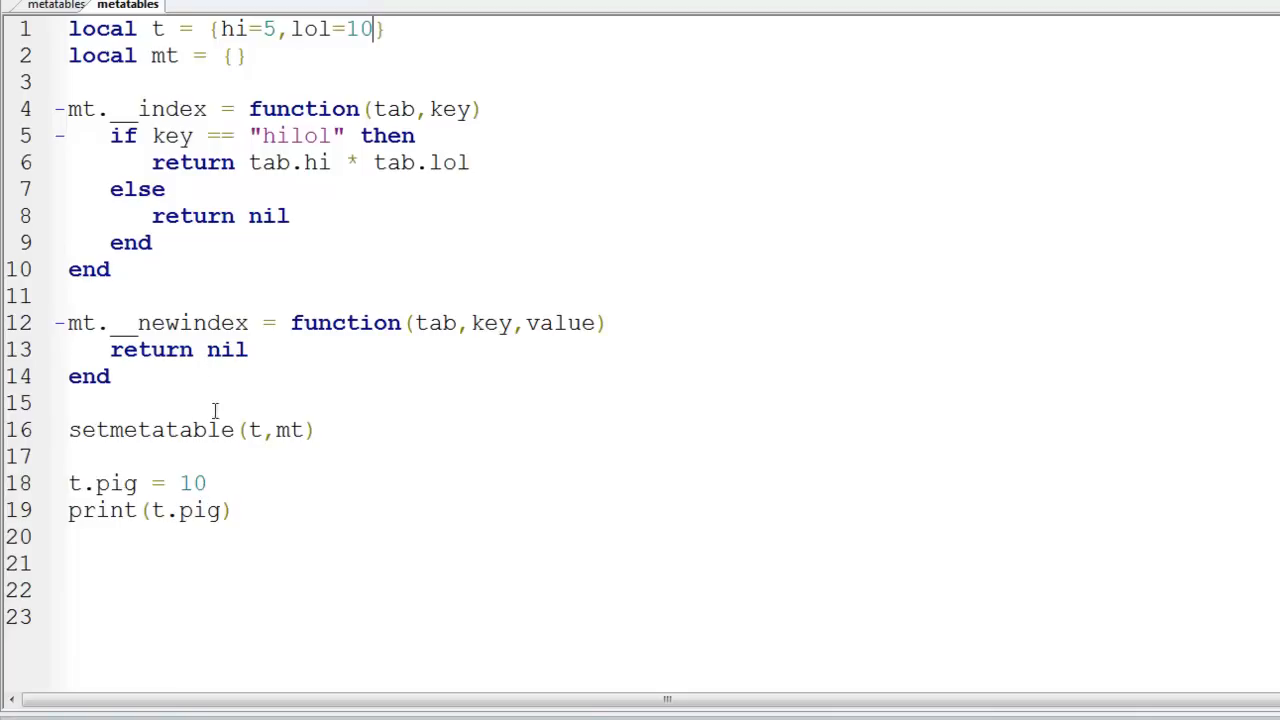
pyautogui.moveTo(178, 329)
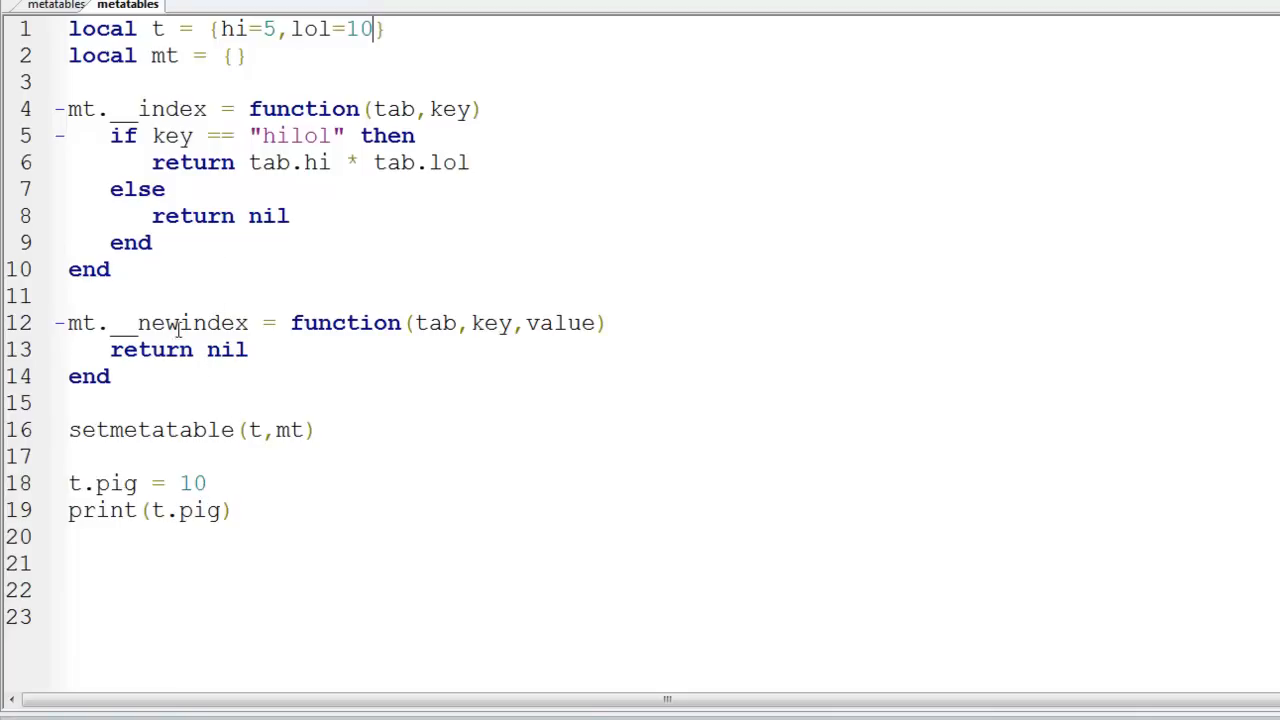
pyautogui.click(412, 322)
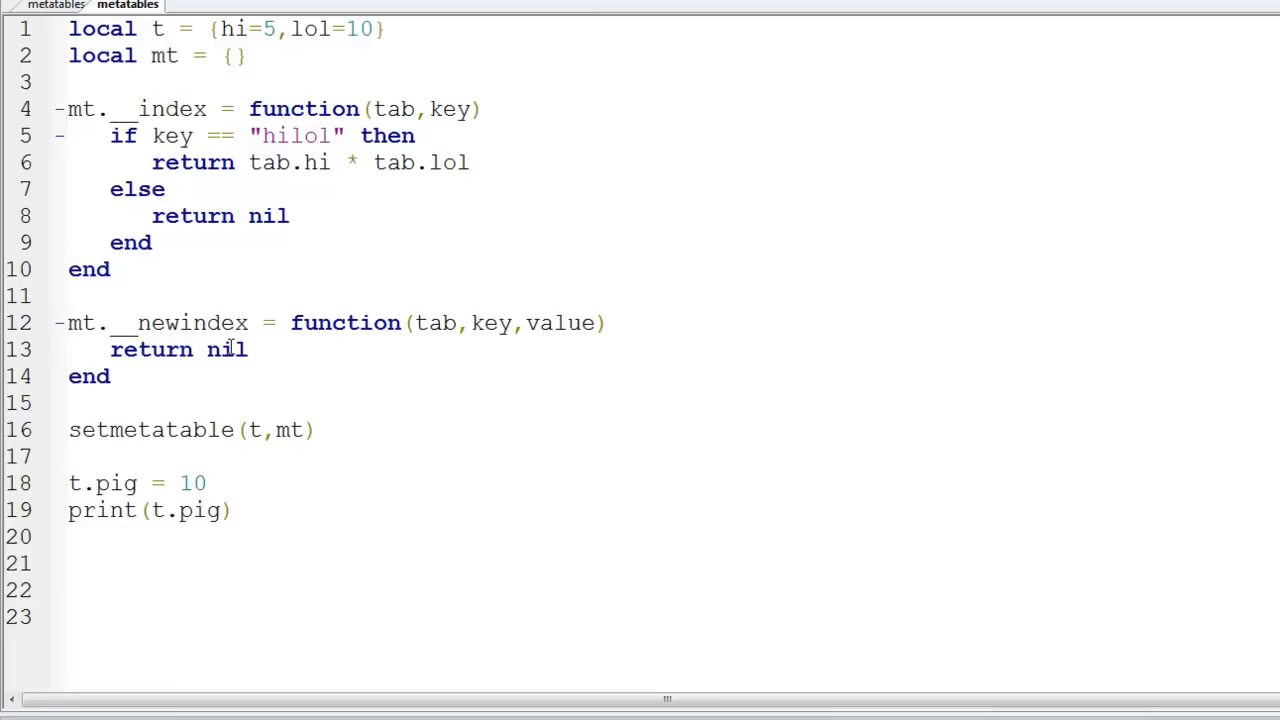
pyautogui.click(550, 322)
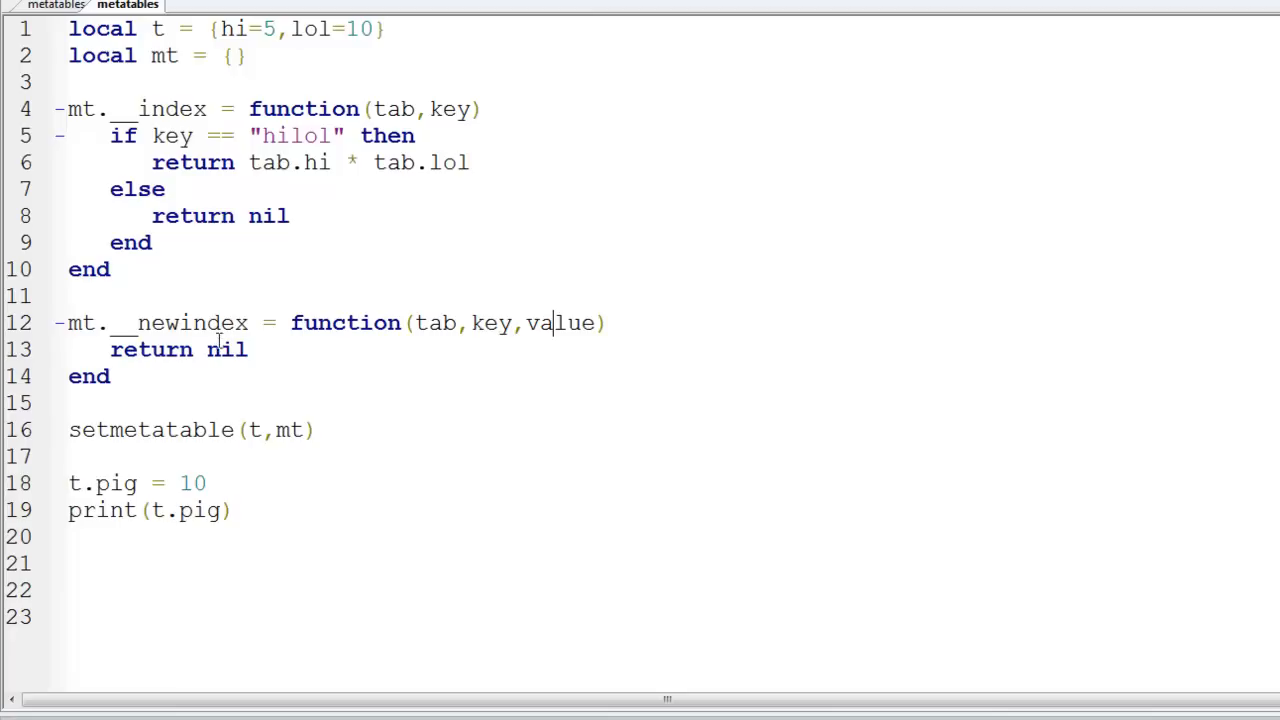
pyautogui.moveTo(432, 338)
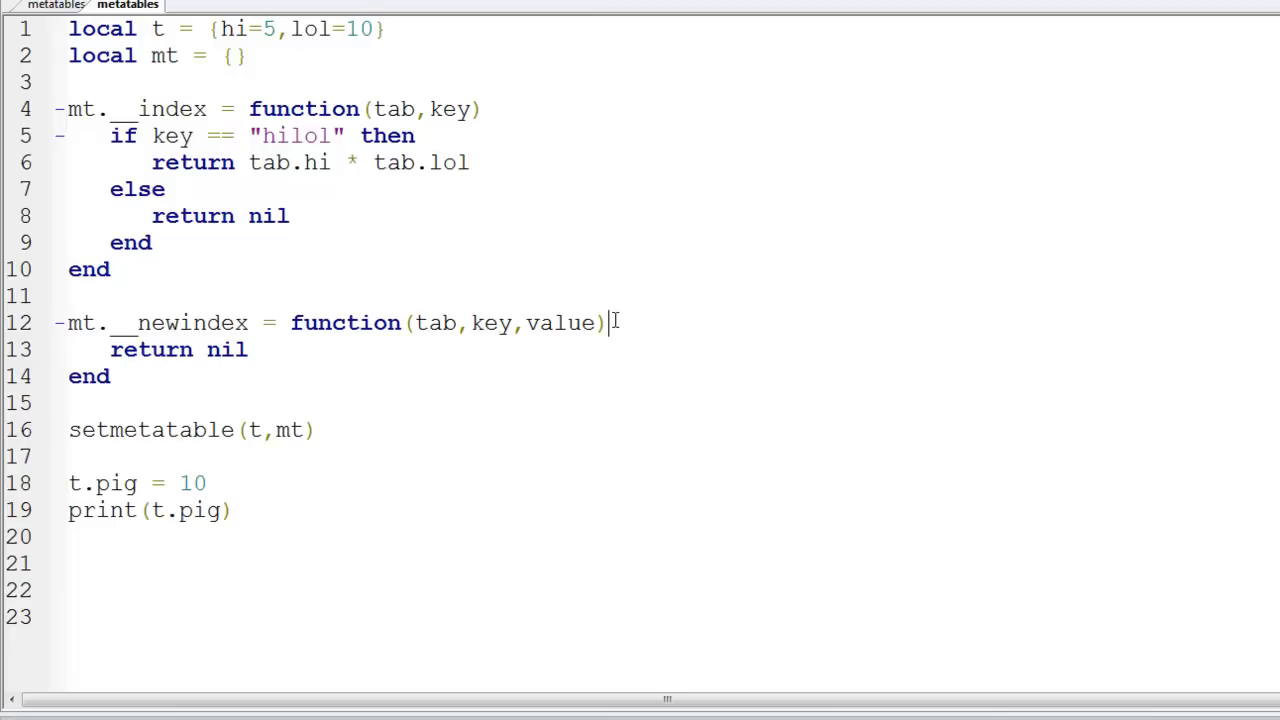
pyautogui.moveTo(613, 358)
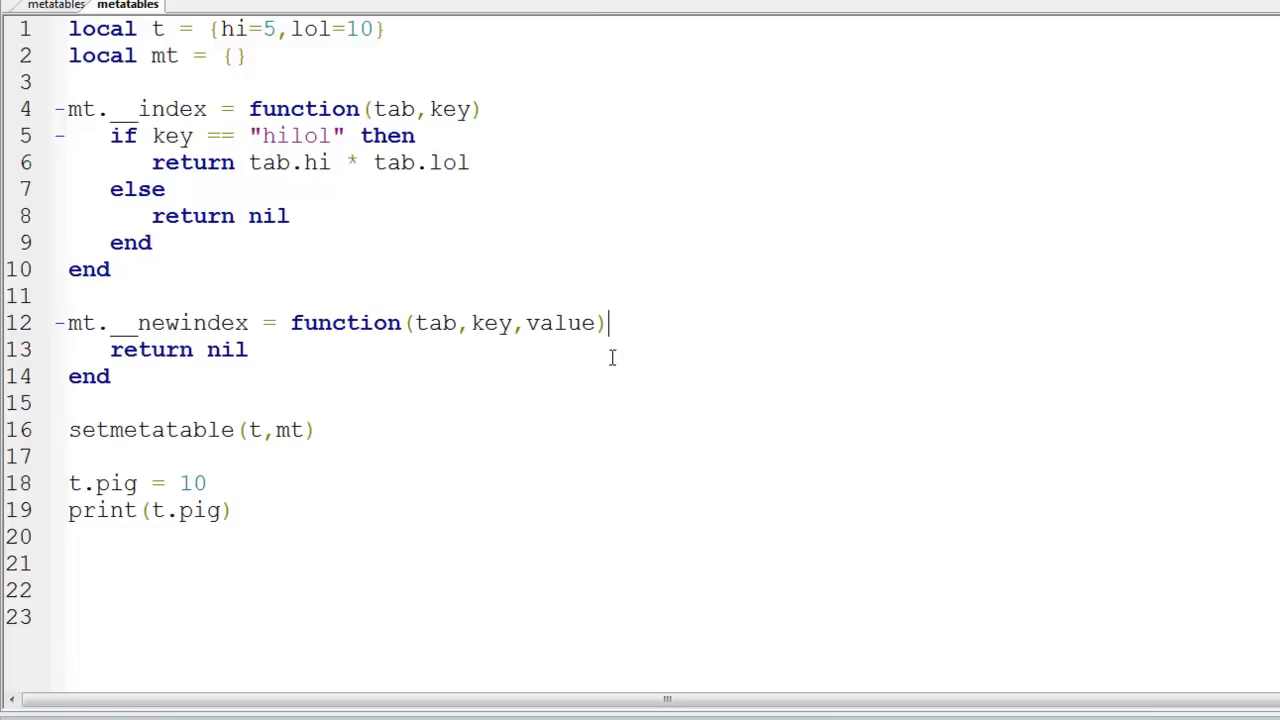
pyautogui.moveTo(611, 372)
pyautogui.write('p')
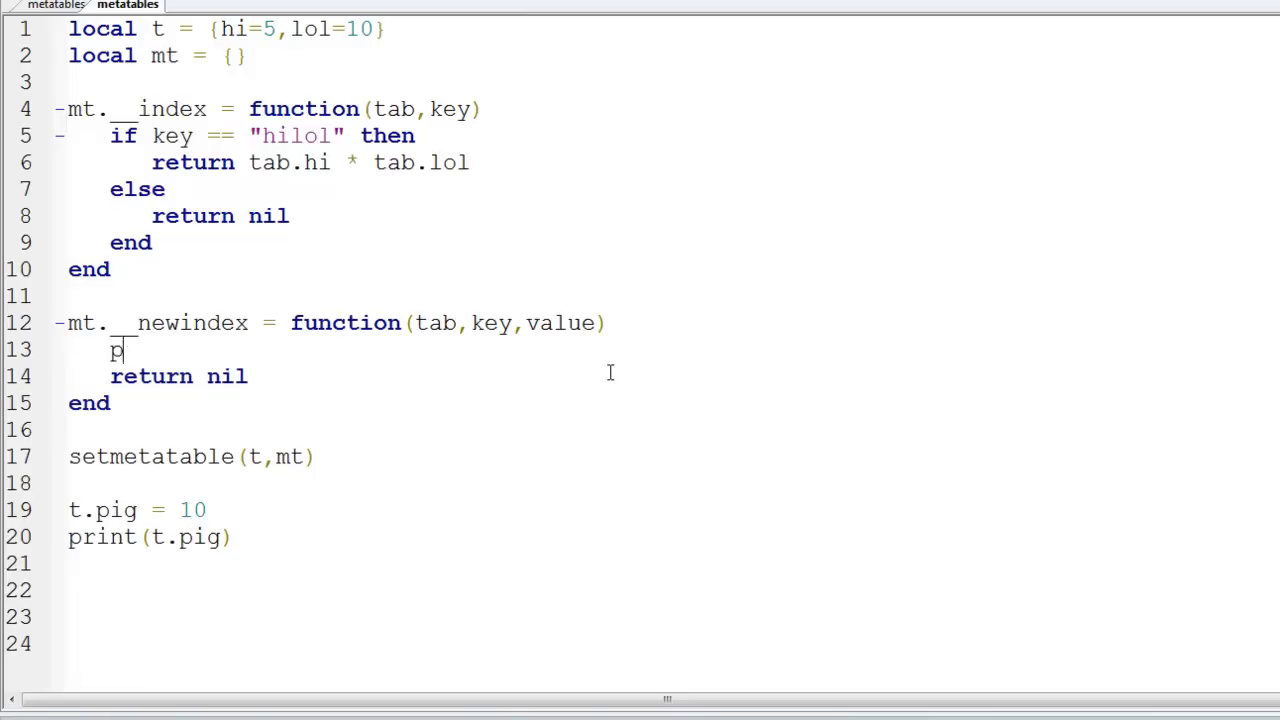
# Step: Add print("Cannot set any members of this table!) at the start of __newindex
pyautogui.write('rint("C')
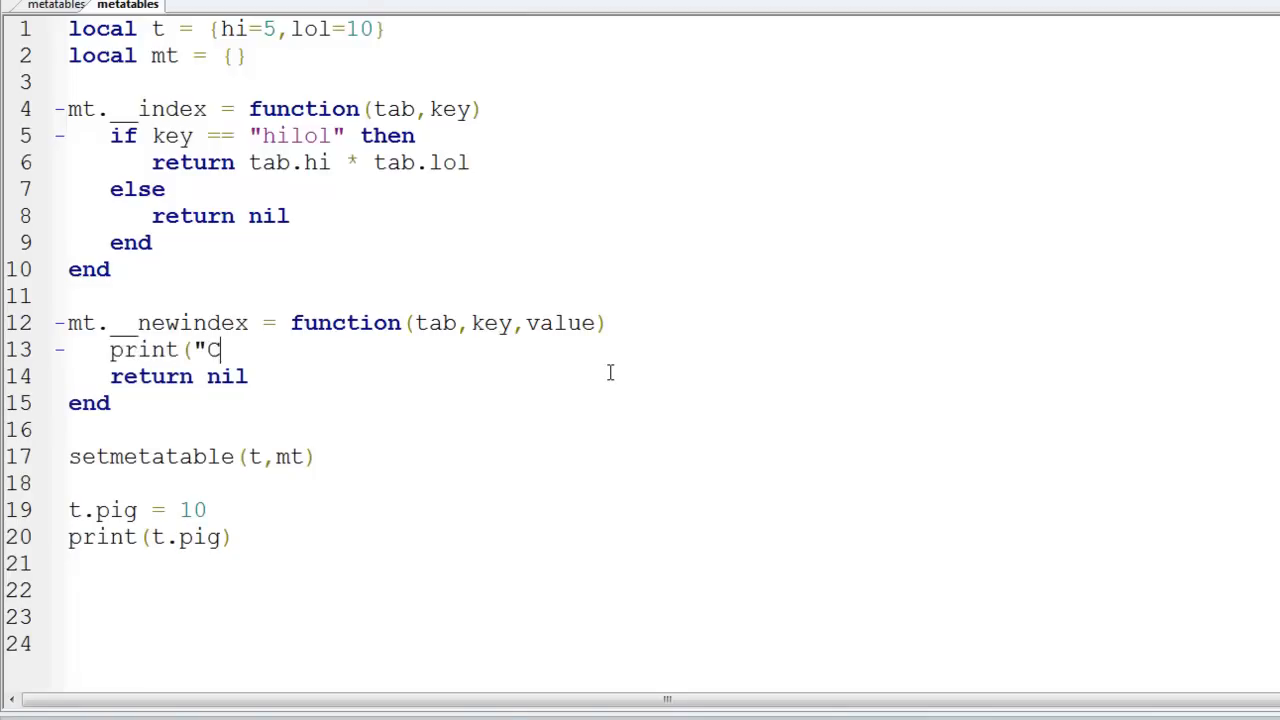
pyautogui.write('annot set any')
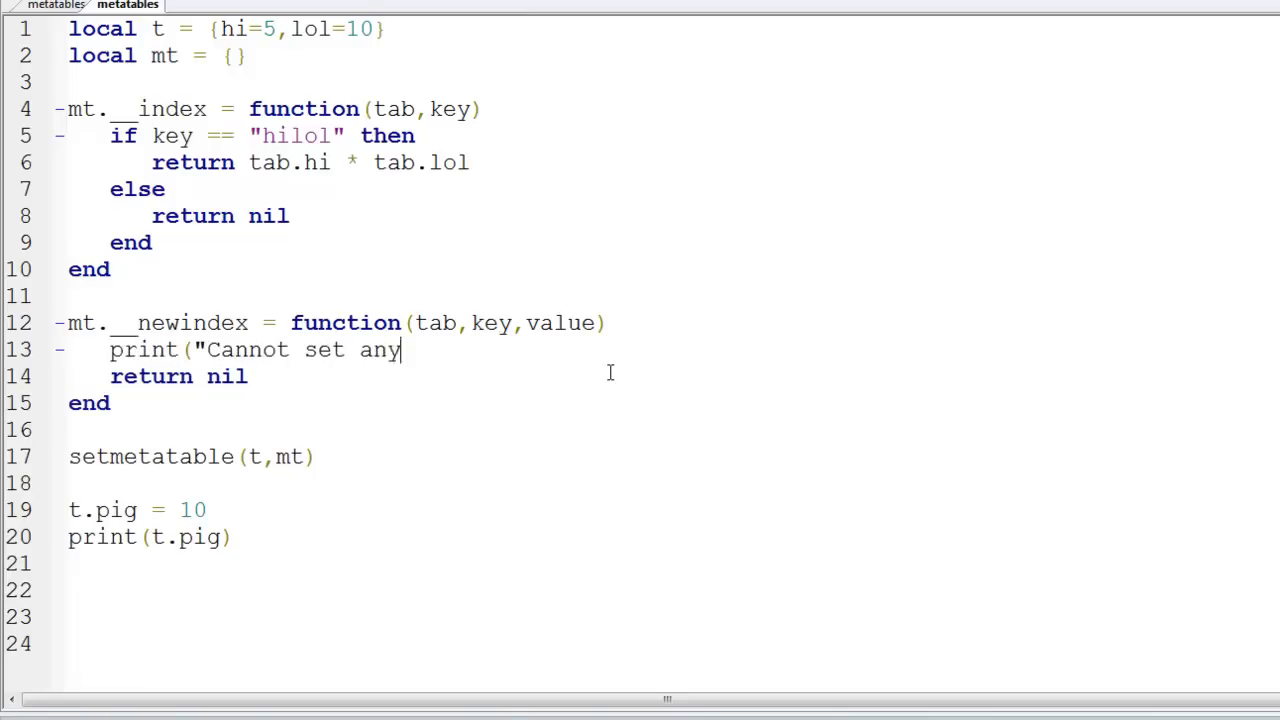
pyautogui.write('members of this')
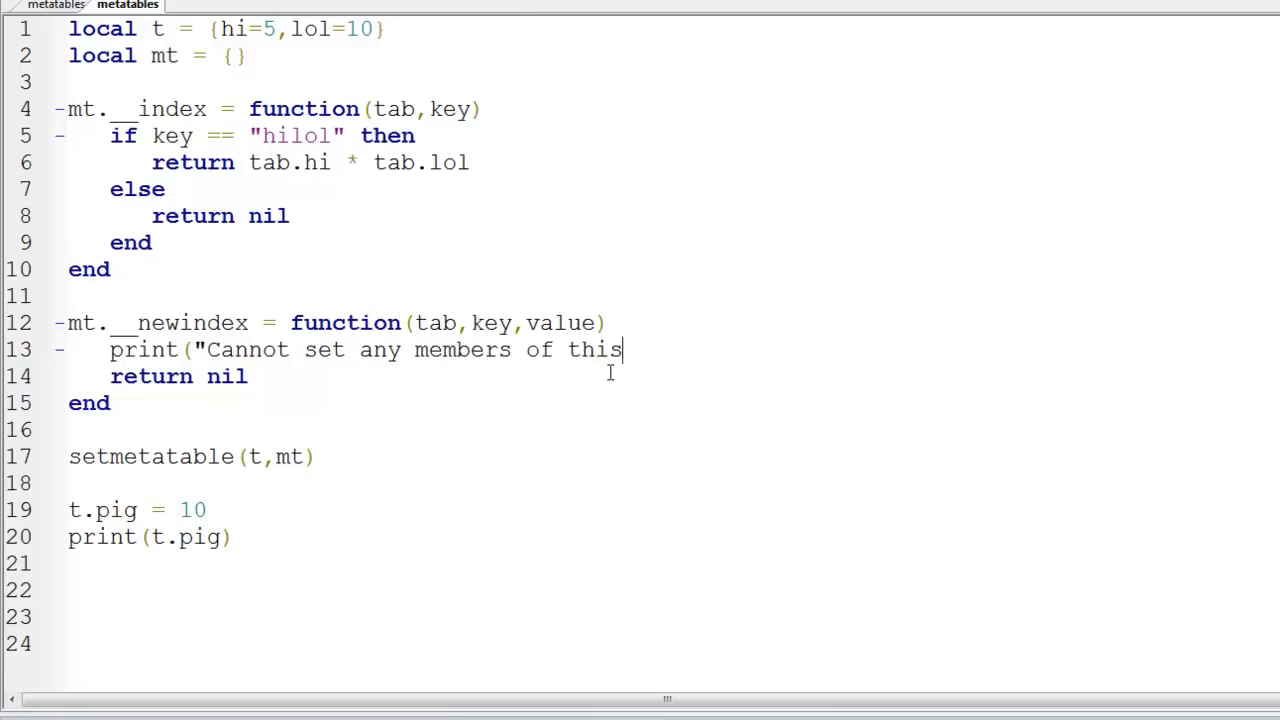
pyautogui.write('table!)')
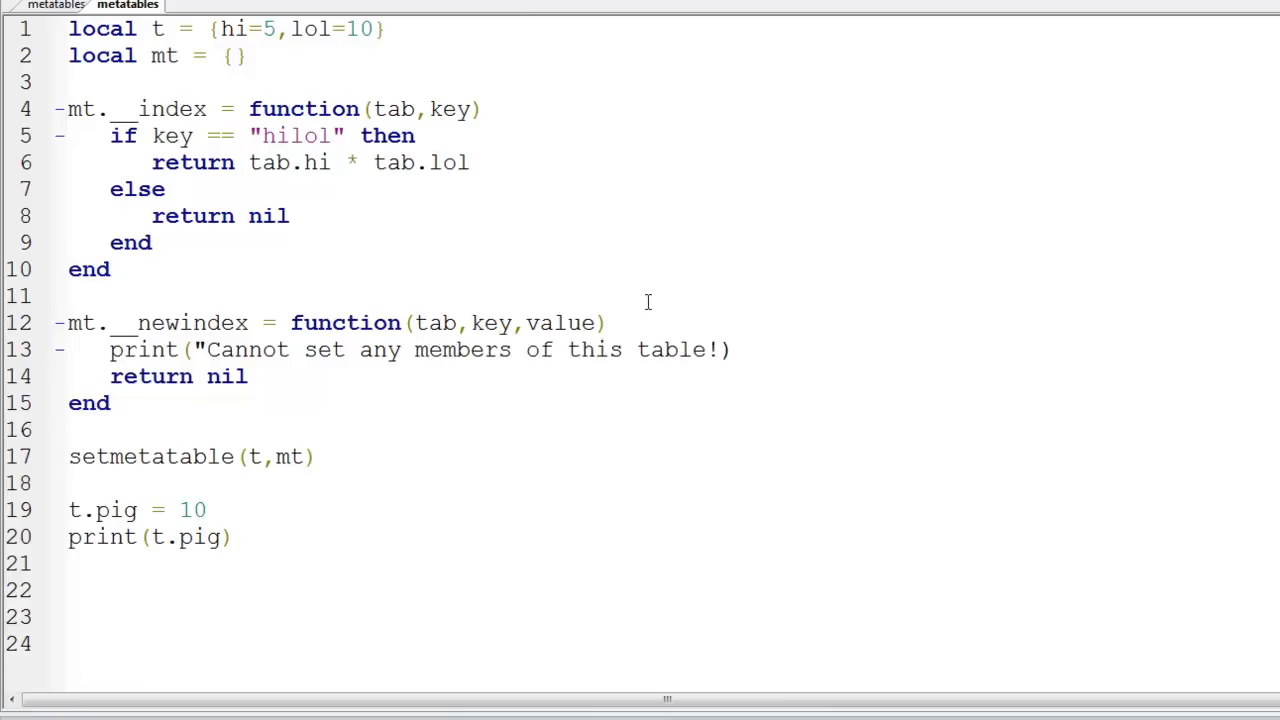